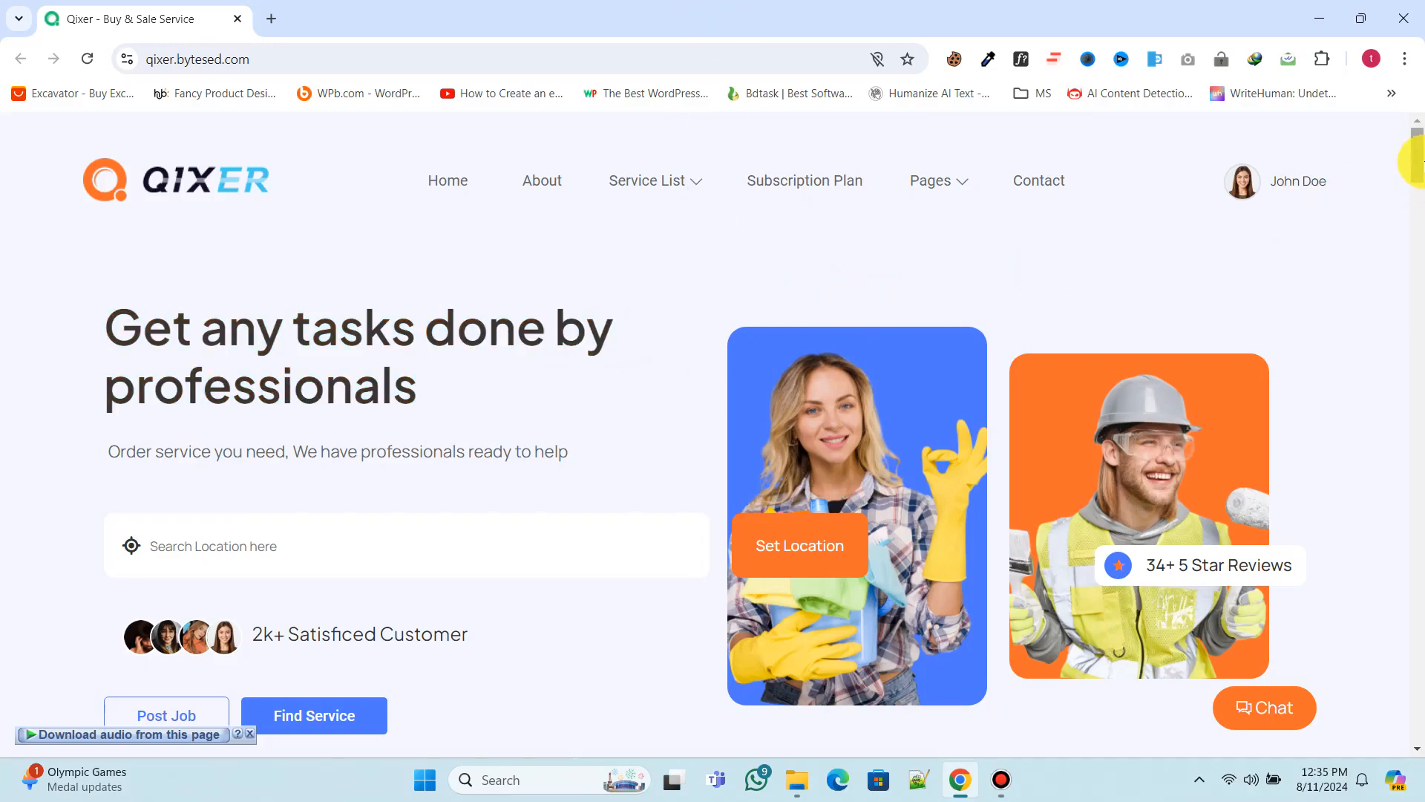
# Scroll through the Qixer homepage sections and back toward the top.
pyautogui.scroll(-3)
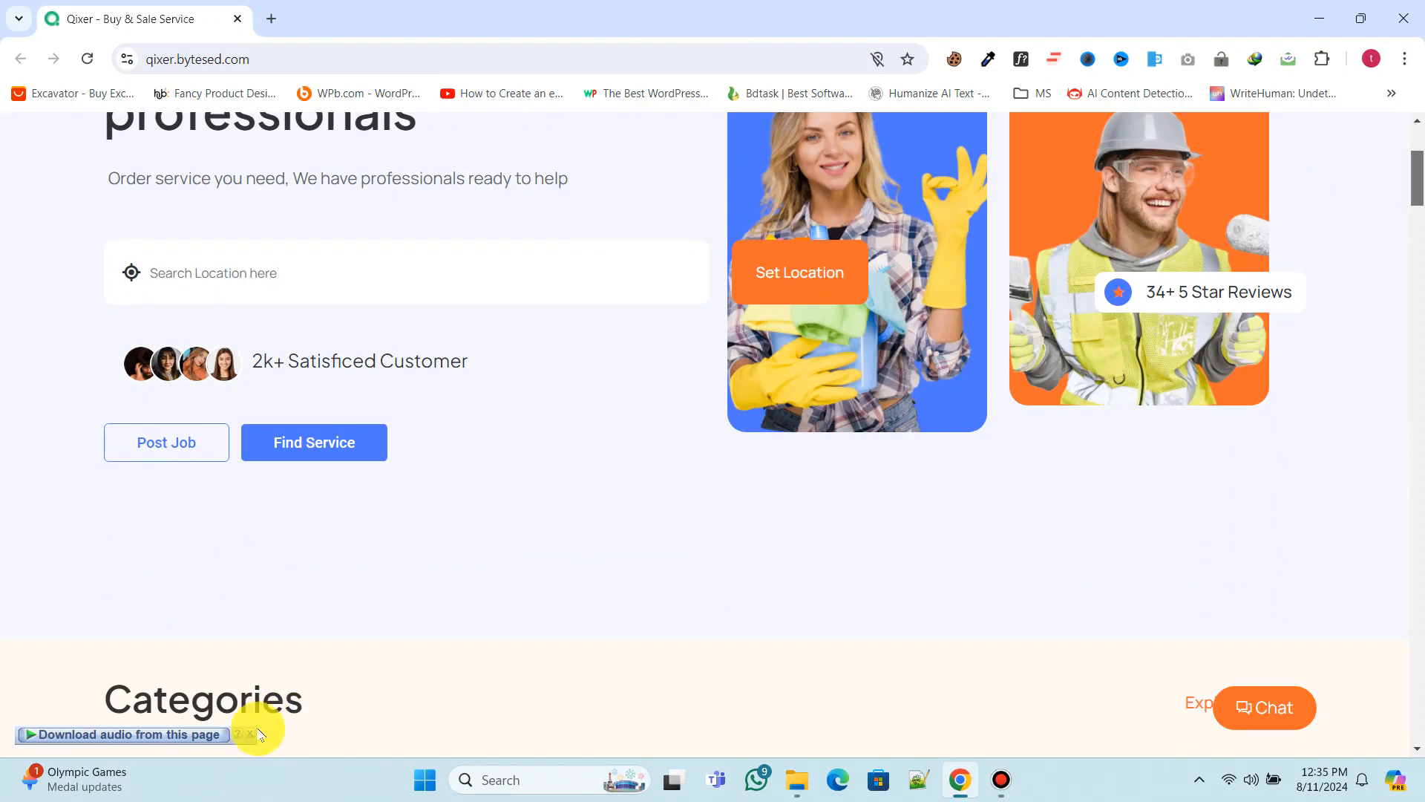
pyautogui.scroll(-3)
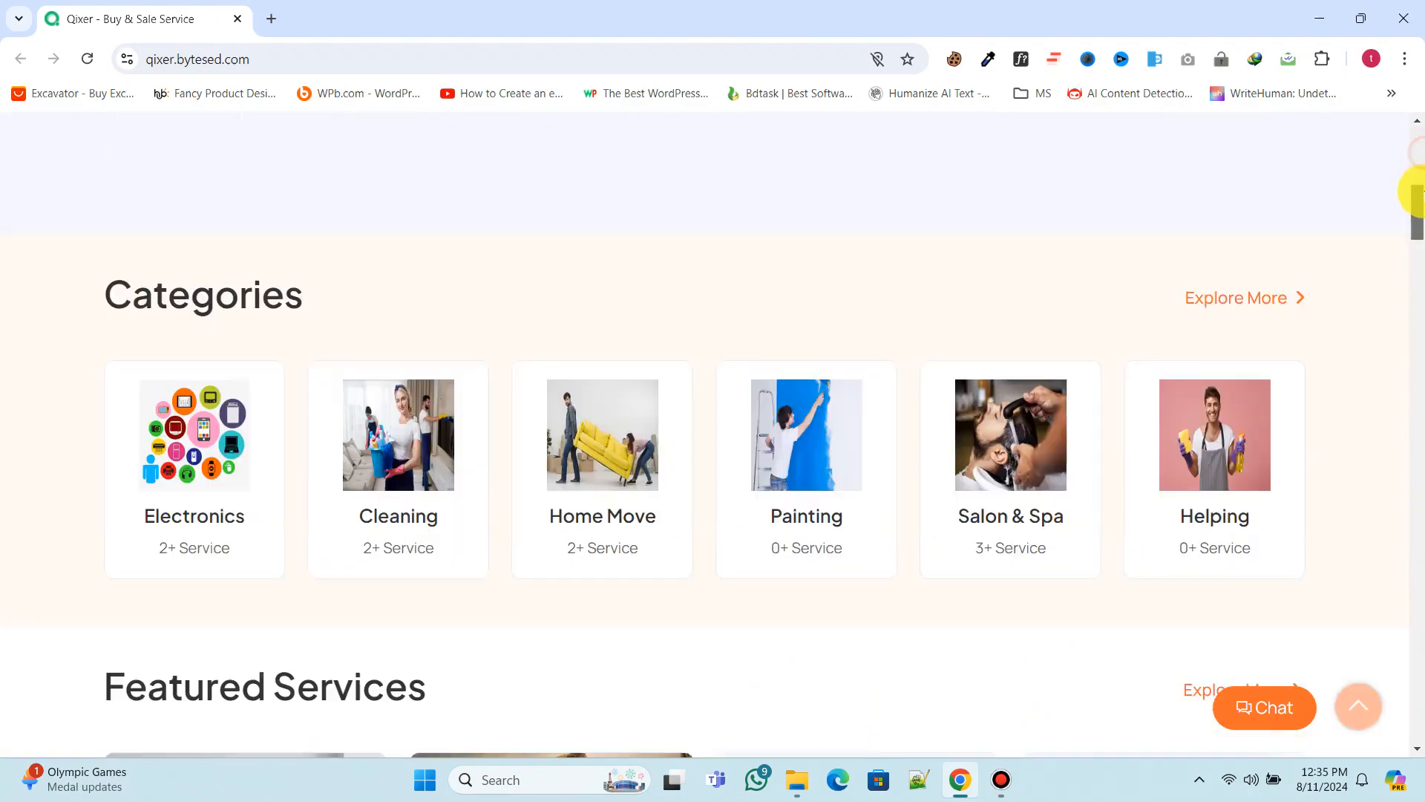
pyautogui.scroll(-3)
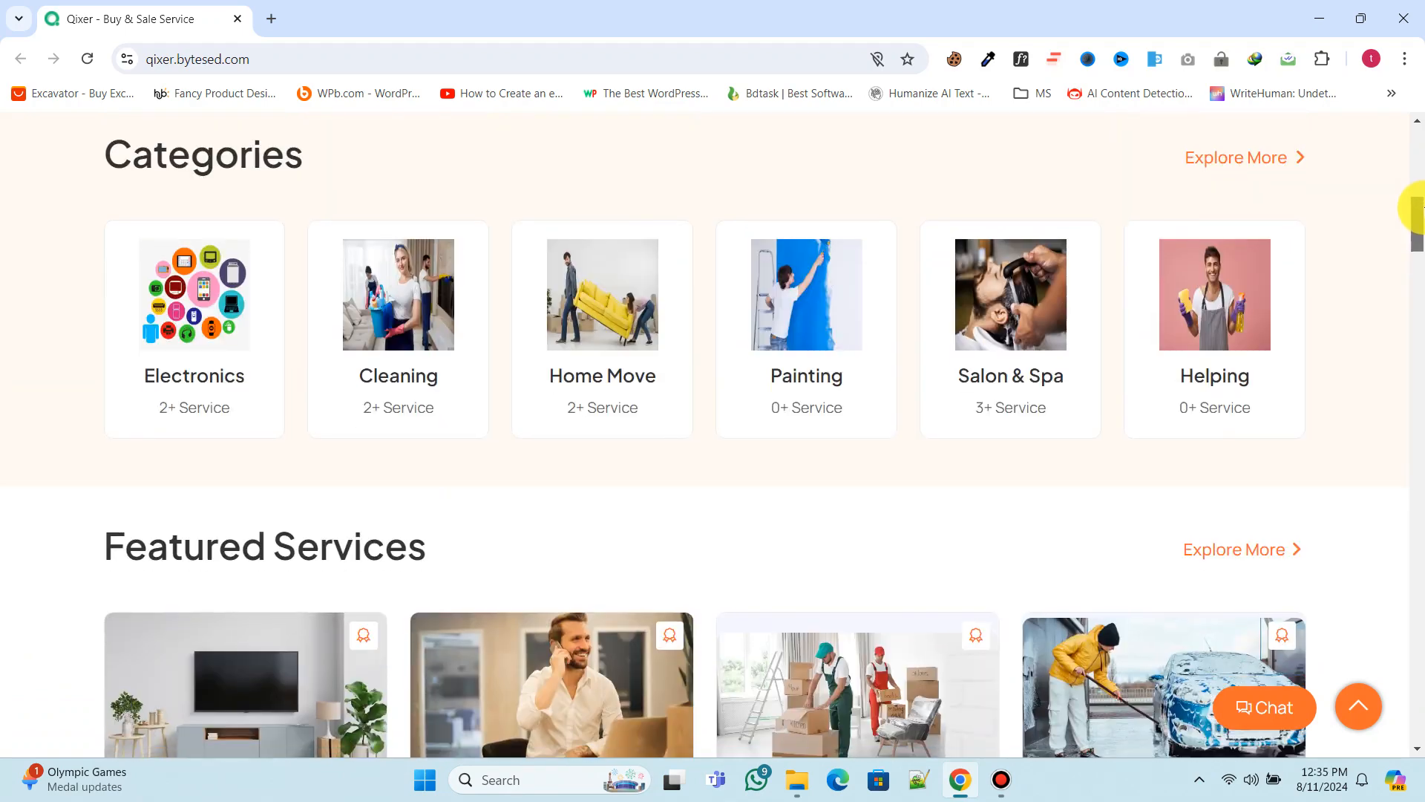
pyautogui.scroll(-3)
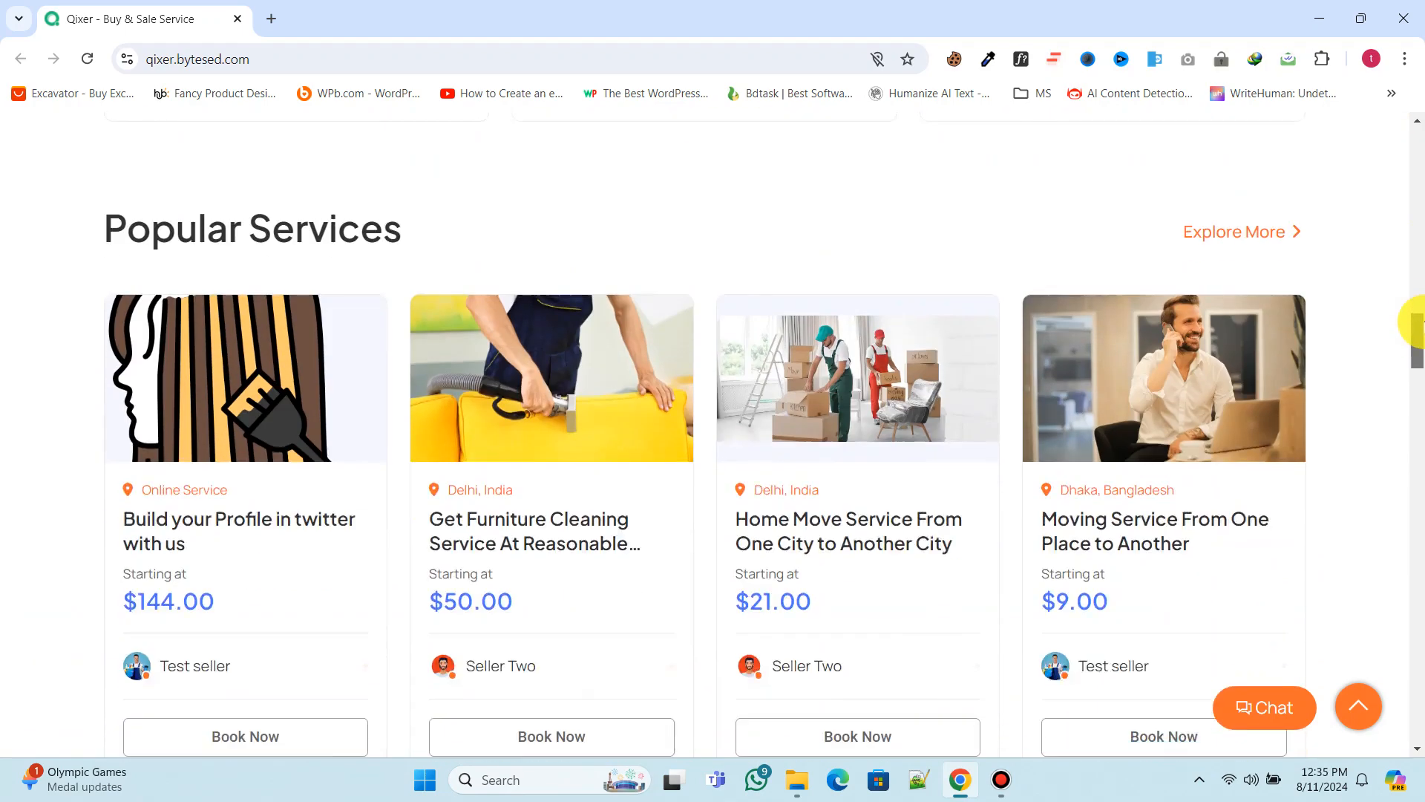
pyautogui.scroll(-3)
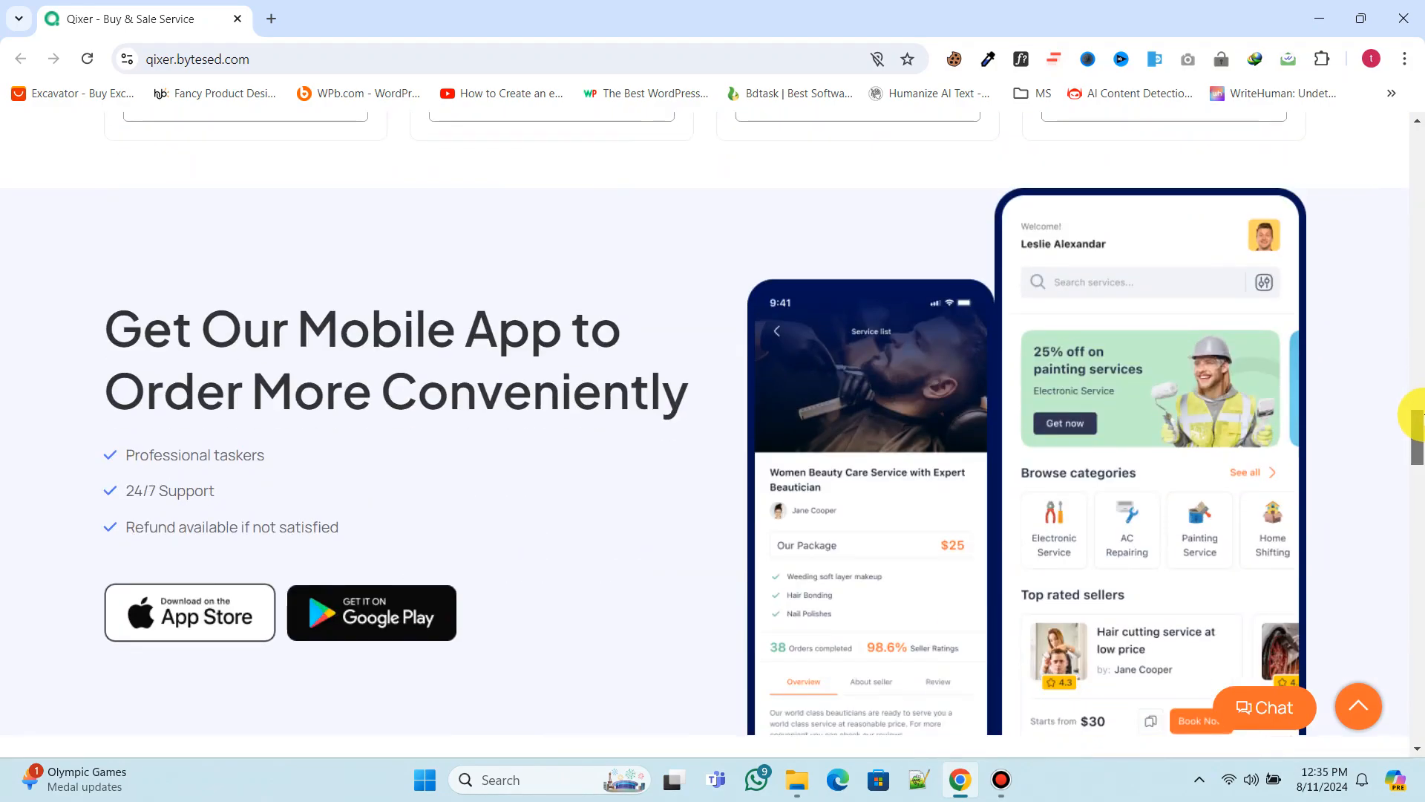
pyautogui.scroll(-3)
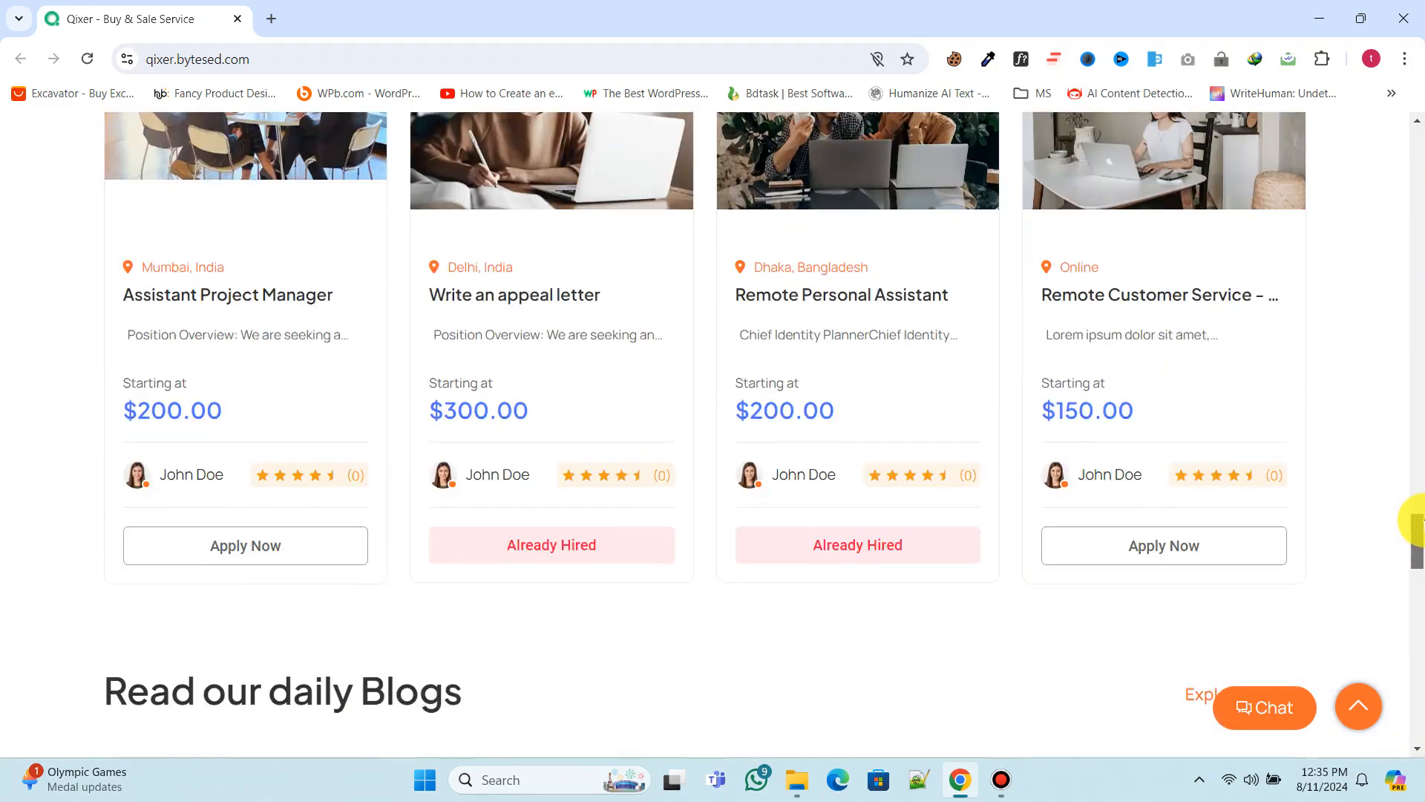
pyautogui.scroll(-3)
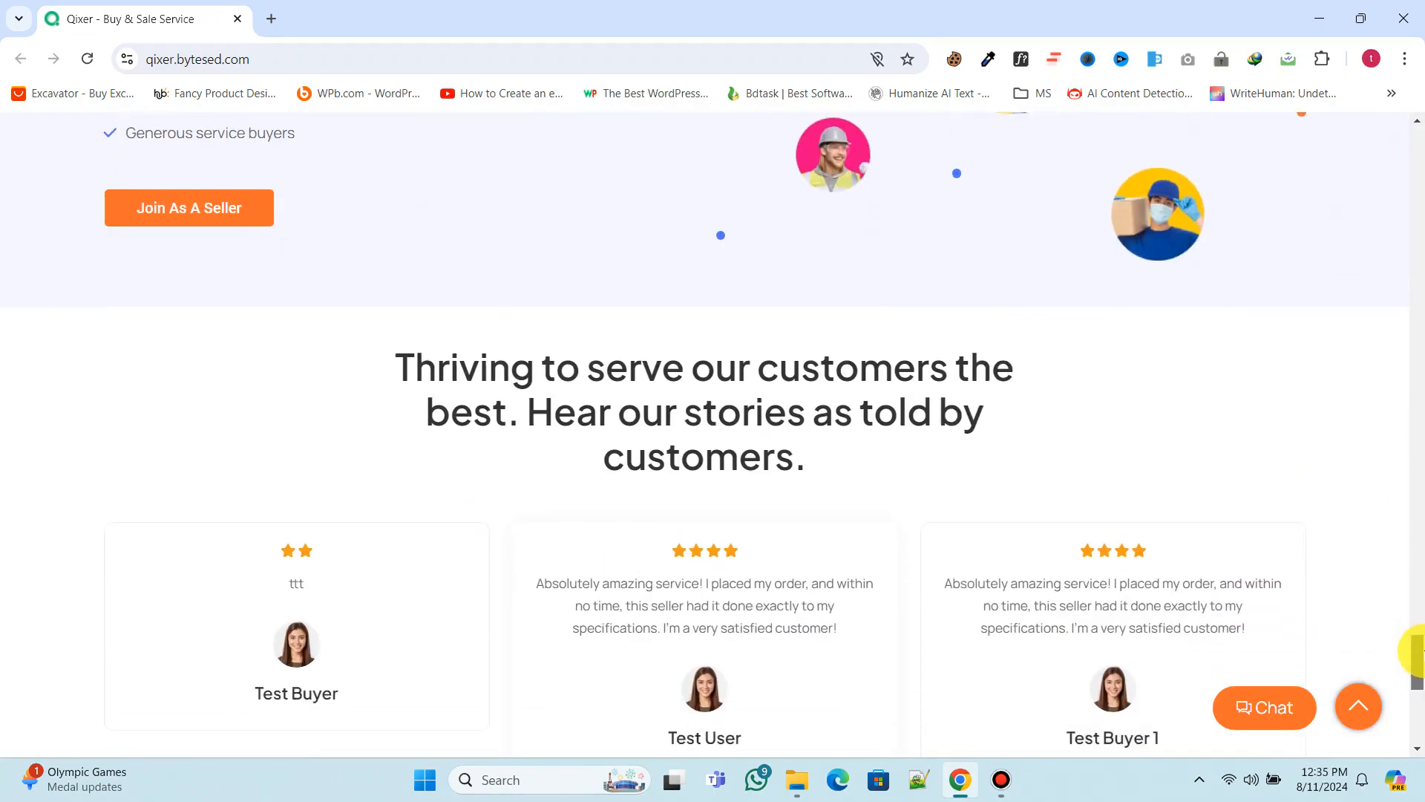
pyautogui.scroll(-3)
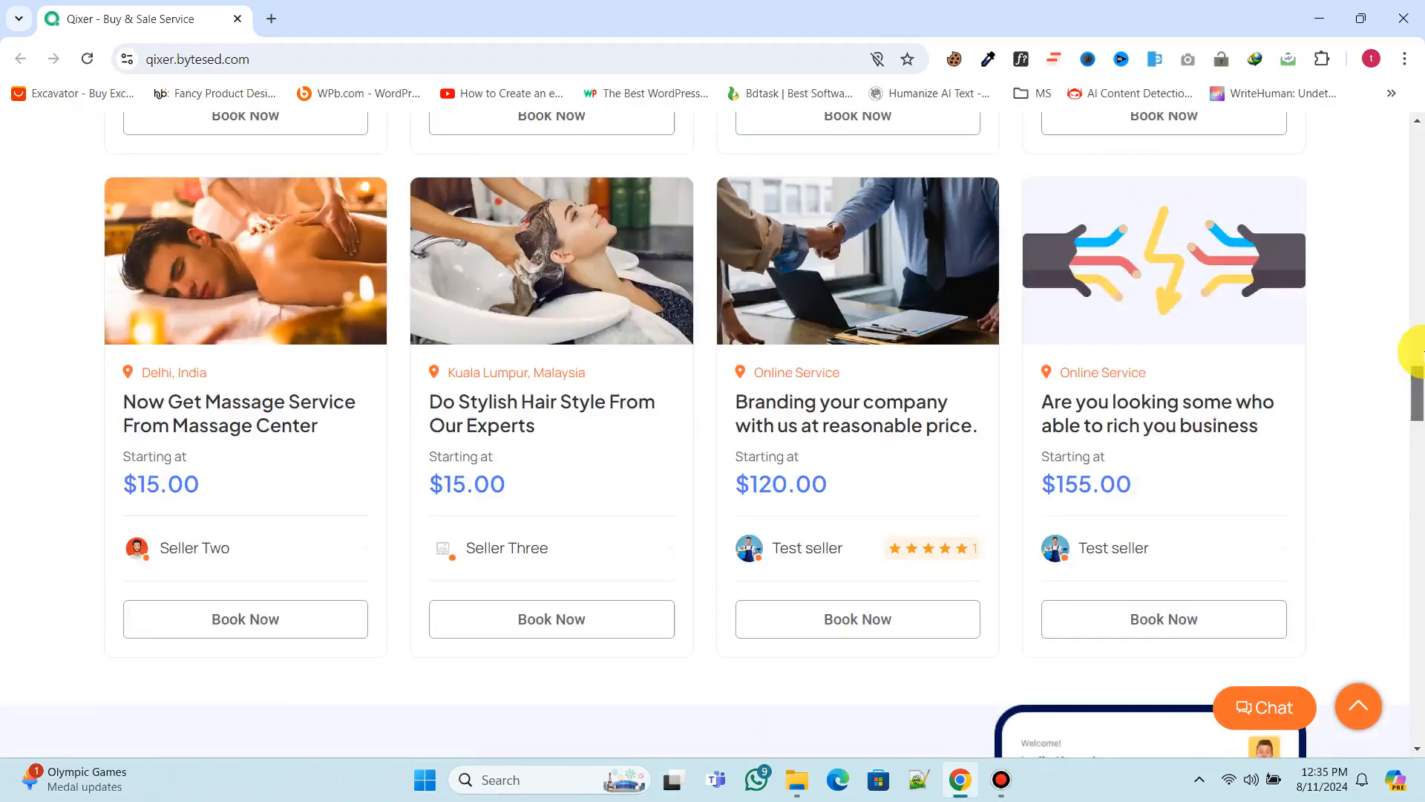
pyautogui.scroll(3)
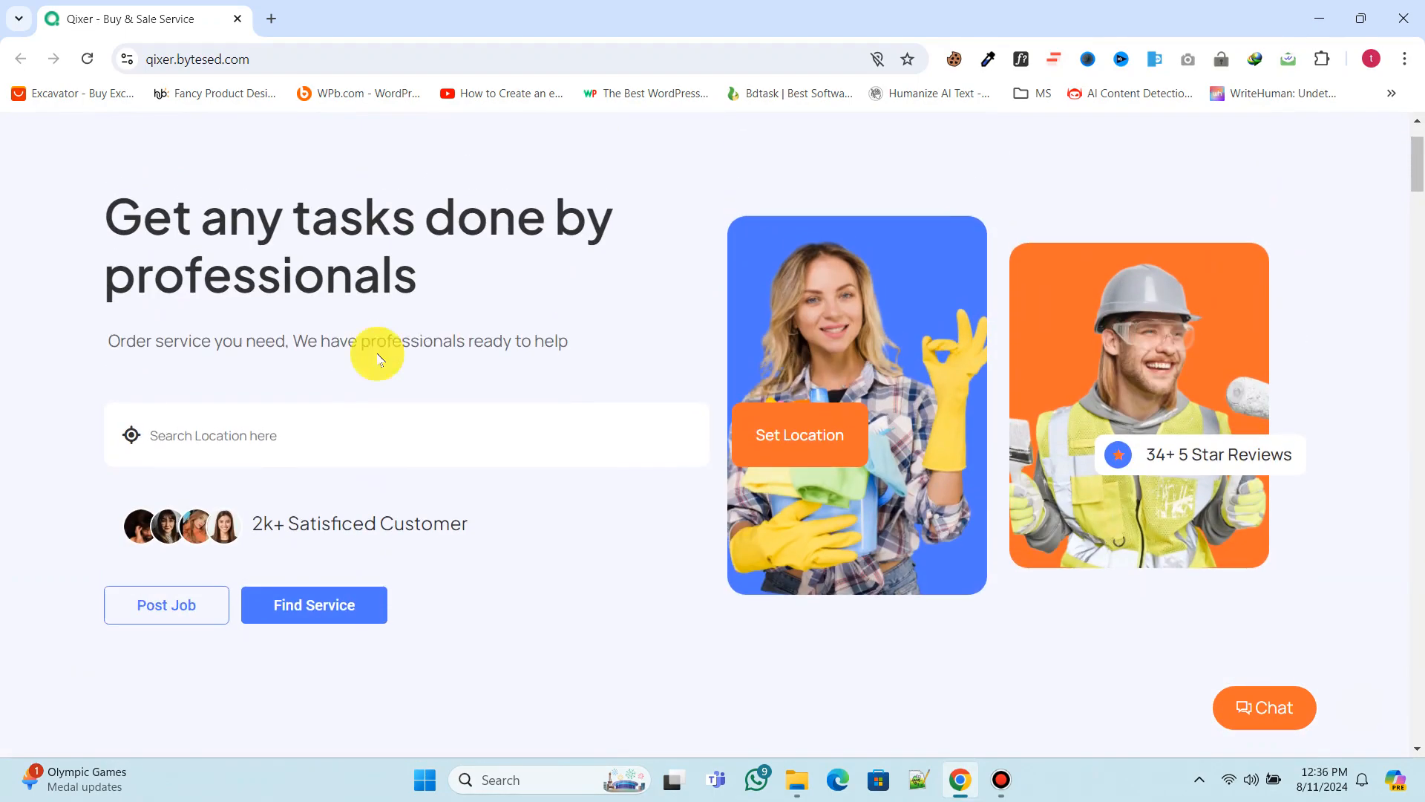
# Go to the Service List via Find Service and scroll its map, filters and service cards.
pyautogui.click(314, 606)
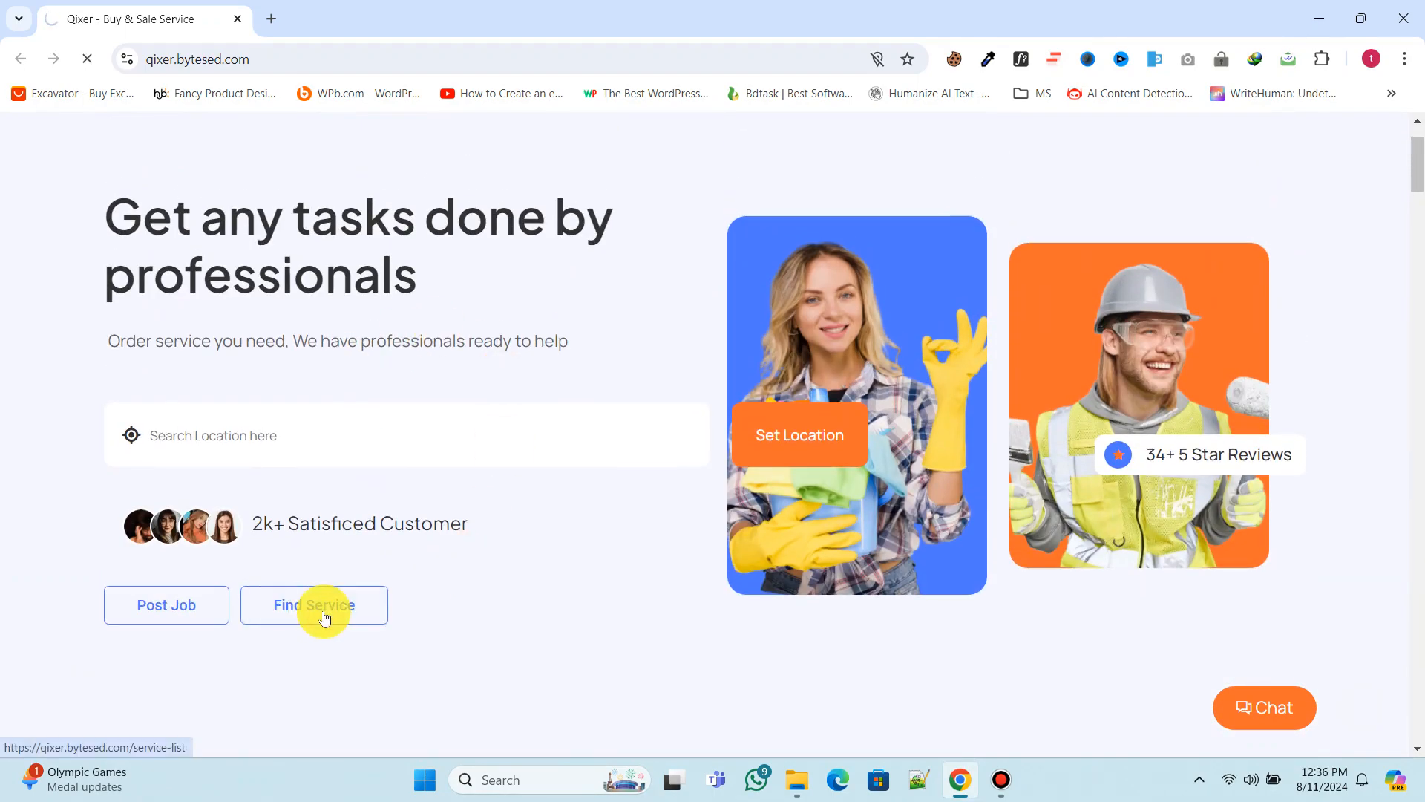
pyautogui.click(314, 606)
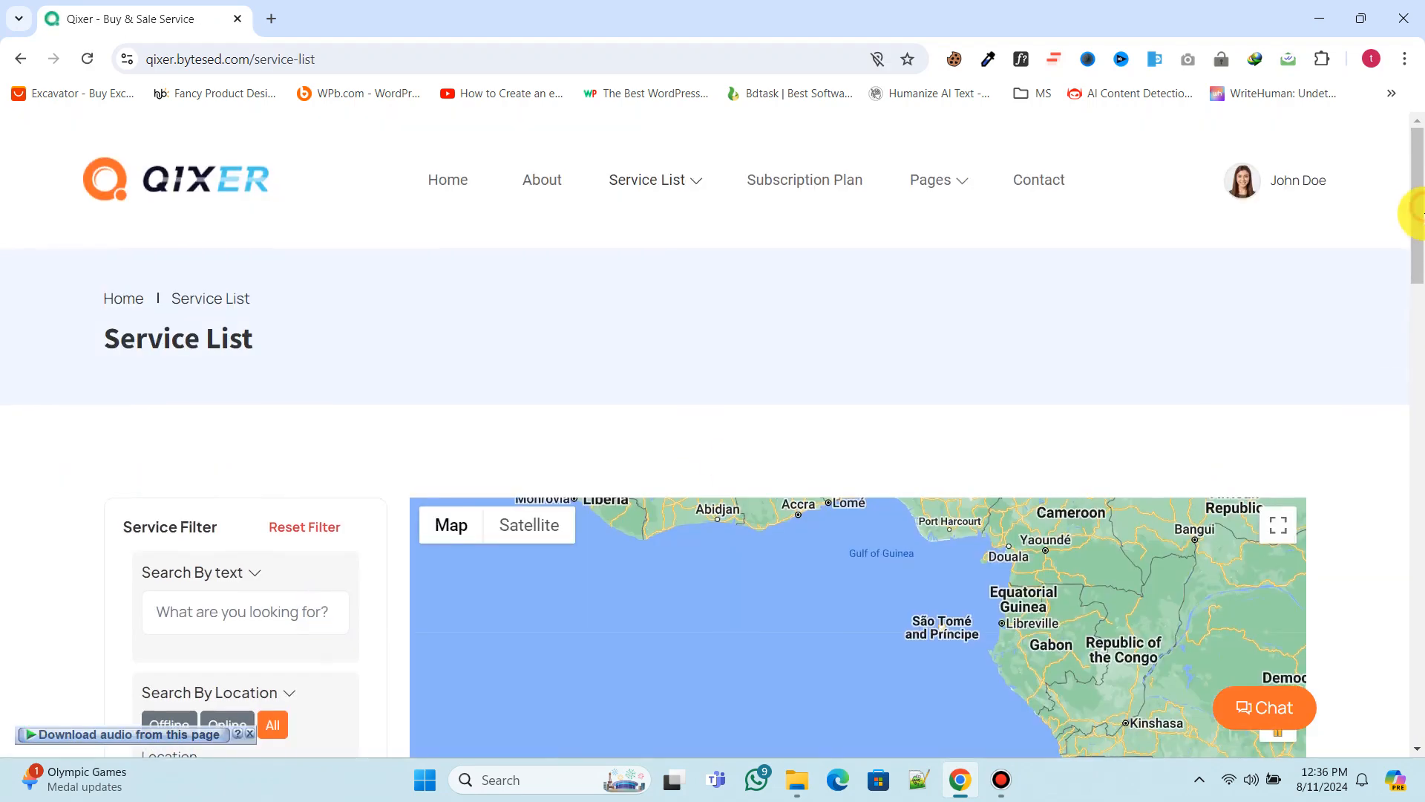
pyautogui.scroll(-3)
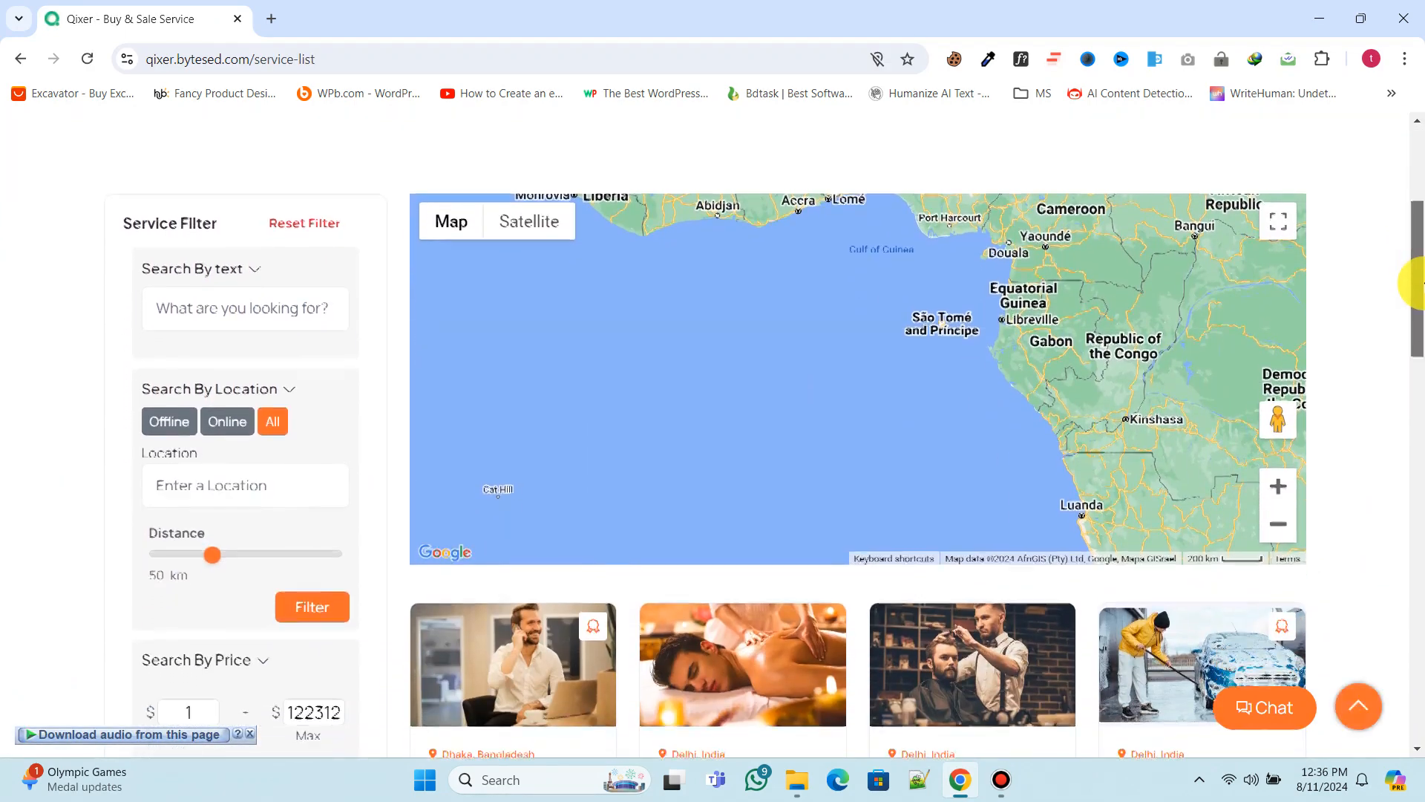
pyautogui.scroll(-3)
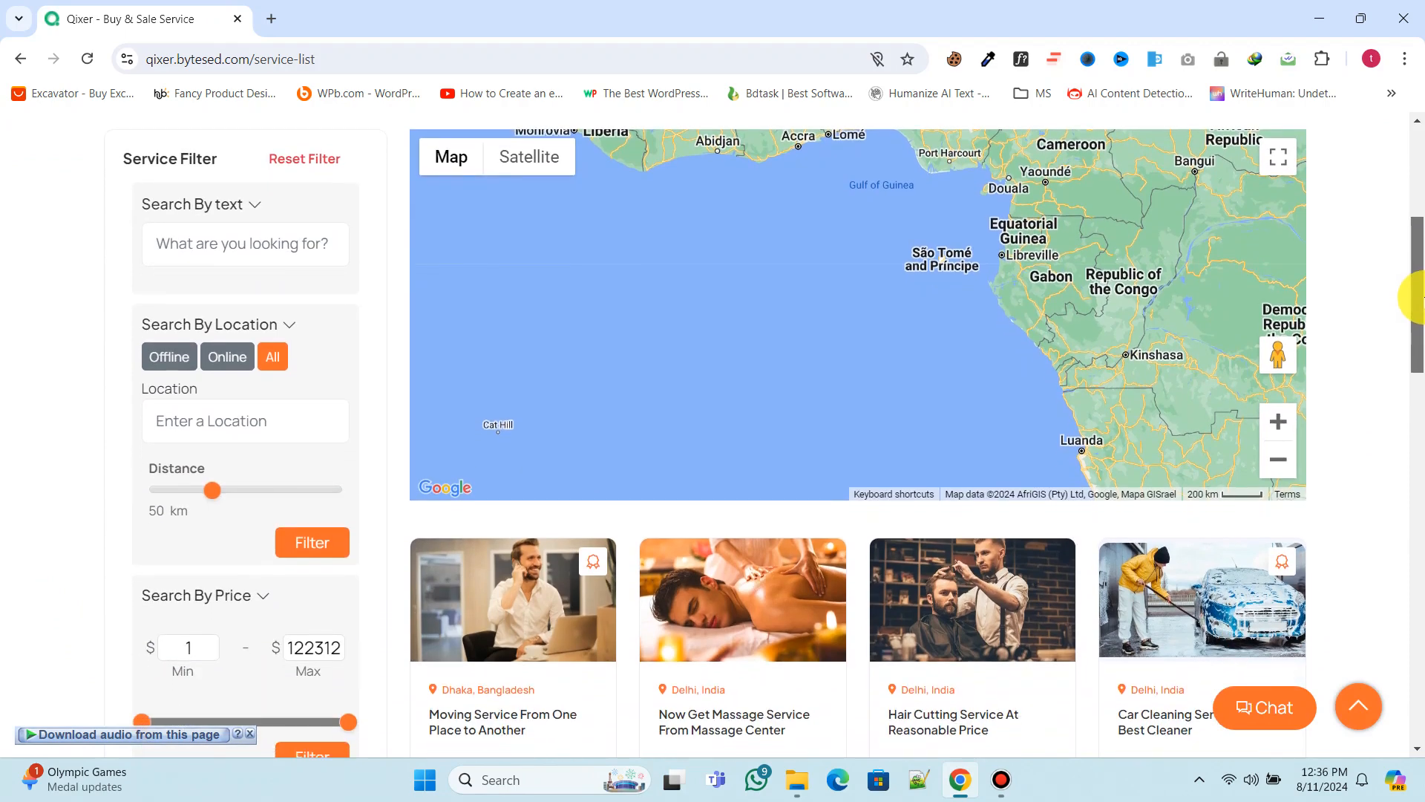
pyautogui.scroll(-3)
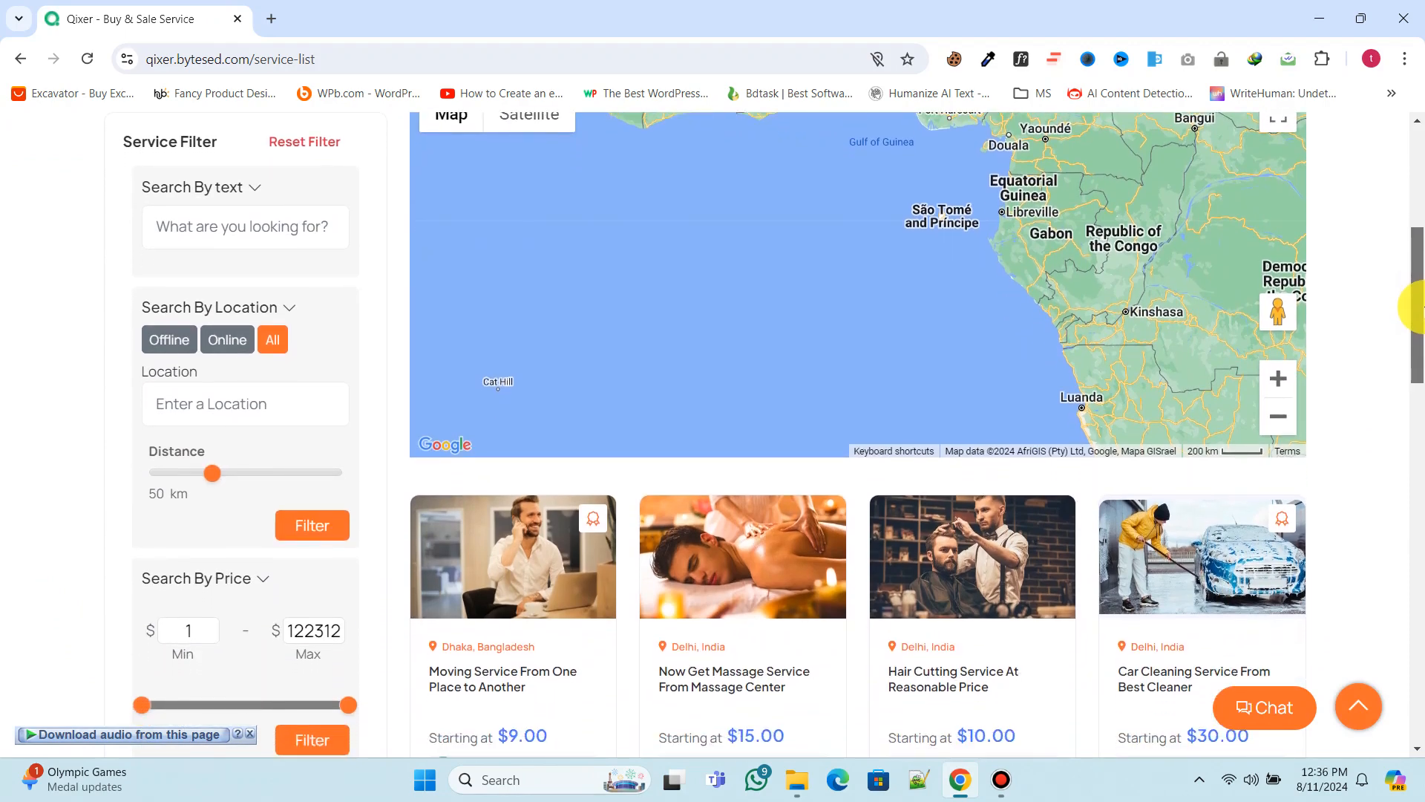
pyautogui.scroll(-3)
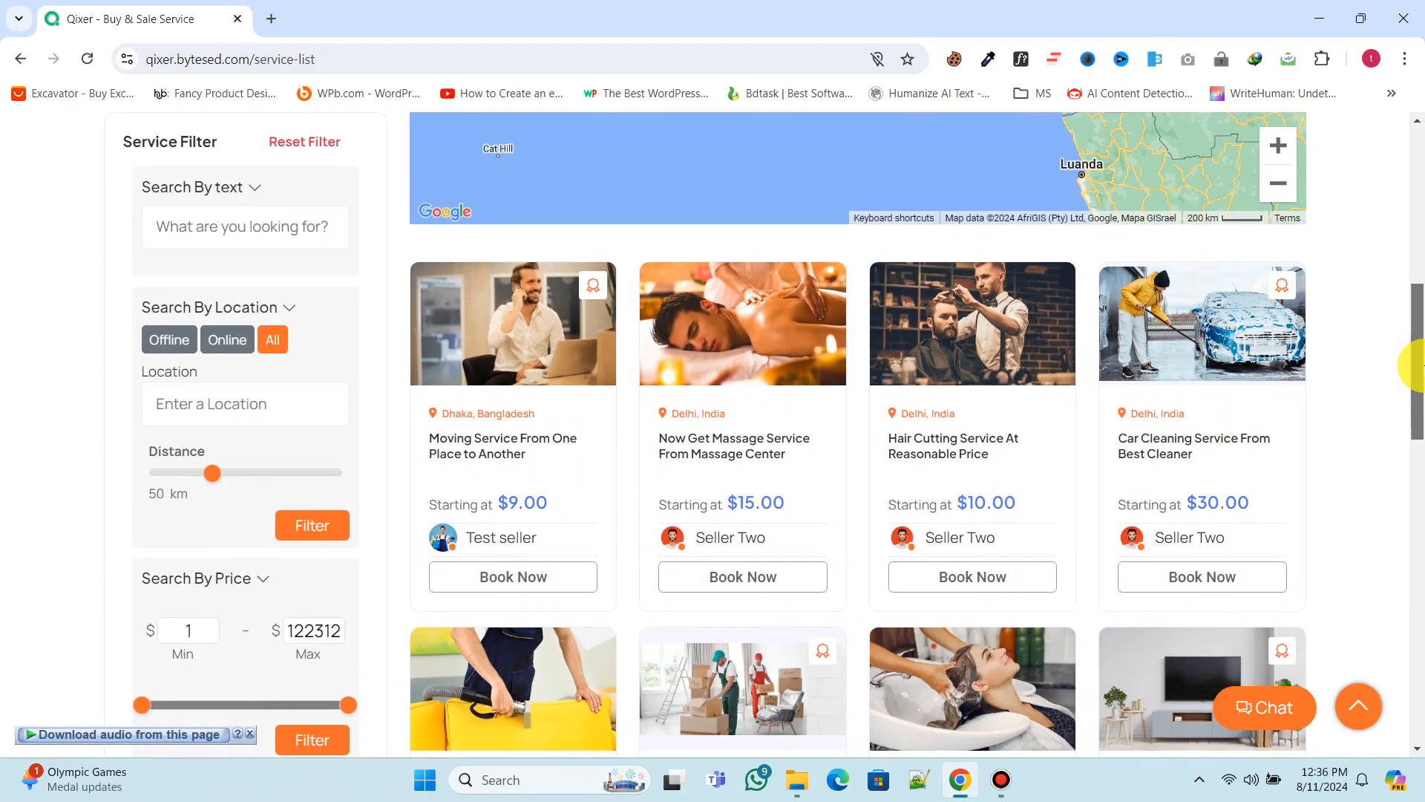
pyautogui.scroll(-3)
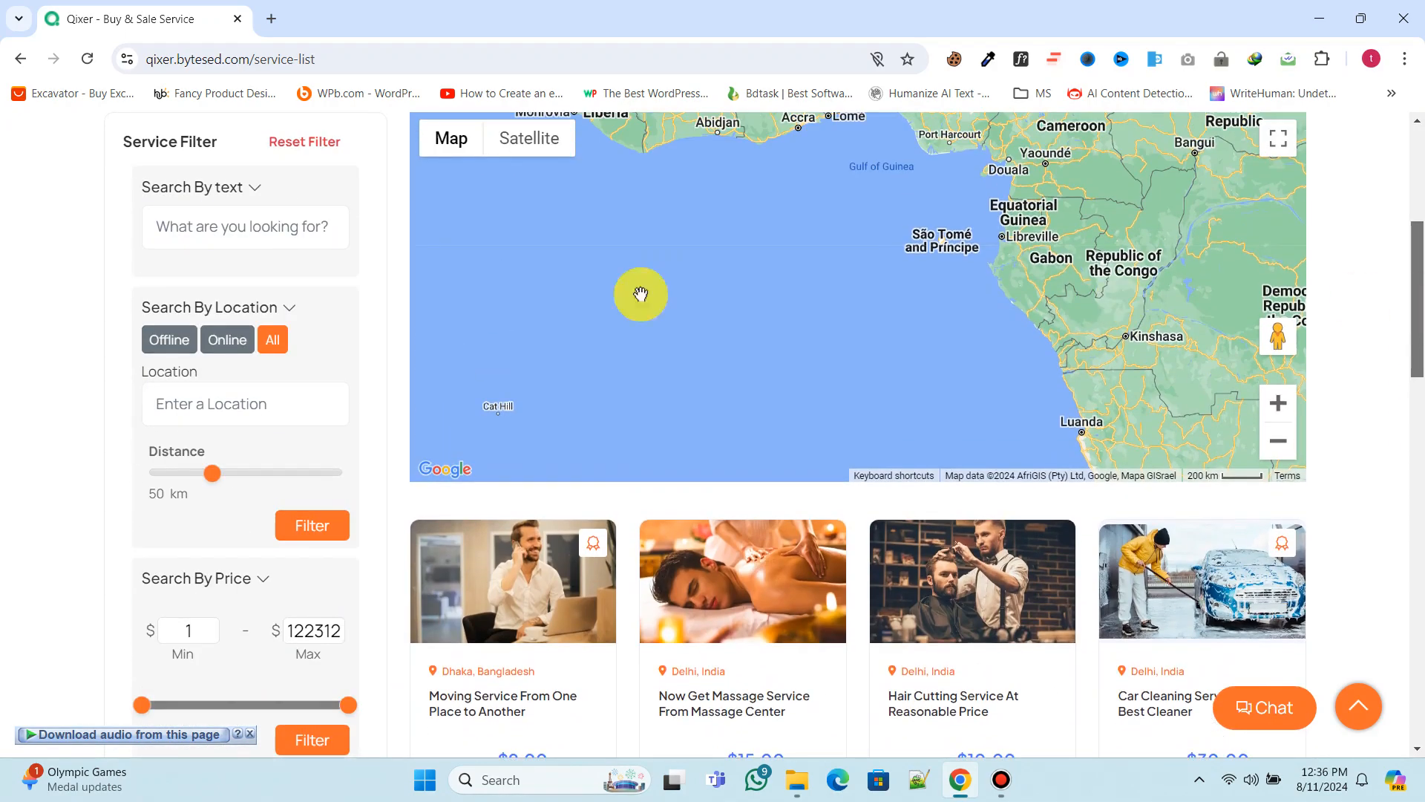
pyautogui.scroll(-3)
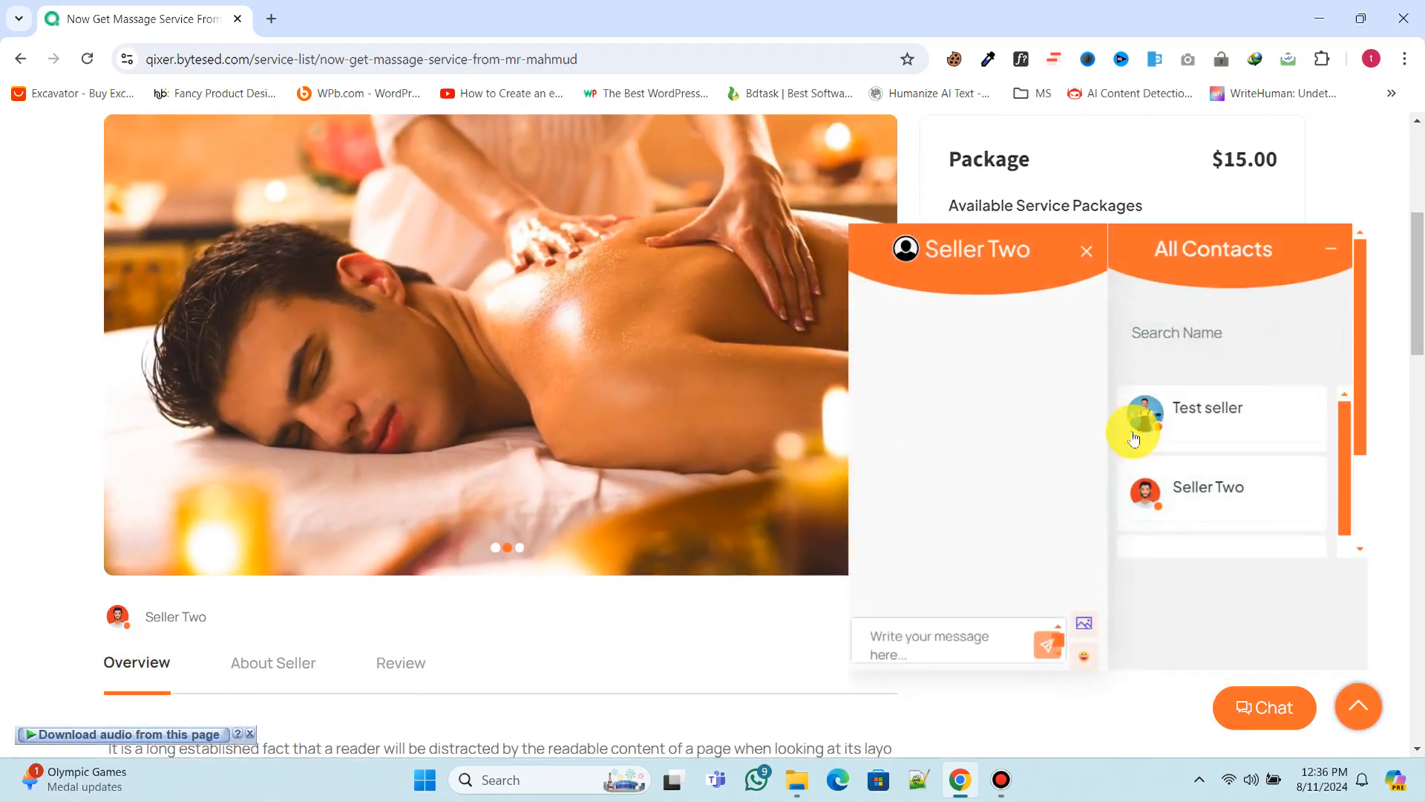
# Close the Seller Two chat popup and scroll the massage service's $15 package details.
pyautogui.click(1087, 250)
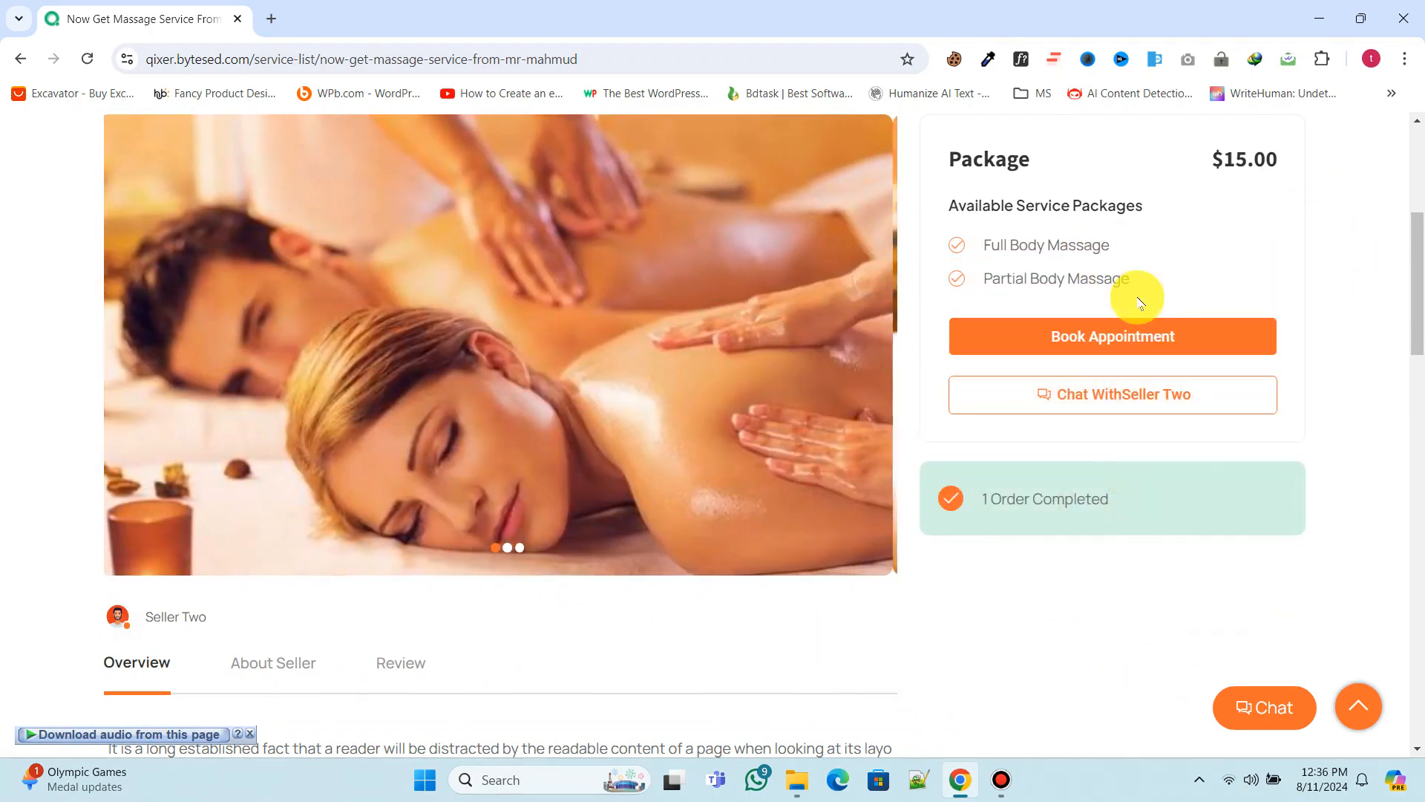
pyautogui.scroll(-3)
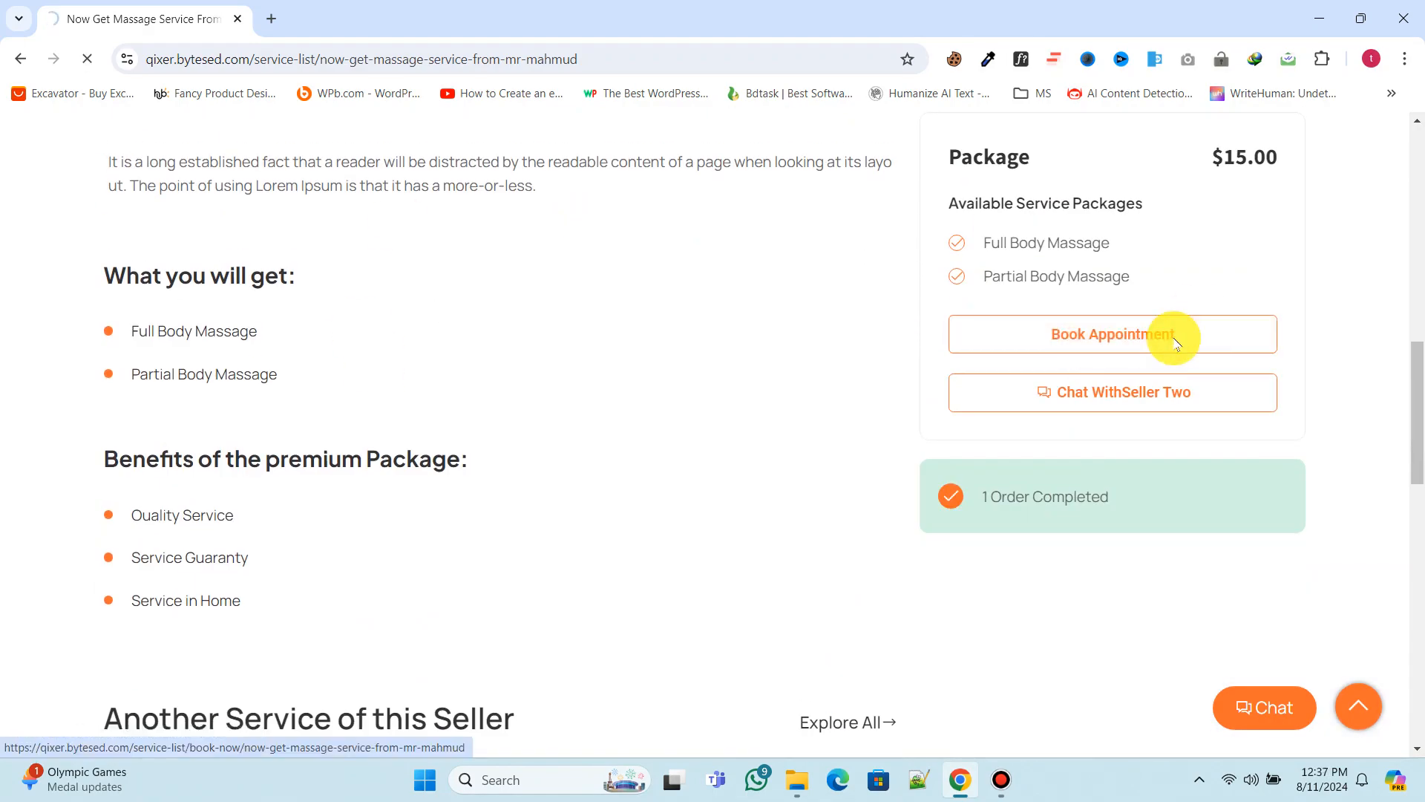
# Book the massage for 17/08/24, 4–6 AM, cash on delivery, agree to terms and confirm the $20 order.
pyautogui.click(1113, 334)
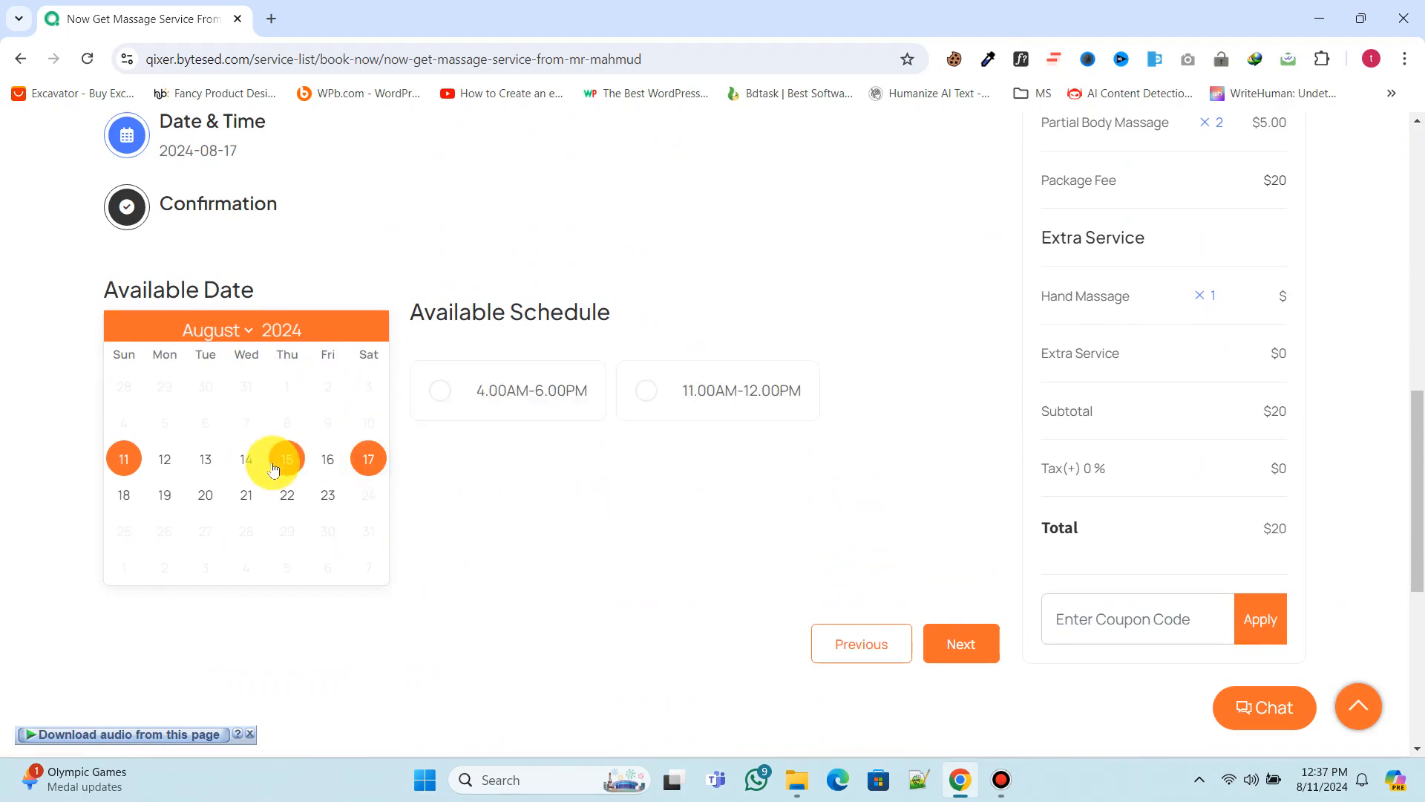
pyautogui.click(962, 643)
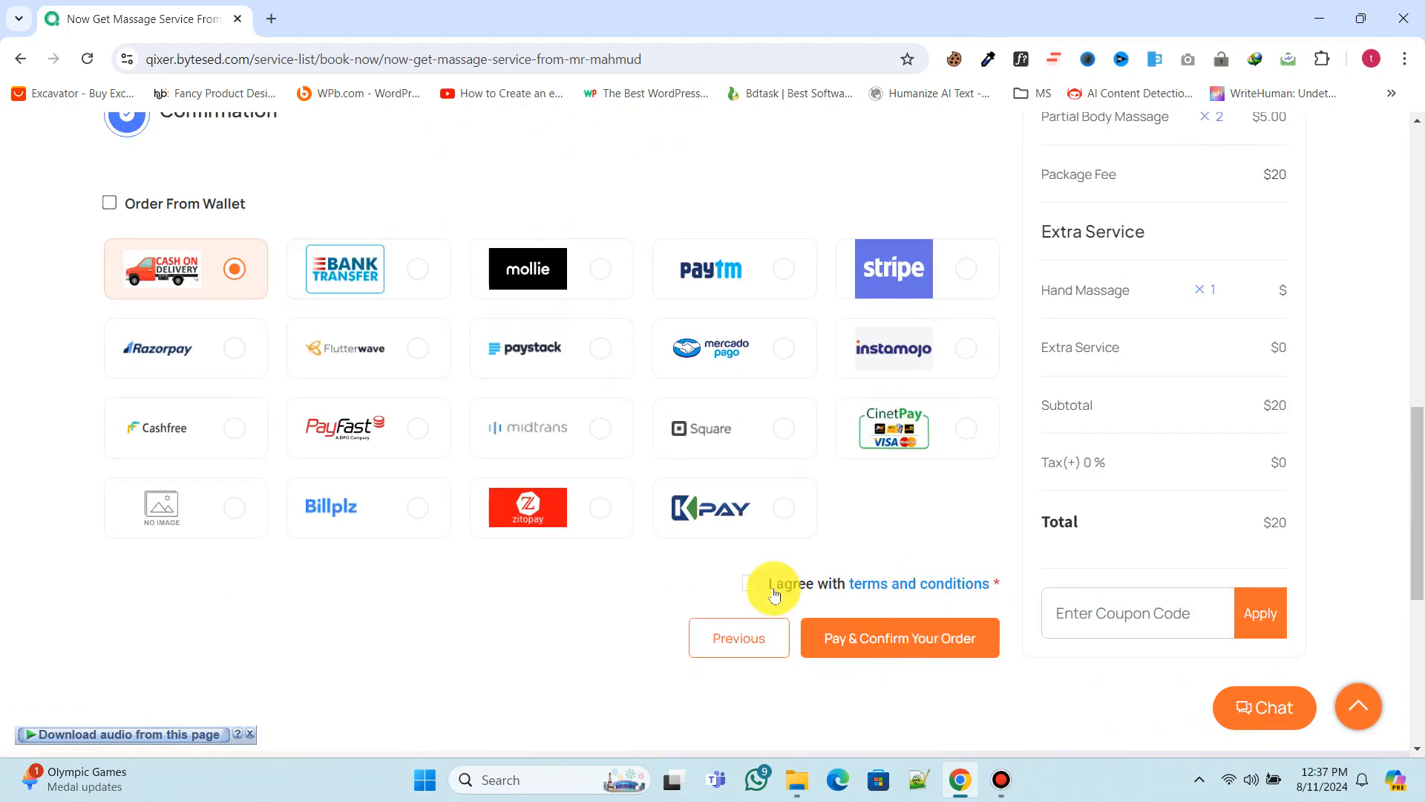
pyautogui.click(899, 638)
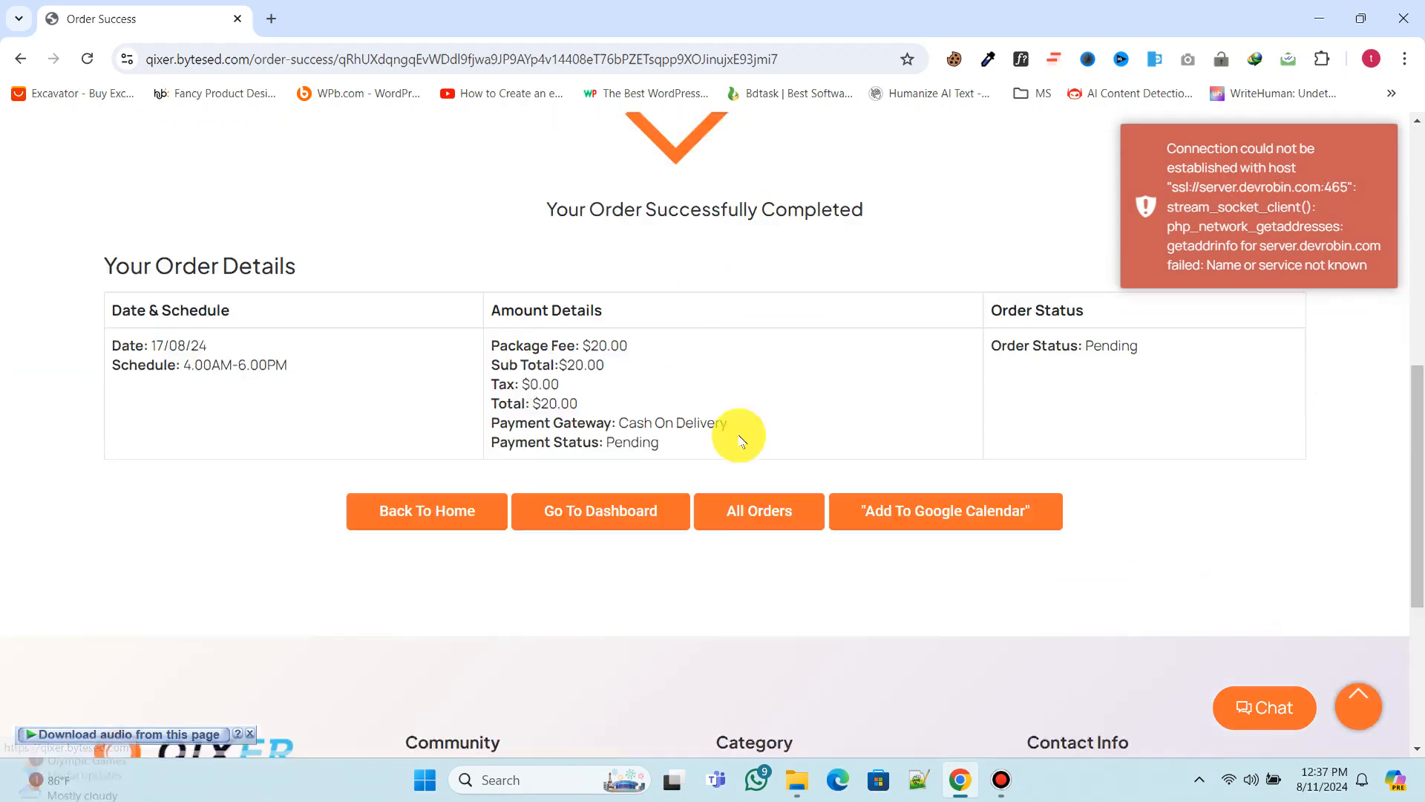
pyautogui.click(600, 495)
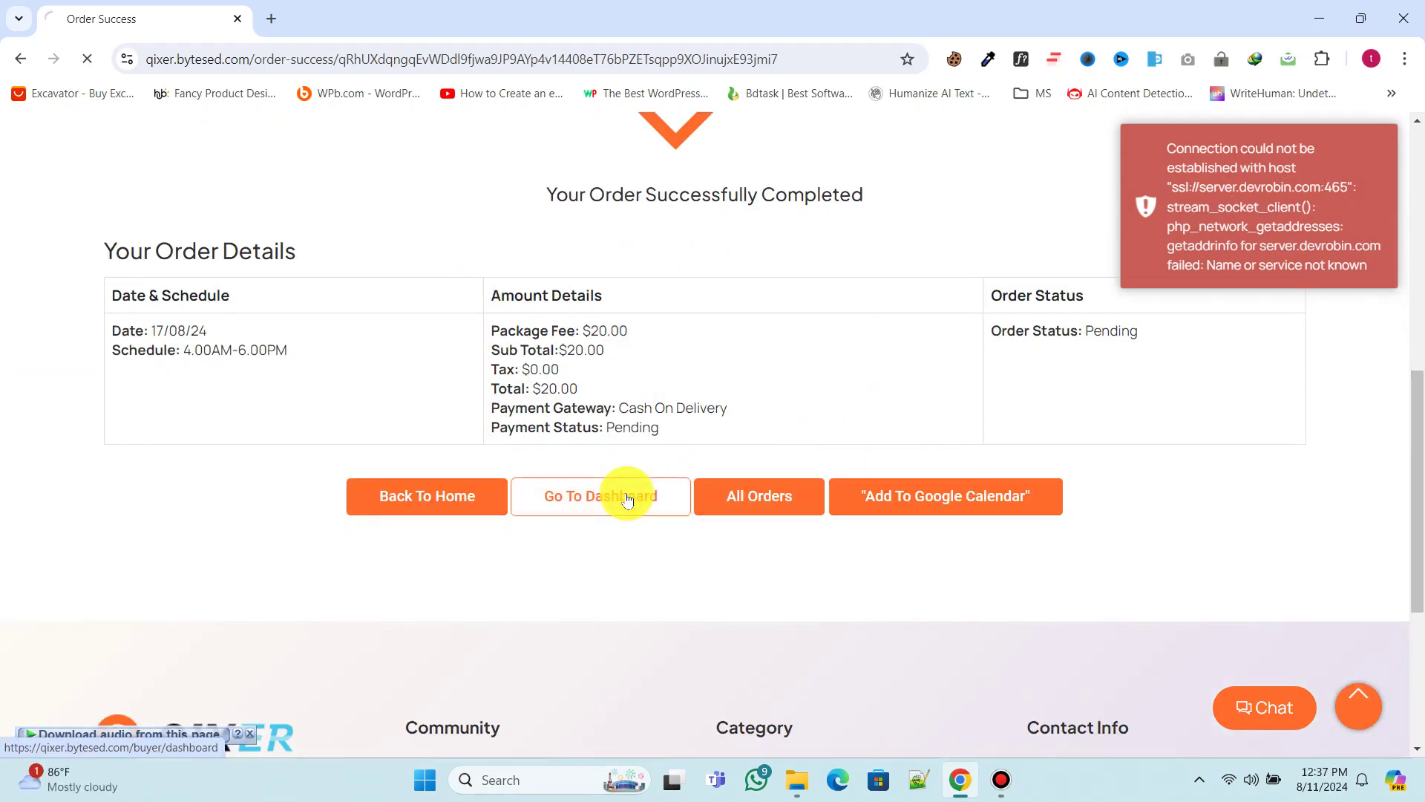
# From the buyer dashboard view Chat Inbox, All Service Orders and the Wallet with $1.30 balance.
pyautogui.click(622, 496)
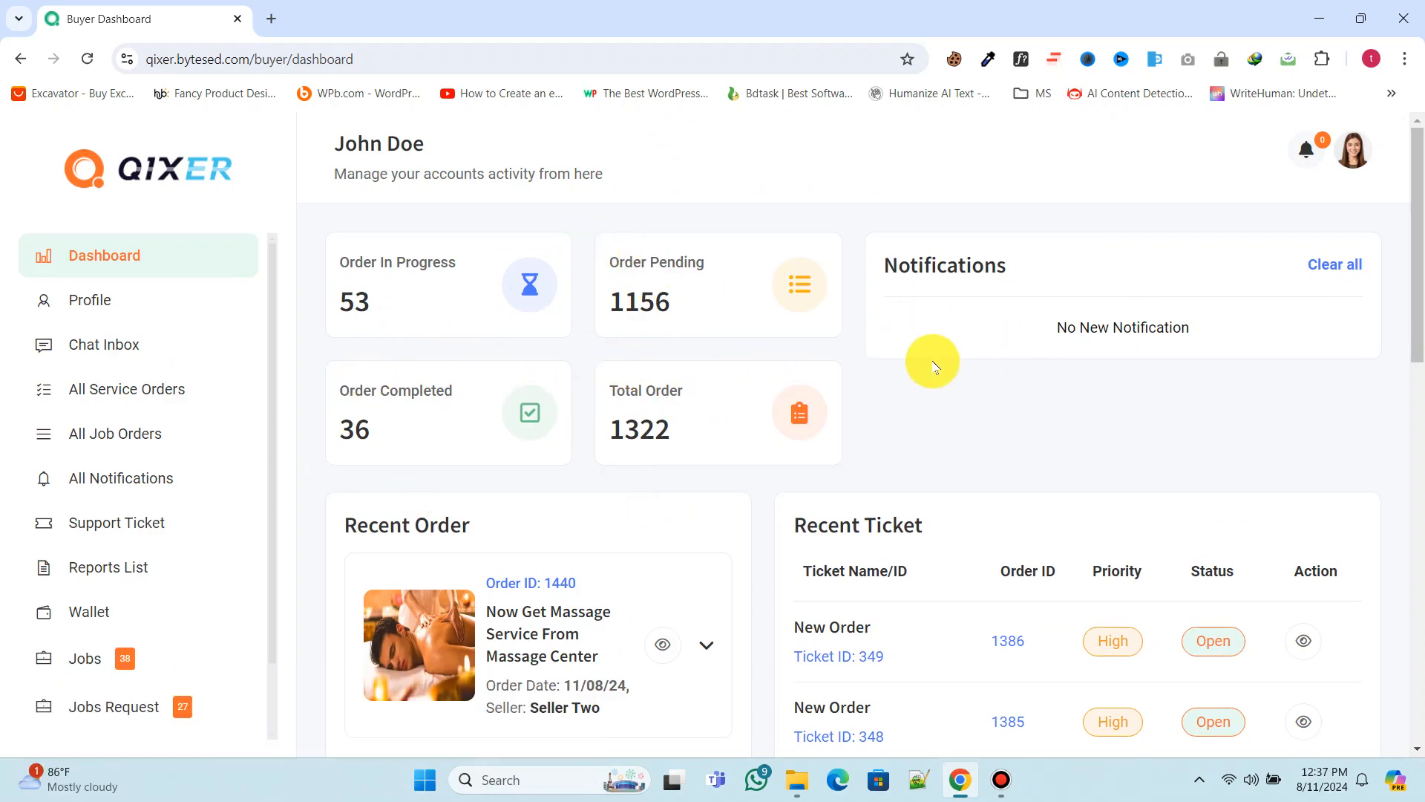
pyautogui.scroll(-3)
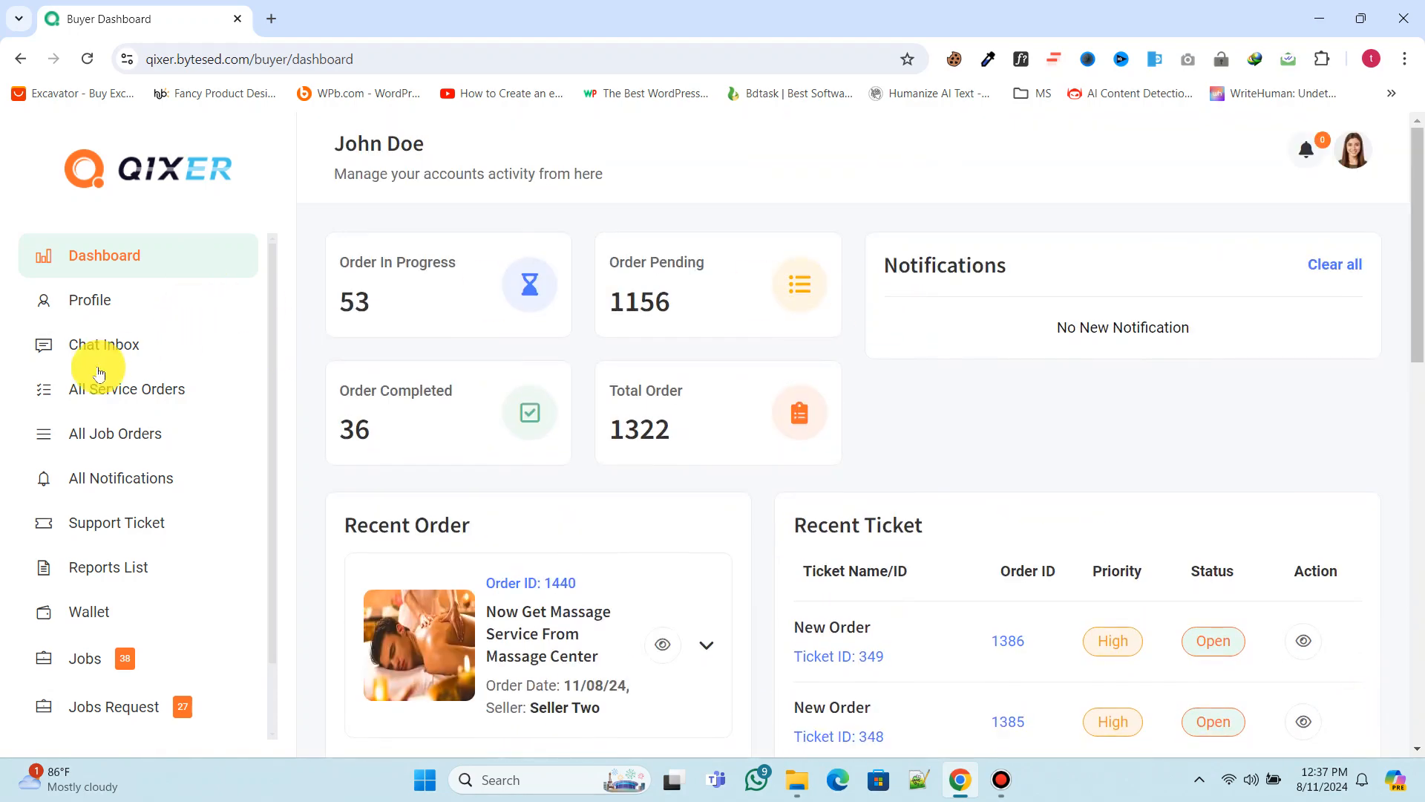
pyautogui.click(104, 344)
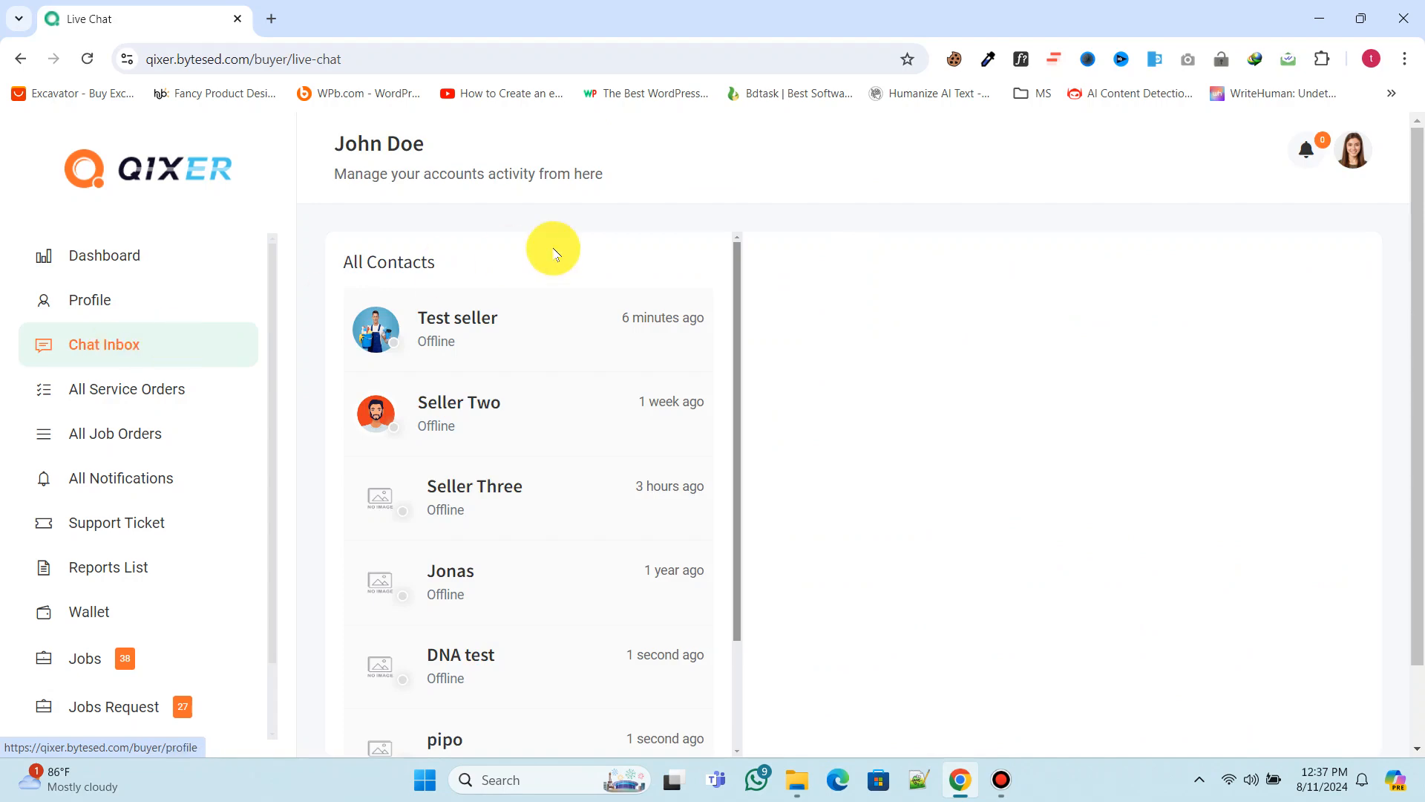
pyautogui.moveTo(532, 356)
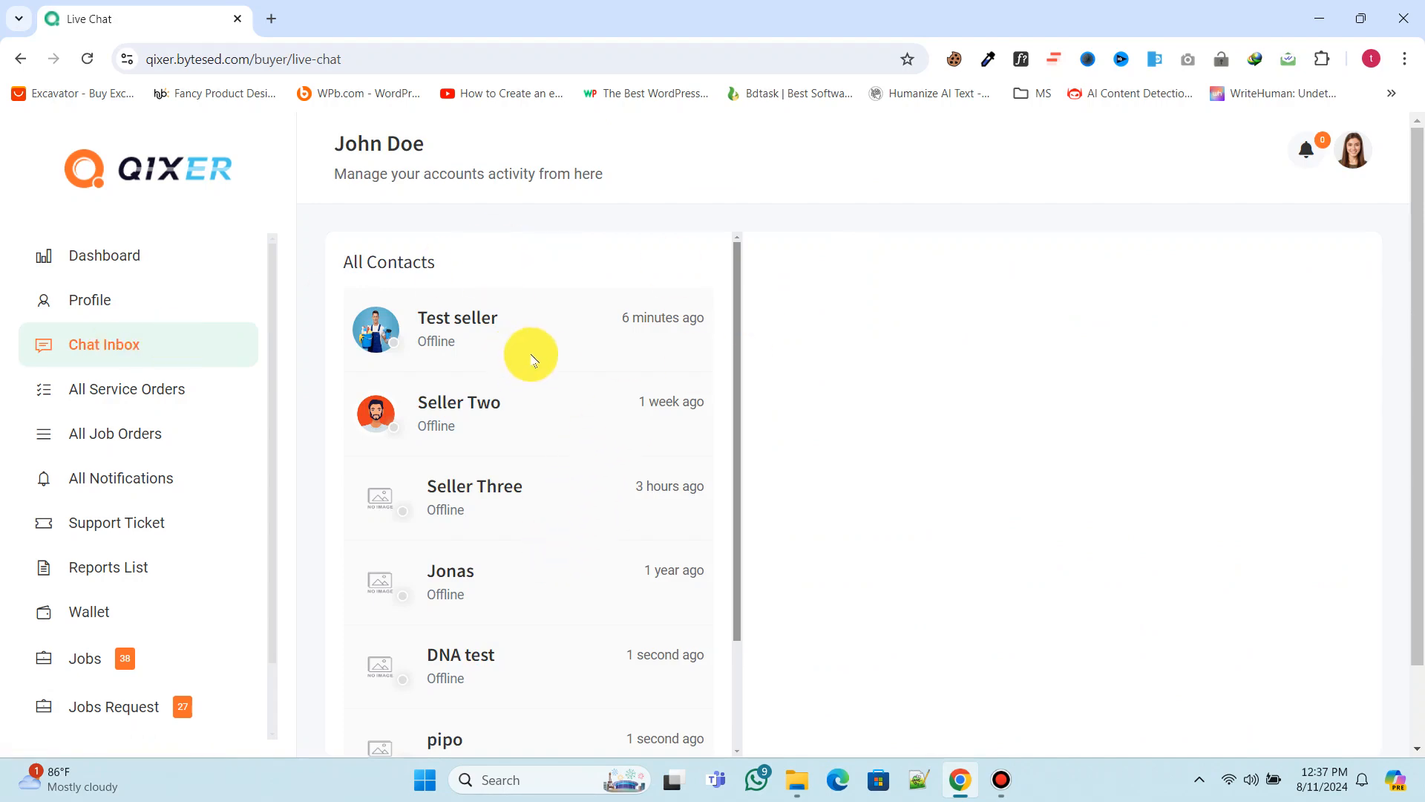
pyautogui.click(128, 389)
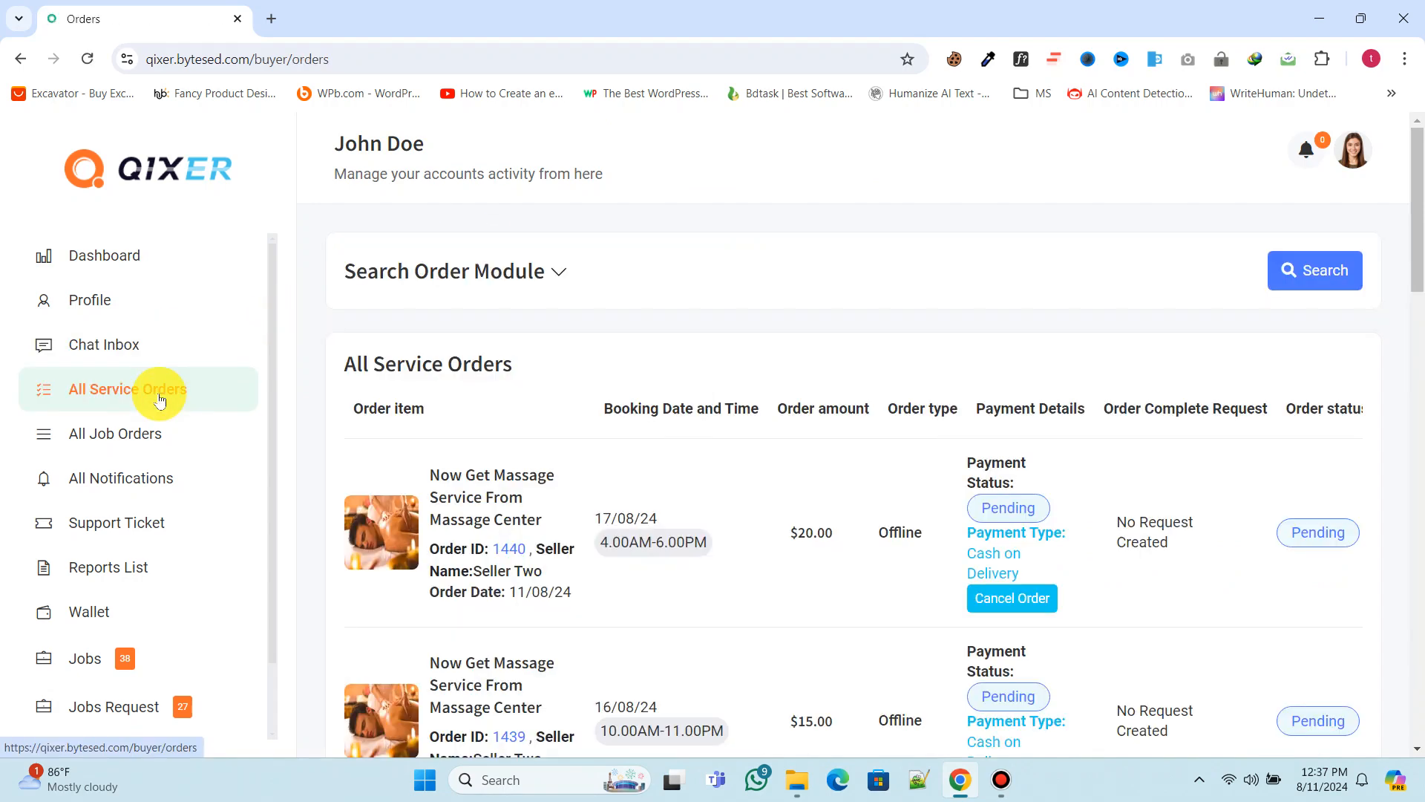
pyautogui.moveTo(558, 471)
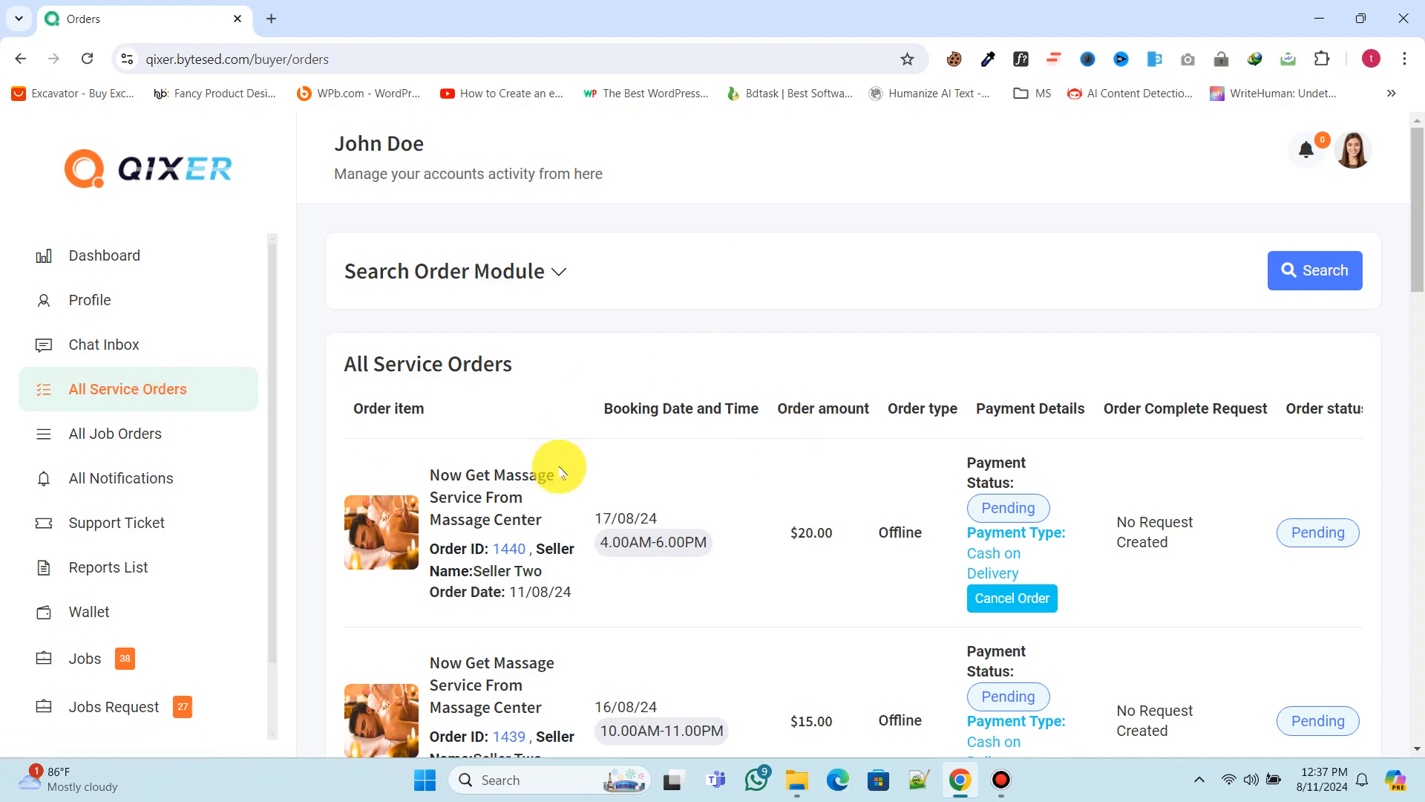
pyautogui.moveTo(473, 398)
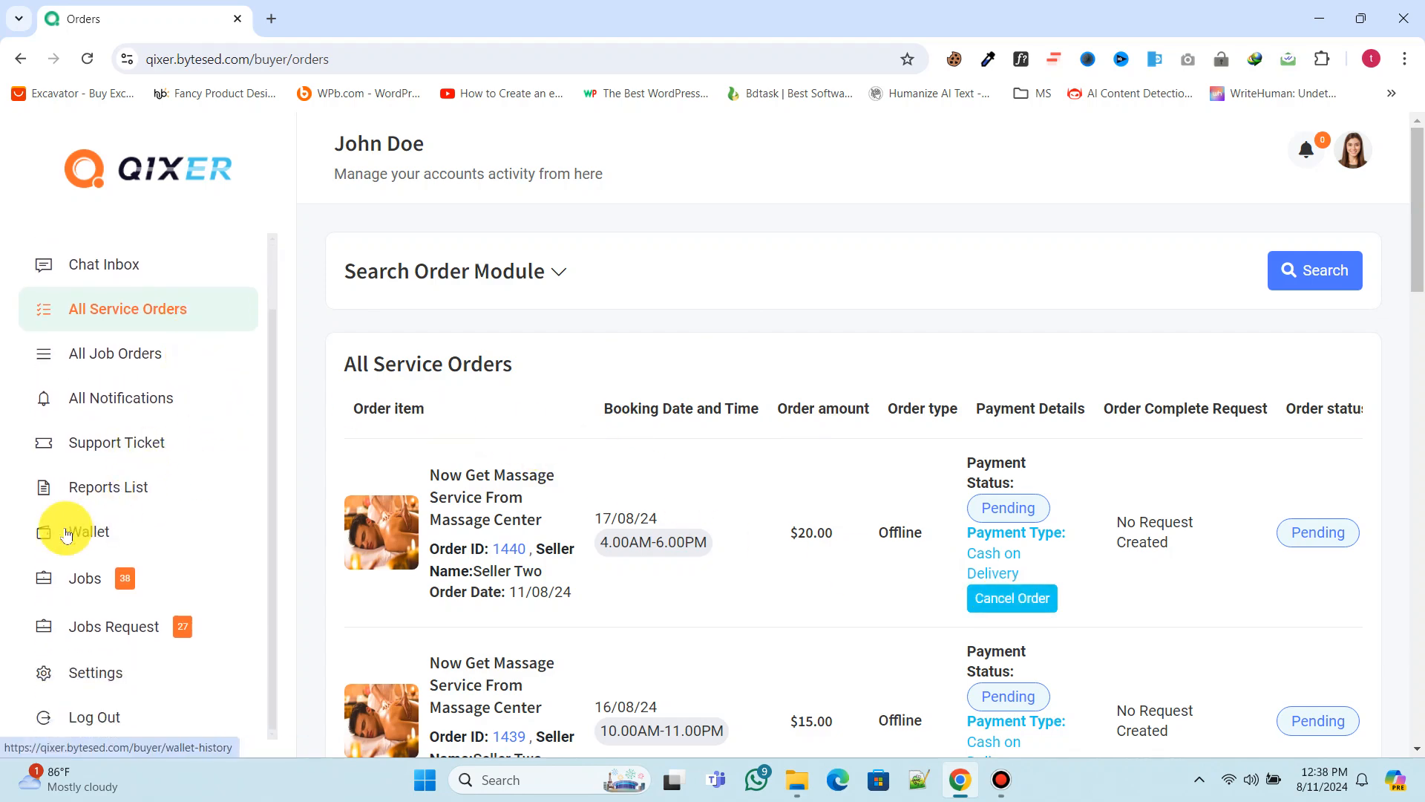
pyautogui.click(89, 532)
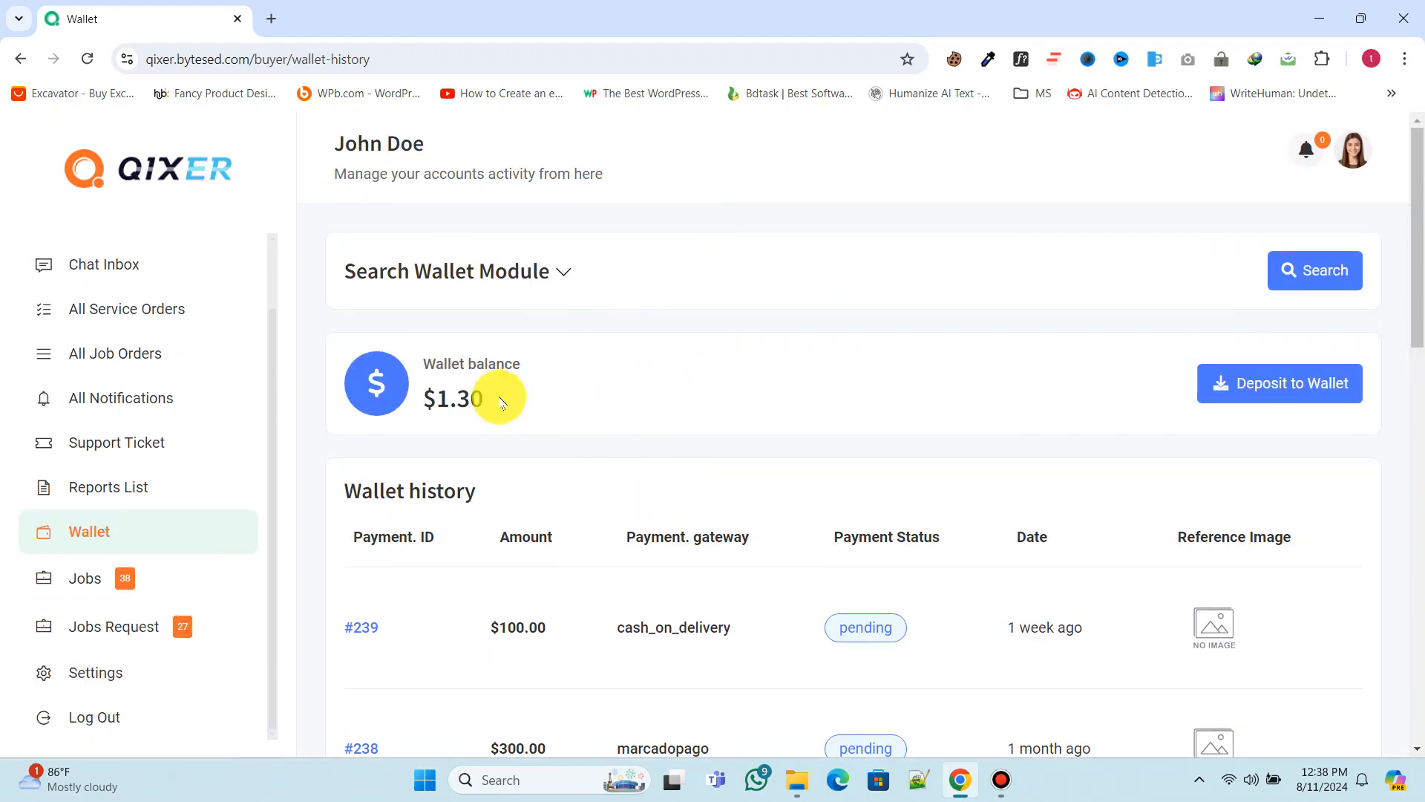
pyautogui.moveTo(963, 419)
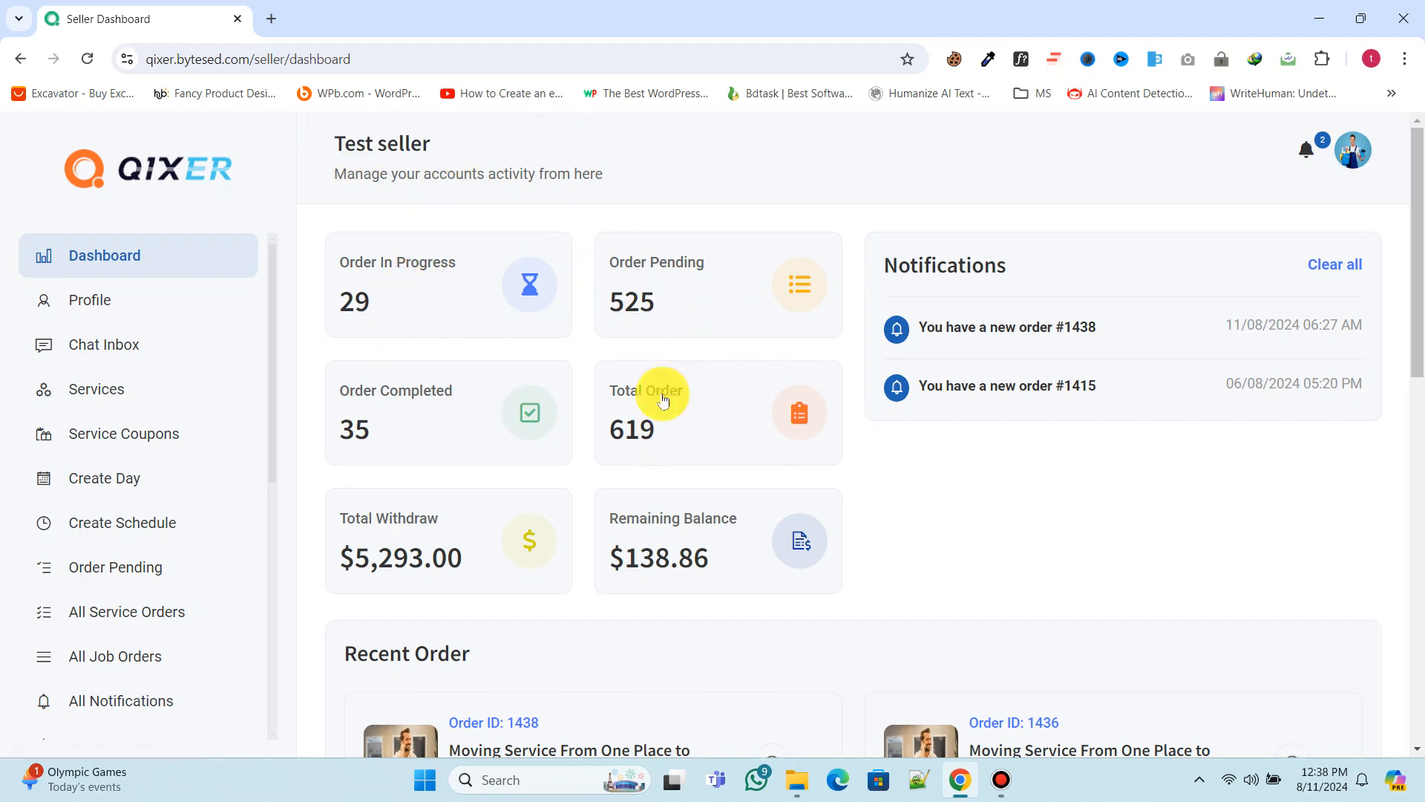
pyautogui.moveTo(912, 597)
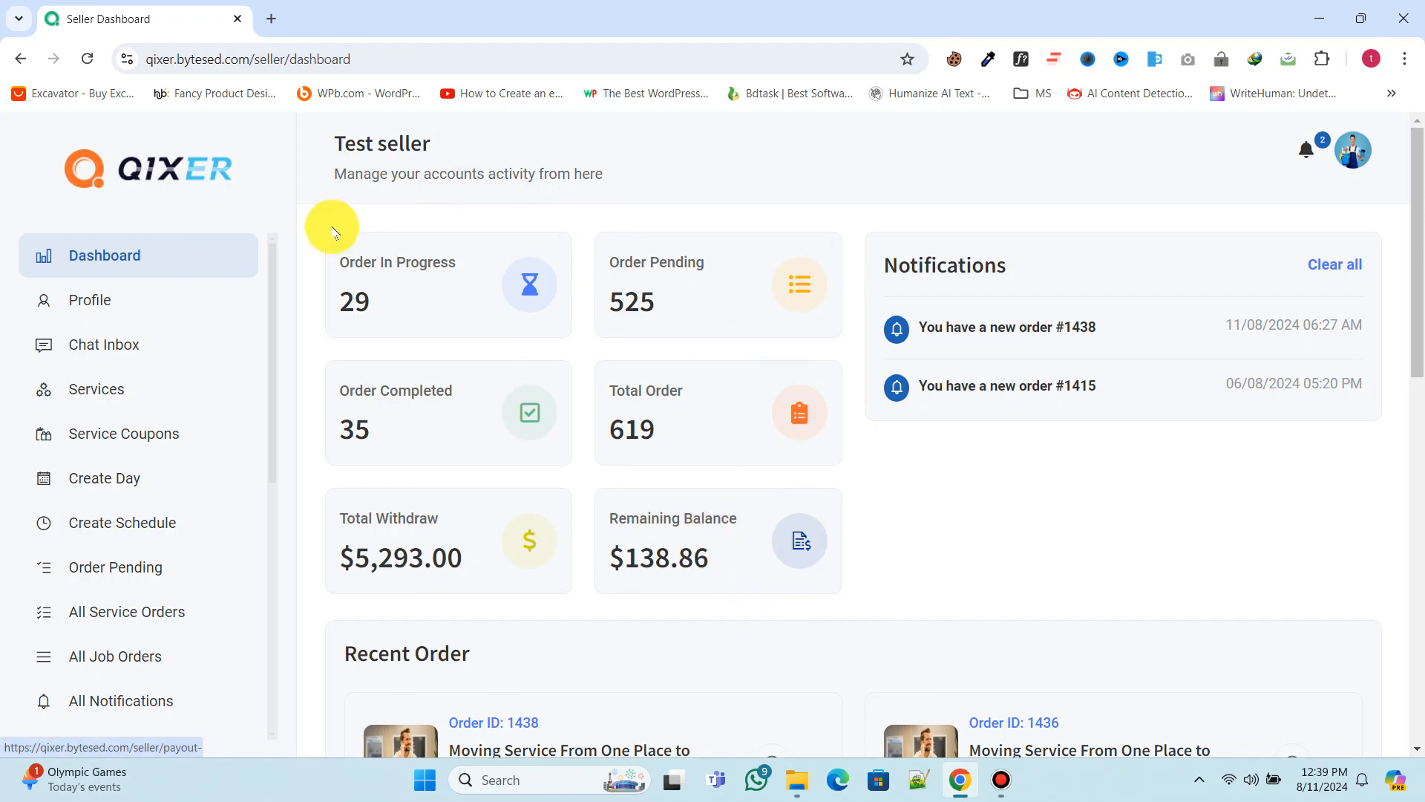
# As seller, view Chat Inbox, Services and the Schedules list of 1:00 pm - 5:00 pm slots.
pyautogui.click(104, 344)
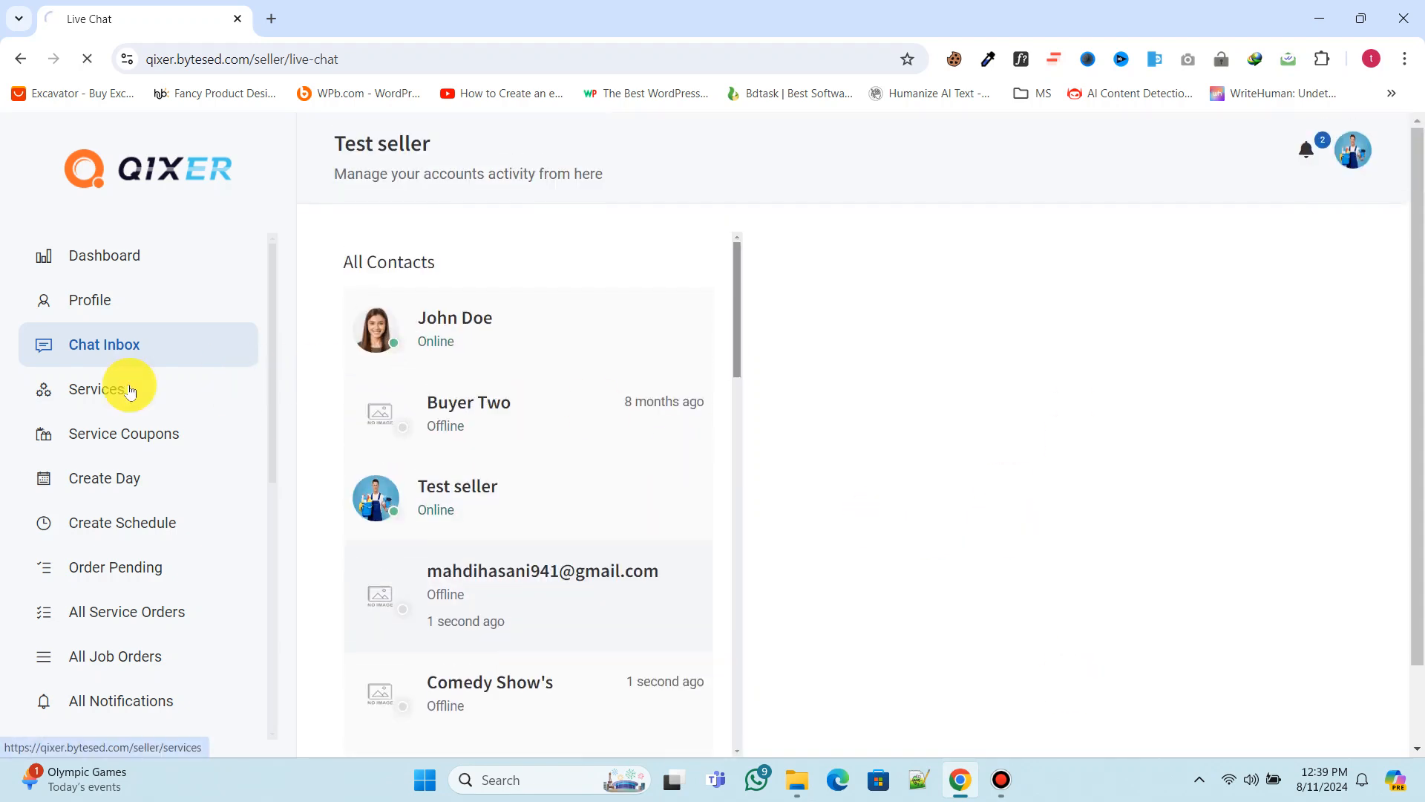
pyautogui.click(97, 389)
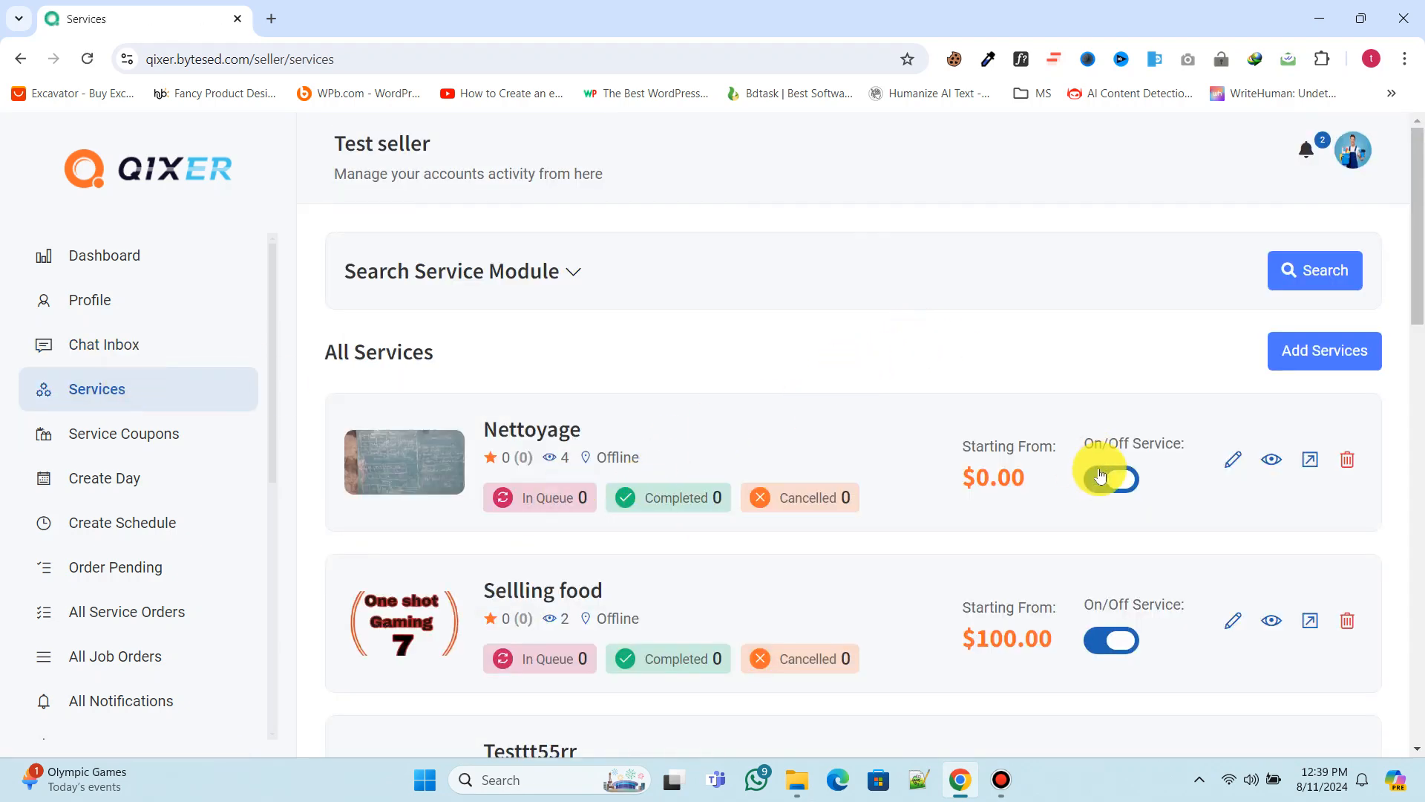
pyautogui.click(1106, 478)
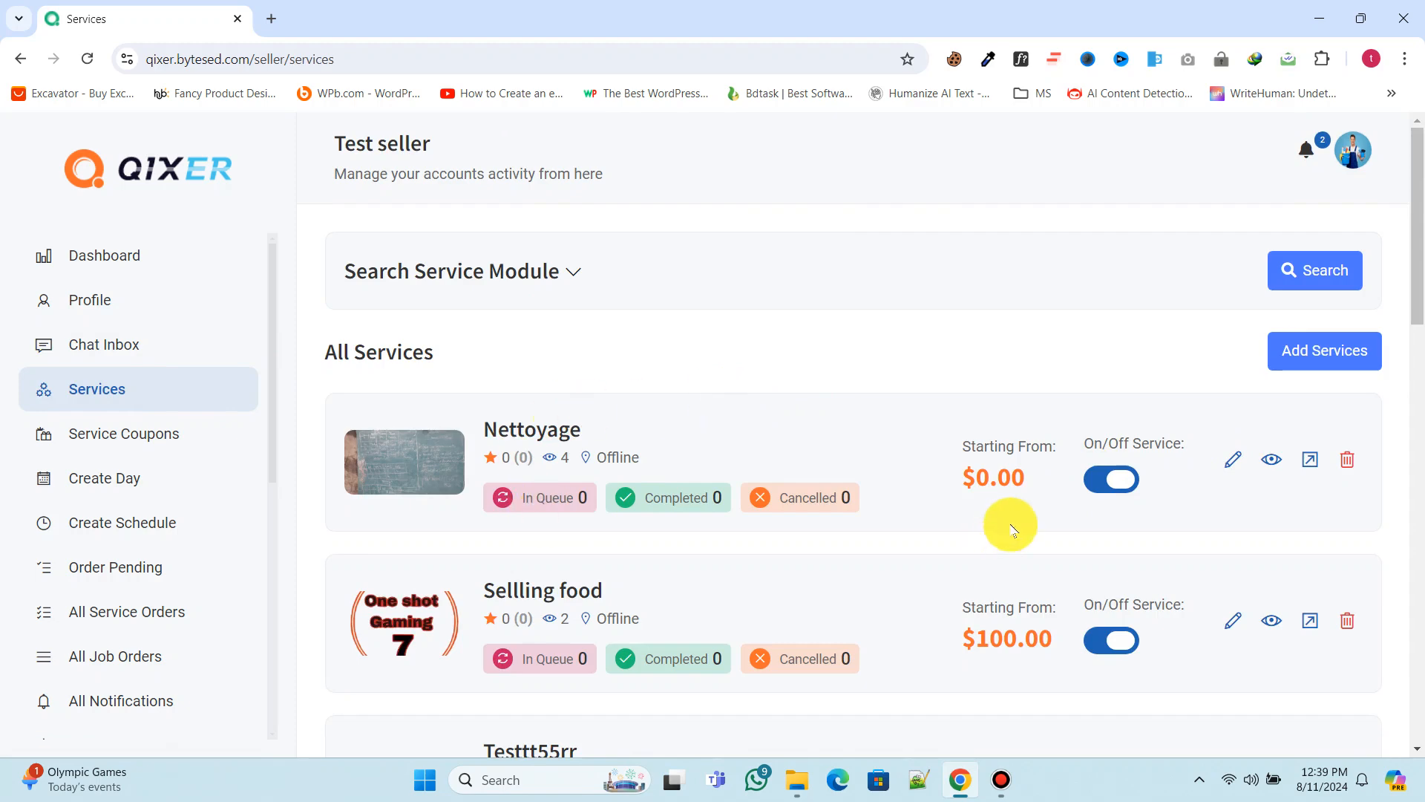
pyautogui.click(146, 523)
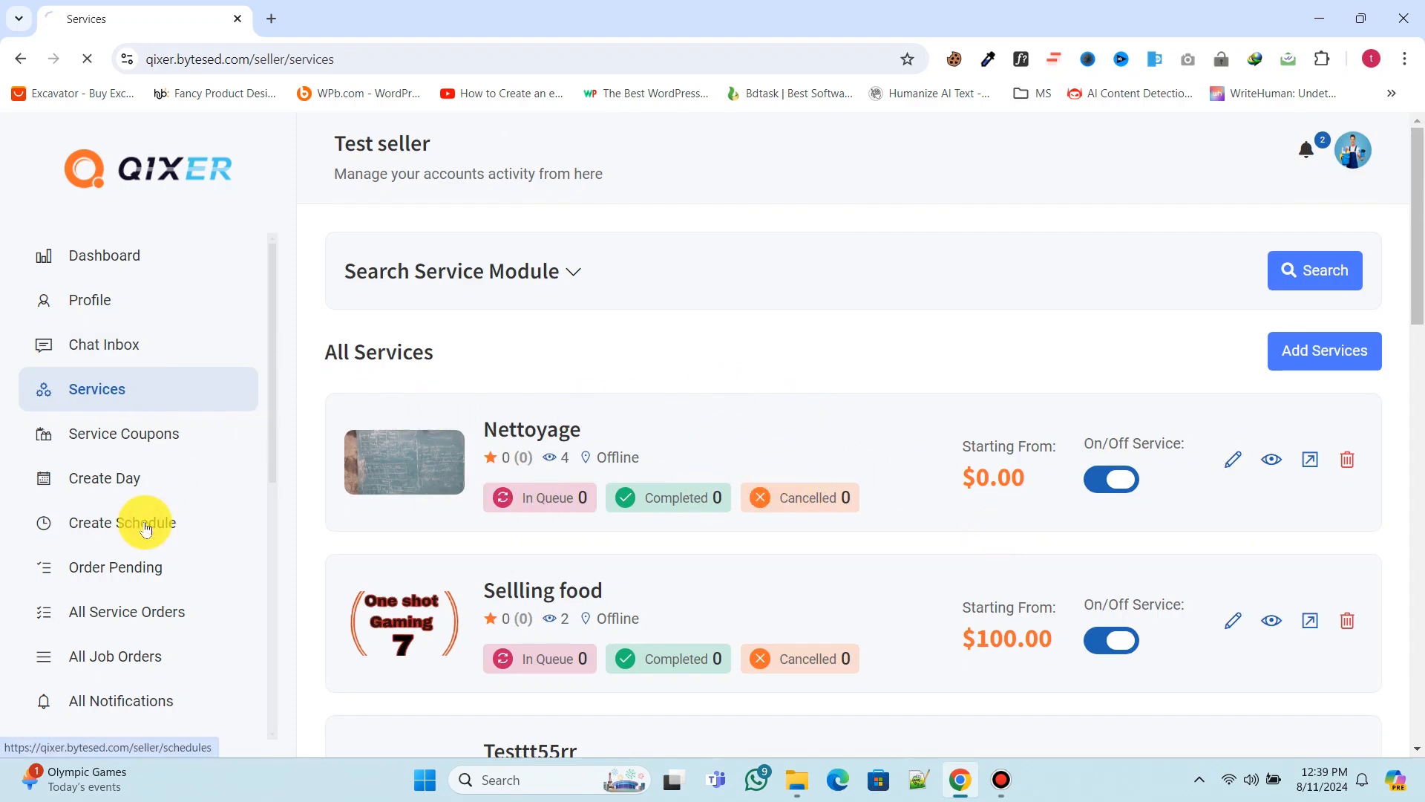
pyautogui.click(122, 522)
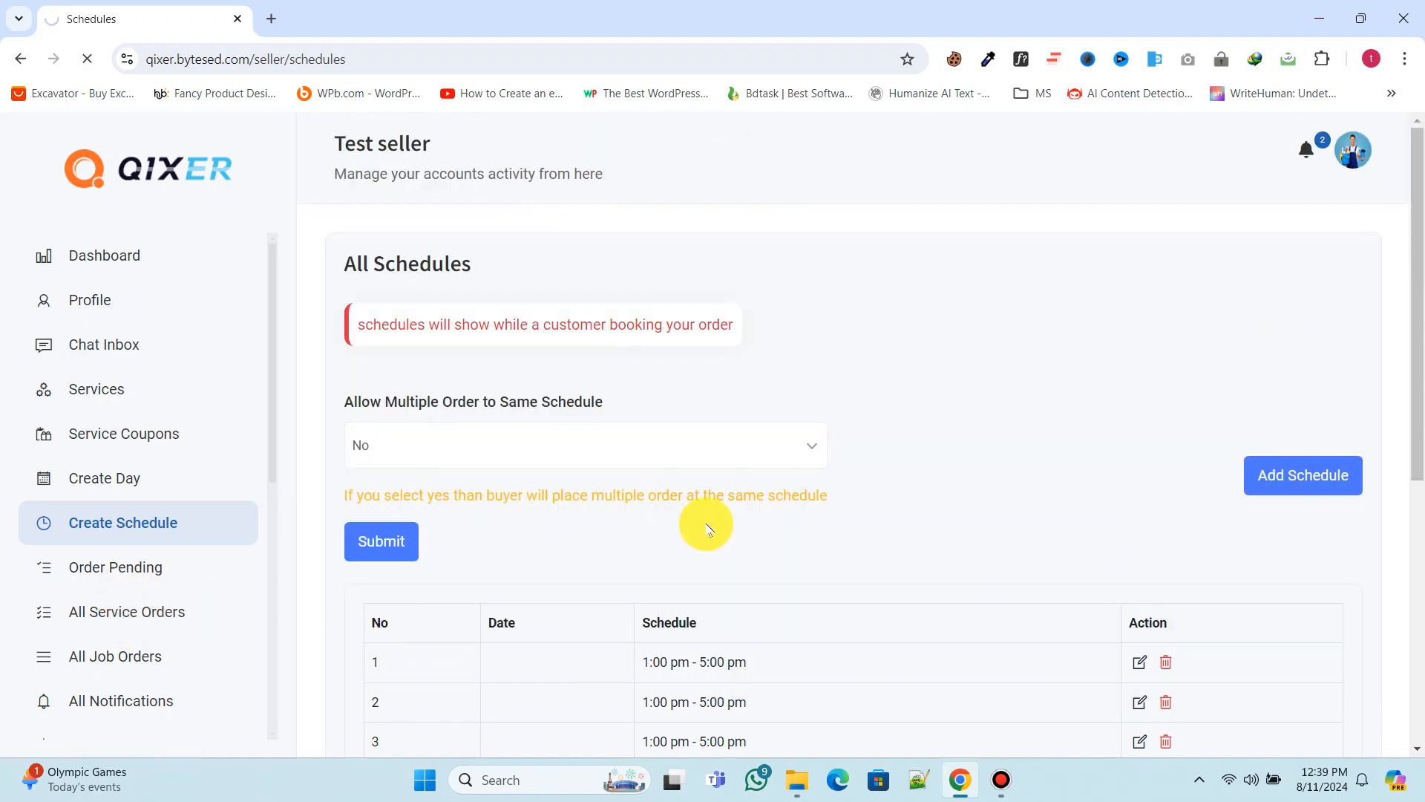
# View the seller's All Service Orders, Wallet and Profile Verify, then go to the admin dashboard.
pyautogui.click(128, 611)
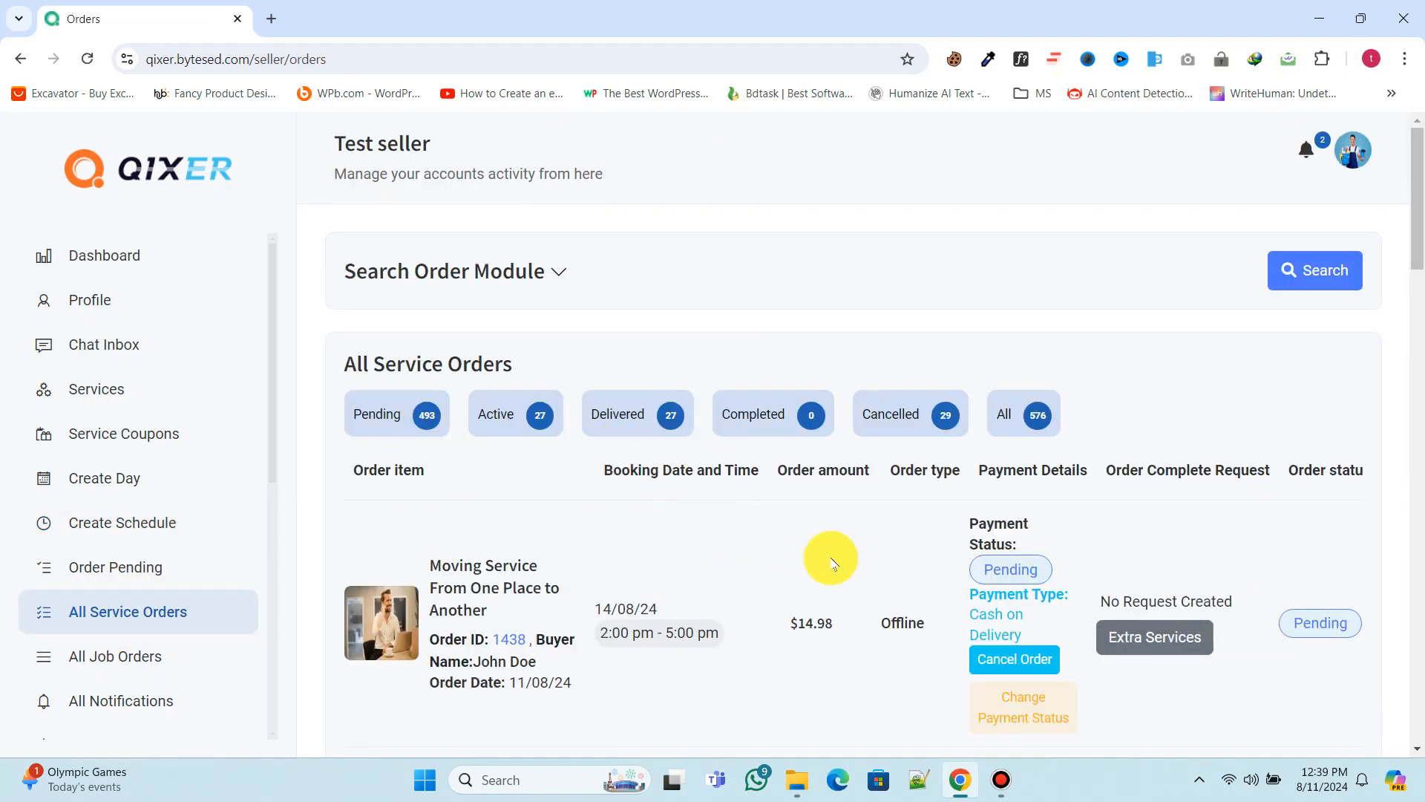
pyautogui.scroll(-3)
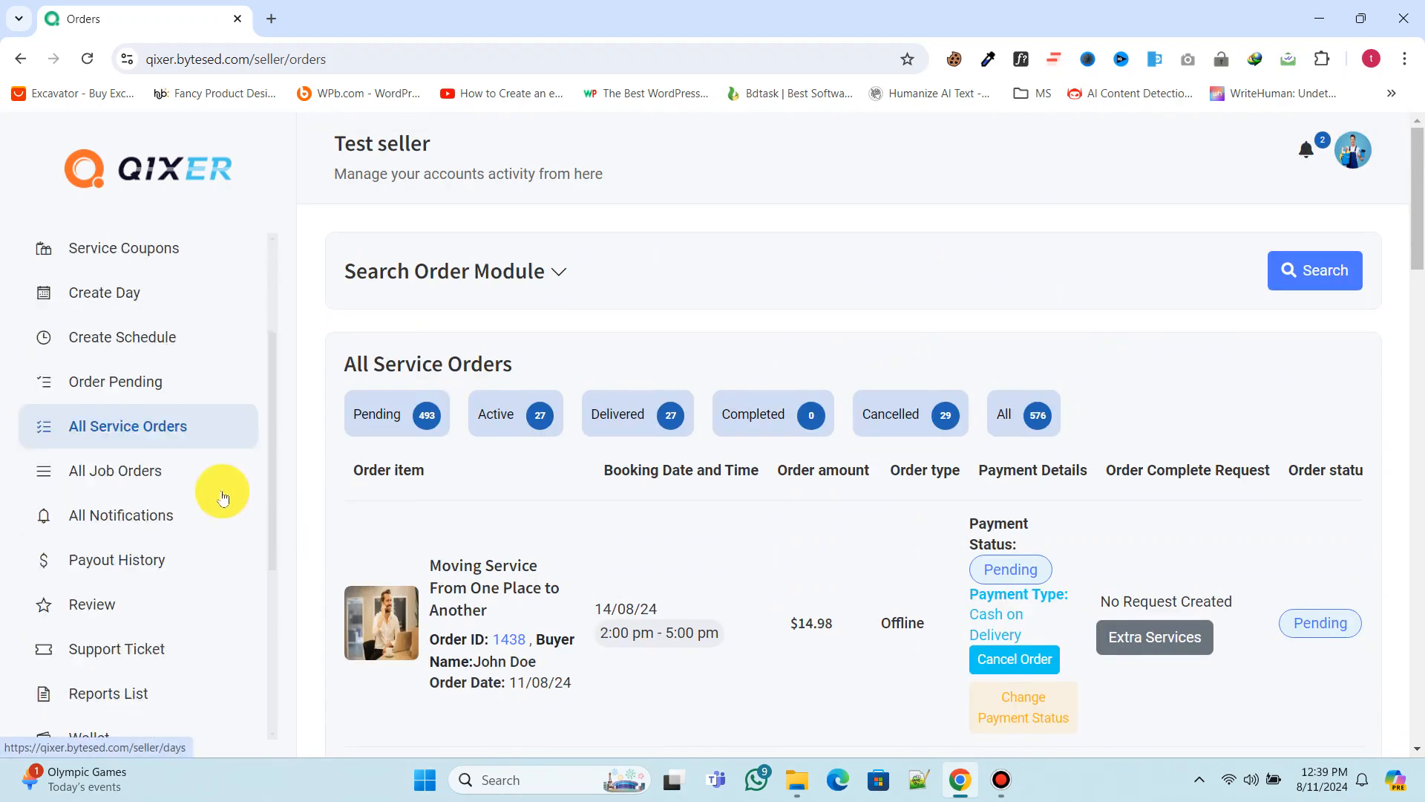
pyautogui.click(116, 559)
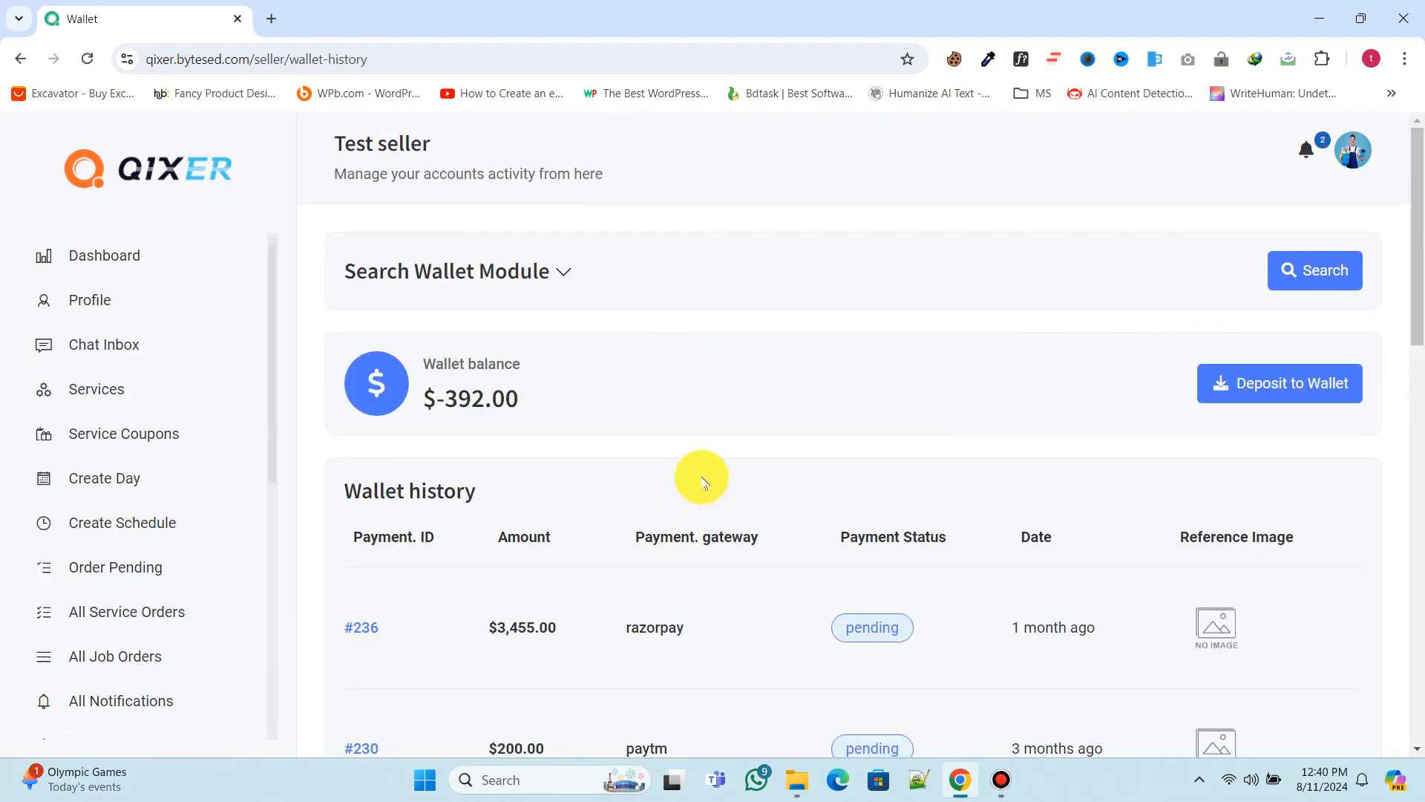
pyautogui.moveTo(734, 495)
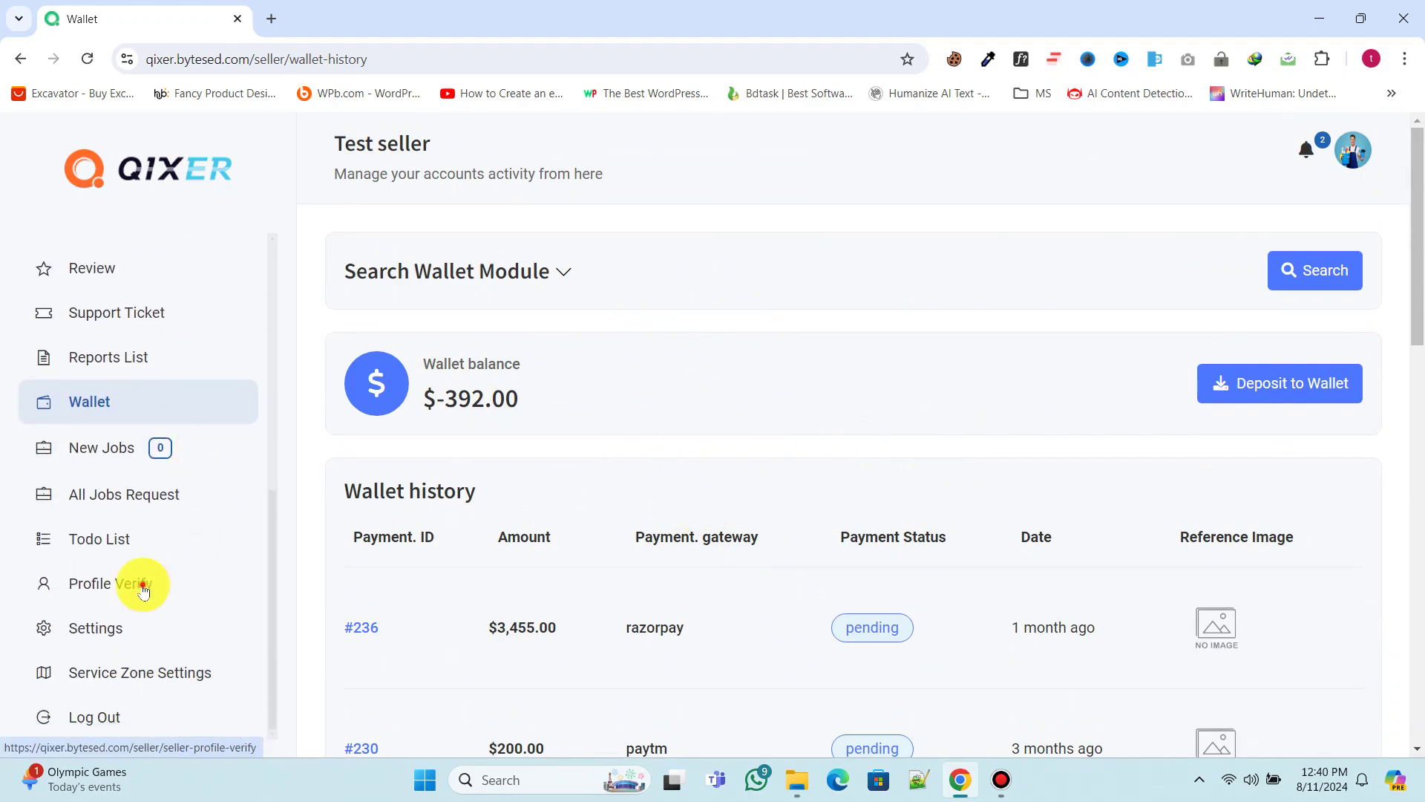
pyautogui.click(108, 583)
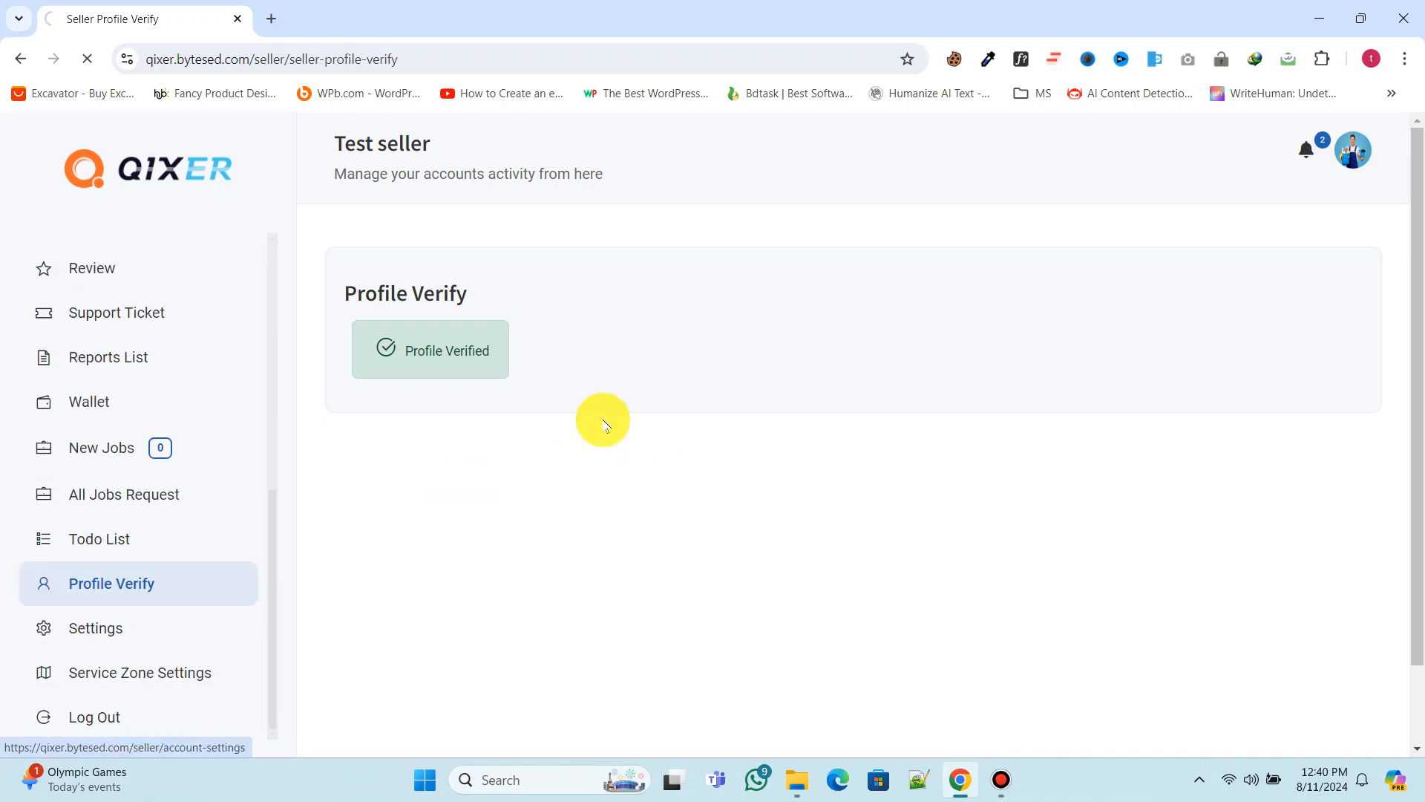
pyautogui.click(140, 673)
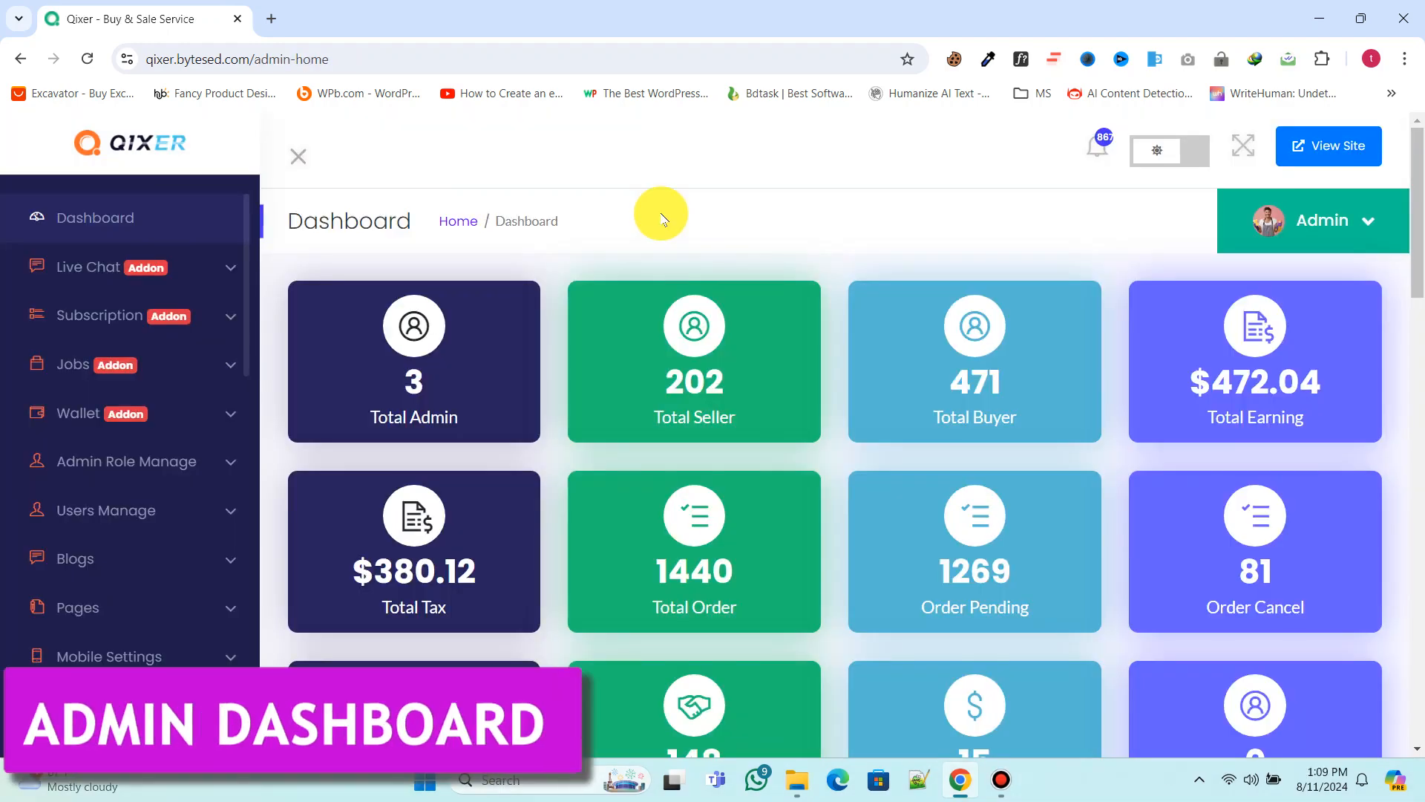
# As admin view All Subscription, Seller Subscription, then Wallet History under the Wallet section.
pyautogui.scroll(-3)
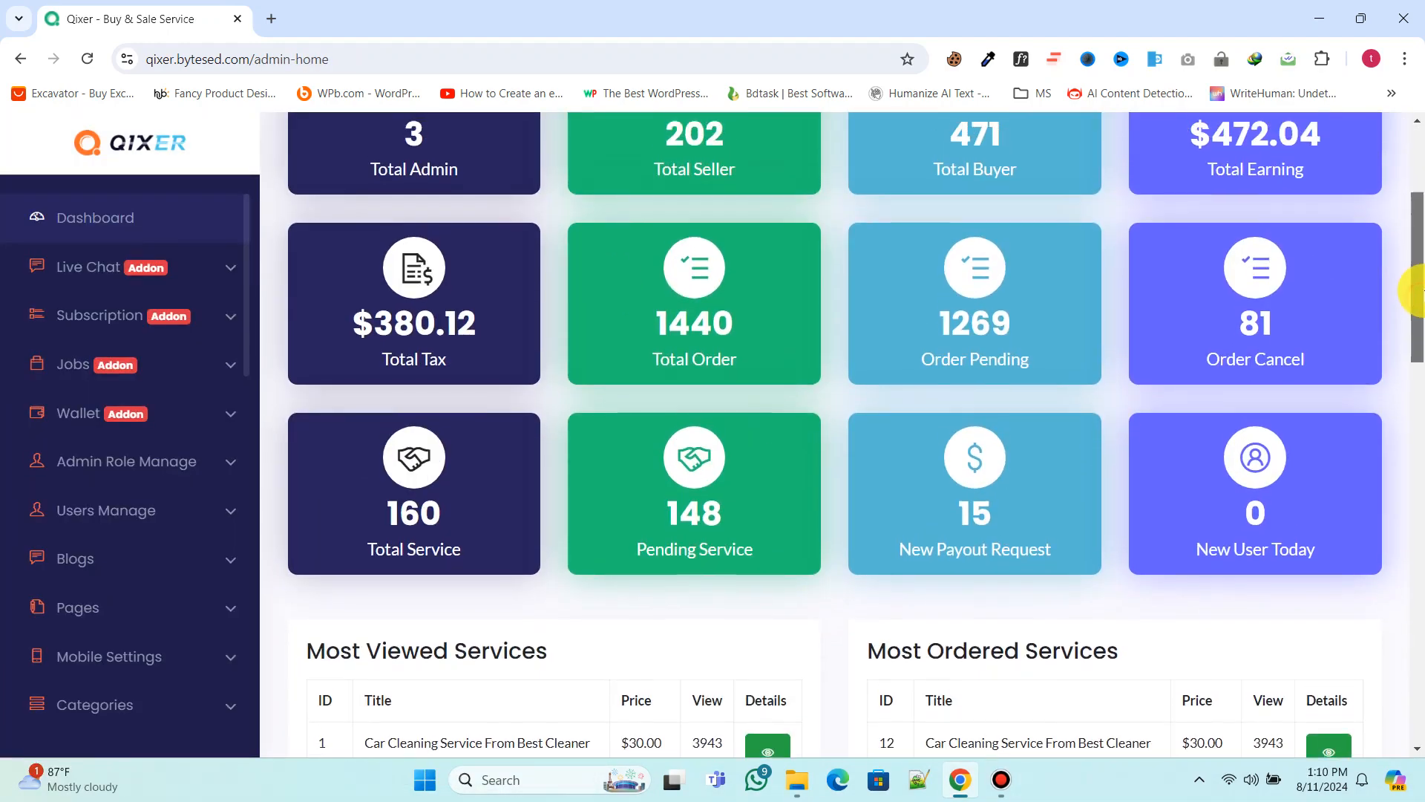
pyautogui.click(134, 316)
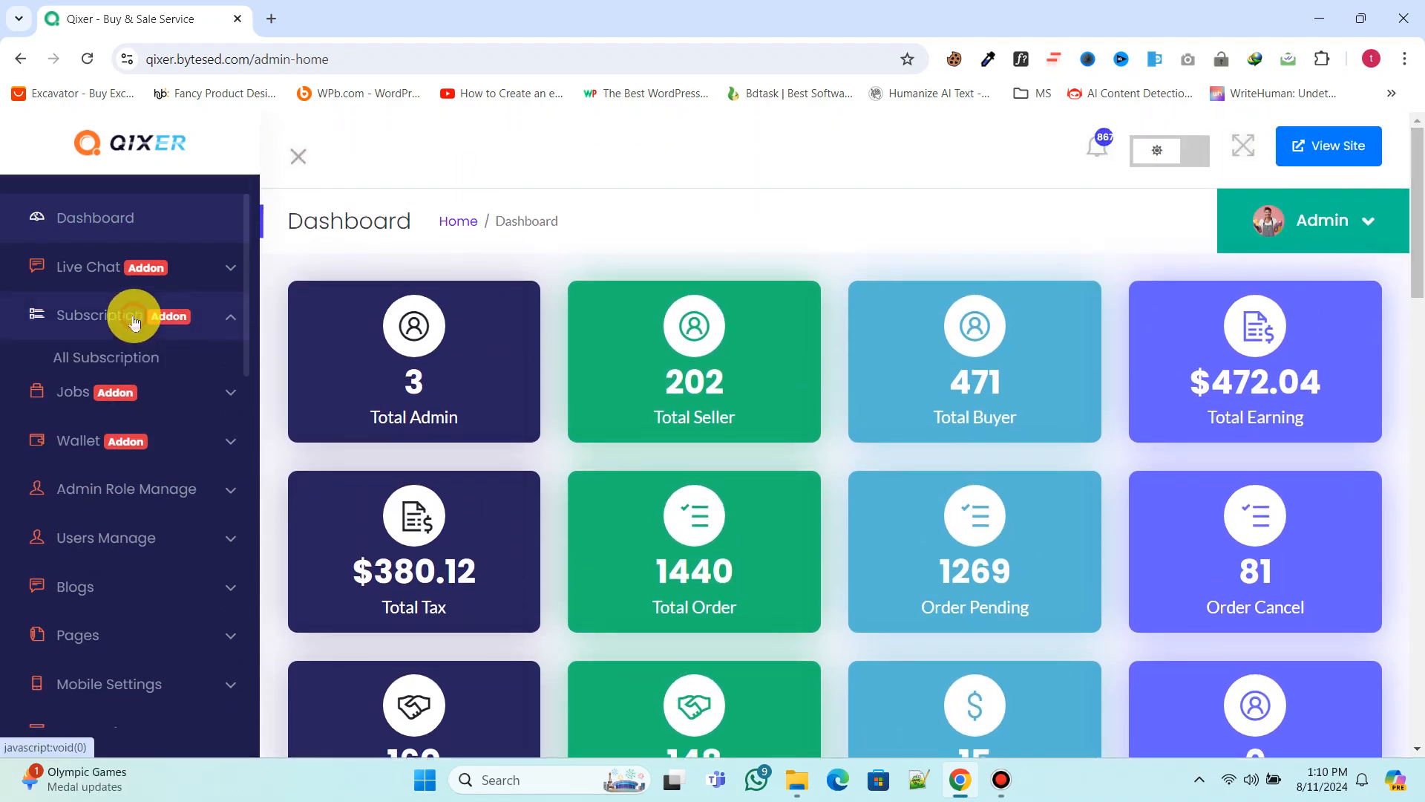
pyautogui.click(106, 356)
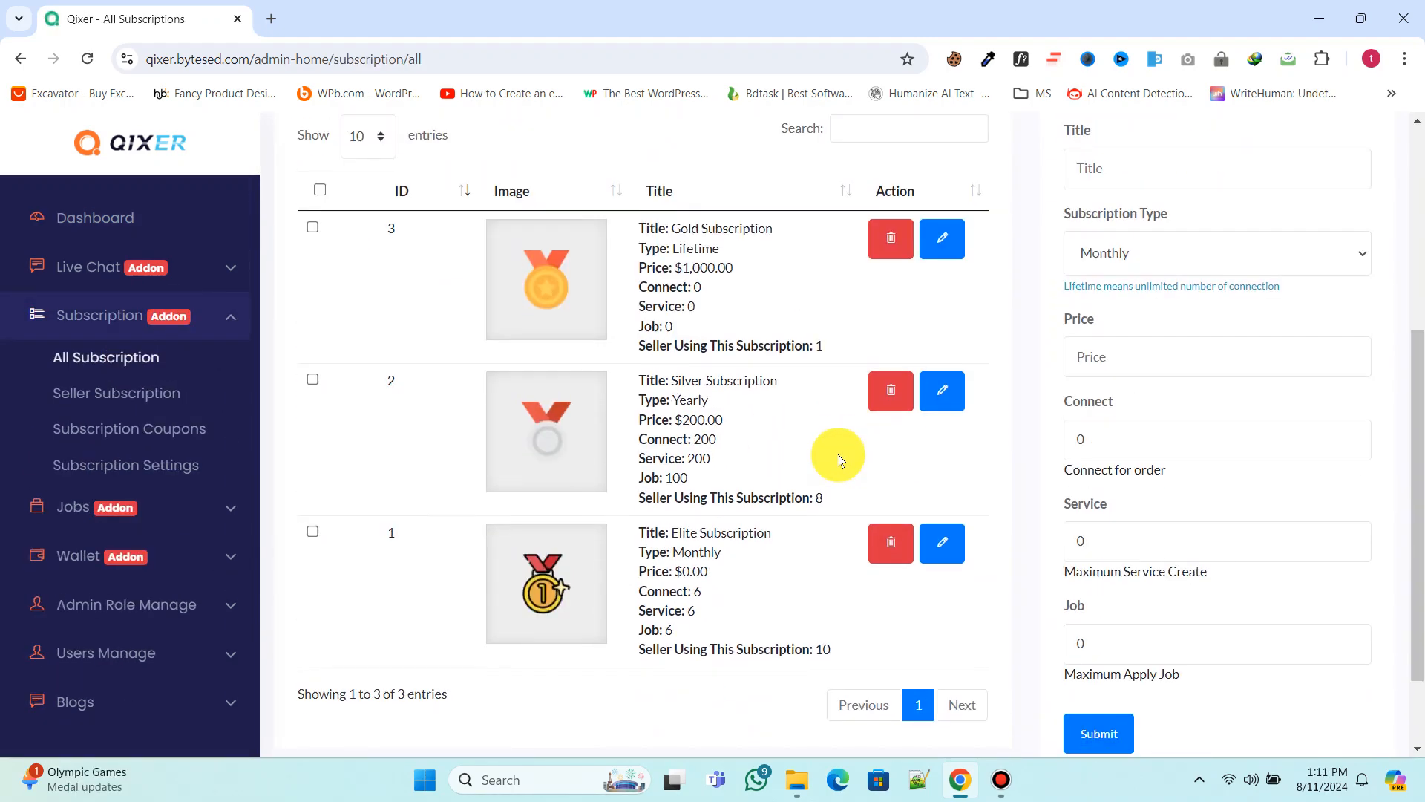
pyautogui.click(116, 392)
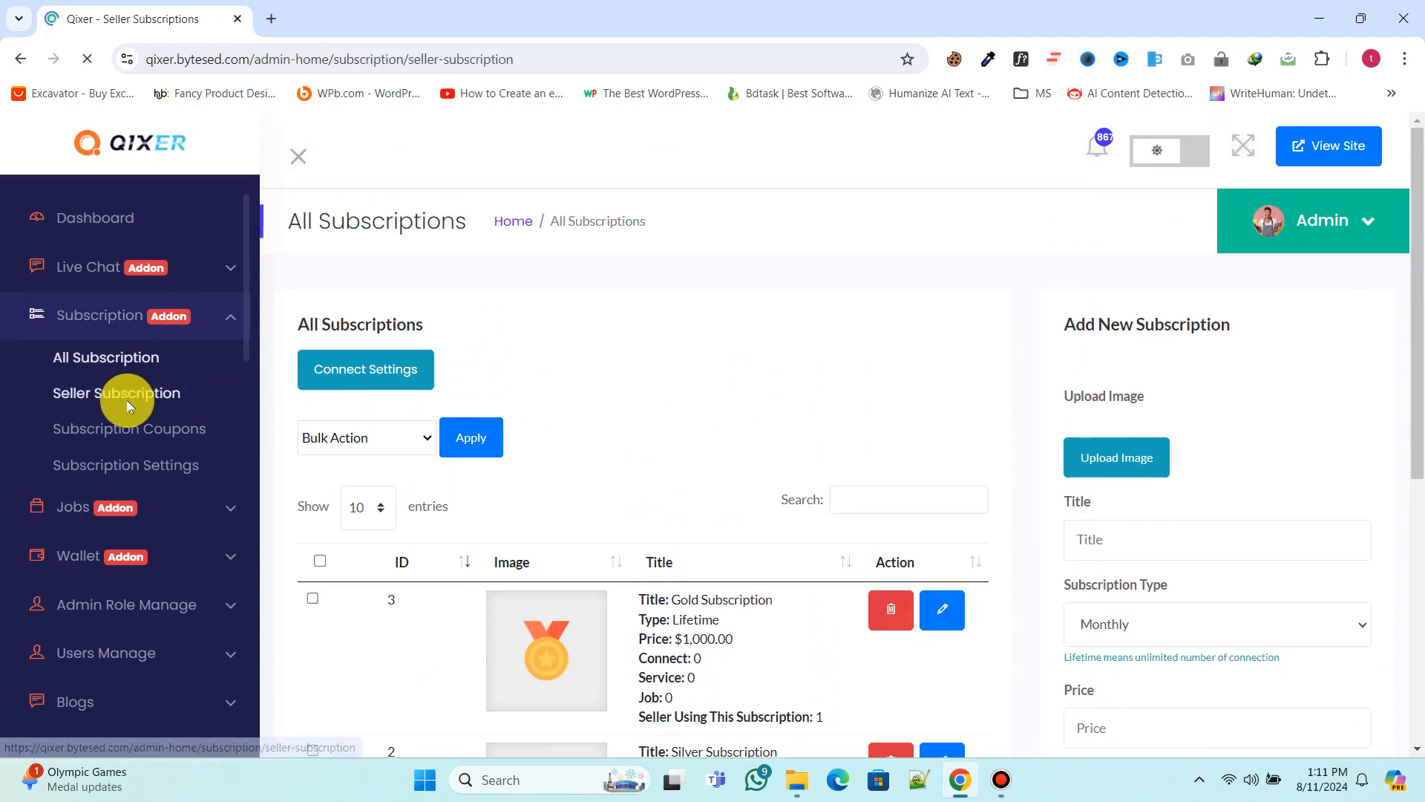
pyautogui.click(116, 392)
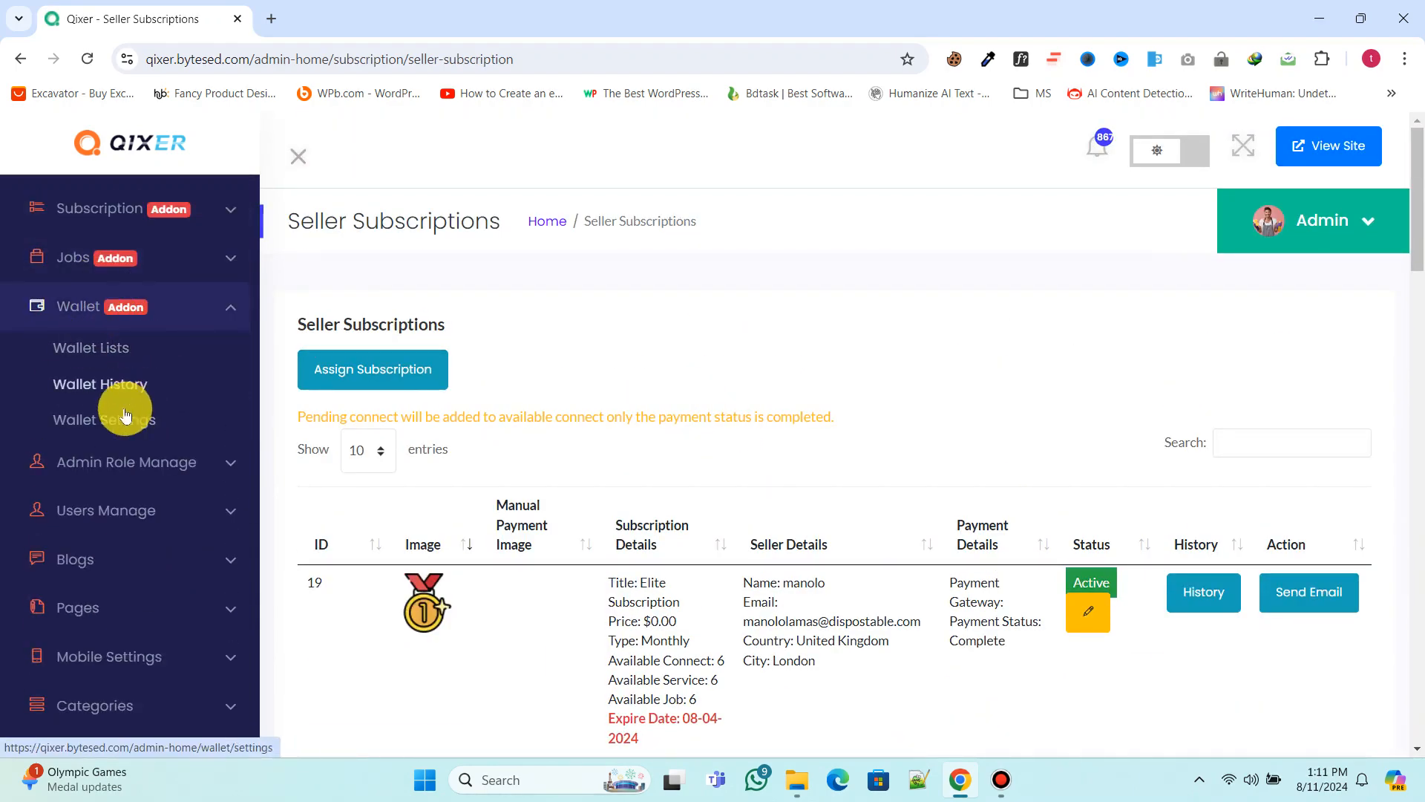
pyautogui.click(101, 383)
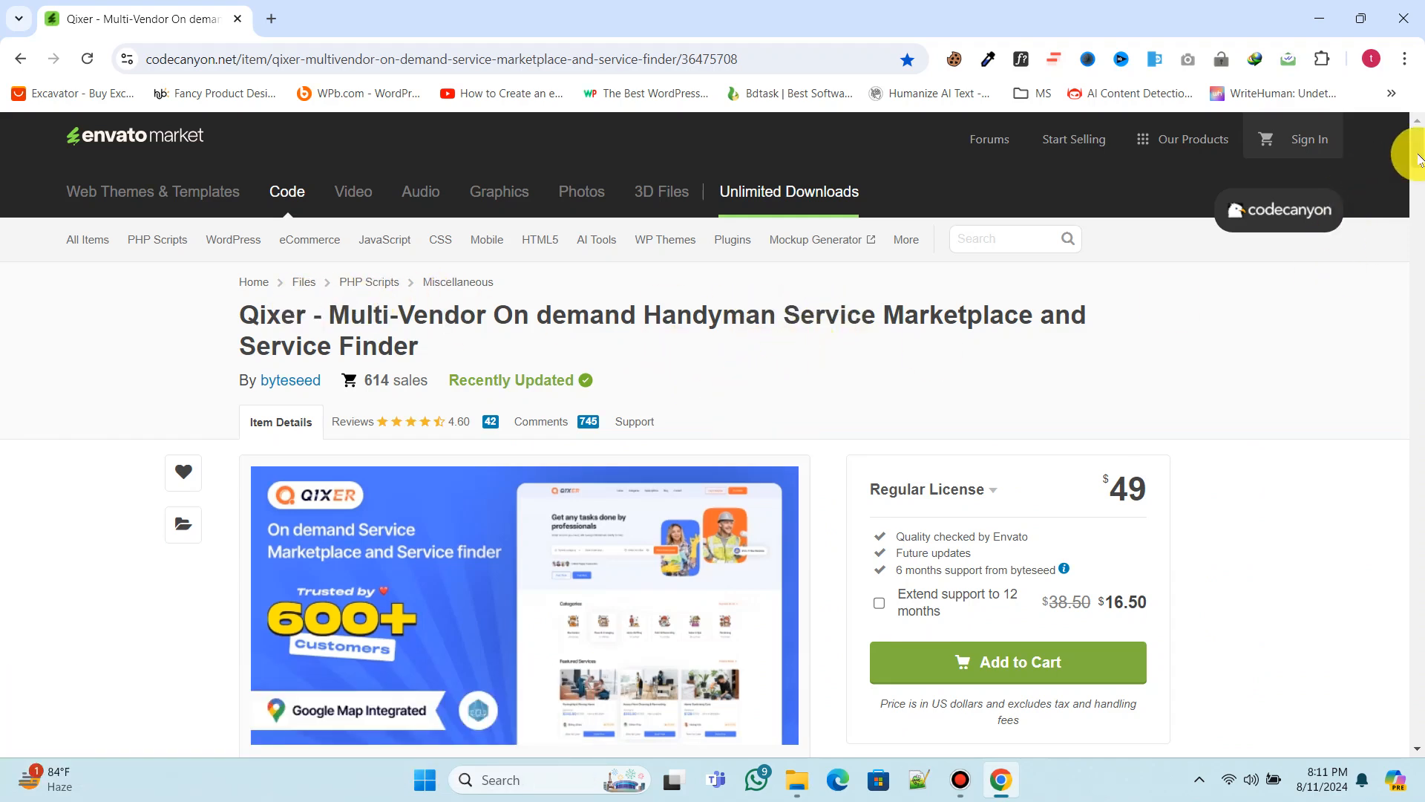
# Scroll the Qixer CodeCanyon listing showing 614 sales, 4.60 rating and $49 regular license.
pyautogui.scroll(-3)
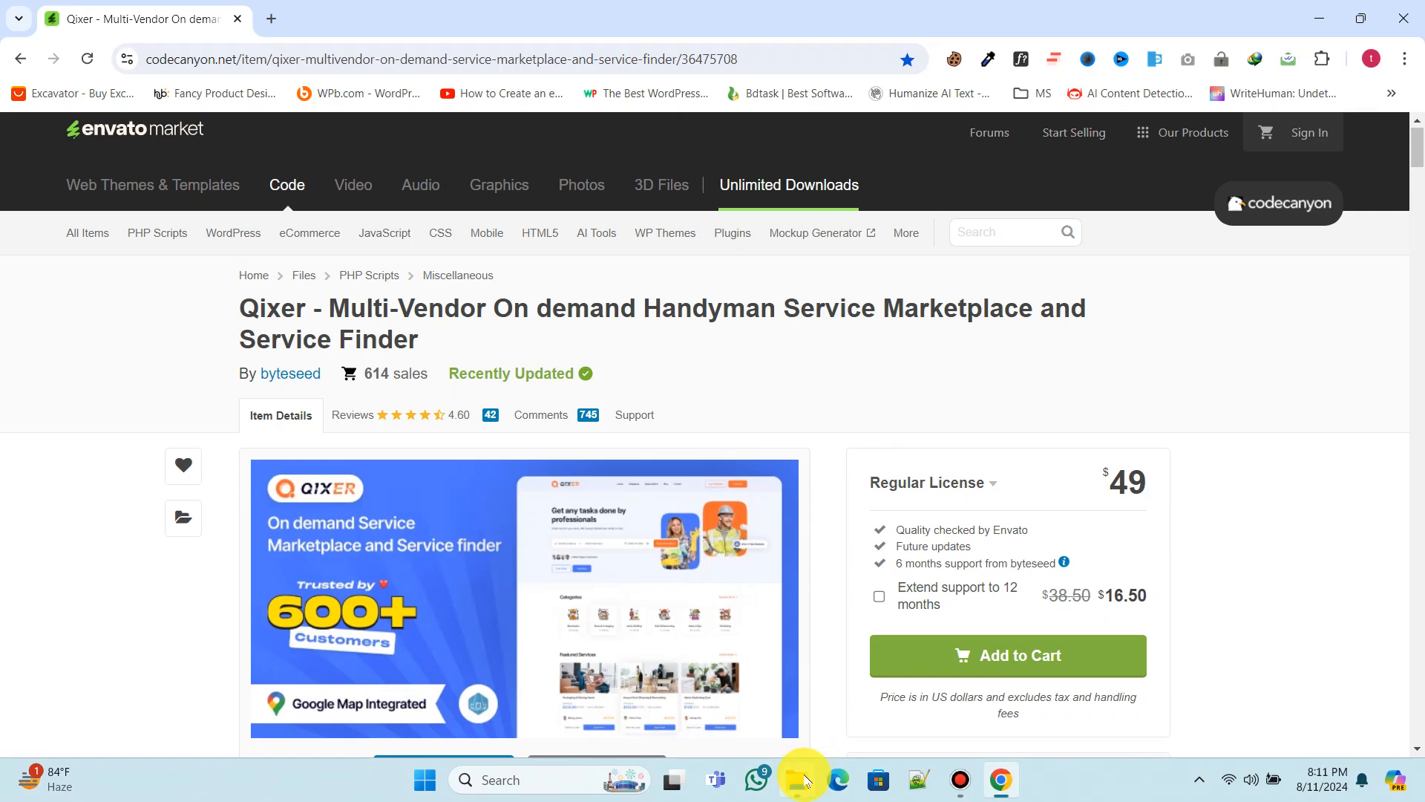
# Select the 315 MB Qixer Multi-Vendor Handyman zip in the Downloads folder.
pyautogui.click(798, 778)
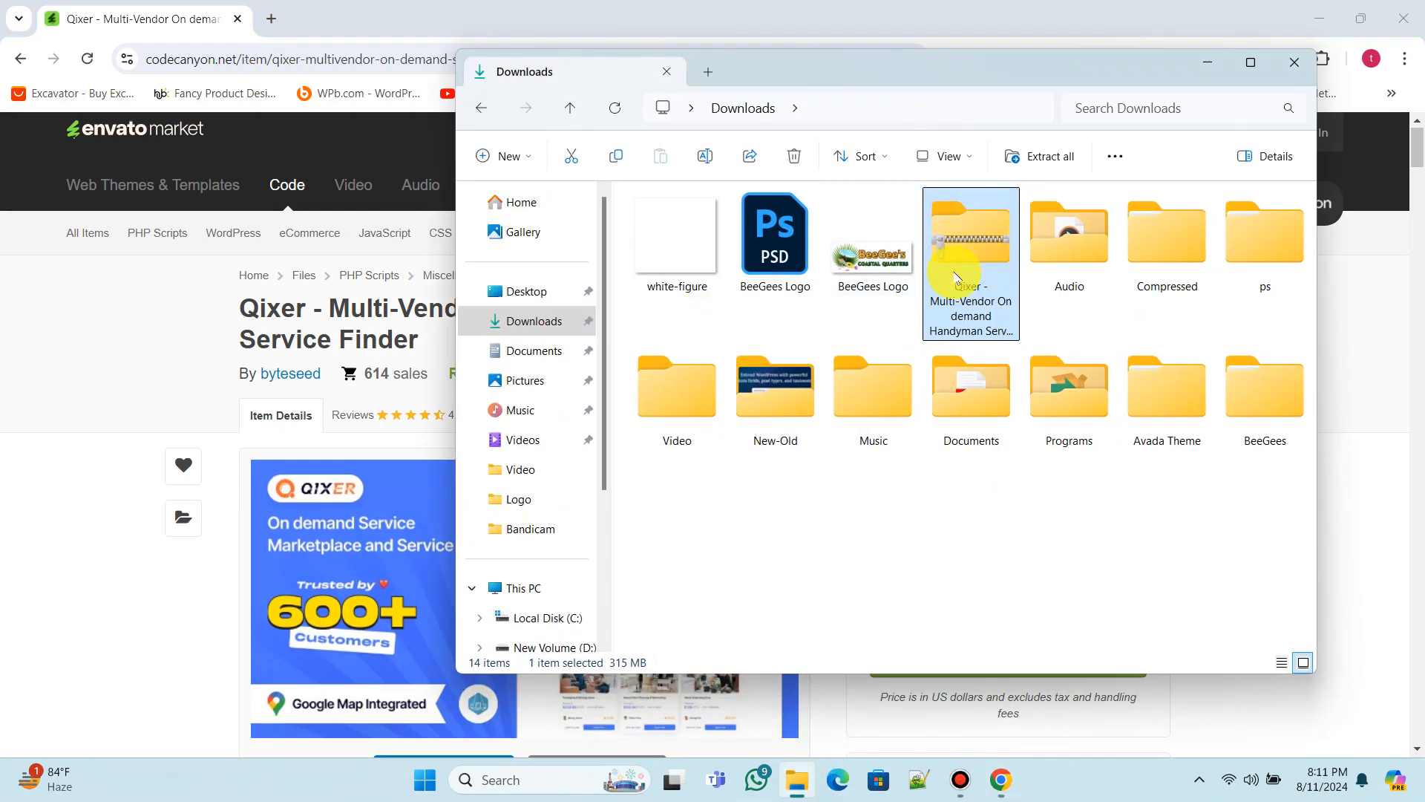
pyautogui.click(1295, 62)
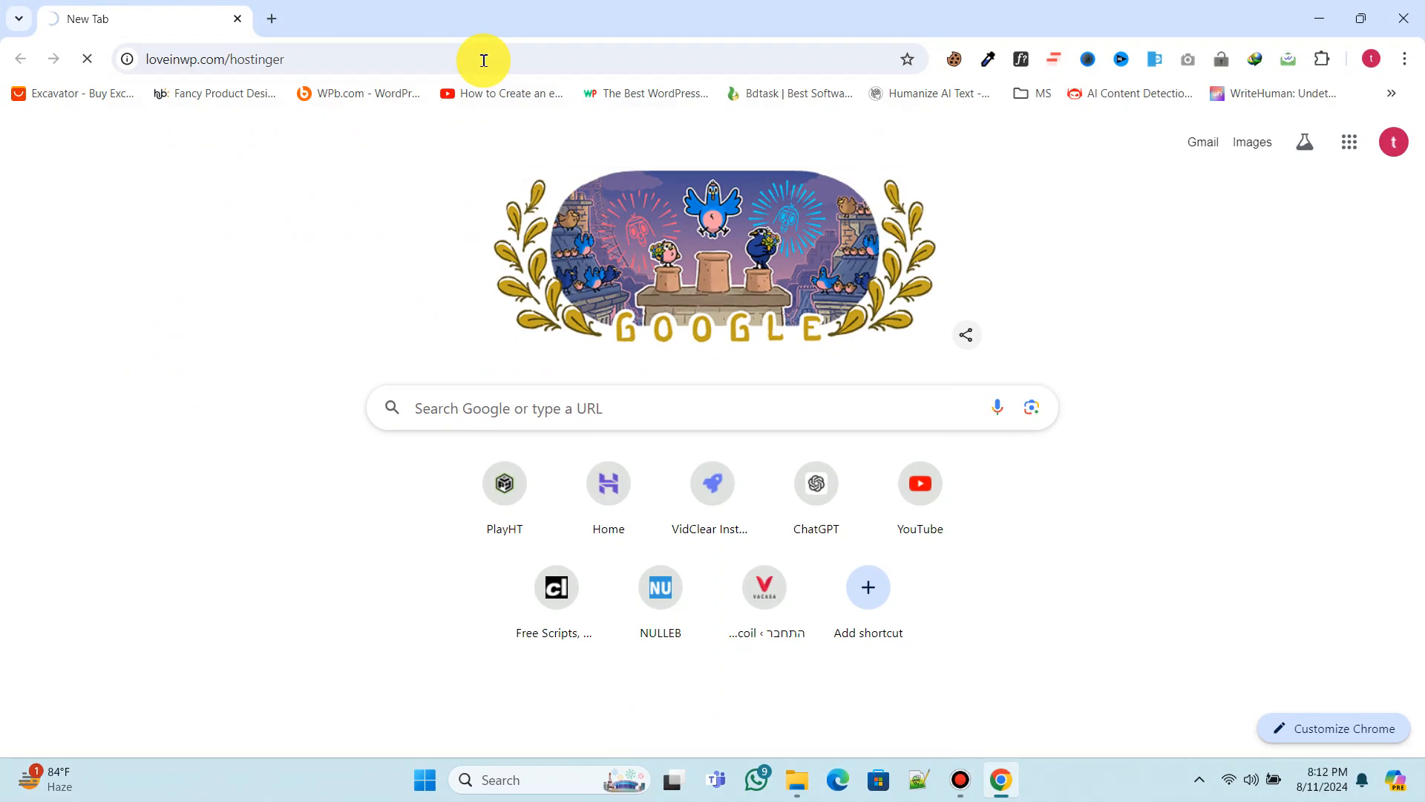
pyautogui.moveTo(472, 157)
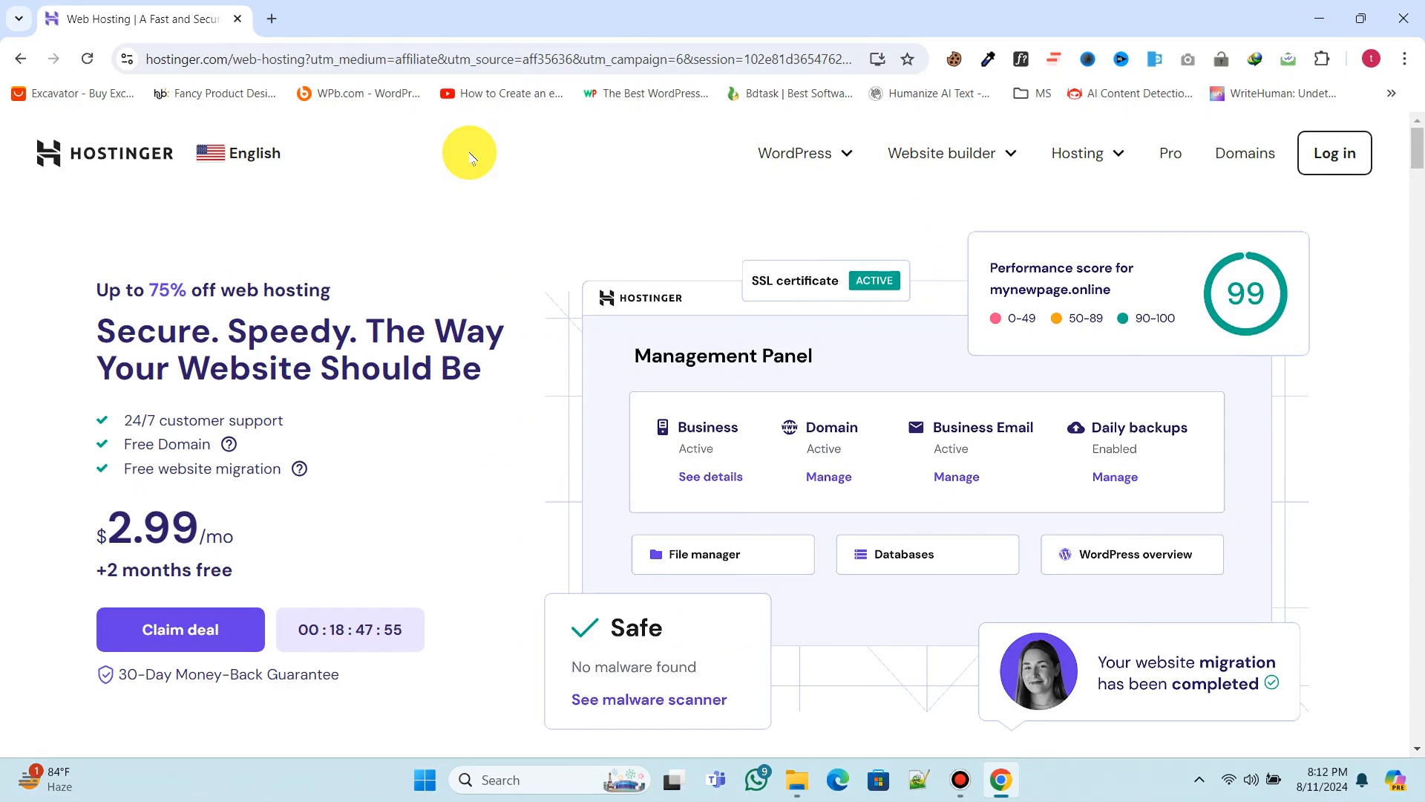
pyautogui.moveTo(737, 308)
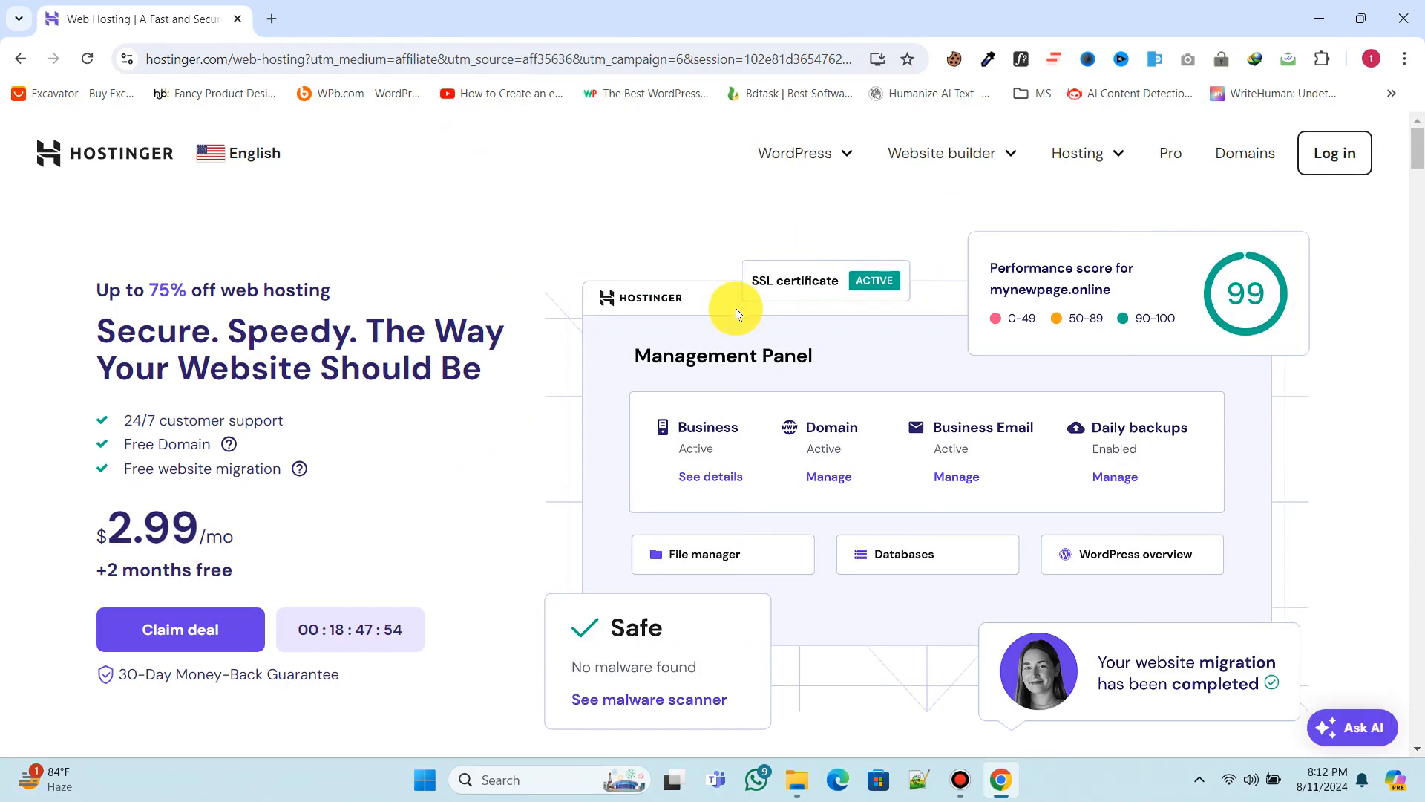
pyautogui.moveTo(725, 309)
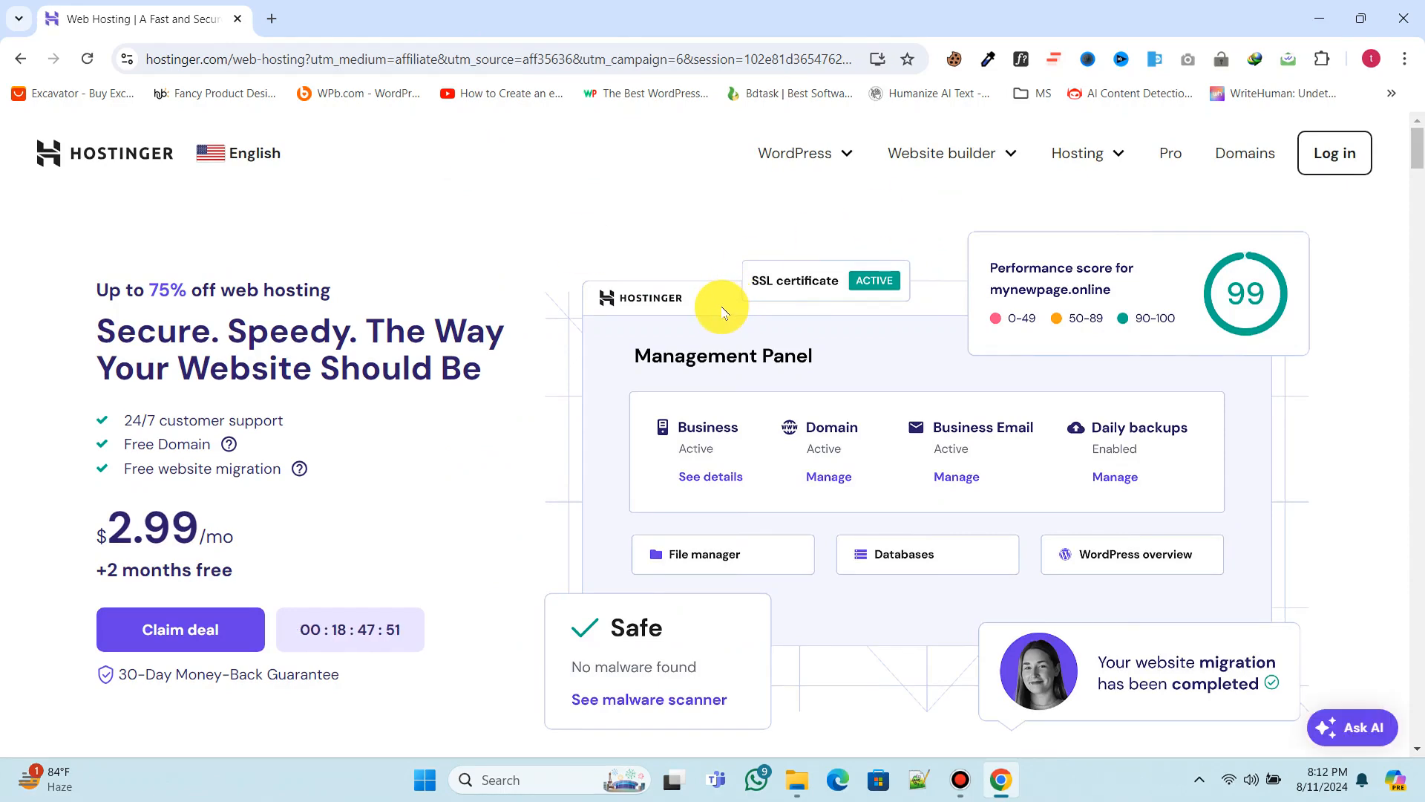
pyautogui.moveTo(845, 350)
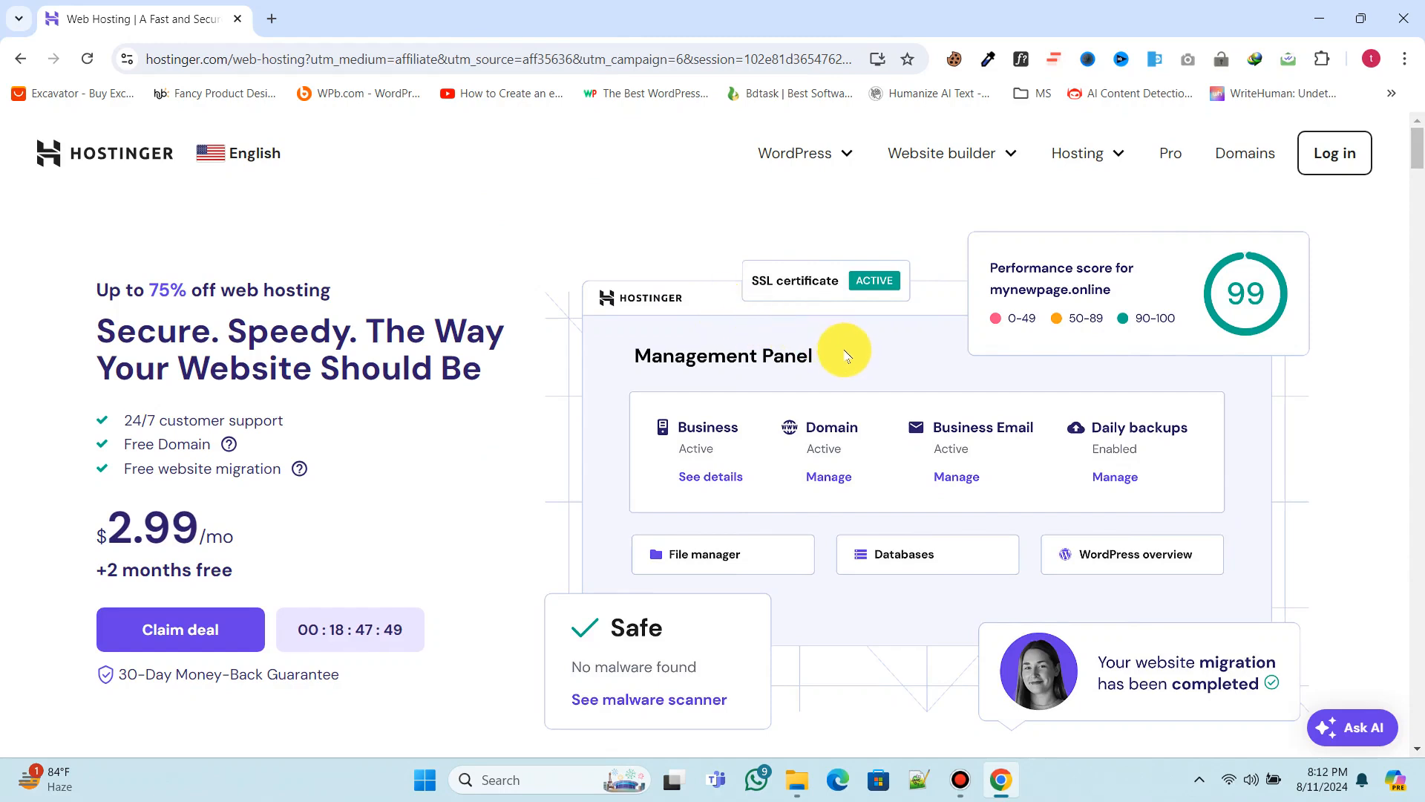
pyautogui.moveTo(774, 362)
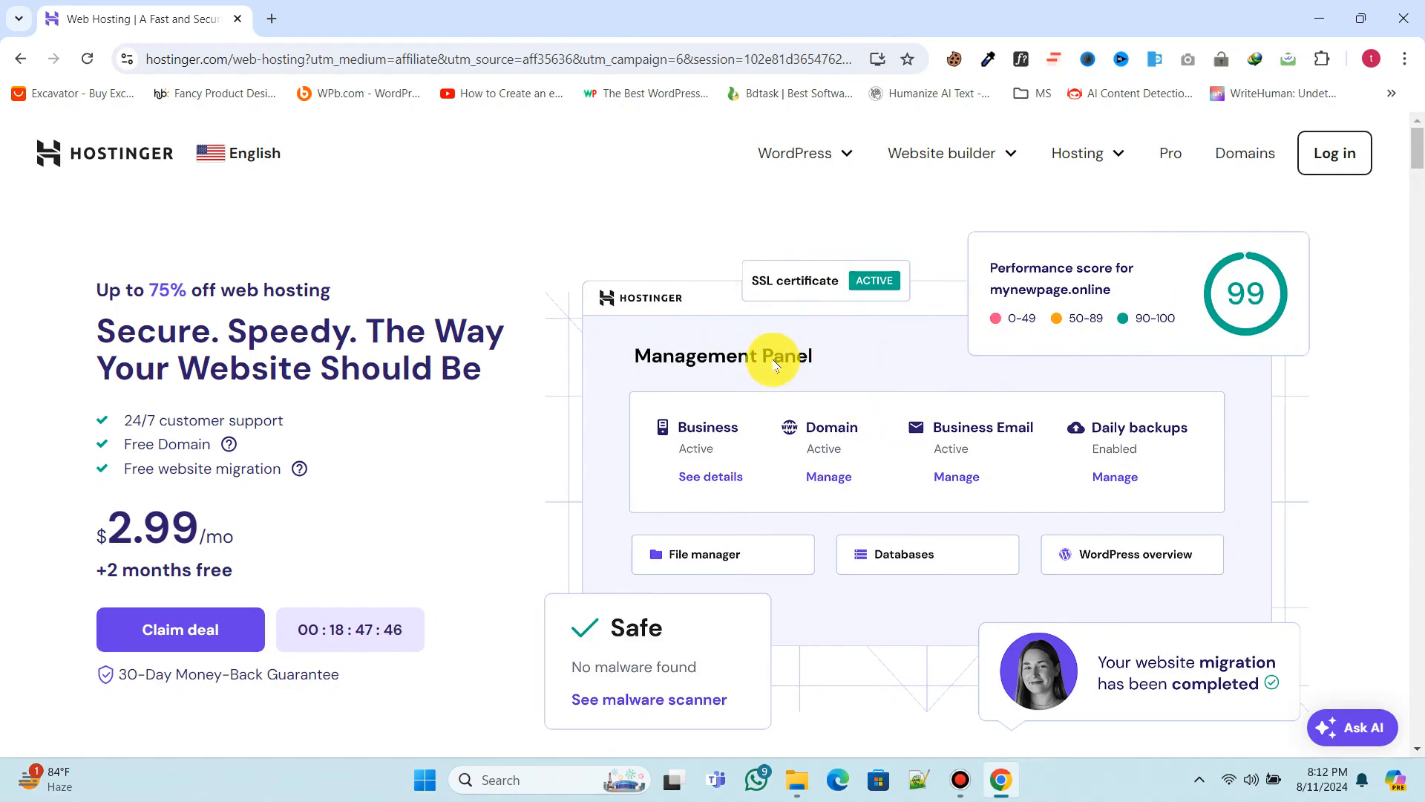
pyautogui.moveTo(1416, 160)
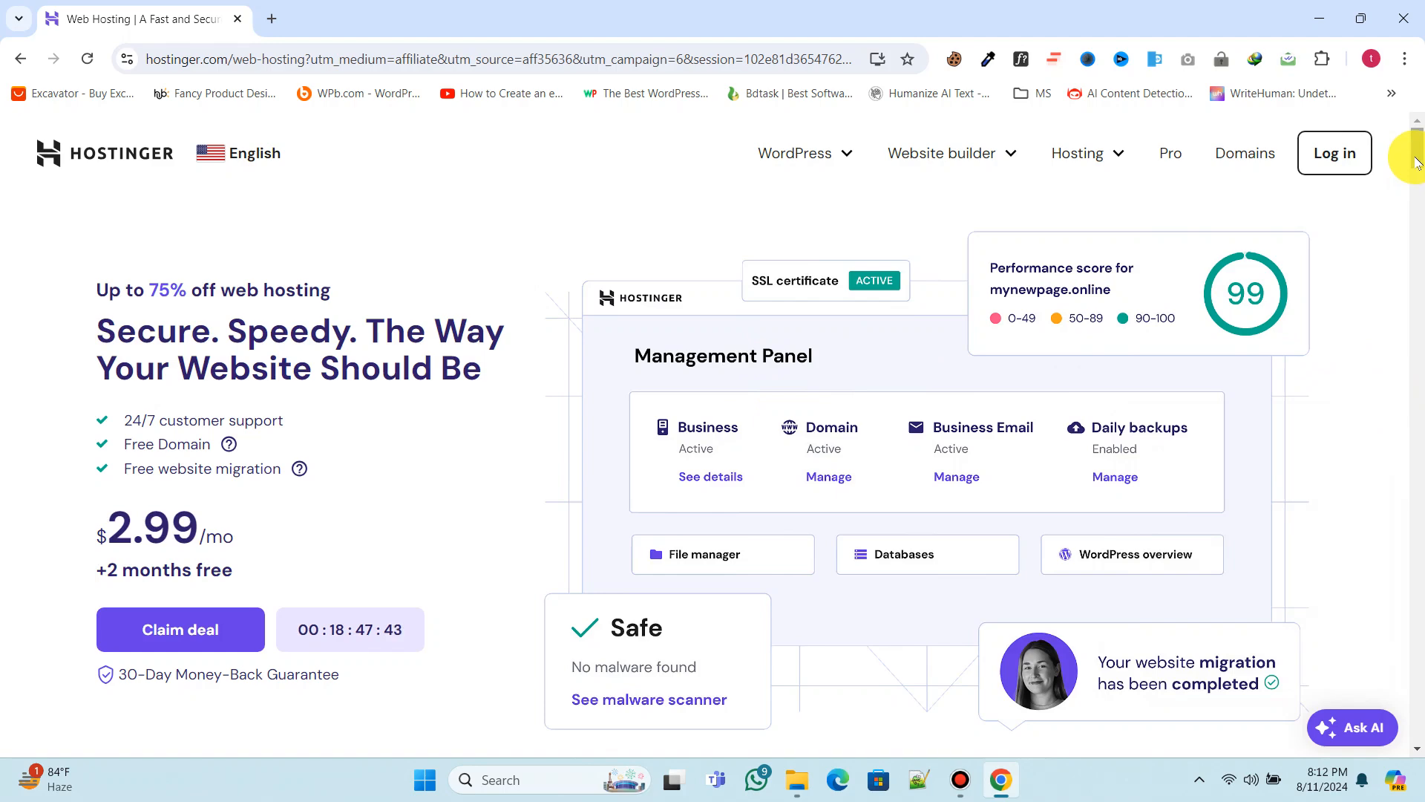
# Scroll Hostinger's web hosting pricing cards and choose the Business plan.
pyautogui.scroll(-3)
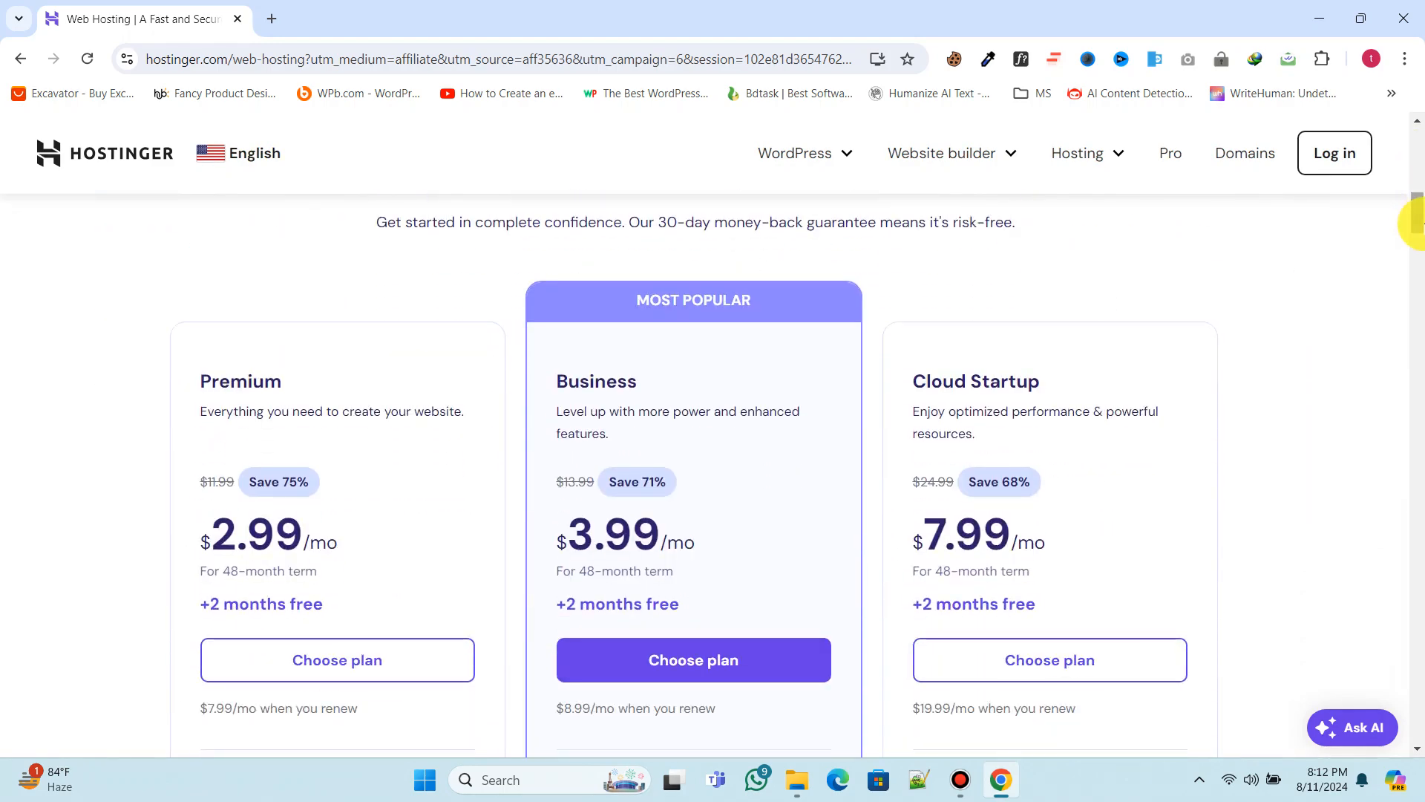
pyautogui.scroll(-3)
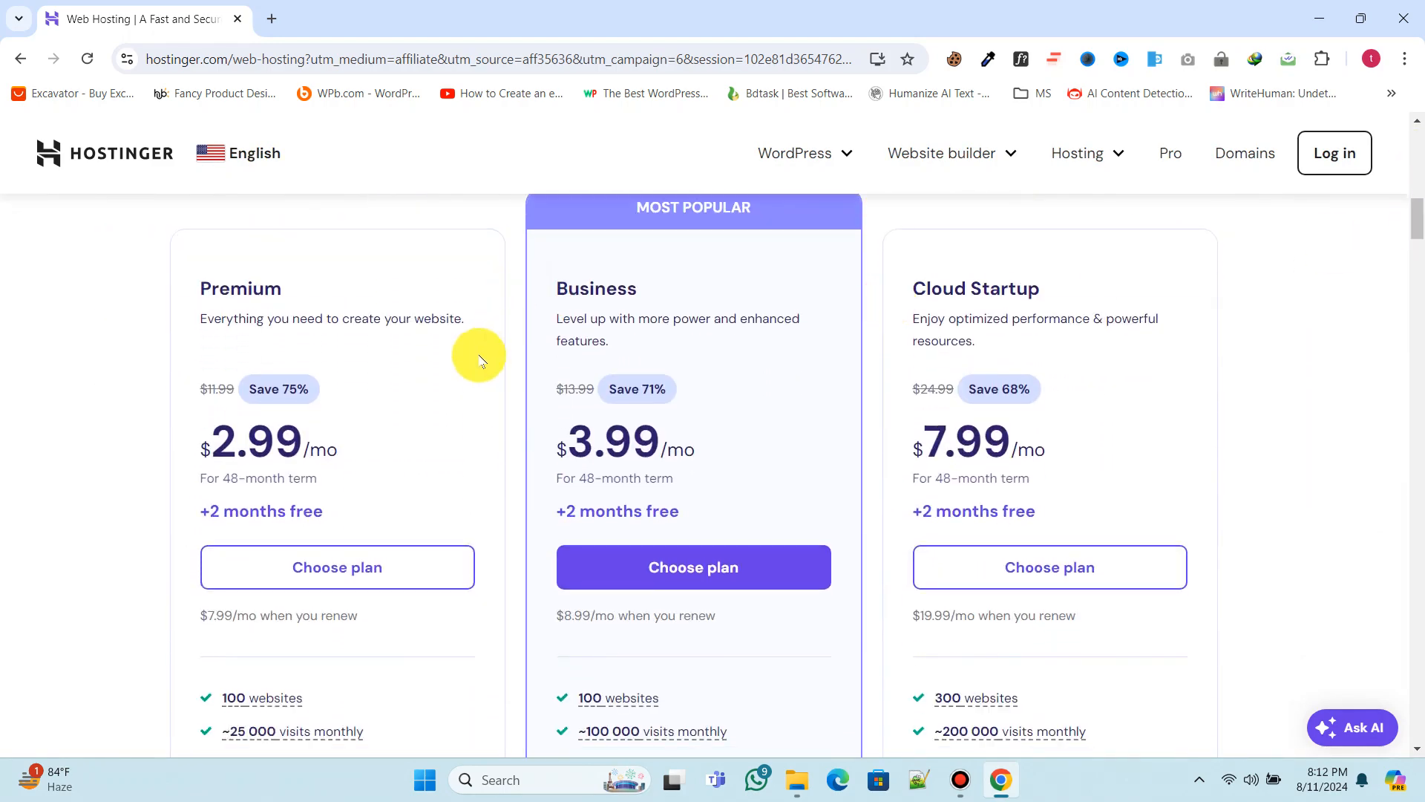
pyautogui.moveTo(682, 431)
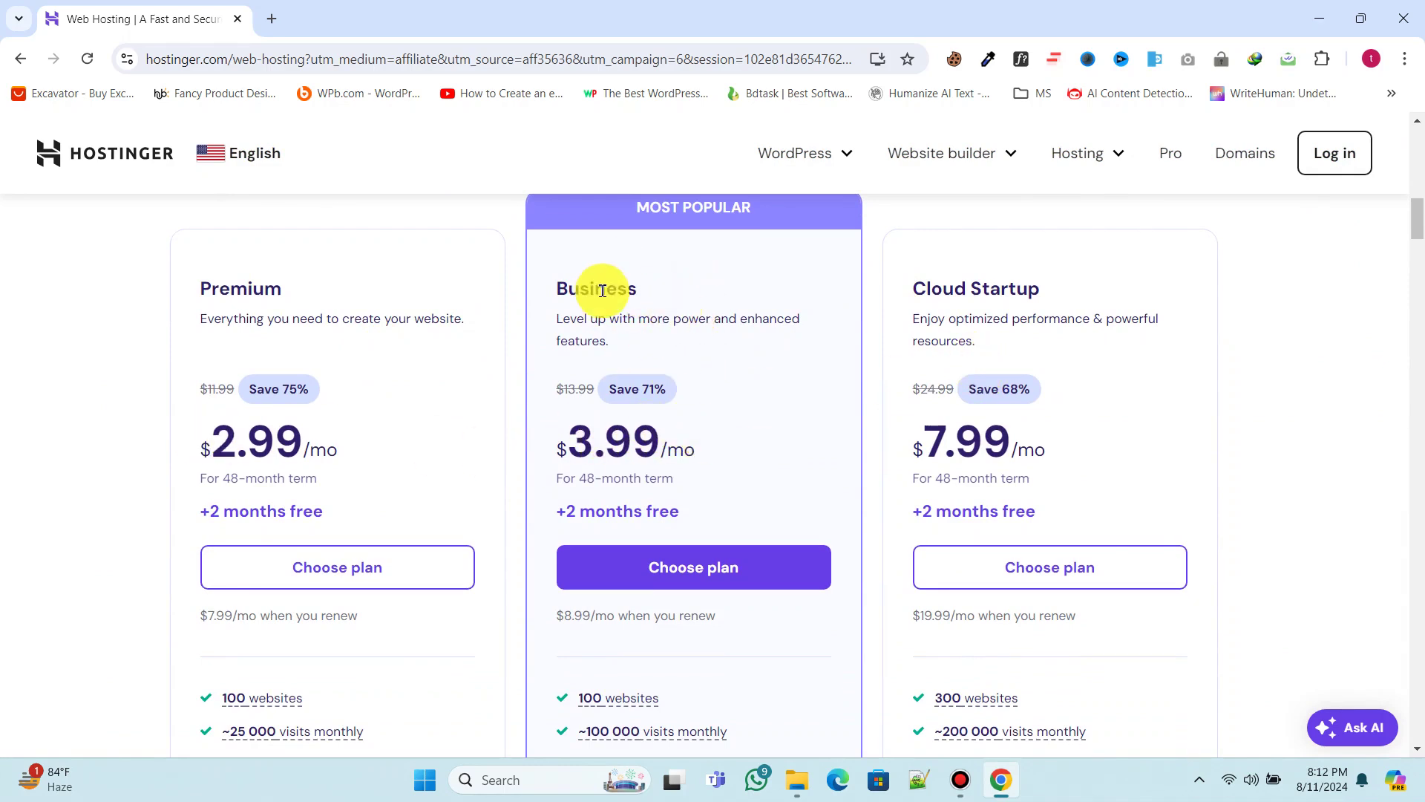
pyautogui.moveTo(926, 330)
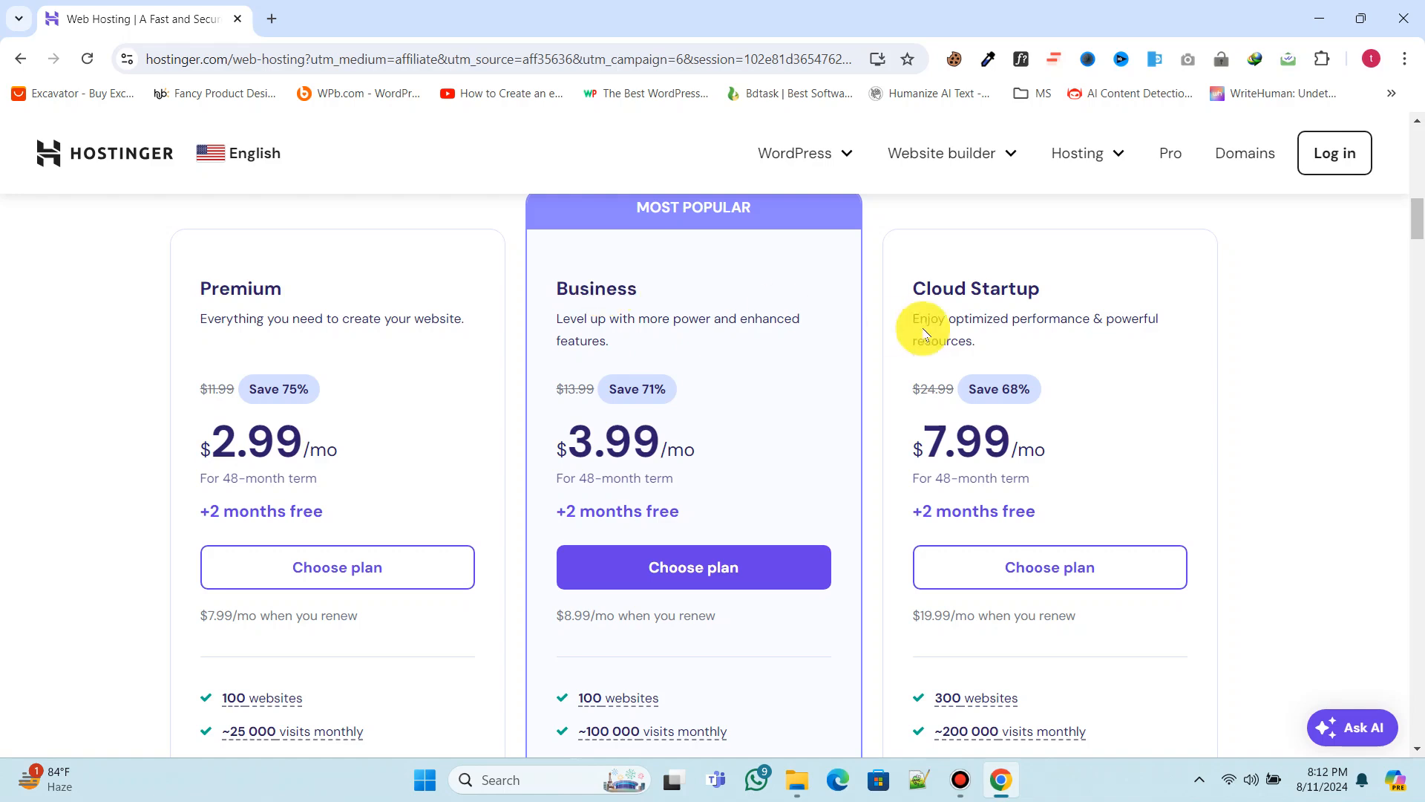
pyautogui.moveTo(680, 292)
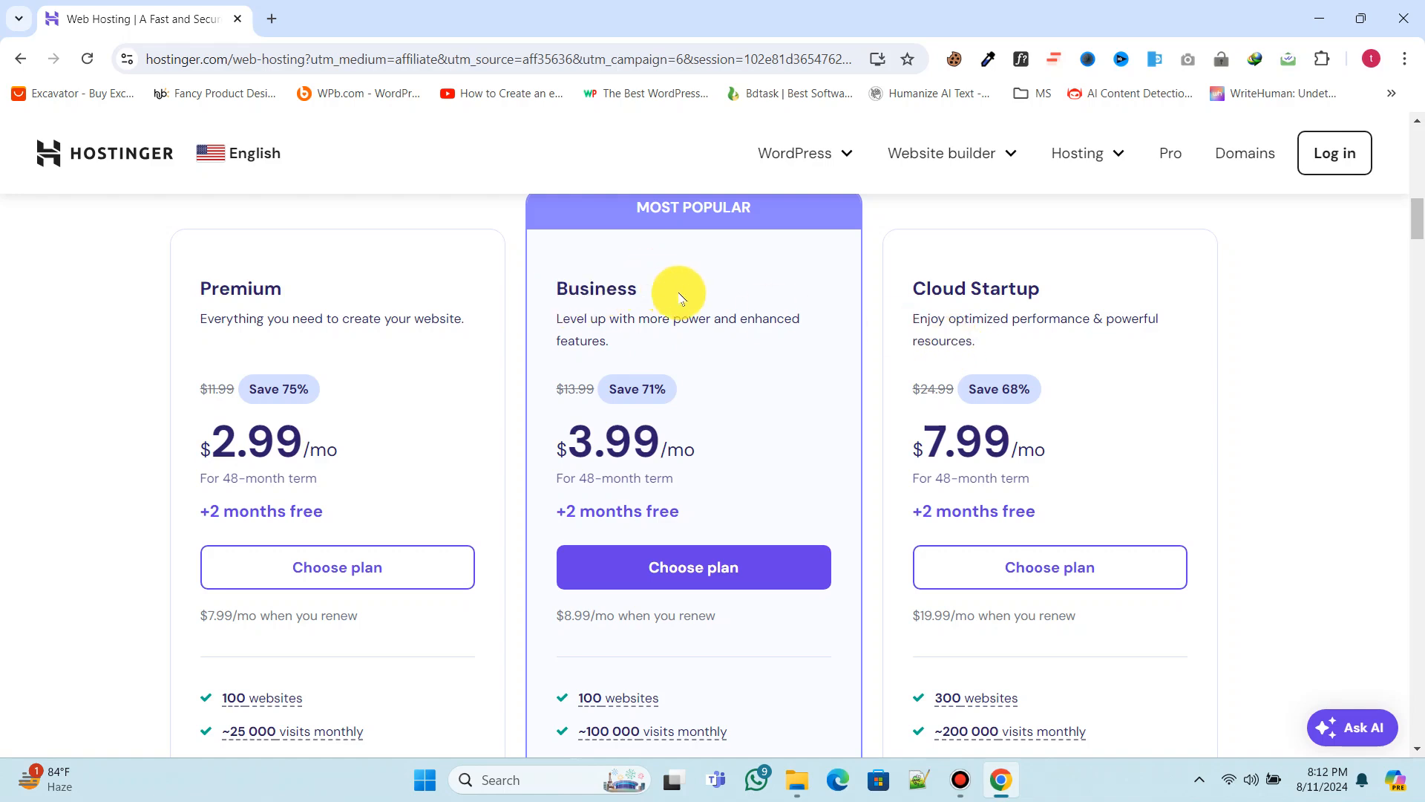
pyautogui.moveTo(689, 280)
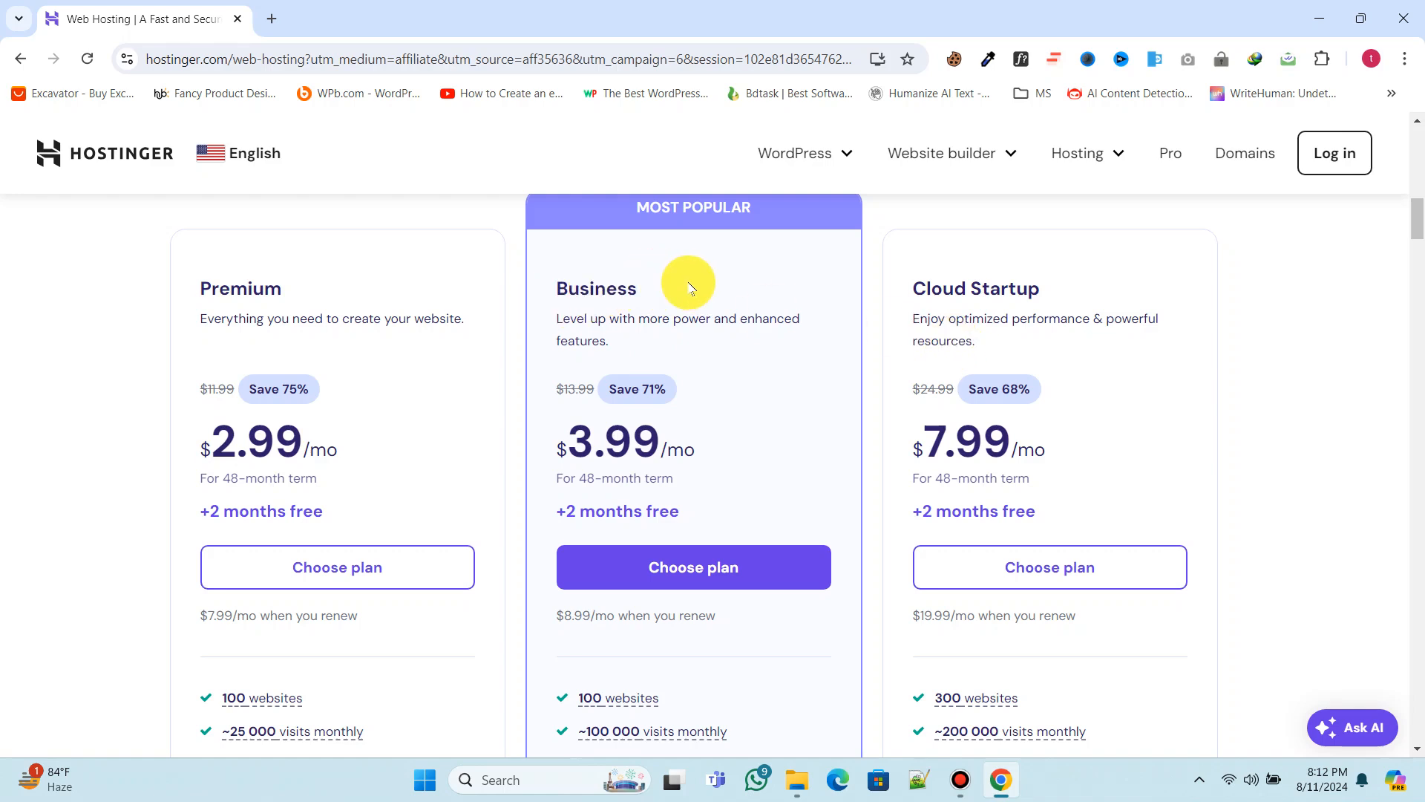
pyautogui.moveTo(720, 567)
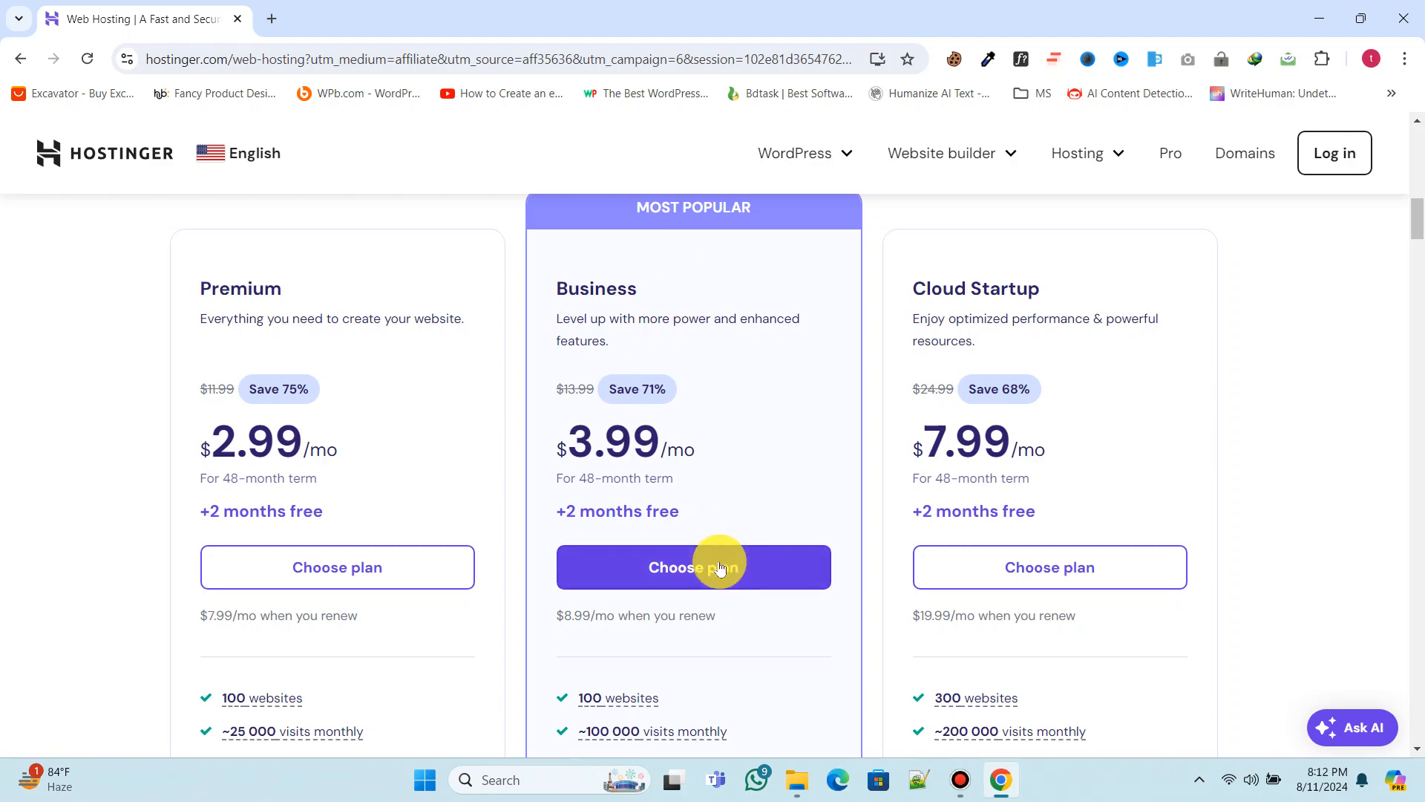
pyautogui.click(694, 567)
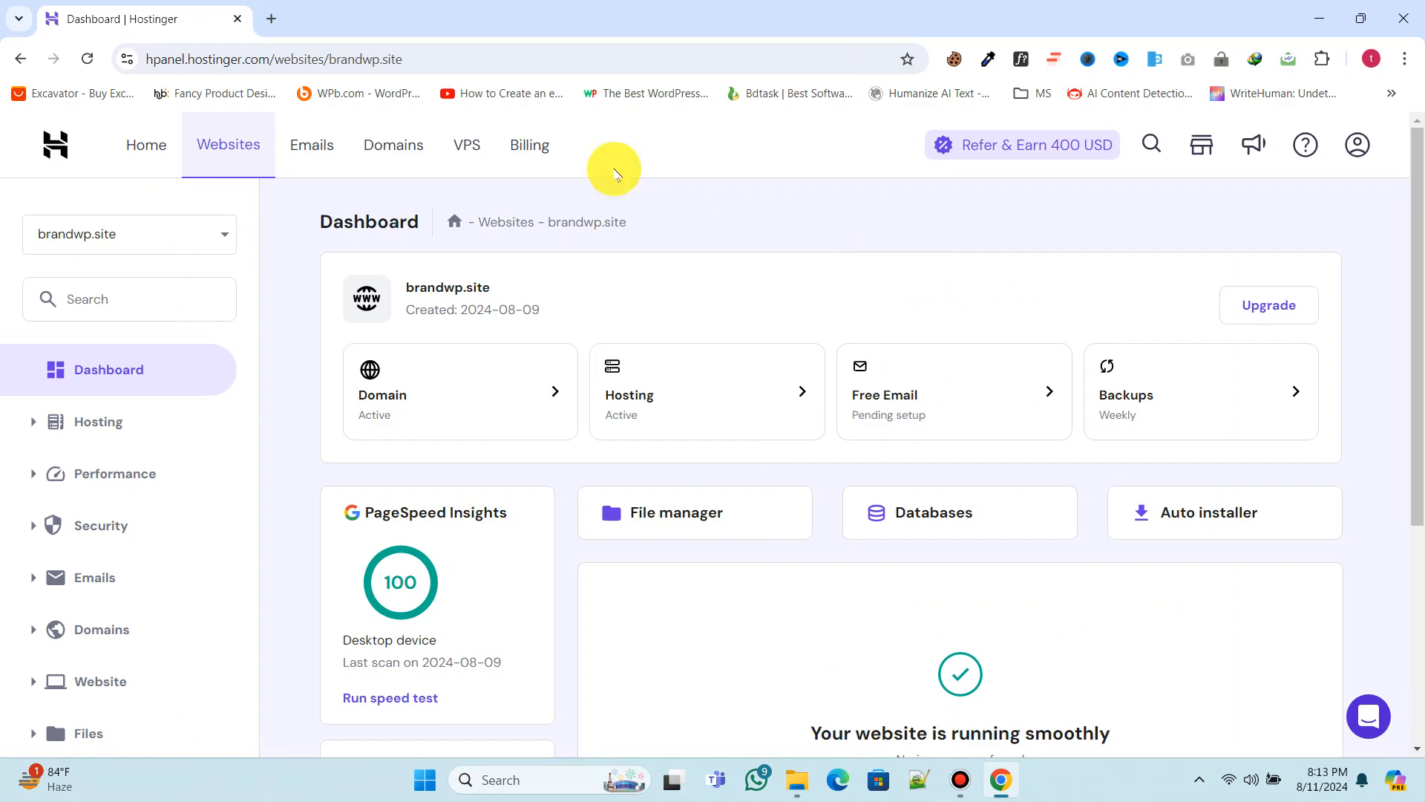
# Launch the File manager for brandwp.site from its hPanel dashboard in a new tab.
pyautogui.scroll(-3)
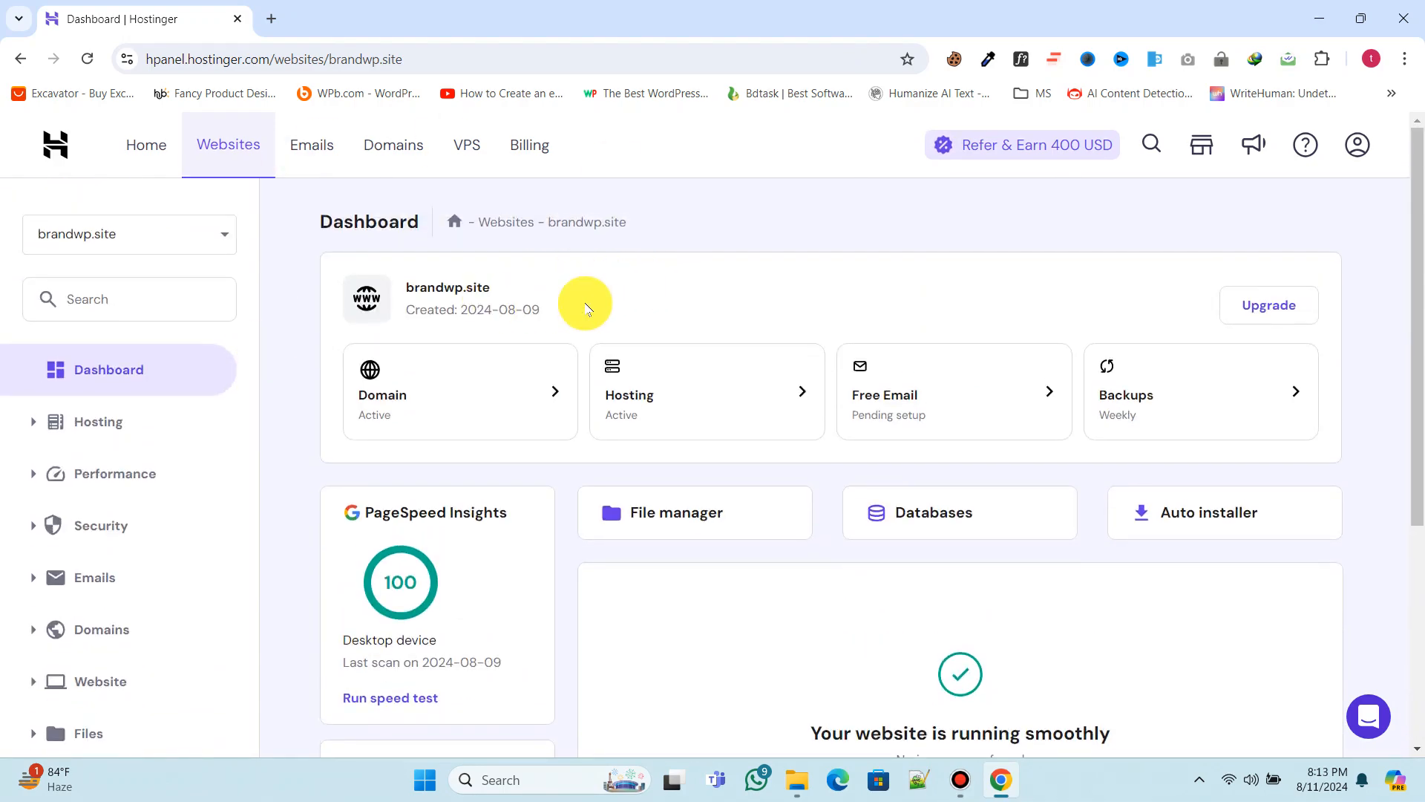
pyautogui.moveTo(629, 255)
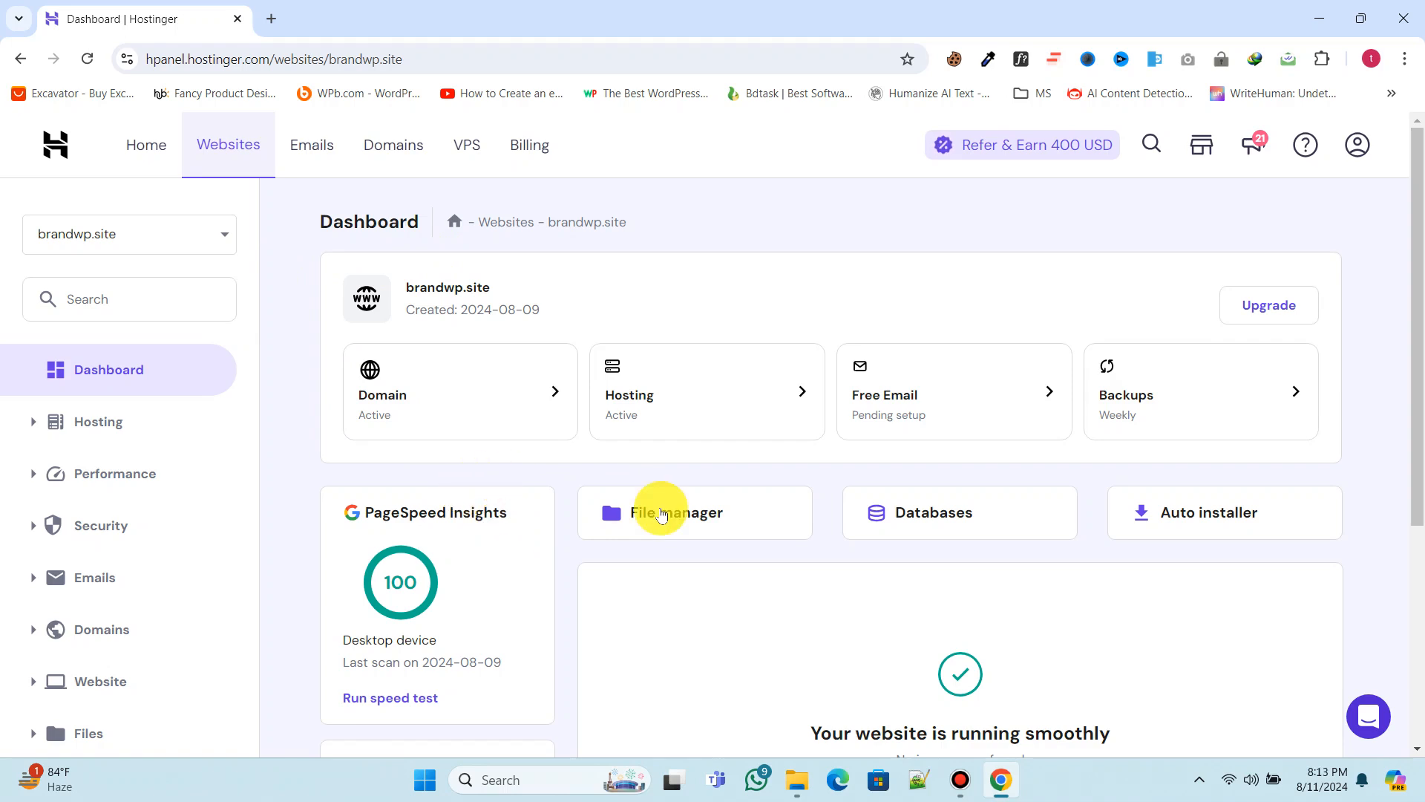
pyautogui.click(675, 512)
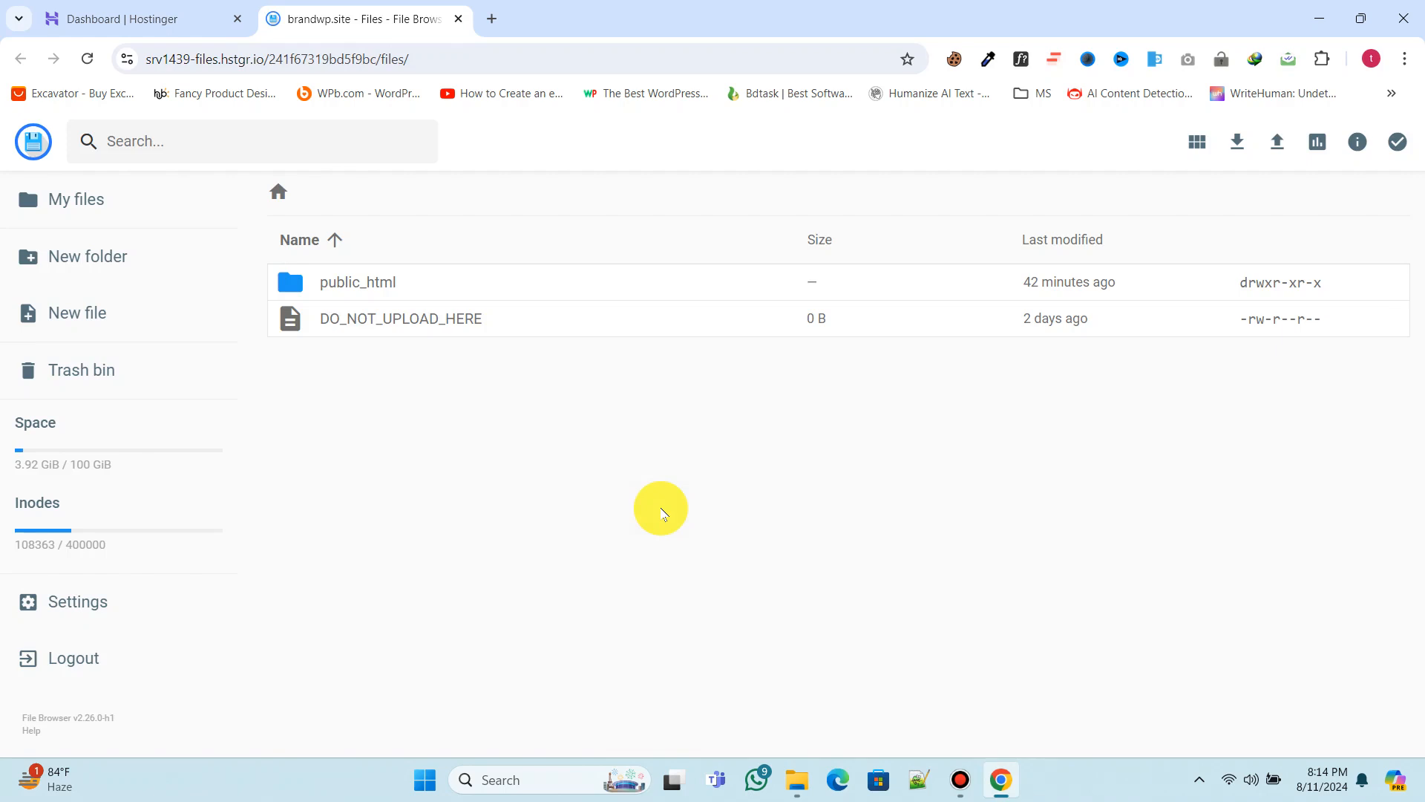
# Upload the 315.22 MiB Qixer zip from Downloads into public_html.
pyautogui.click(425, 283)
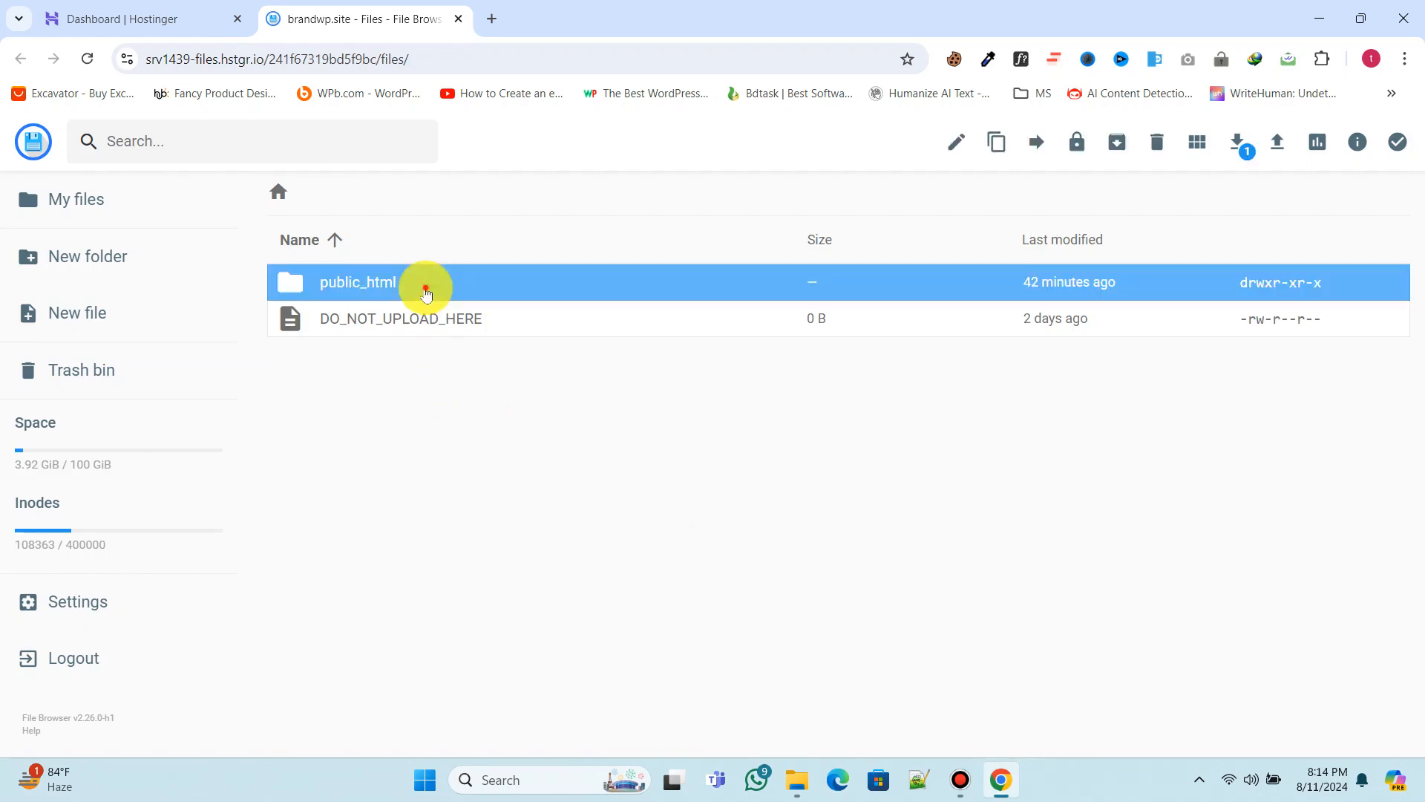
pyautogui.click(1277, 142)
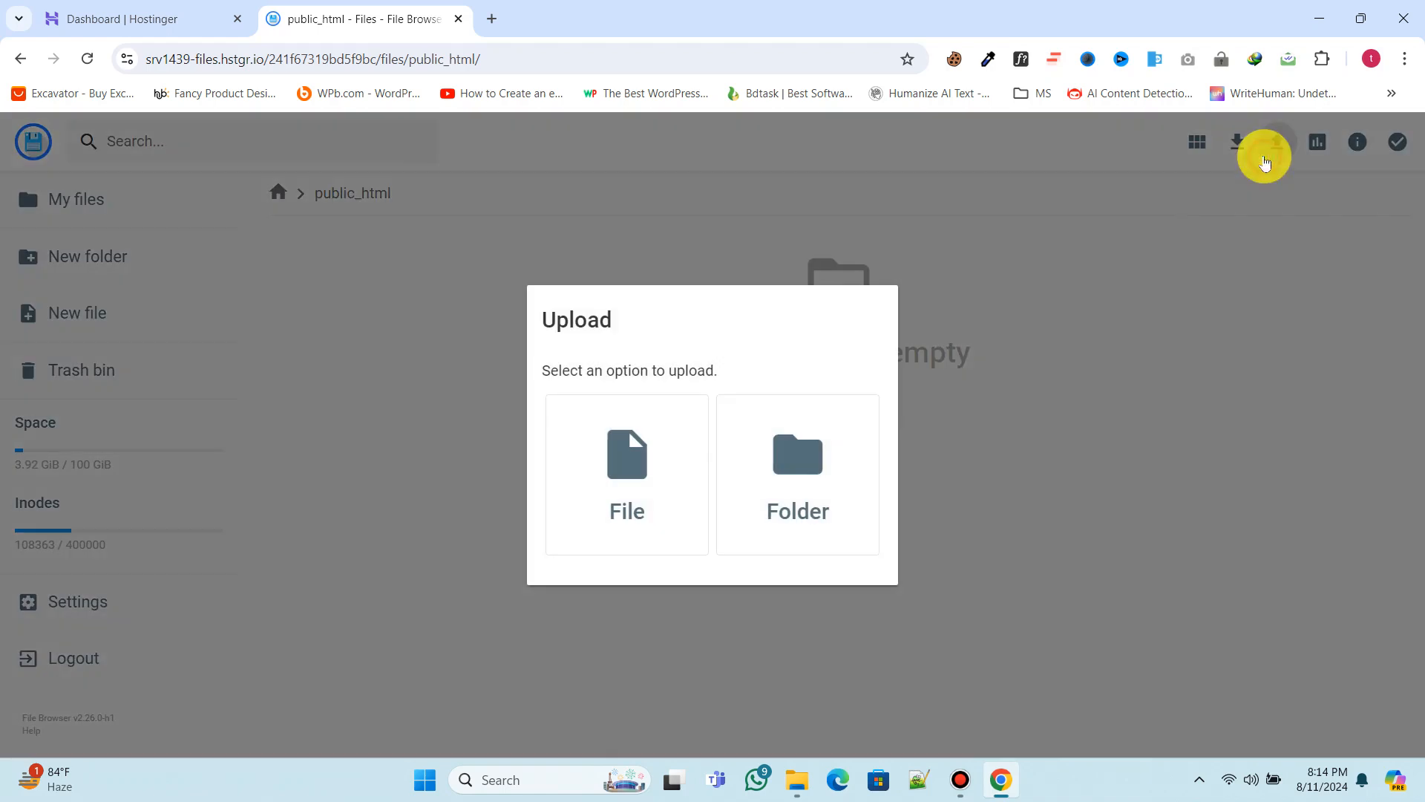
pyautogui.click(626, 473)
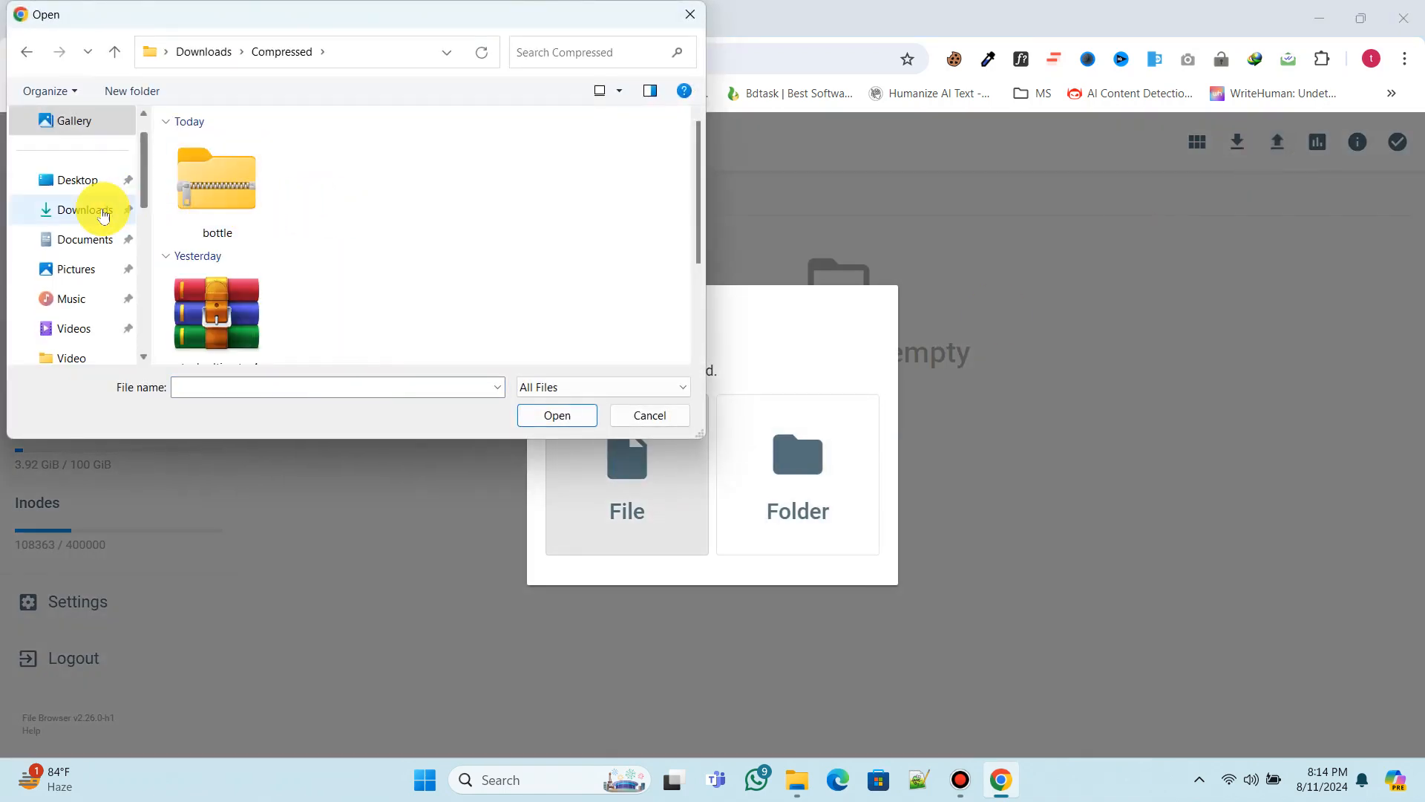
pyautogui.click(86, 209)
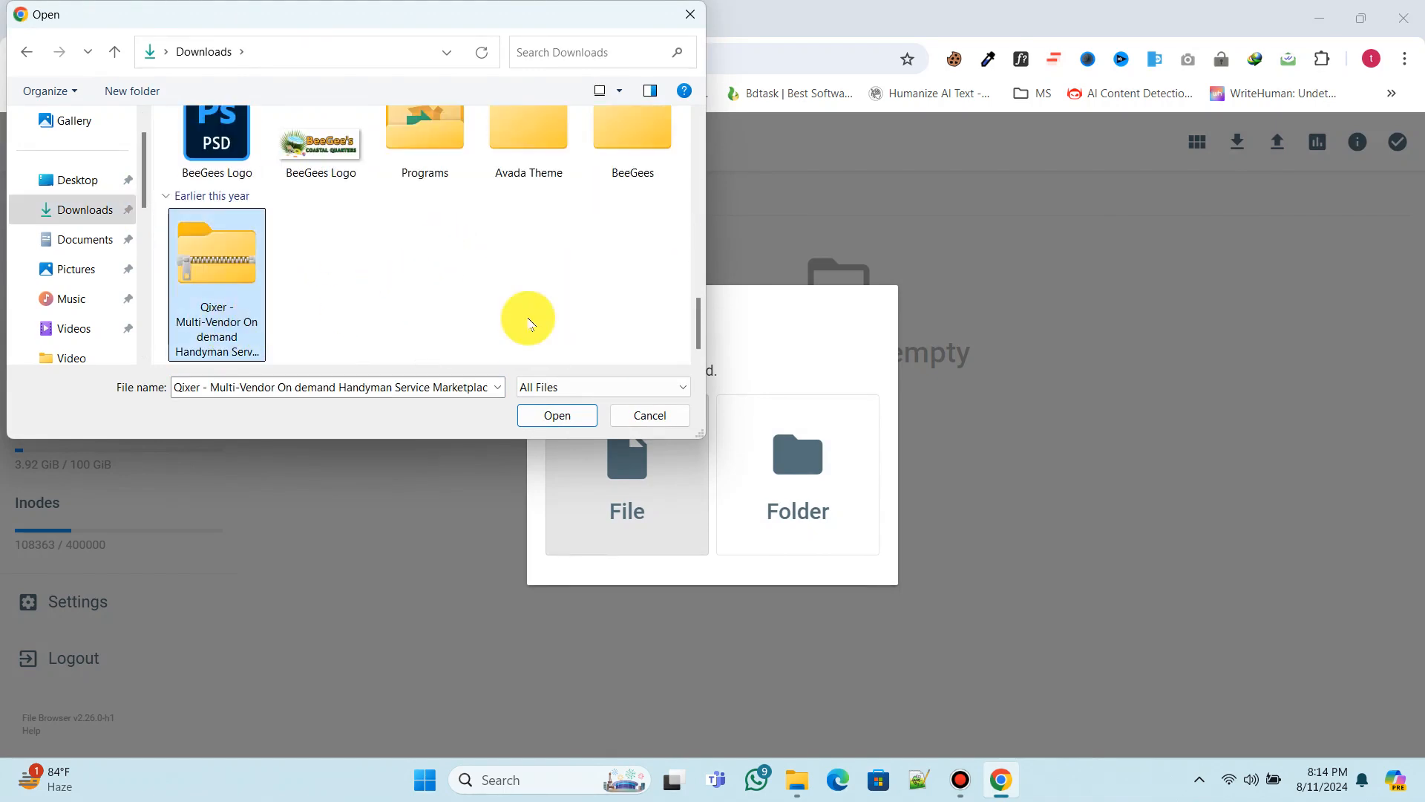
pyautogui.click(556, 416)
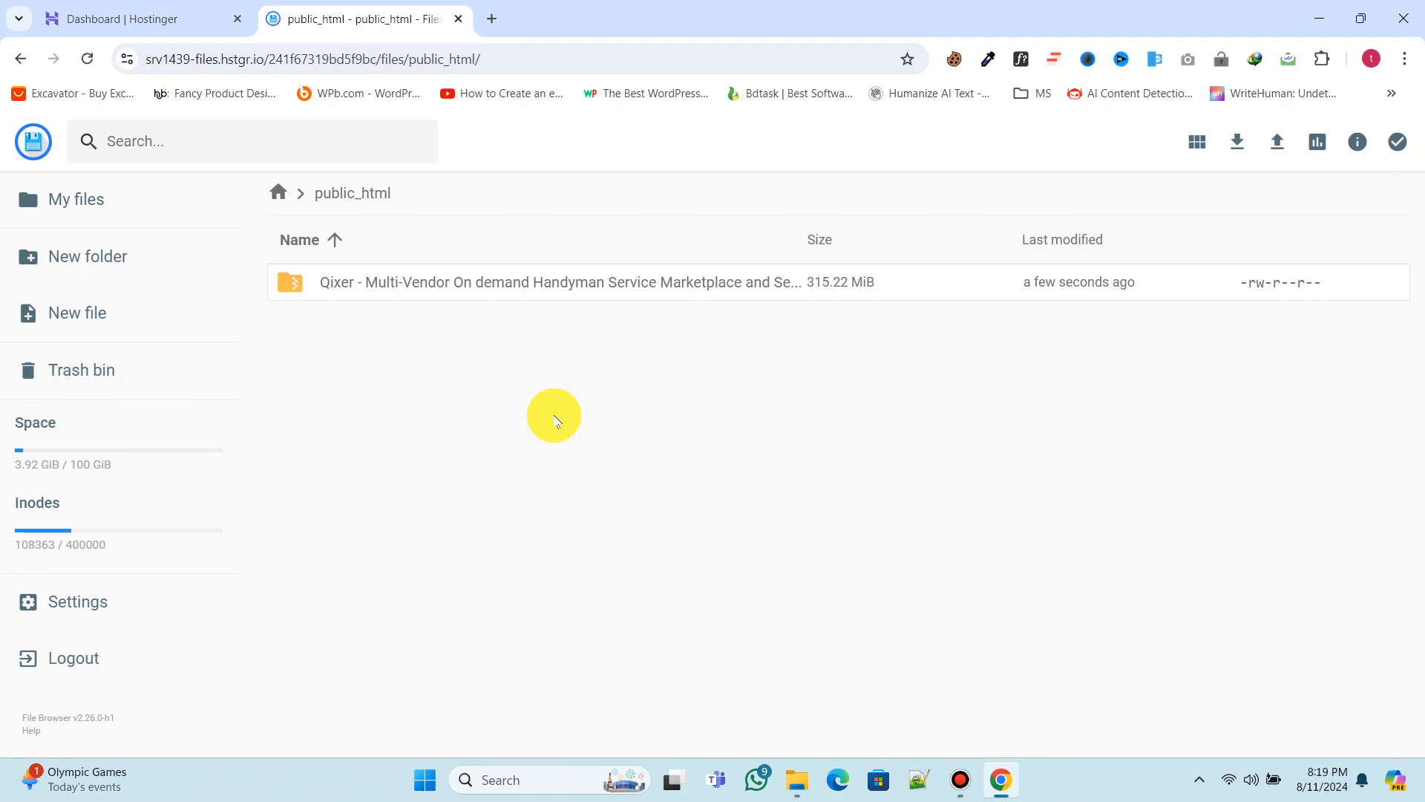
# Extract the Qixer zip into a new folder named Files inside public_html.
pyautogui.click(539, 282)
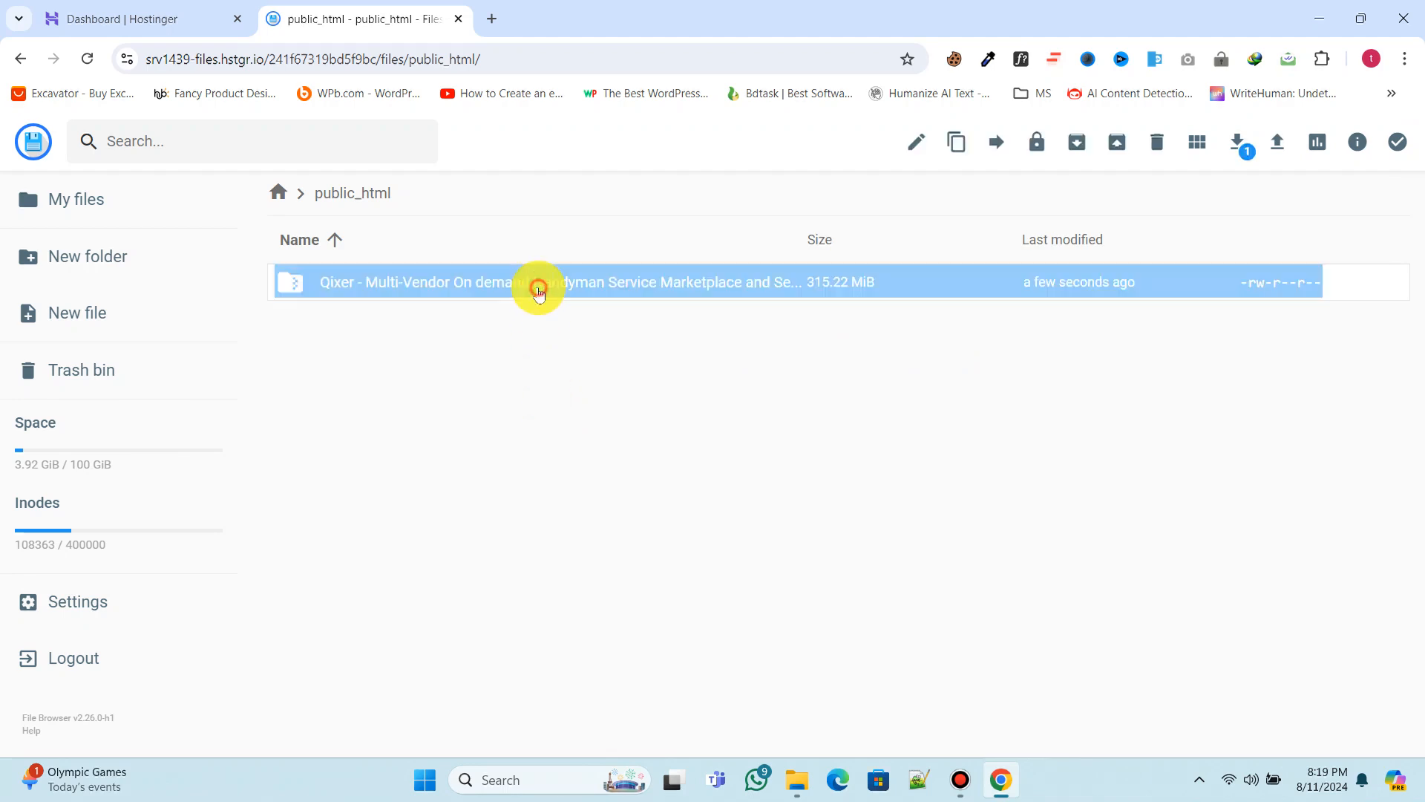
pyautogui.click(539, 287)
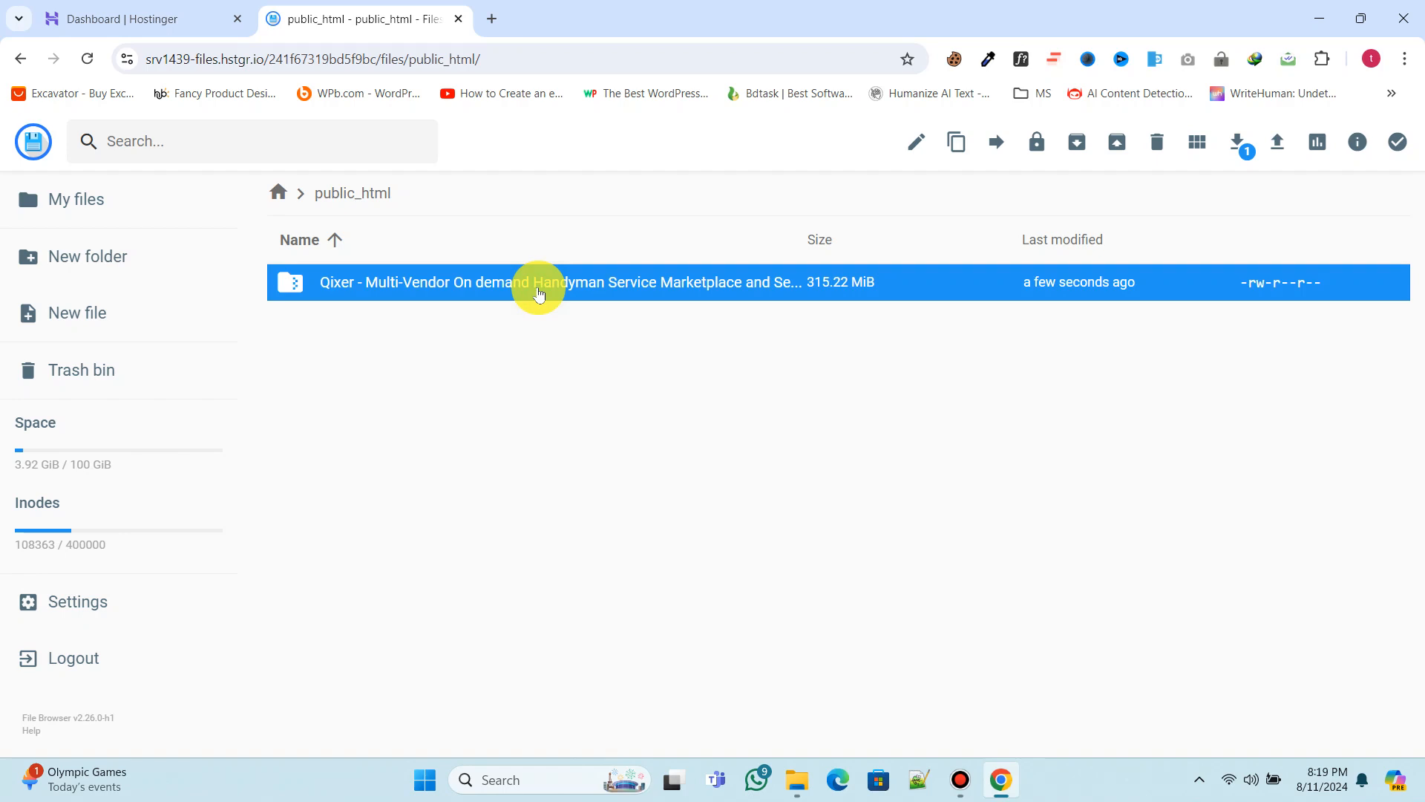
pyautogui.rightClick(539, 282)
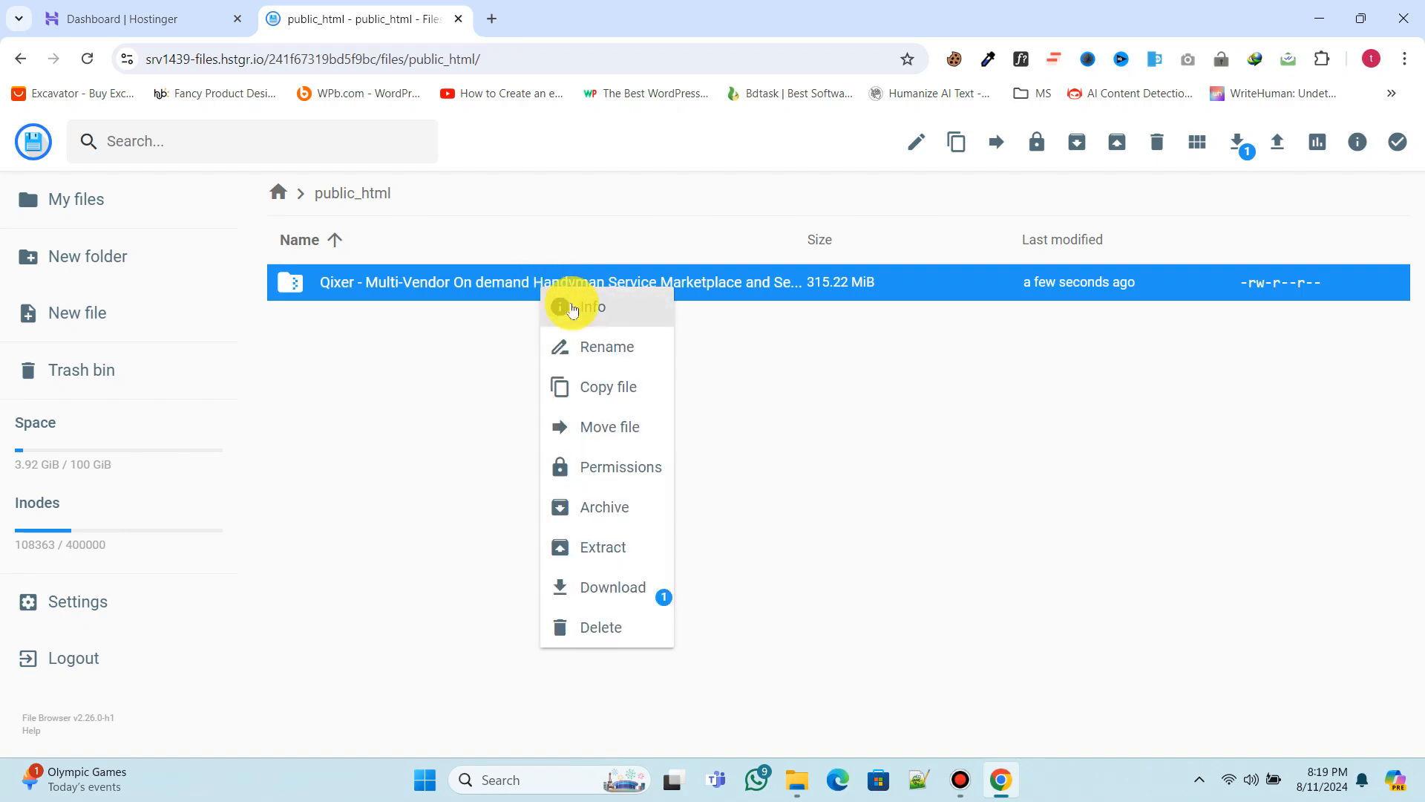
pyautogui.click(602, 546)
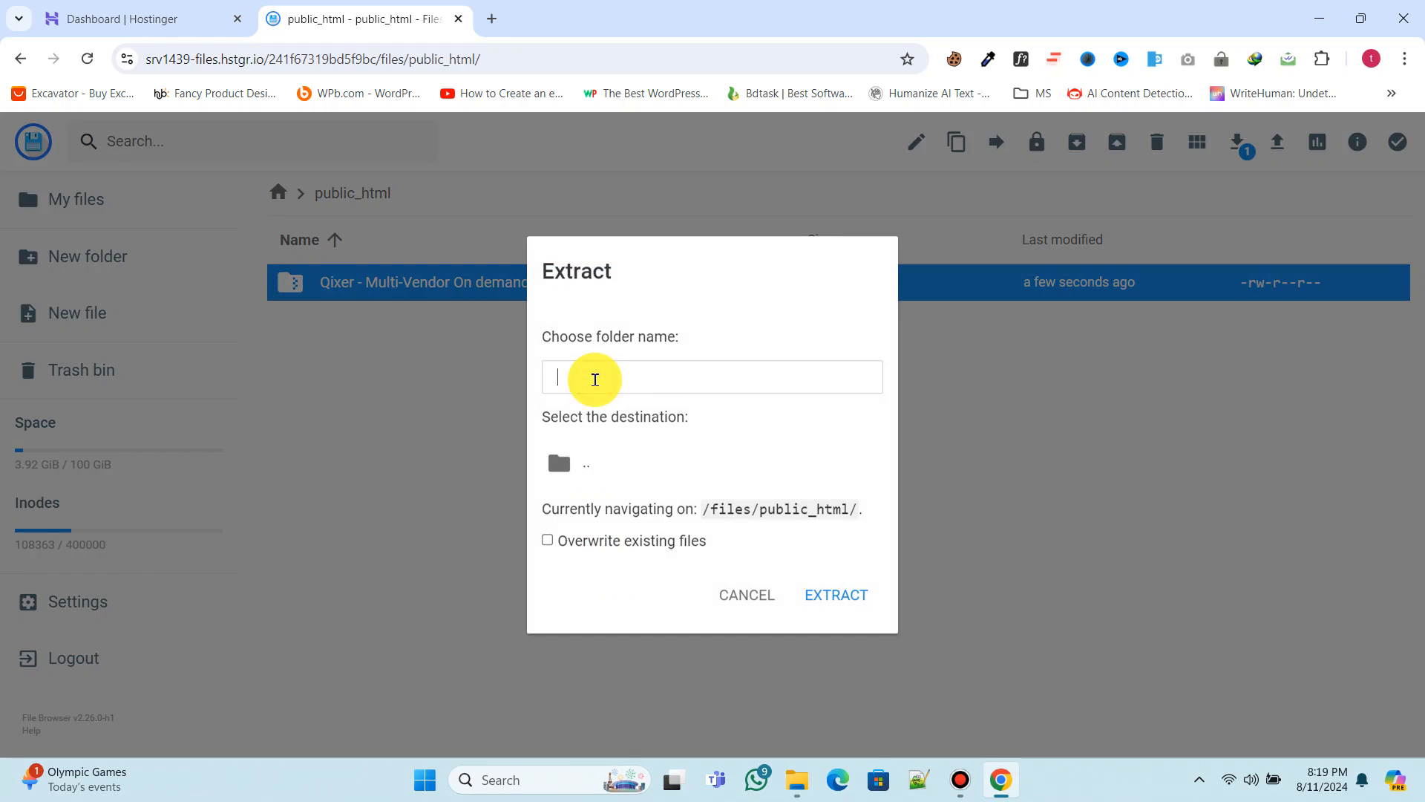
pyautogui.write('Files')
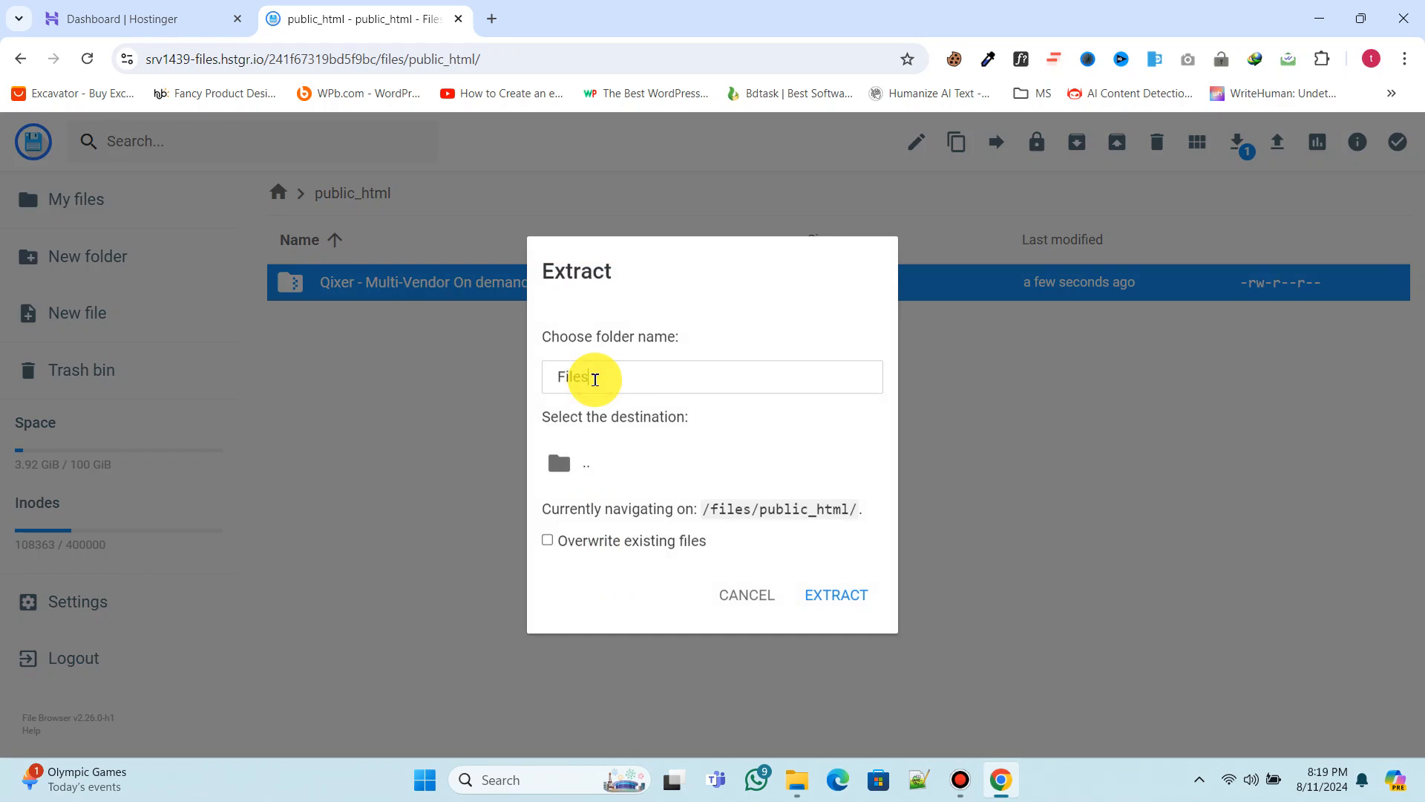
pyautogui.click(835, 594)
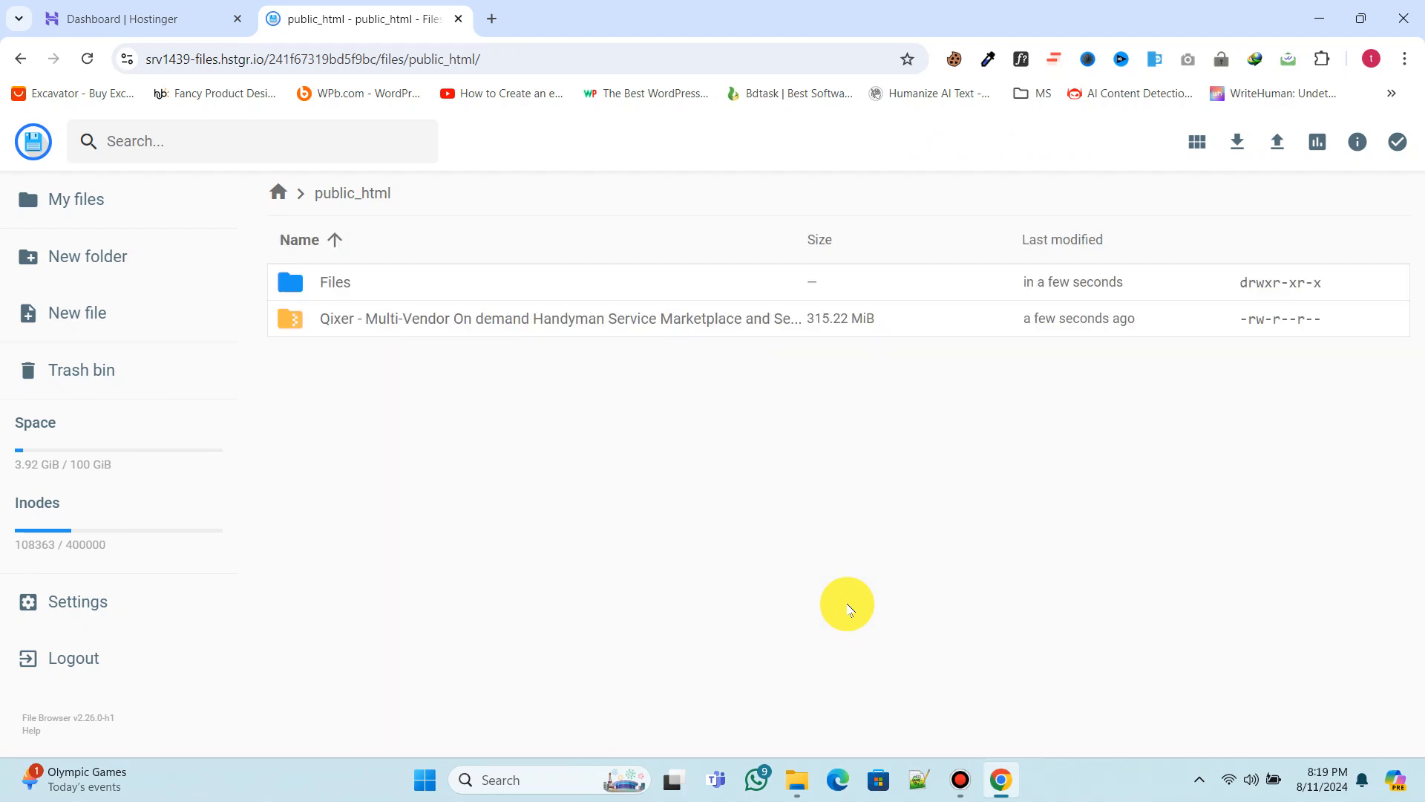
# Select all items in the Files folder and move them up into public_html.
pyautogui.doubleClick(336, 282)
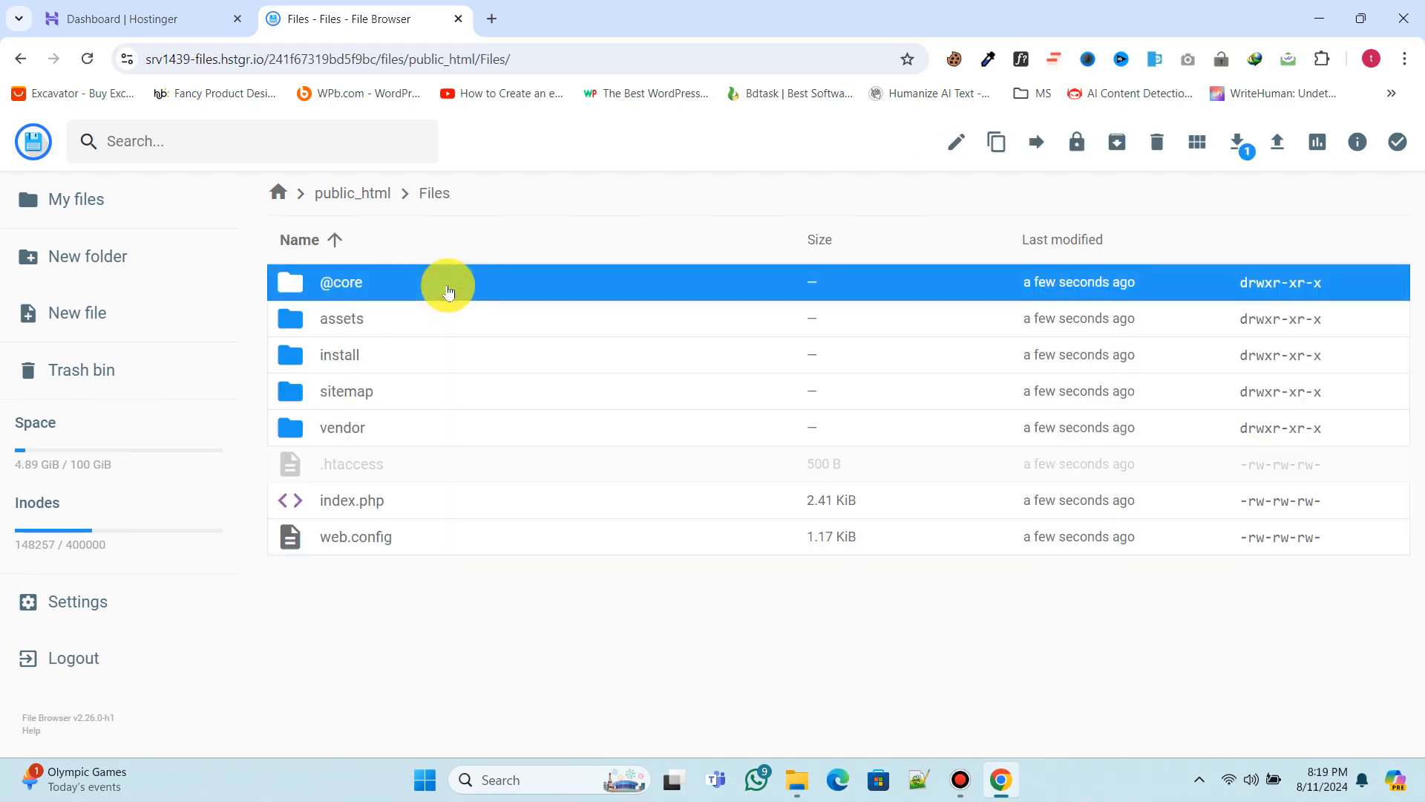
pyautogui.click(1075, 142)
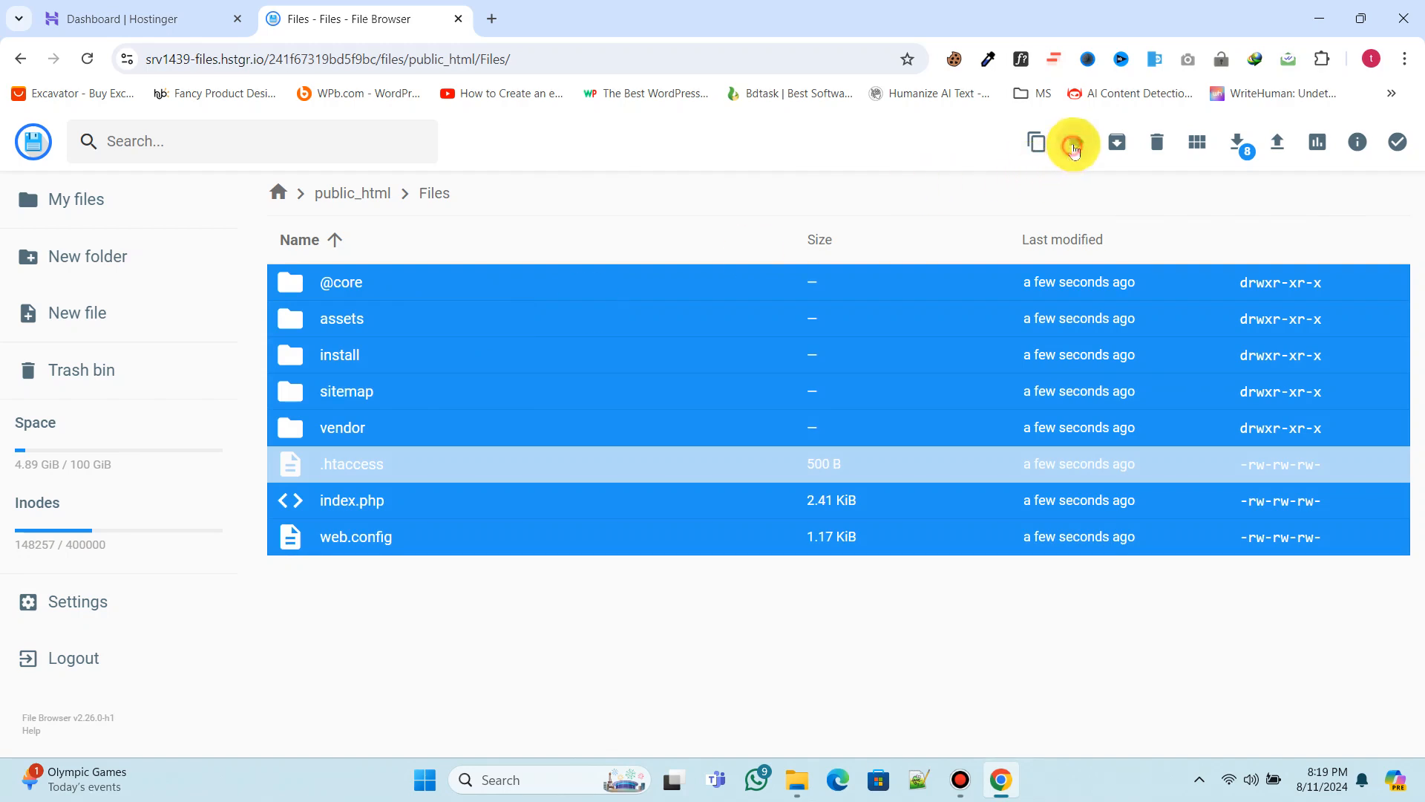
pyautogui.click(1076, 143)
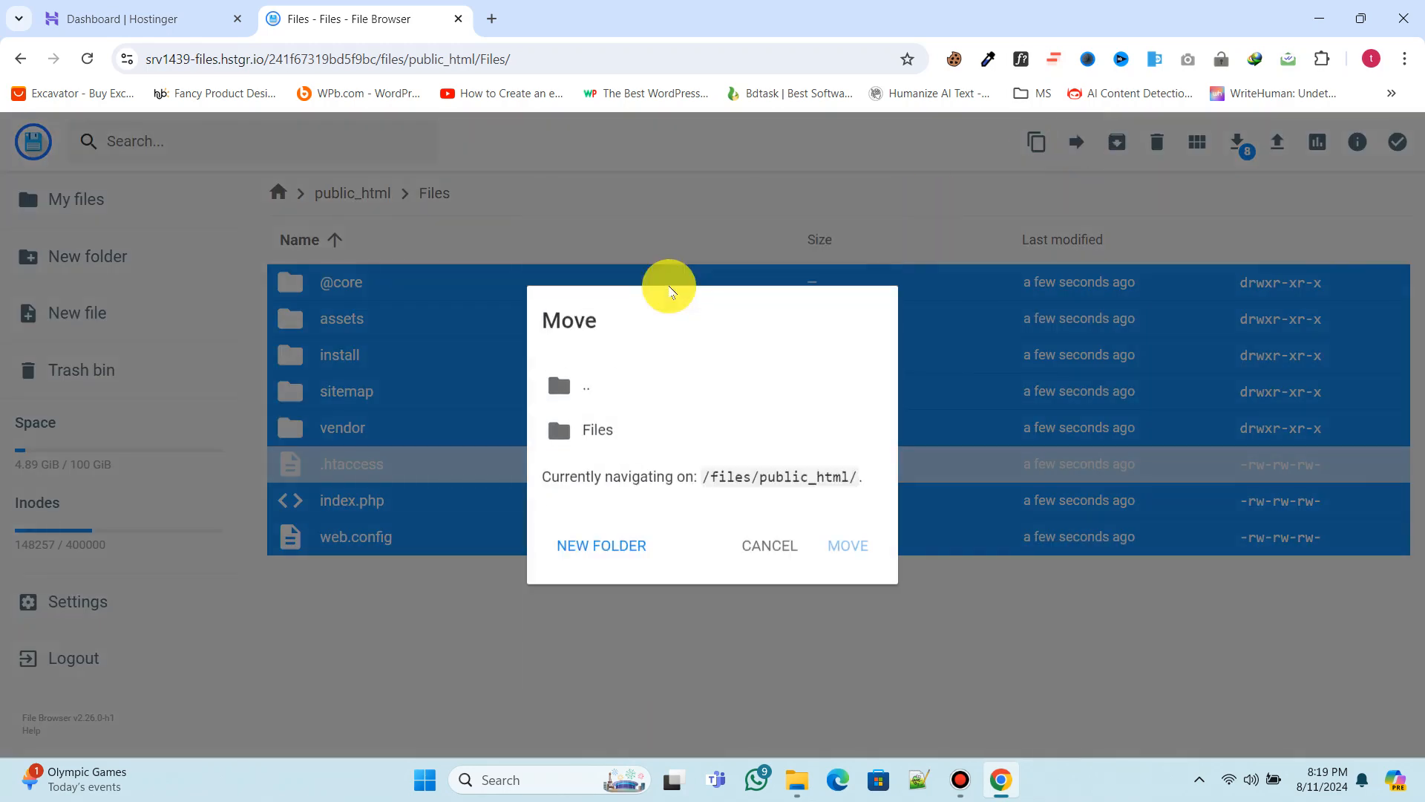
pyautogui.click(847, 546)
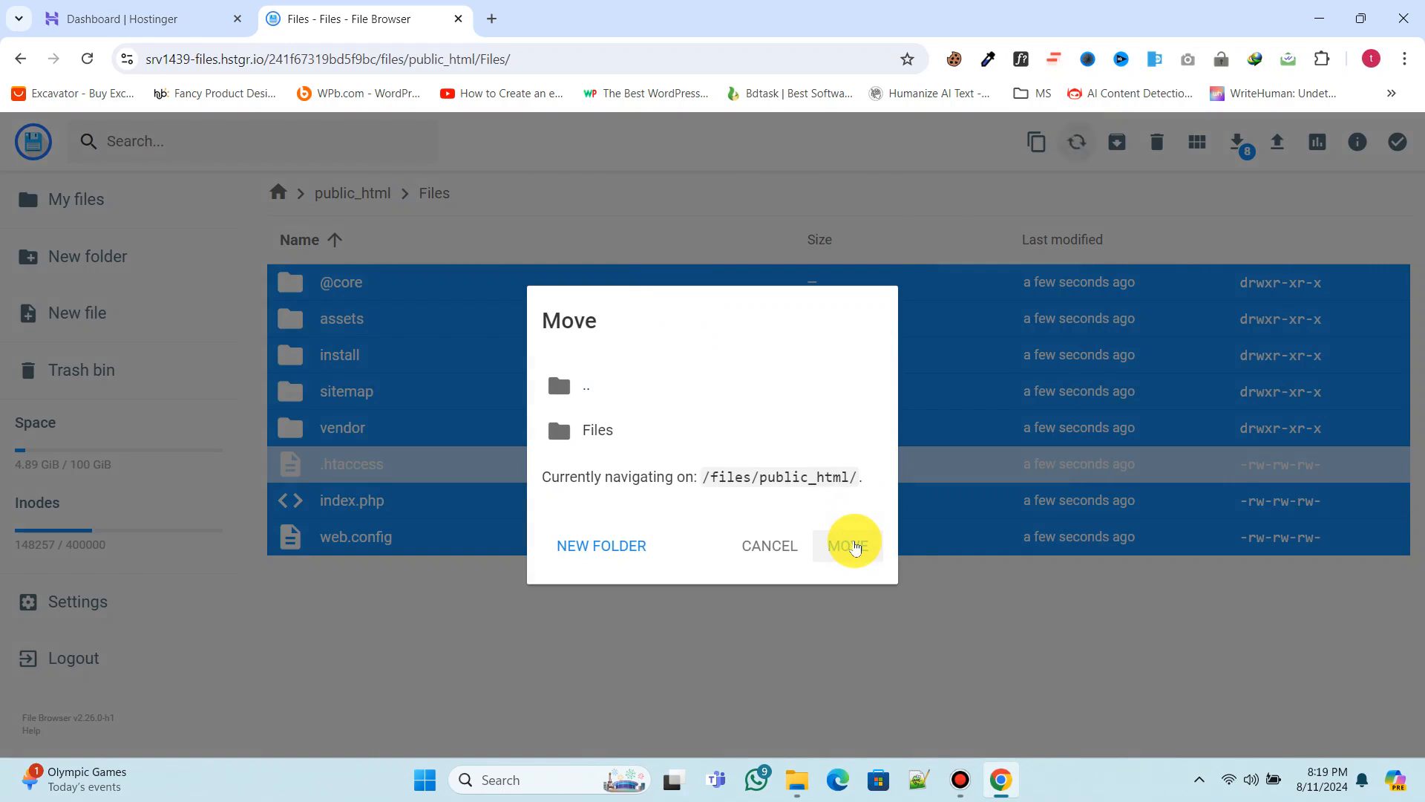
pyautogui.click(848, 546)
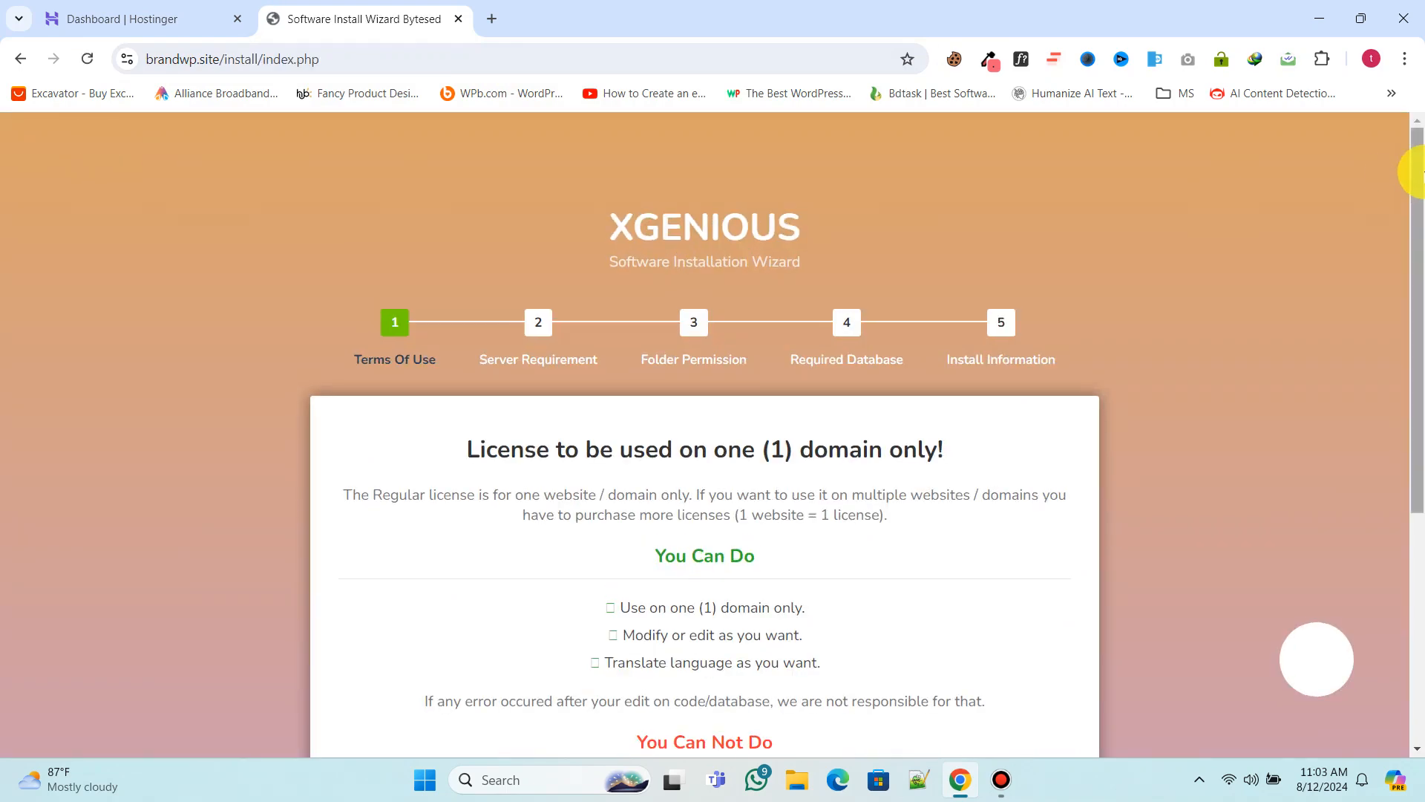
# Agree to the license terms and continue past server requirements, folder permission and database checks.
pyautogui.scroll(-3)
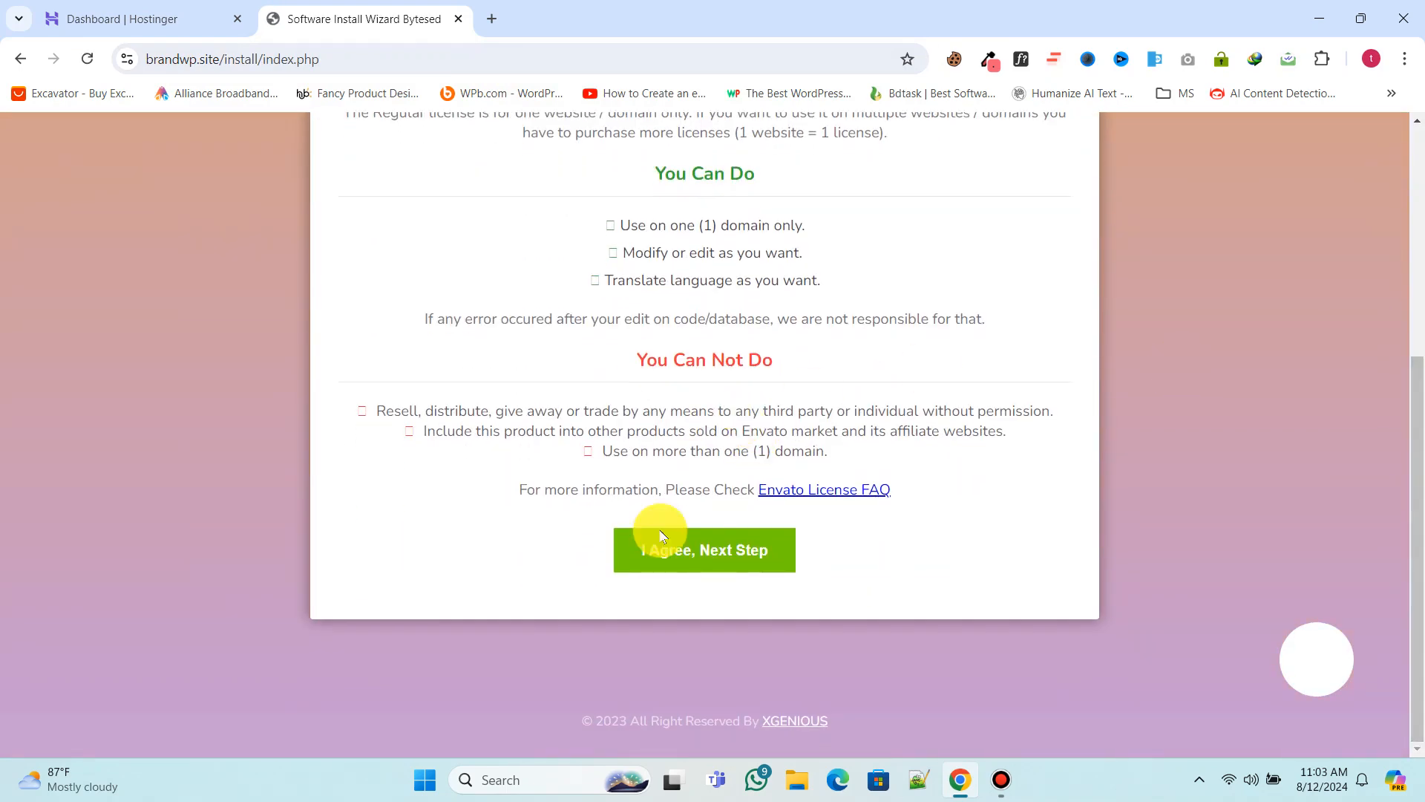
pyautogui.click(704, 549)
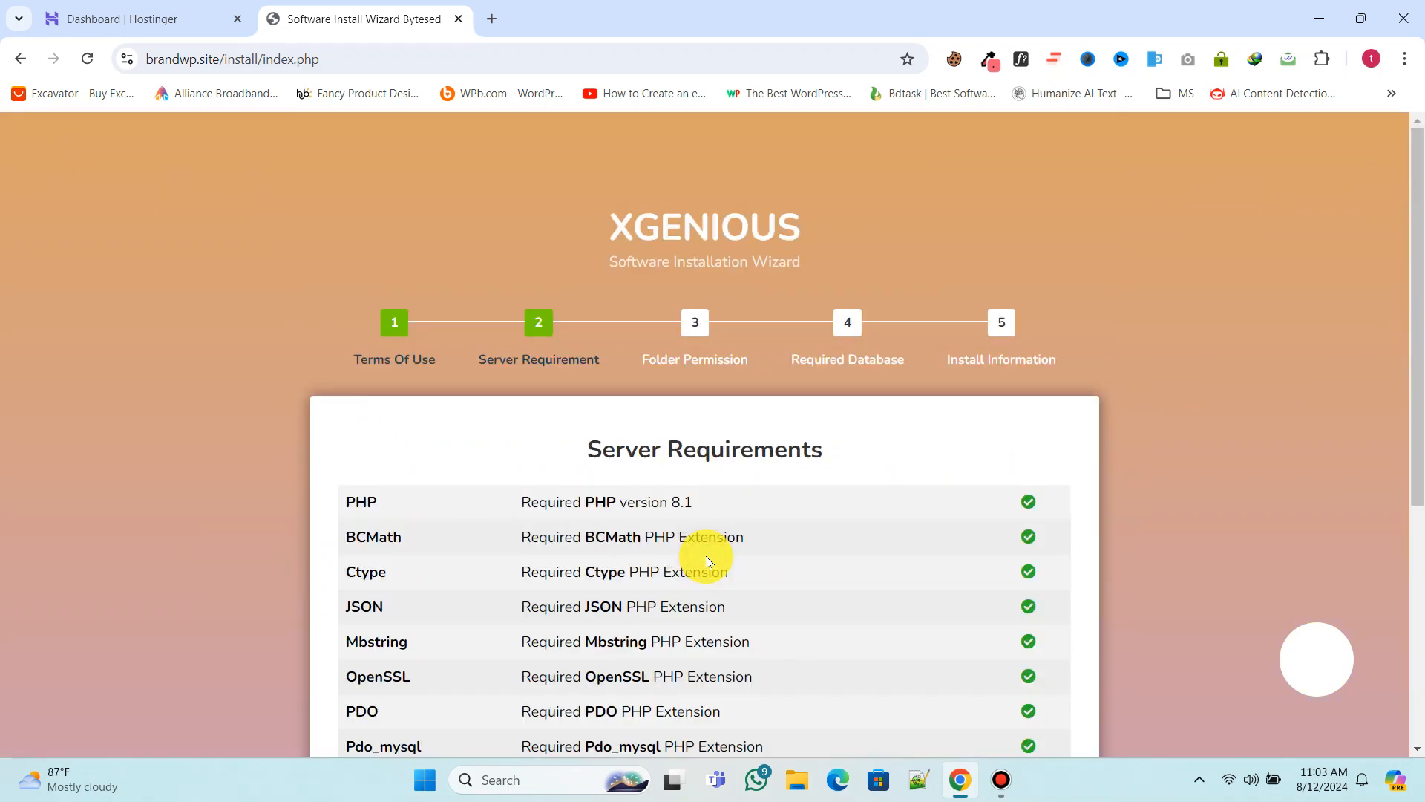
pyautogui.scroll(-3)
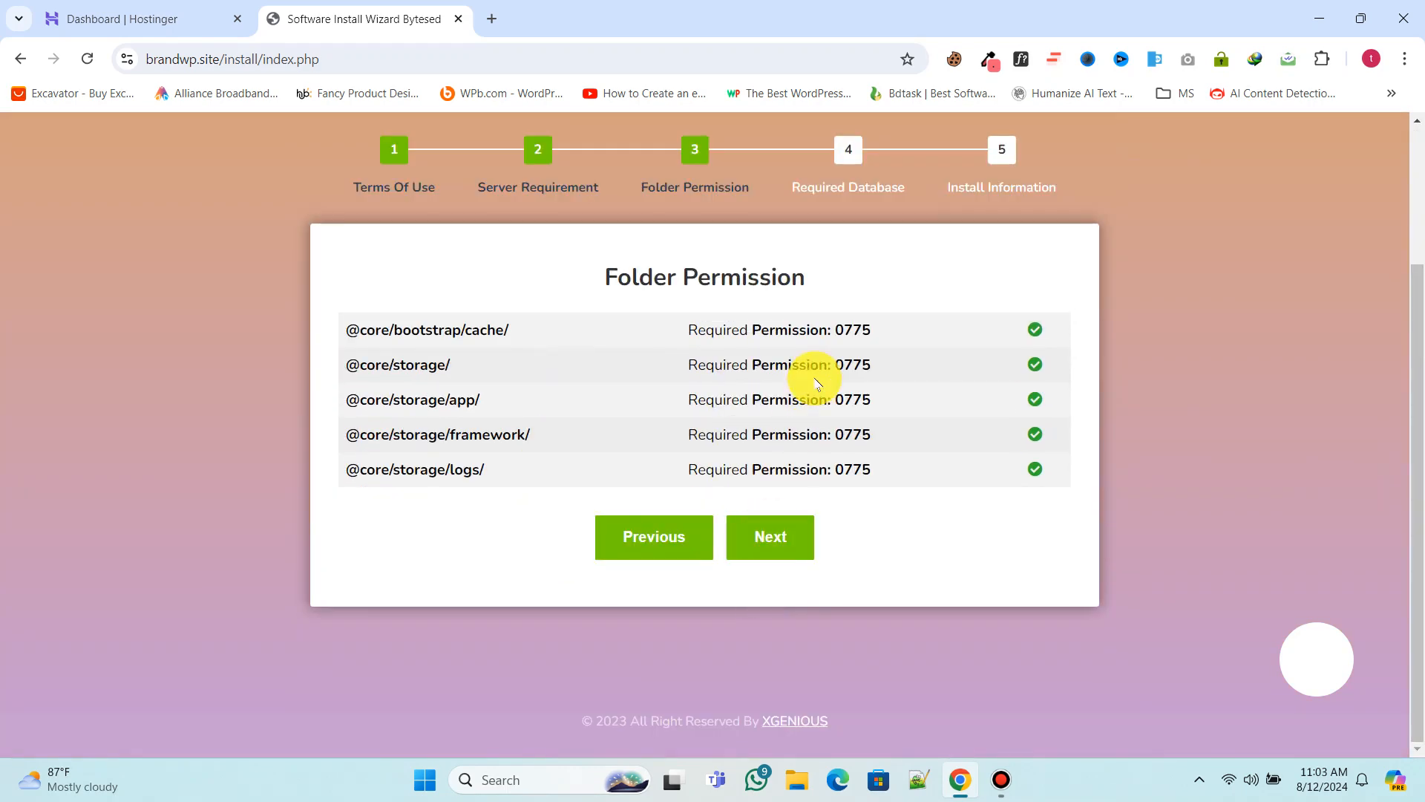
pyautogui.click(771, 537)
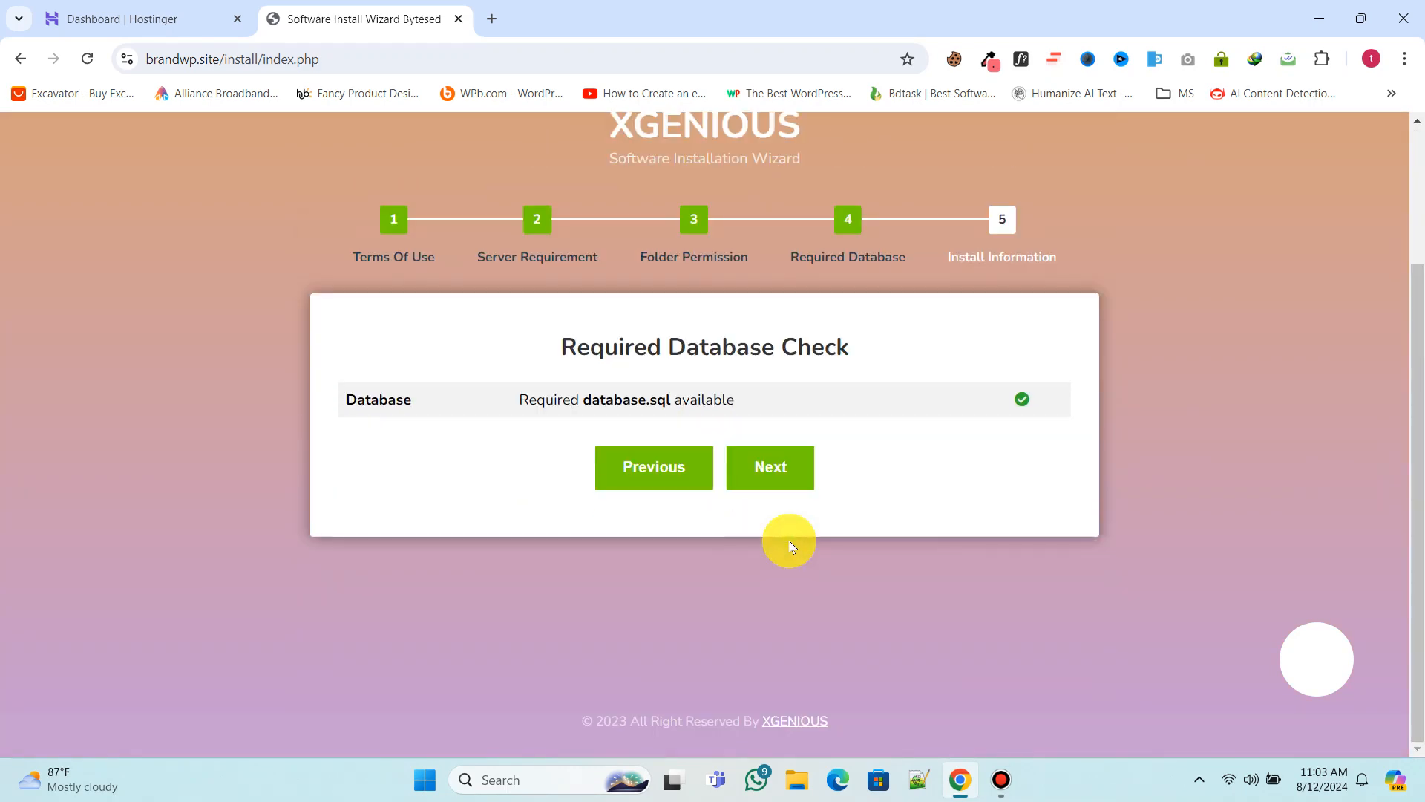
pyautogui.click(768, 466)
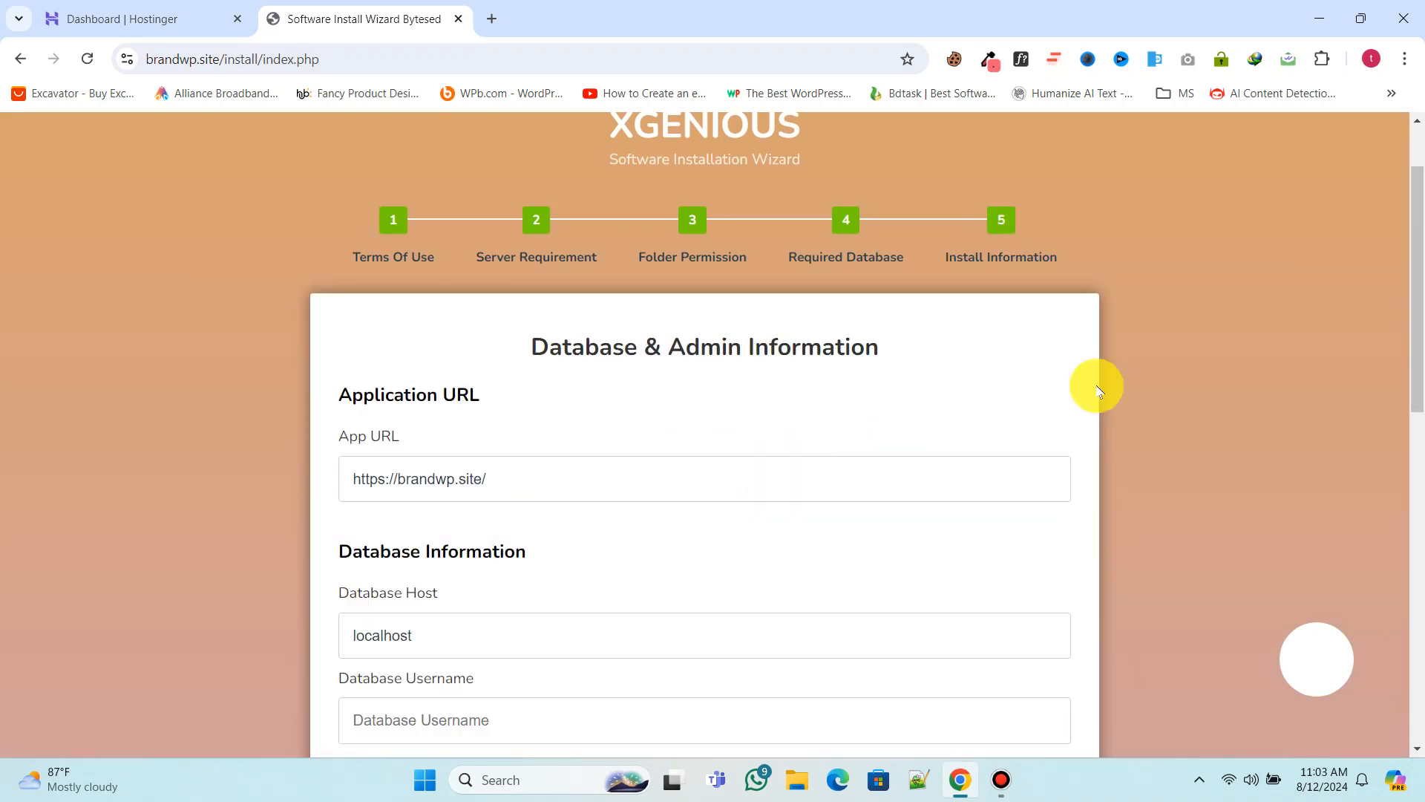
# Reach the Database Username field, then switch back to the Hostinger dashboard tab.
pyautogui.scroll(-3)
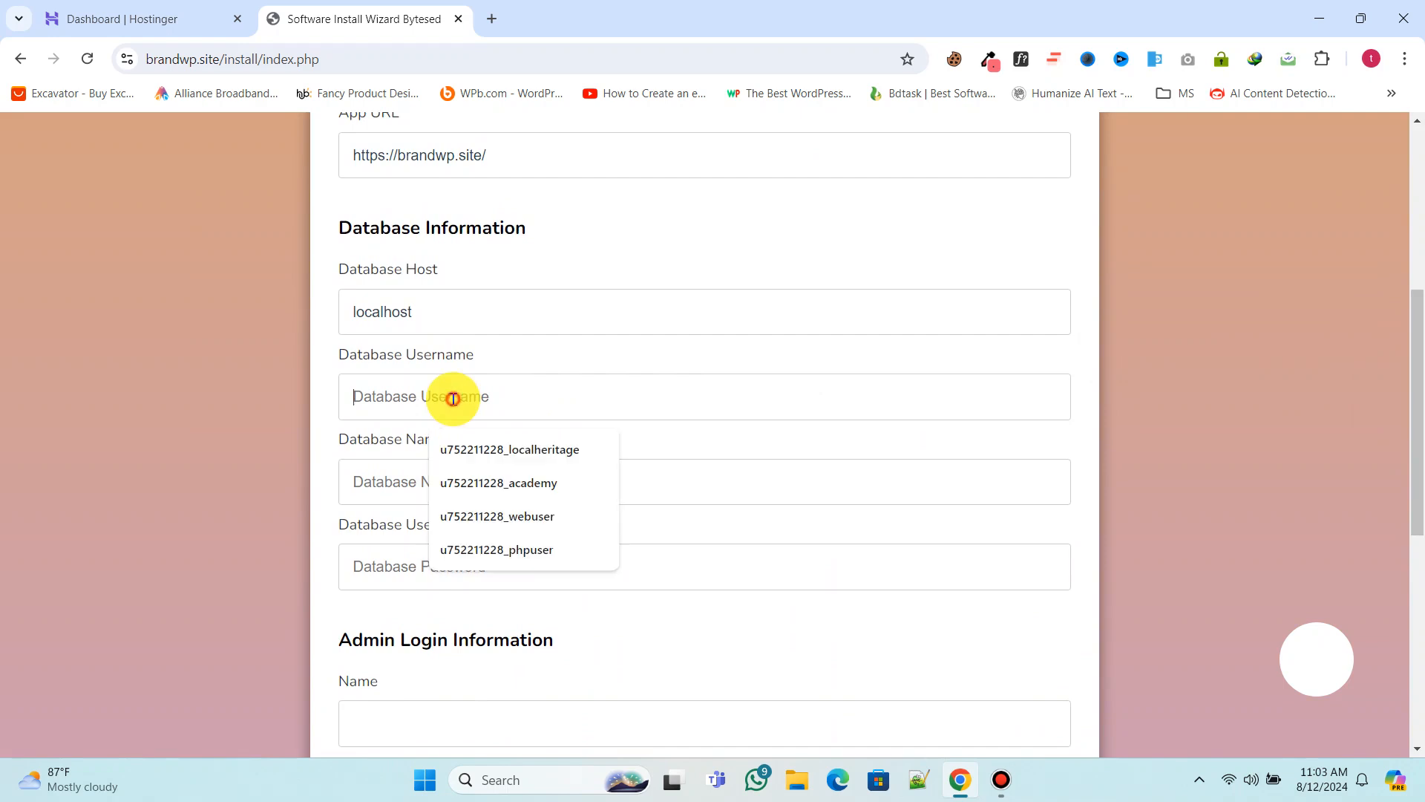
pyautogui.click(641, 240)
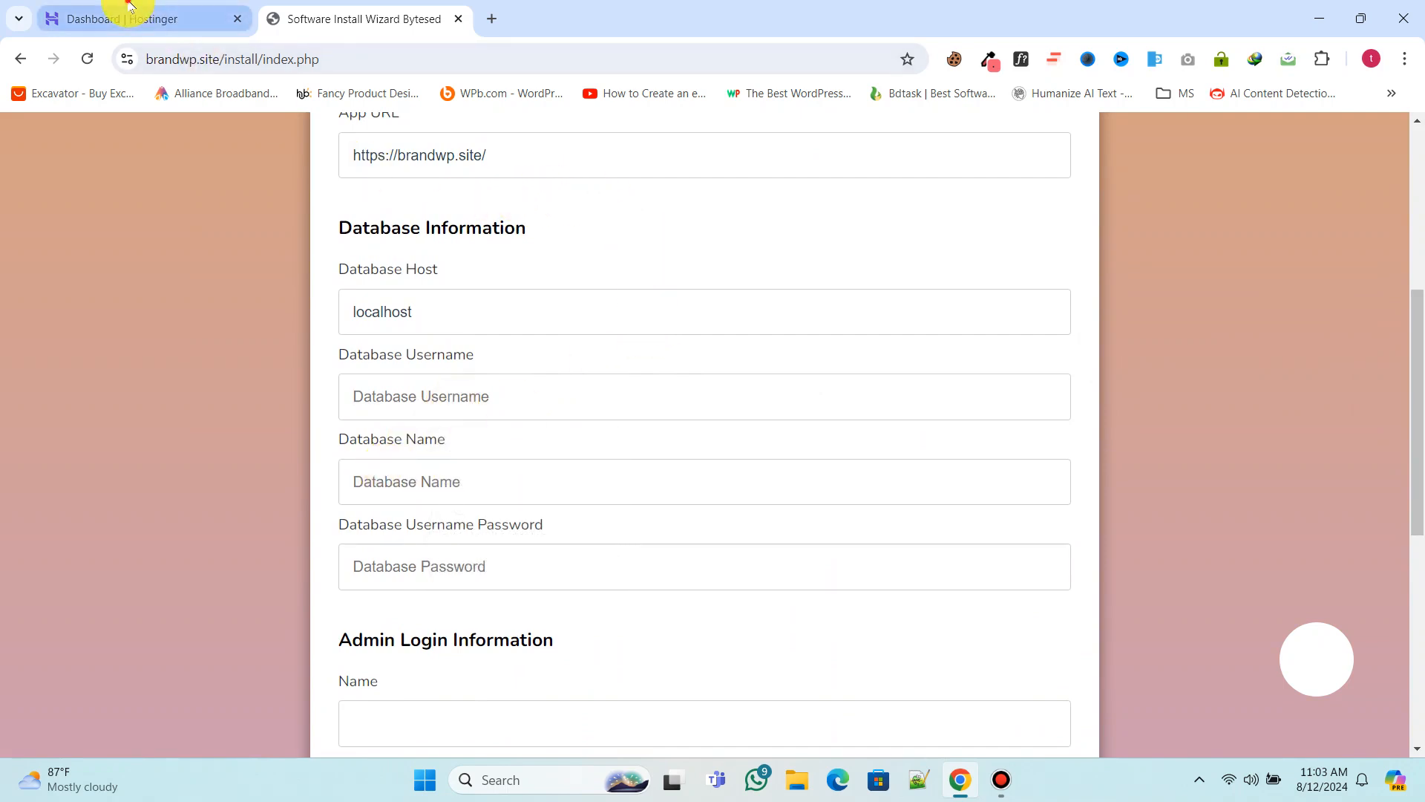
pyautogui.click(122, 19)
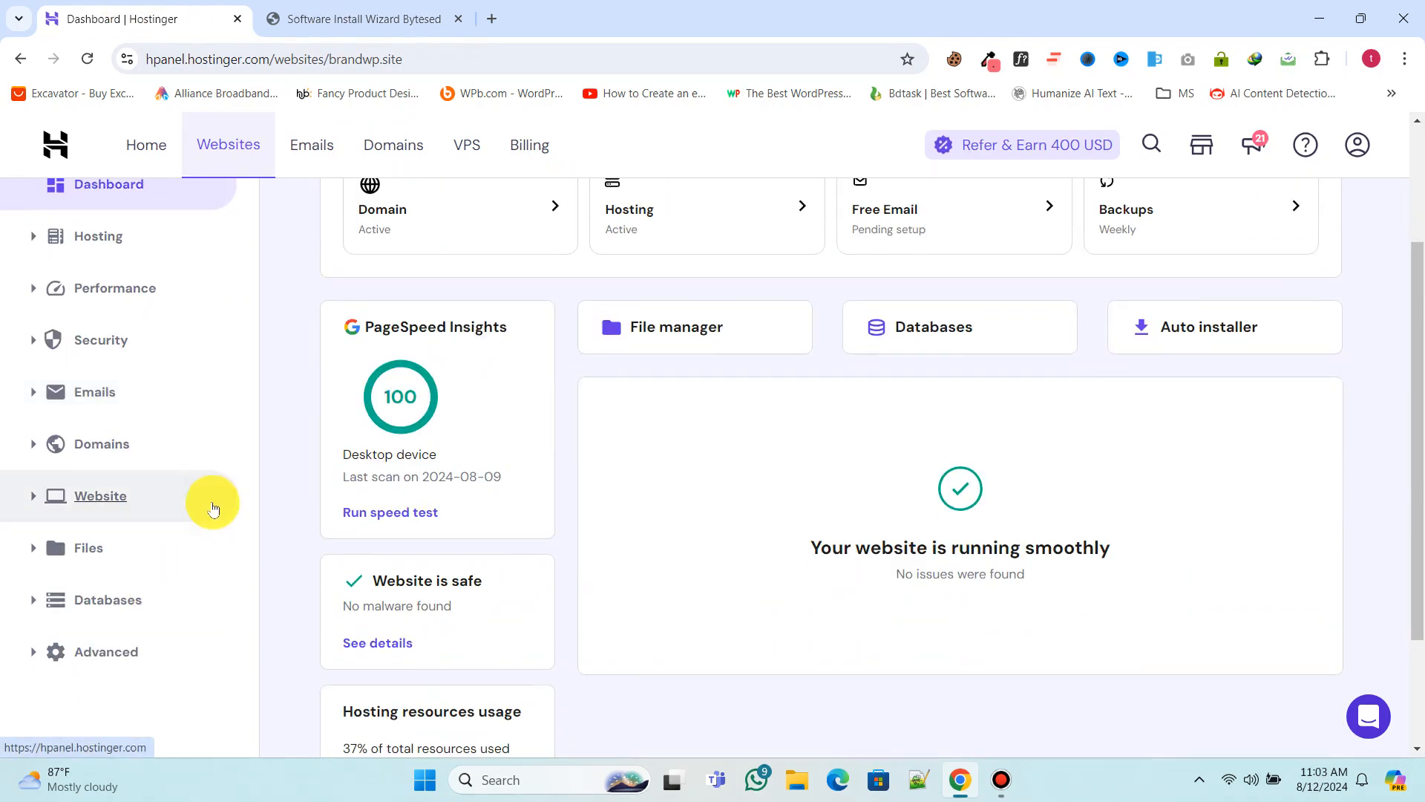
# Create MySQL database phpweb with user phpwebuser and a password, then return to the installer tab.
pyautogui.click(934, 327)
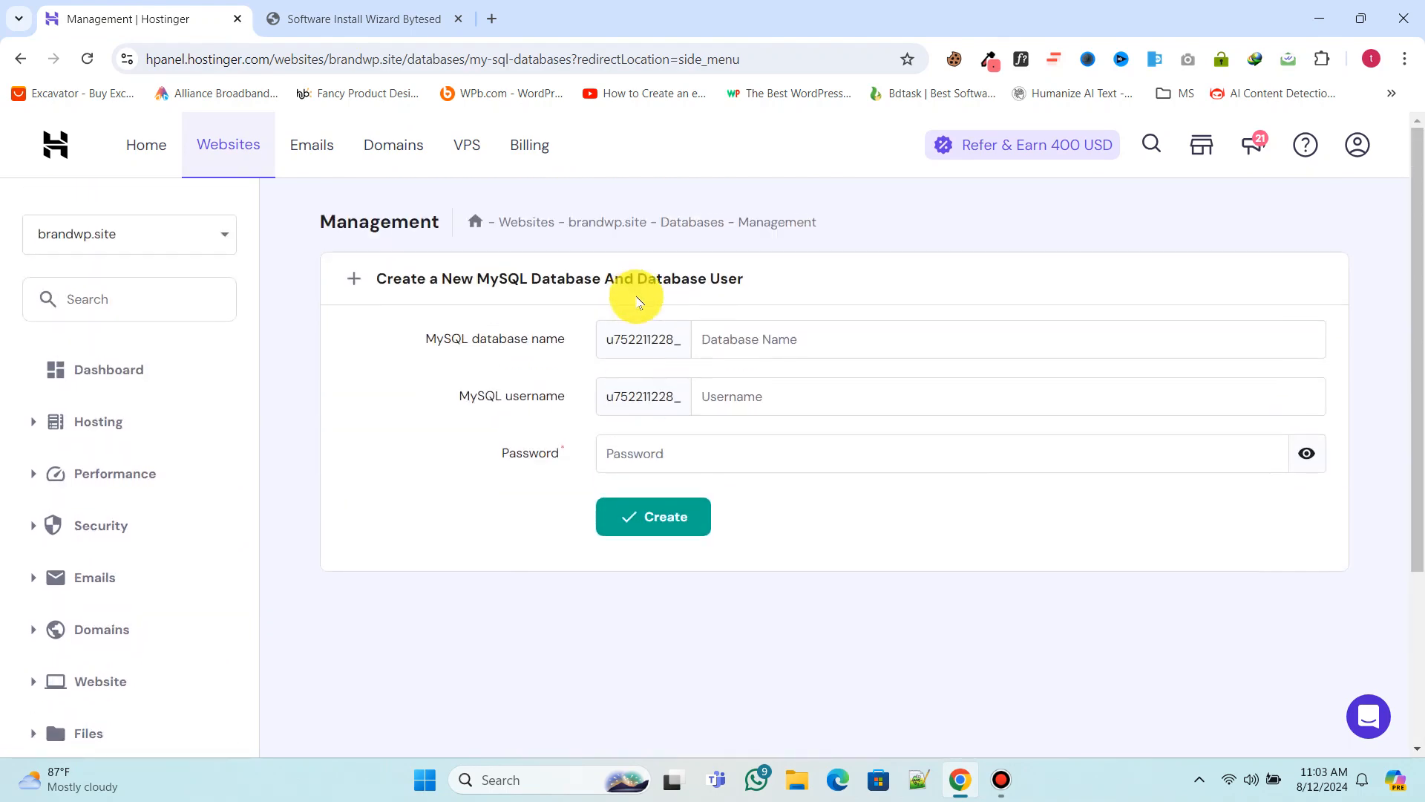
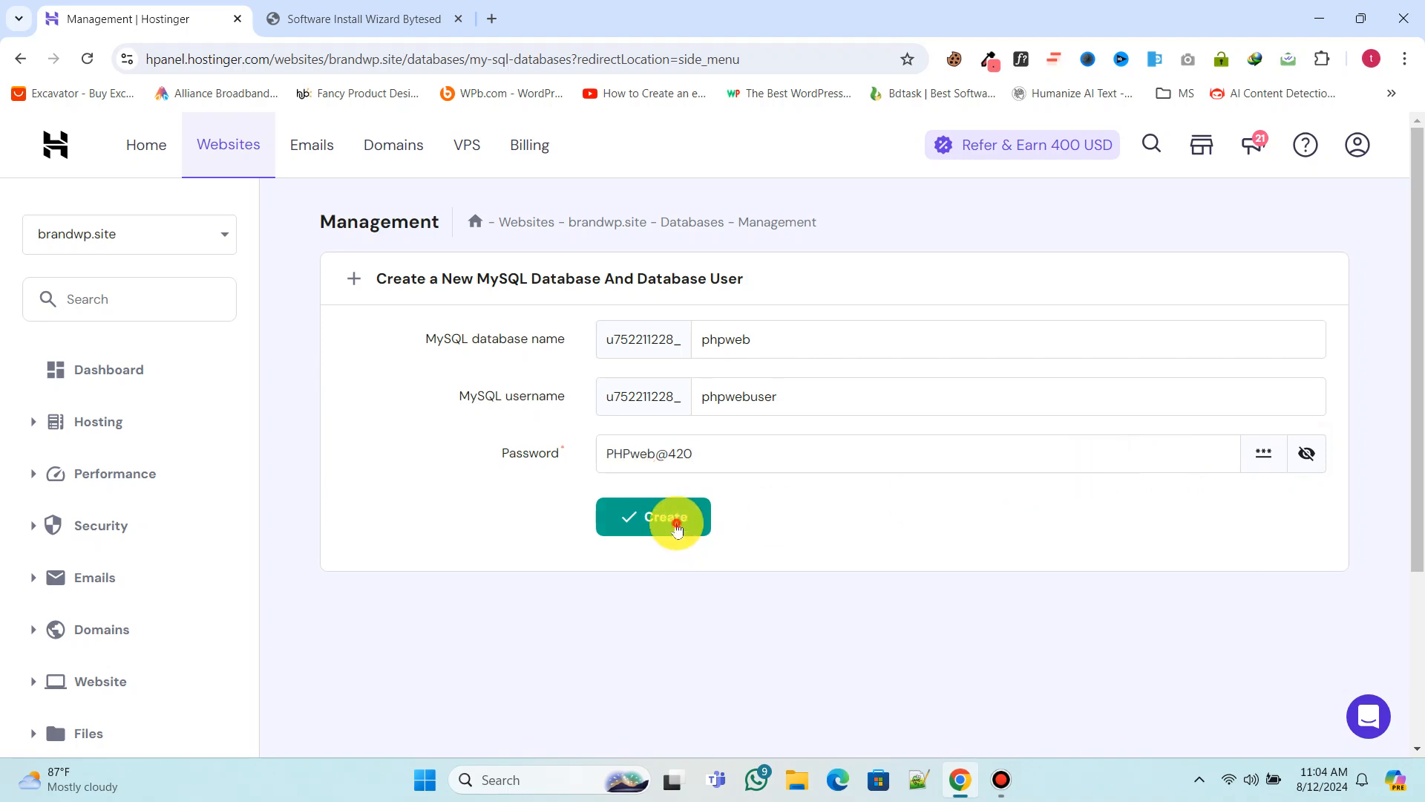
pyautogui.click(662, 517)
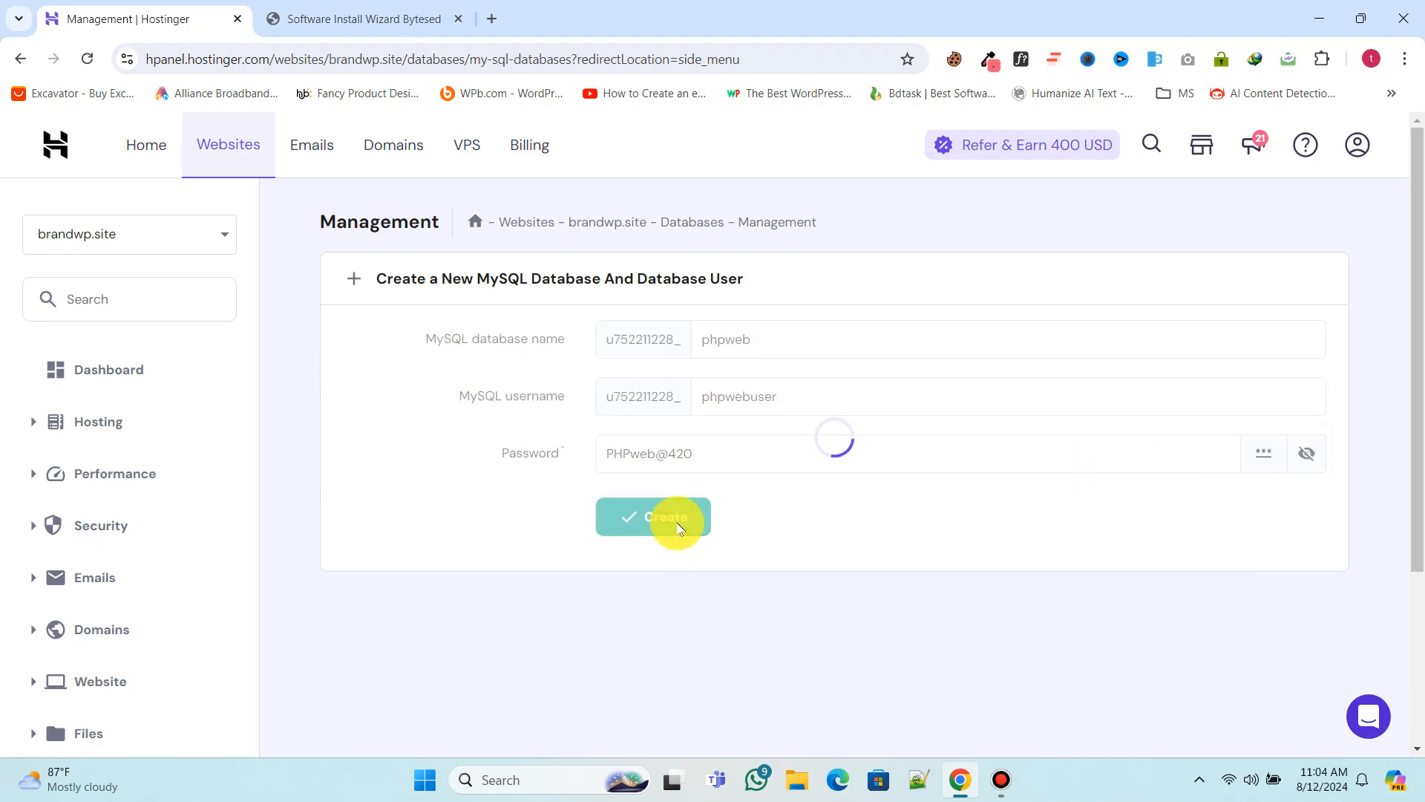
pyautogui.click(653, 517)
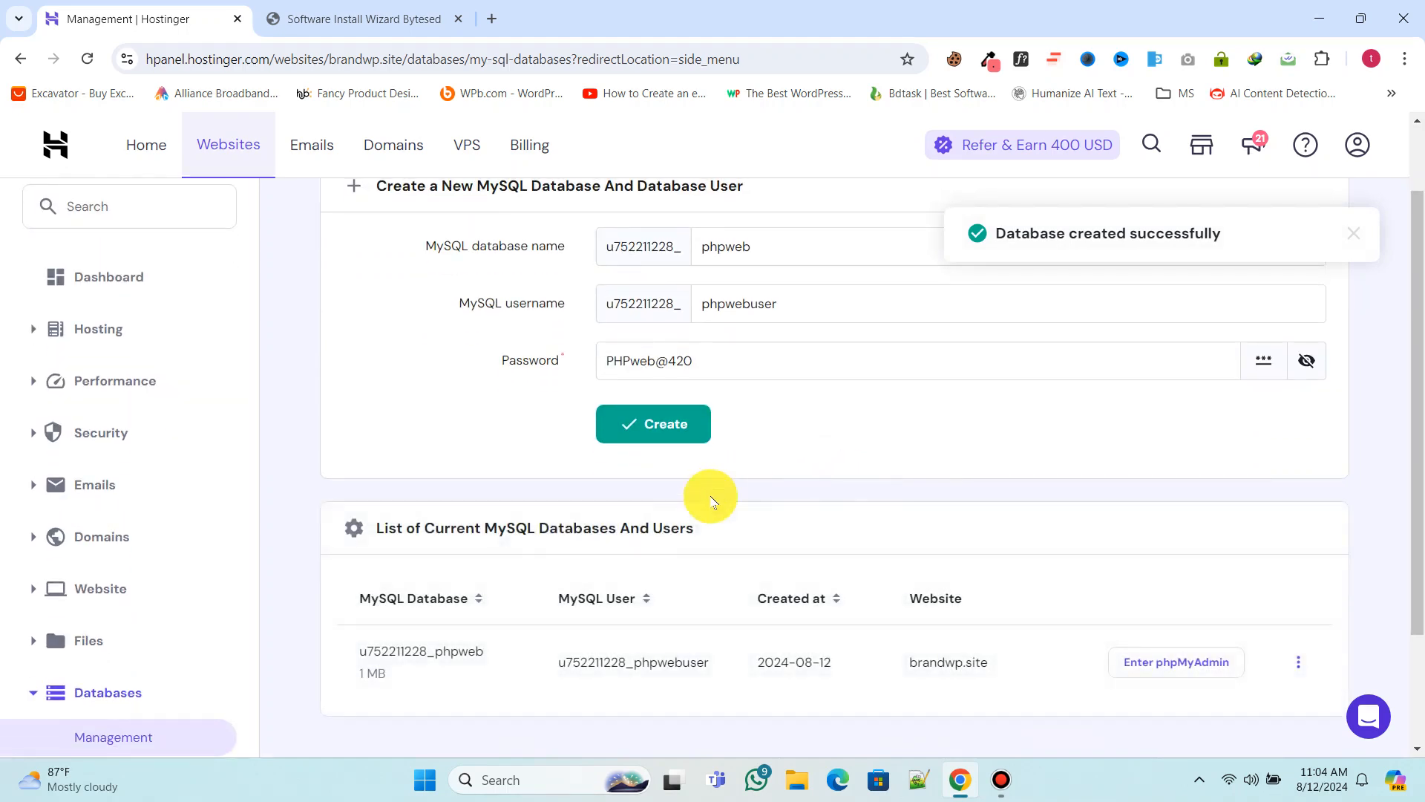
pyautogui.click(362, 19)
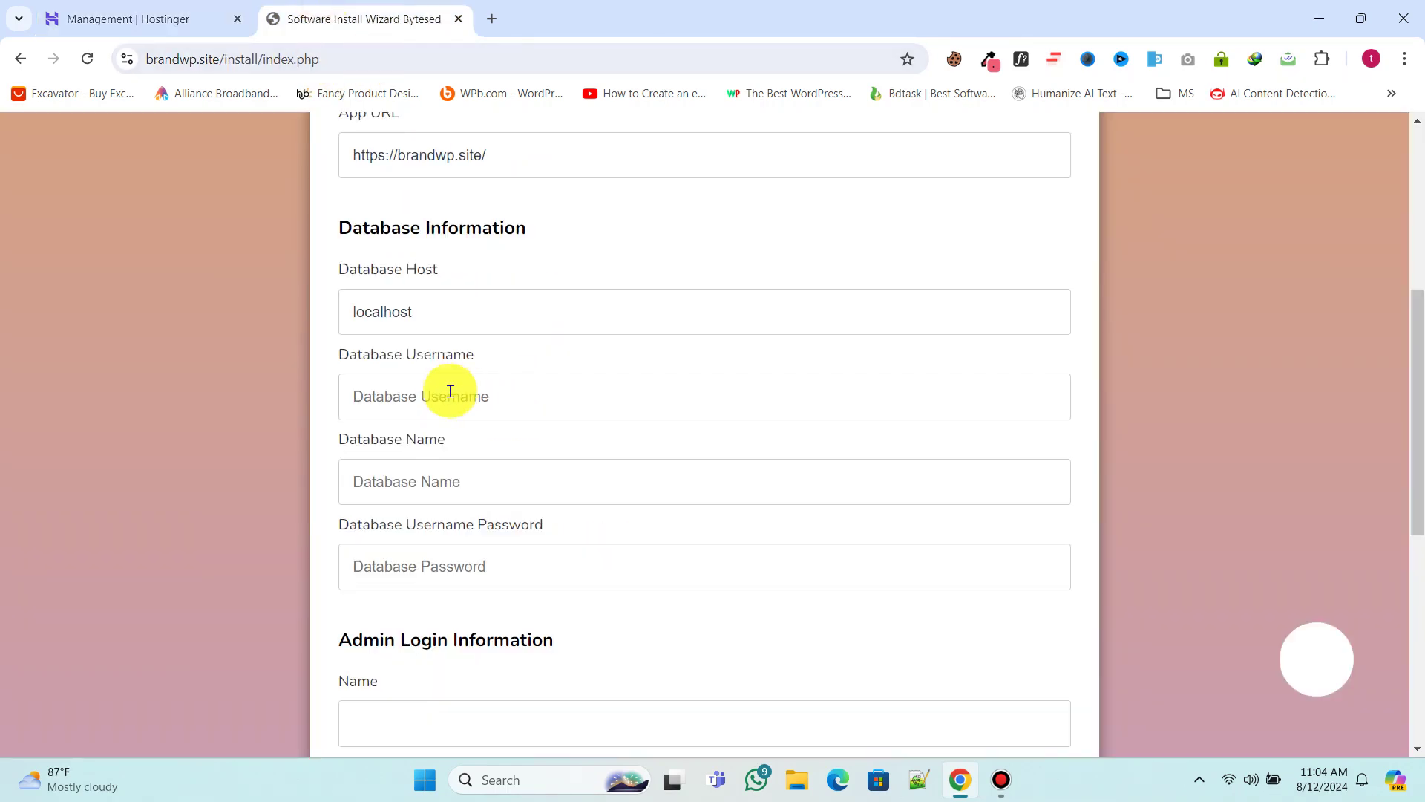
pyautogui.click(119, 19)
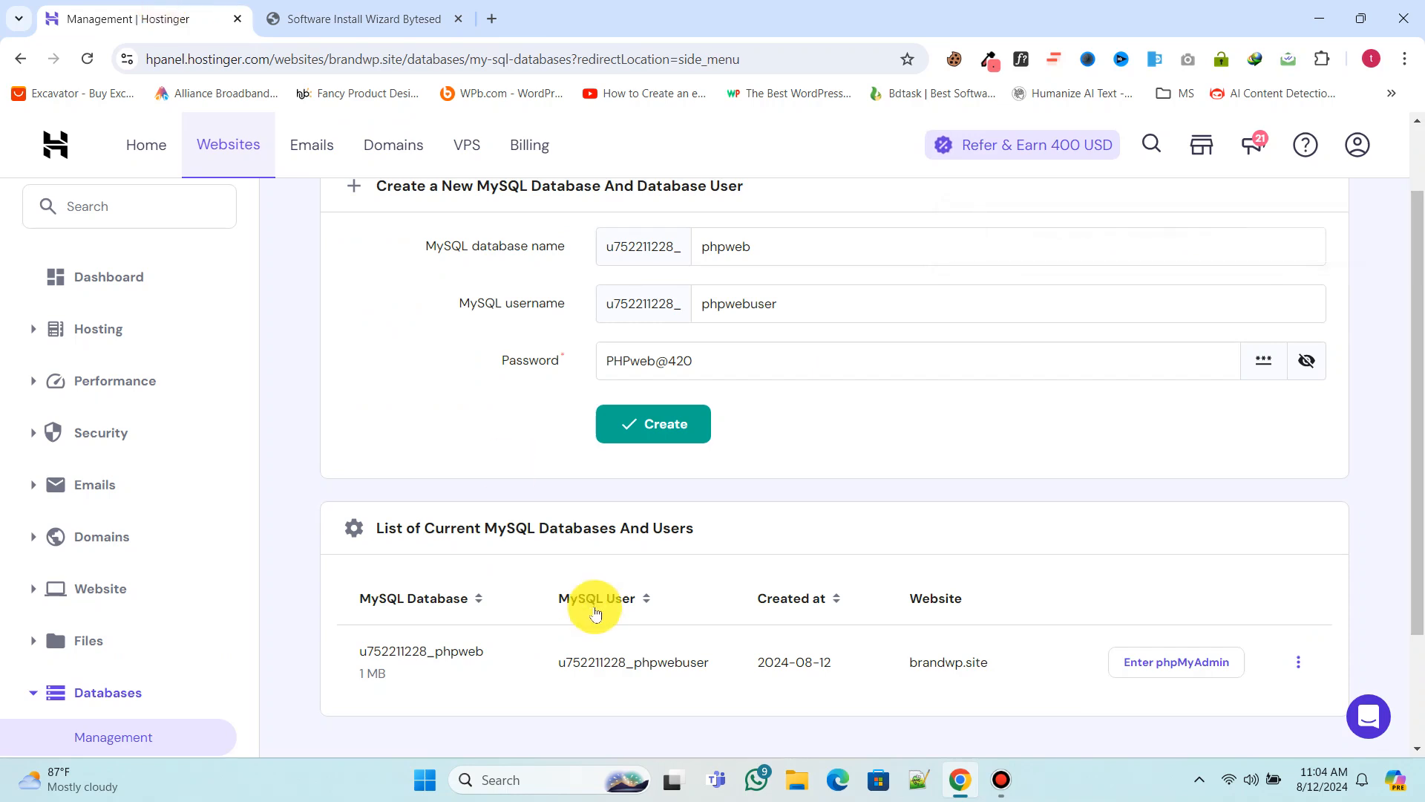
pyautogui.doubleClick(632, 662)
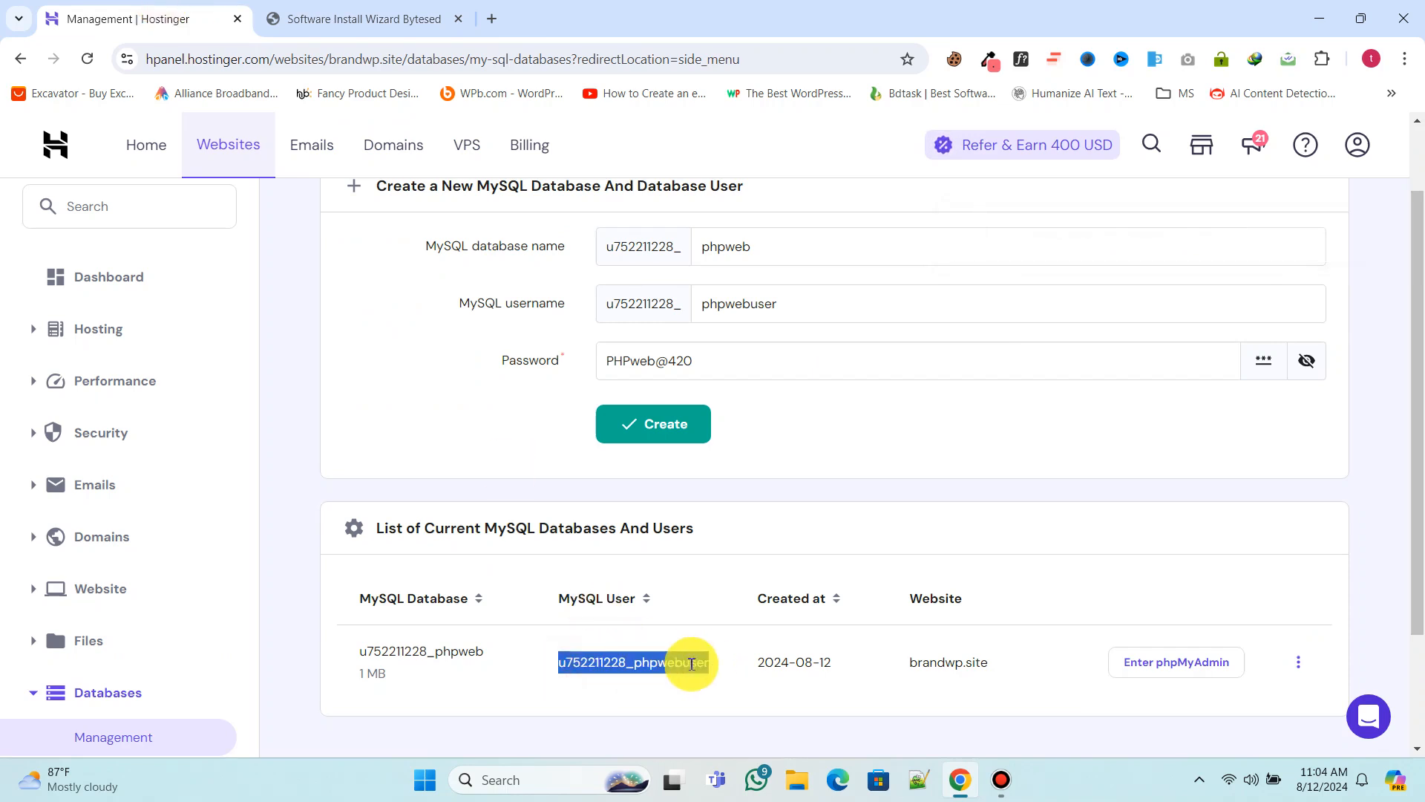
pyautogui.click(368, 19)
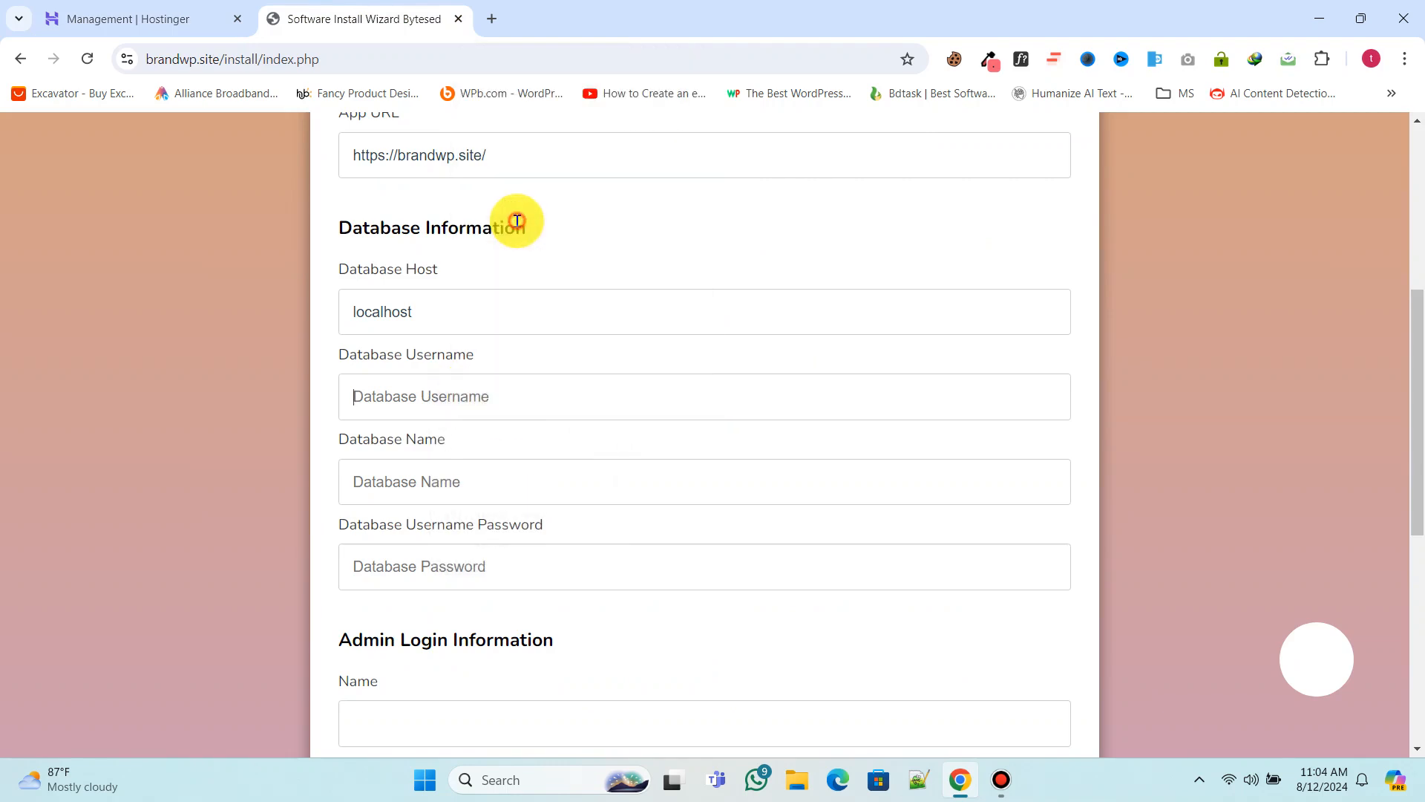
pyautogui.write('u752211228_phpwebuser')
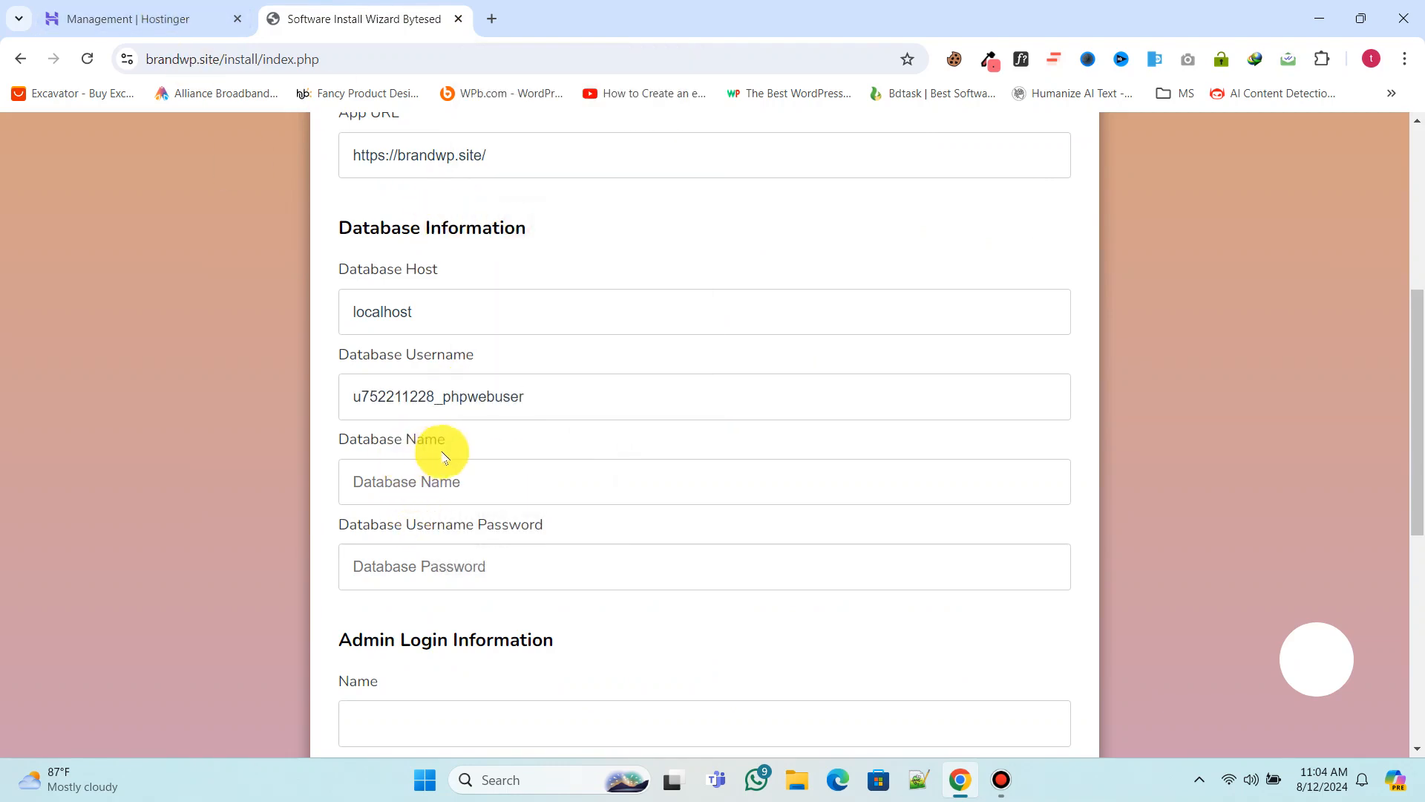
pyautogui.click(118, 19)
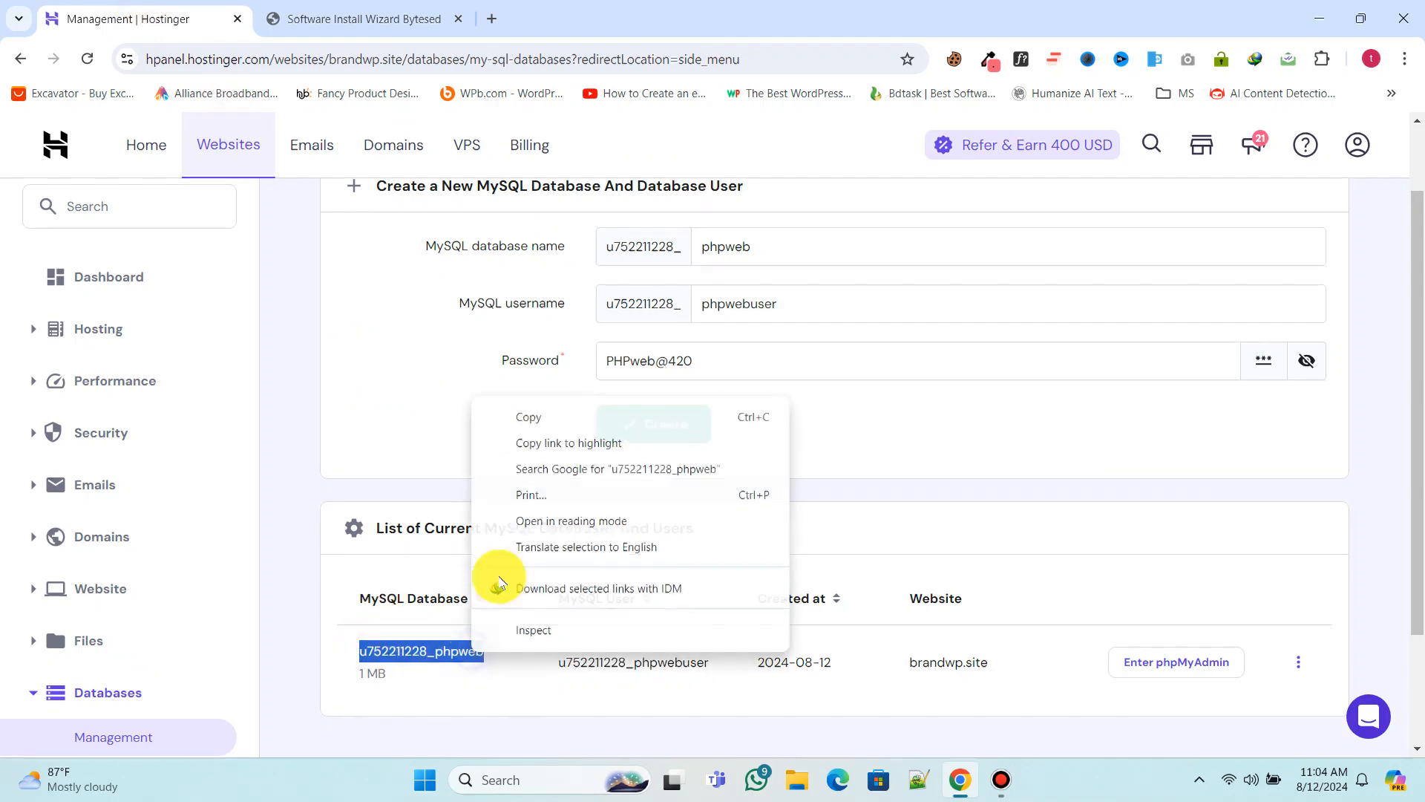
pyautogui.click(368, 19)
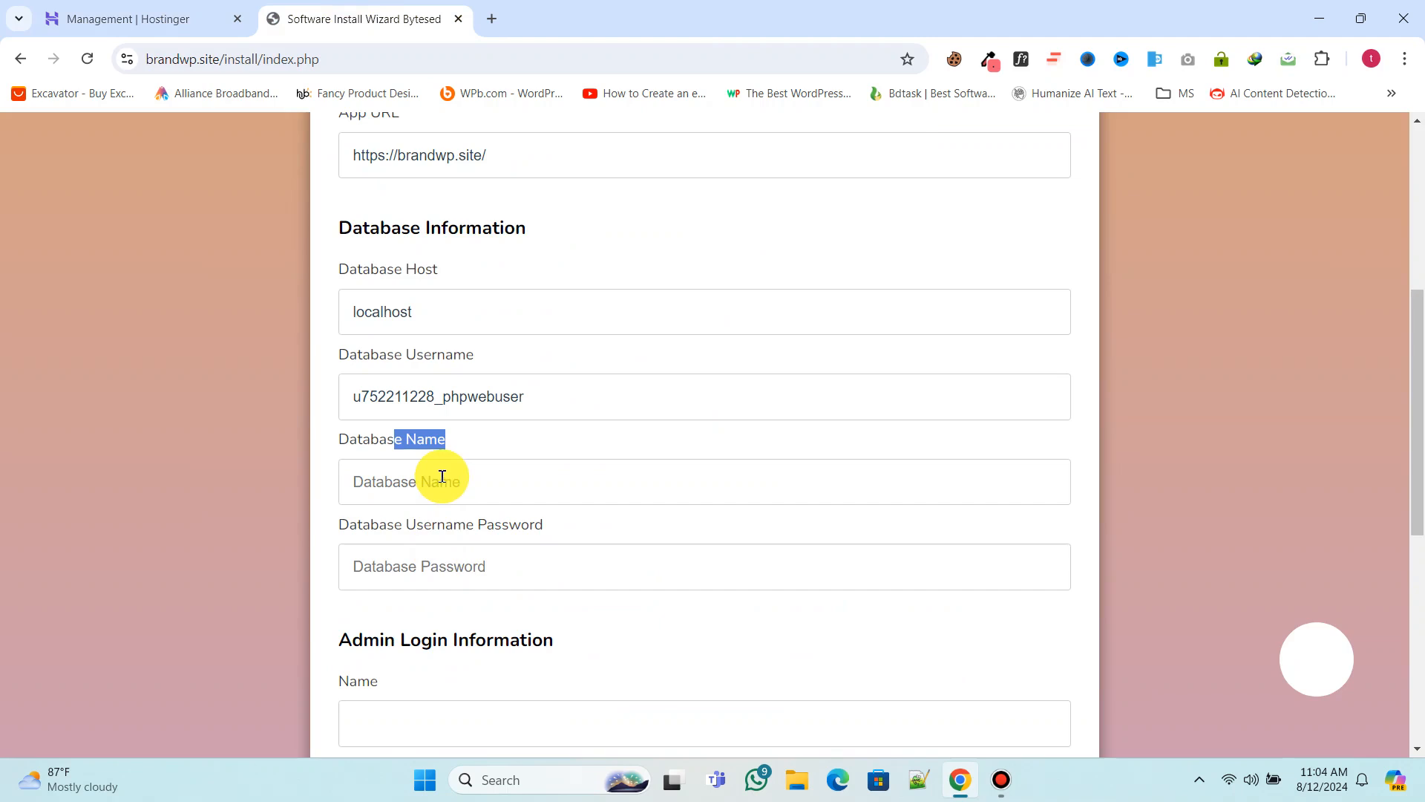
pyautogui.write('u752211228_phpweb')
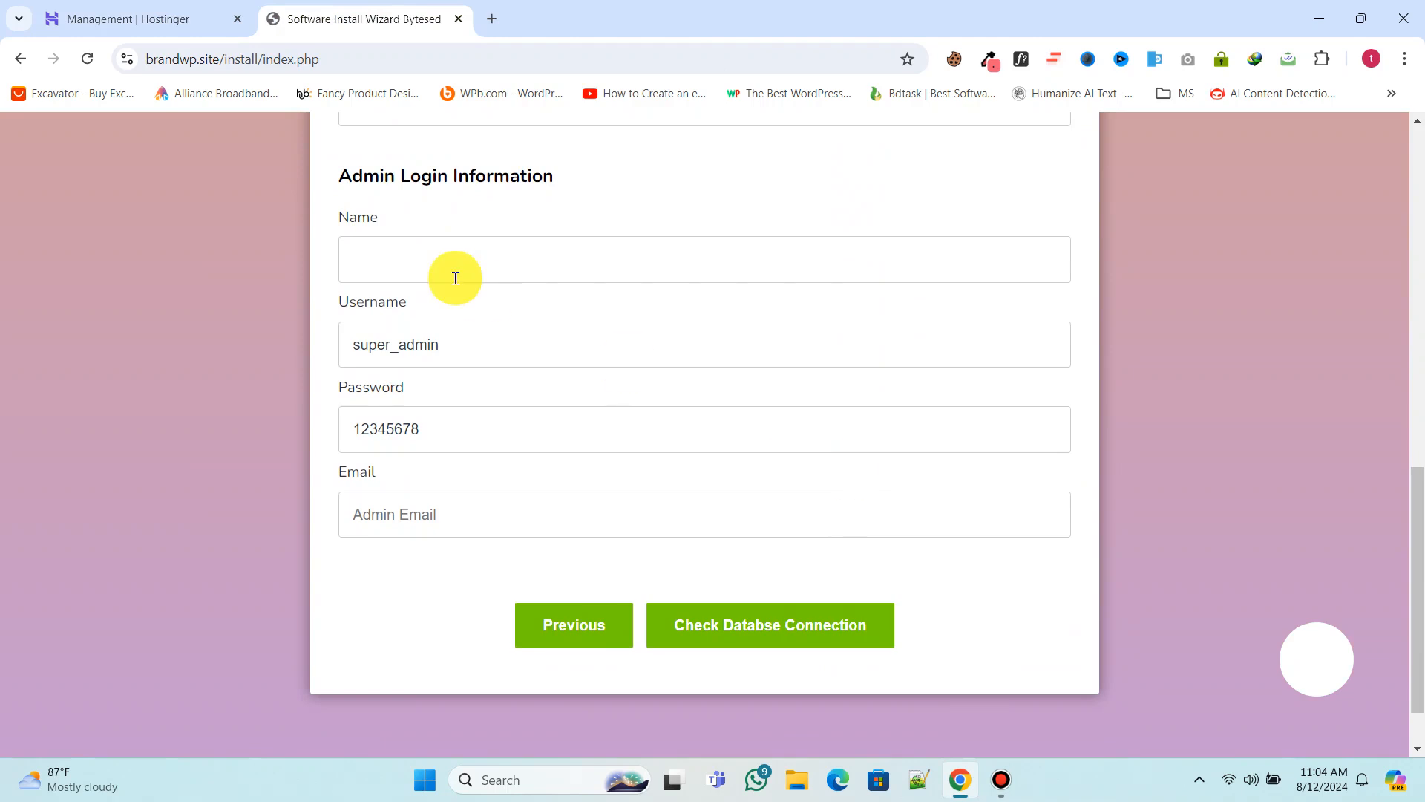
# Enter admin name 'Admin Nam' and a saved email, run Check Database Connection, then visit the installed site.
pyautogui.write('A')
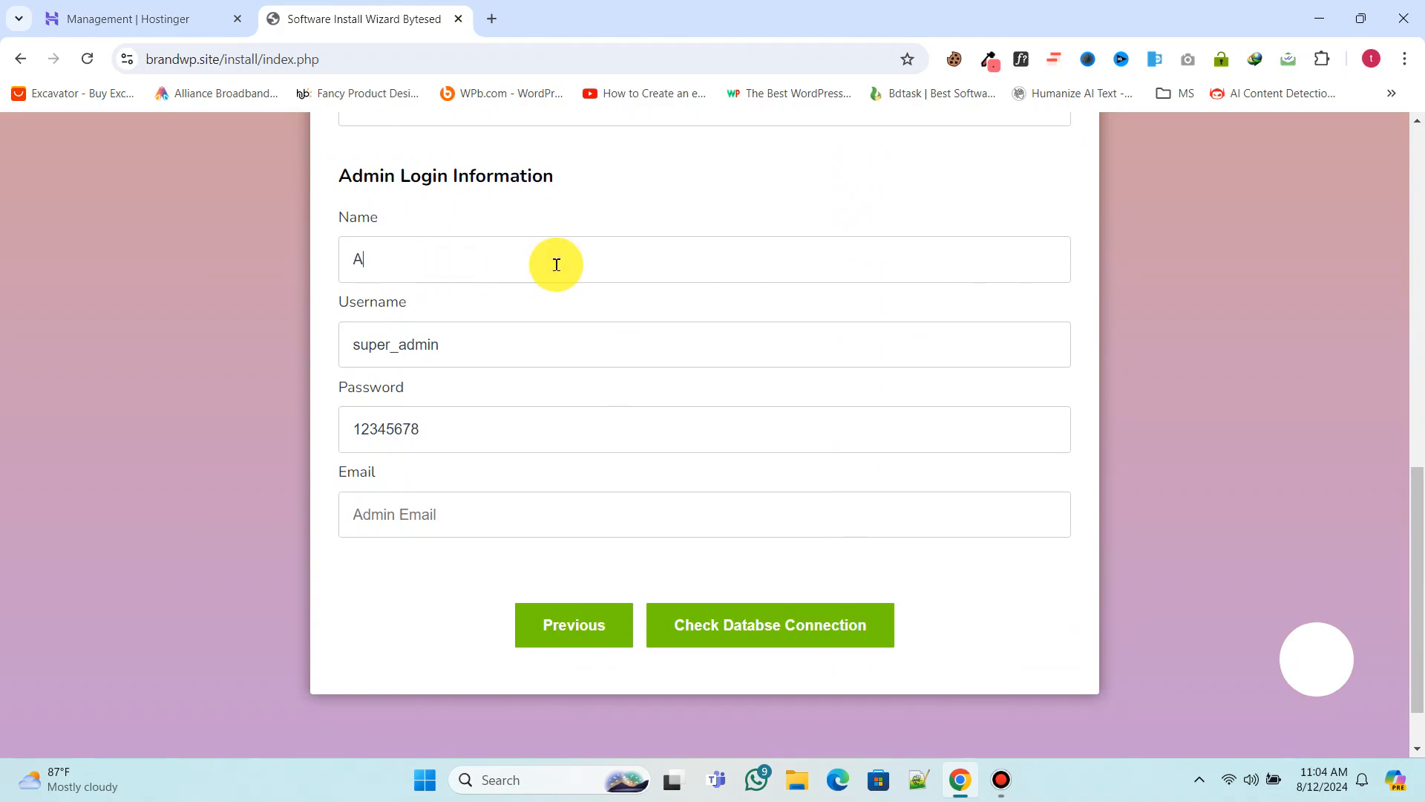
pyautogui.write('dmin Name')
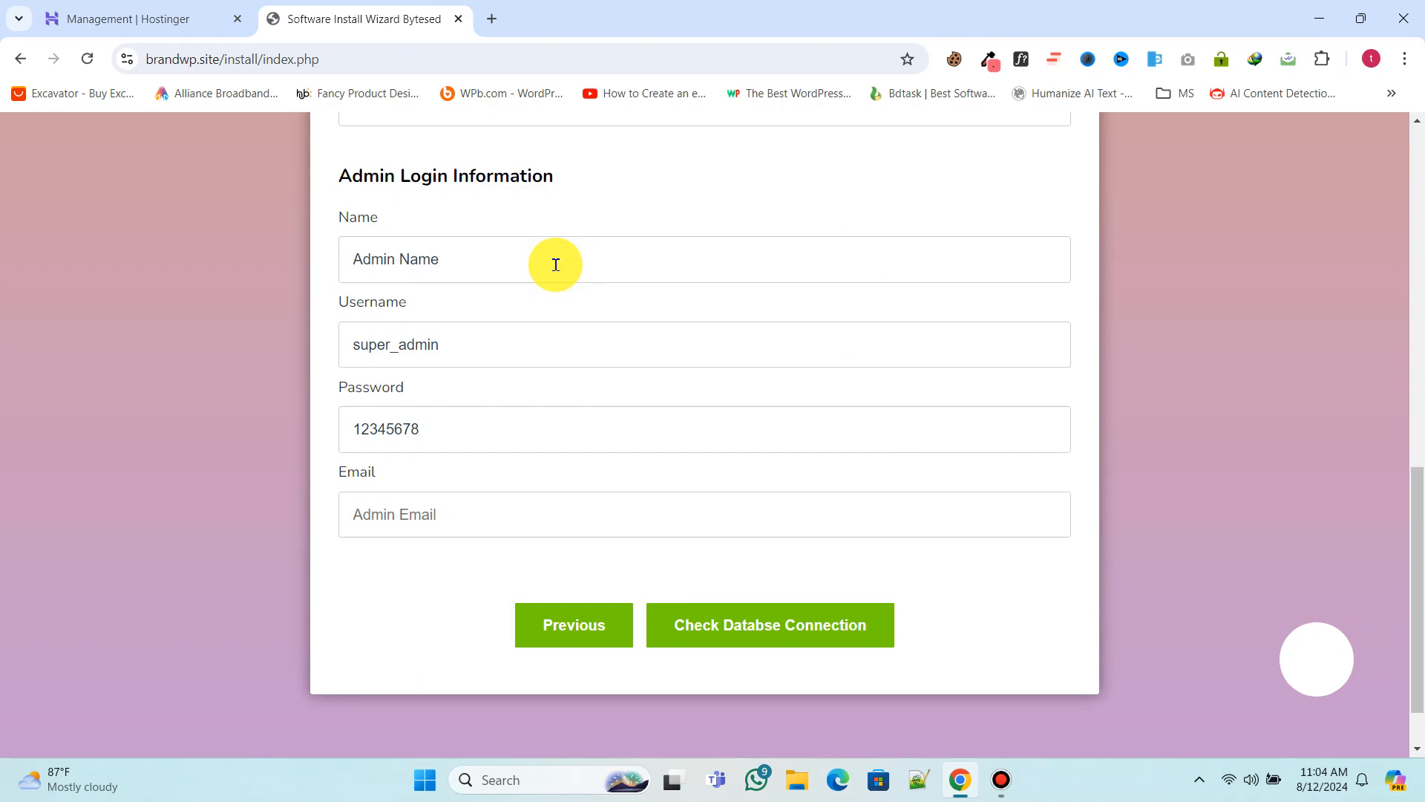
pyautogui.doubleClick(395, 344)
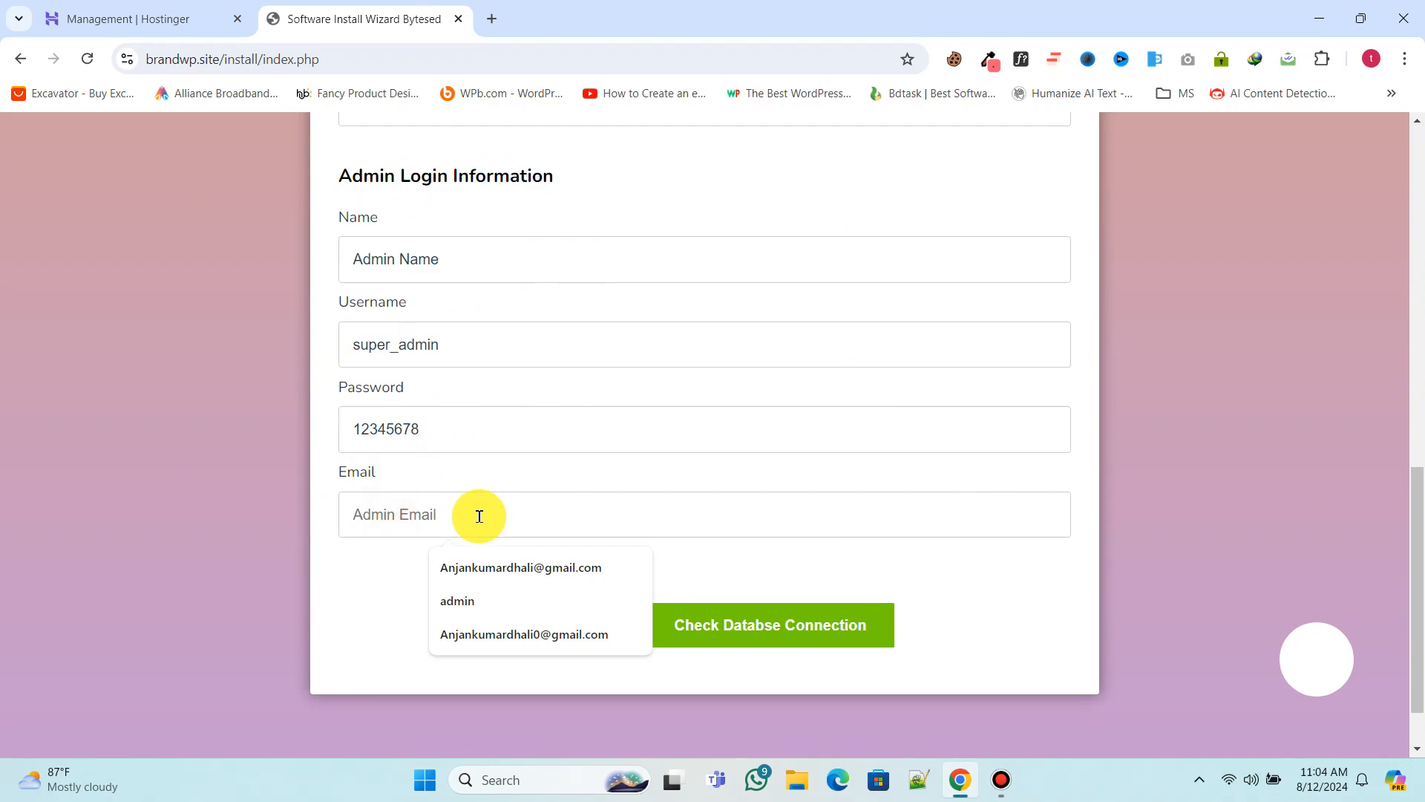
pyautogui.click(519, 567)
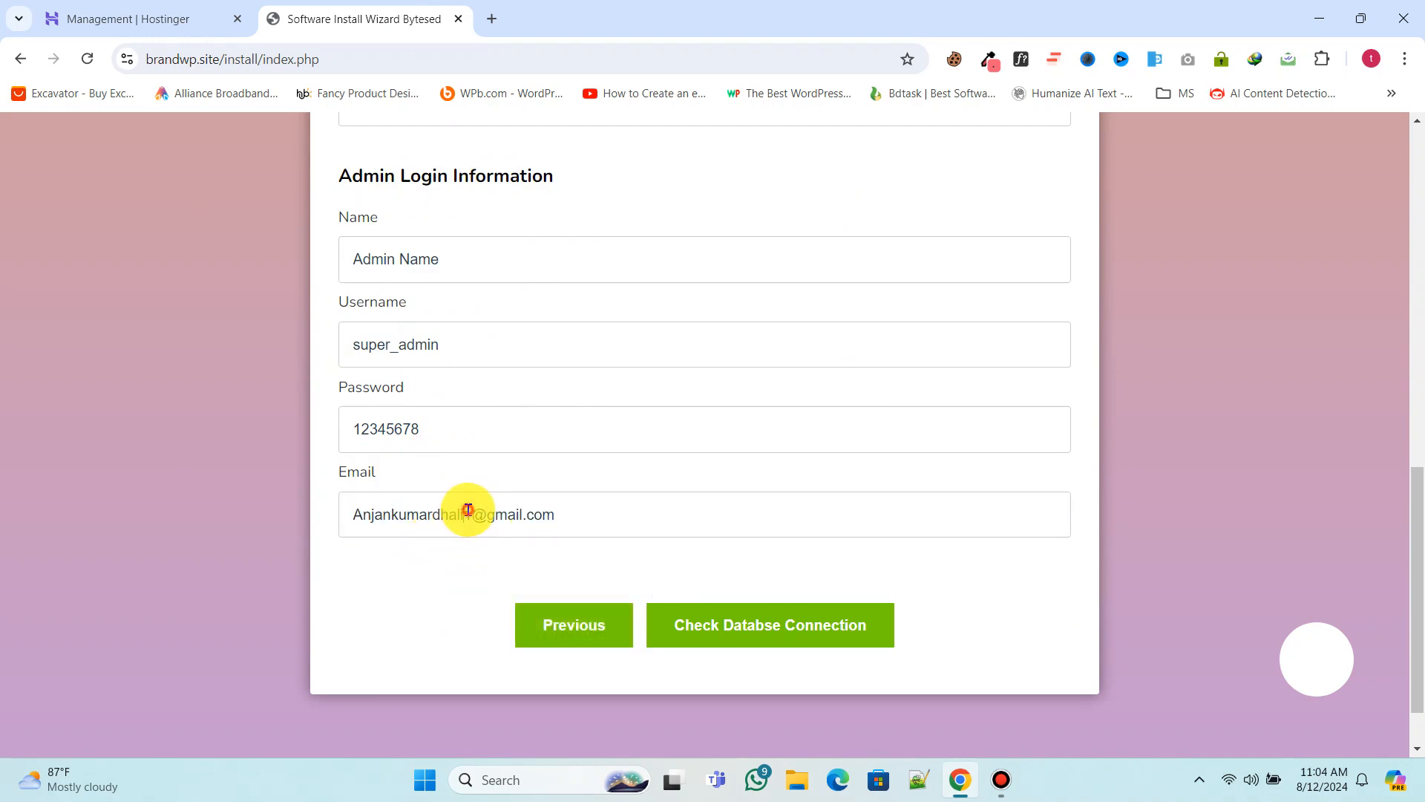
pyautogui.moveTo(814, 591)
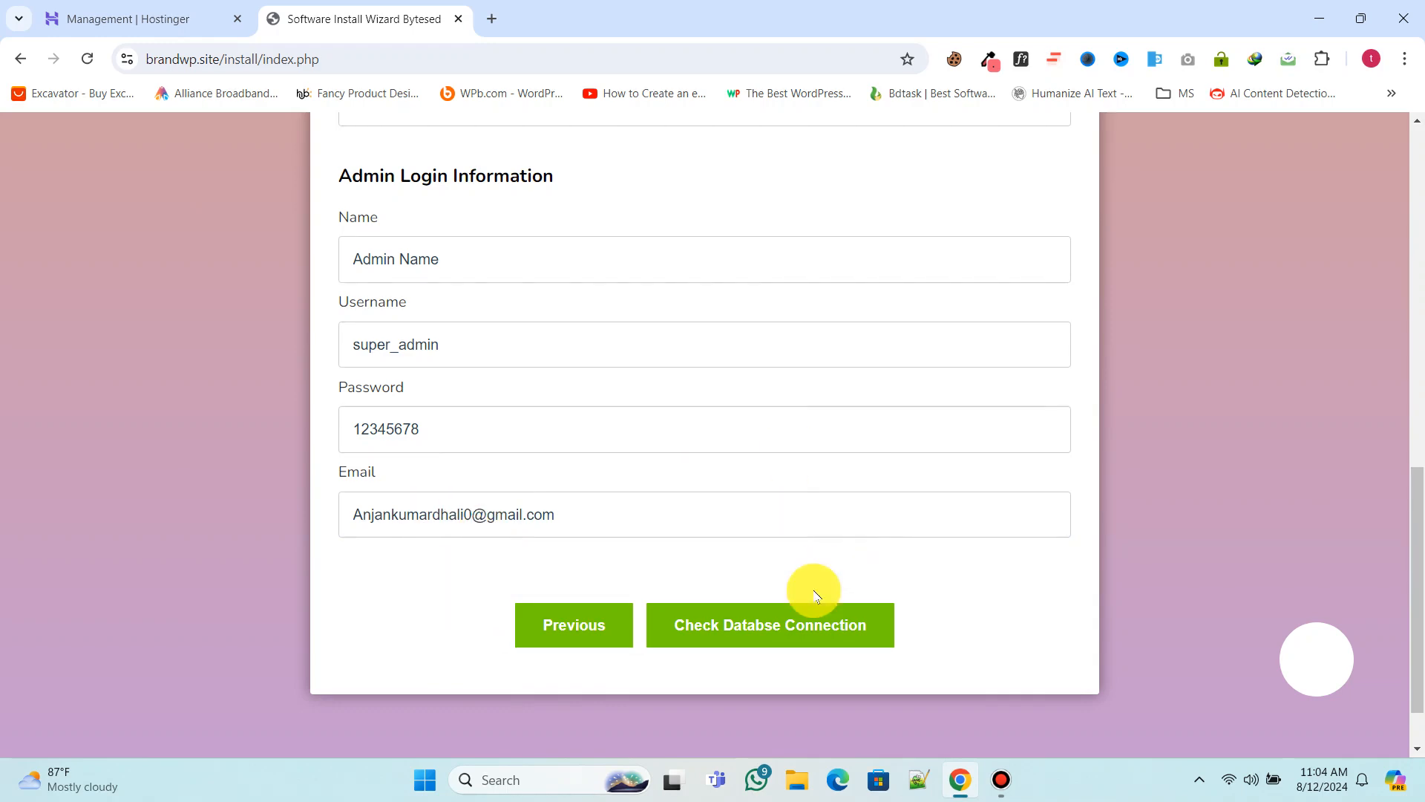
pyautogui.click(769, 624)
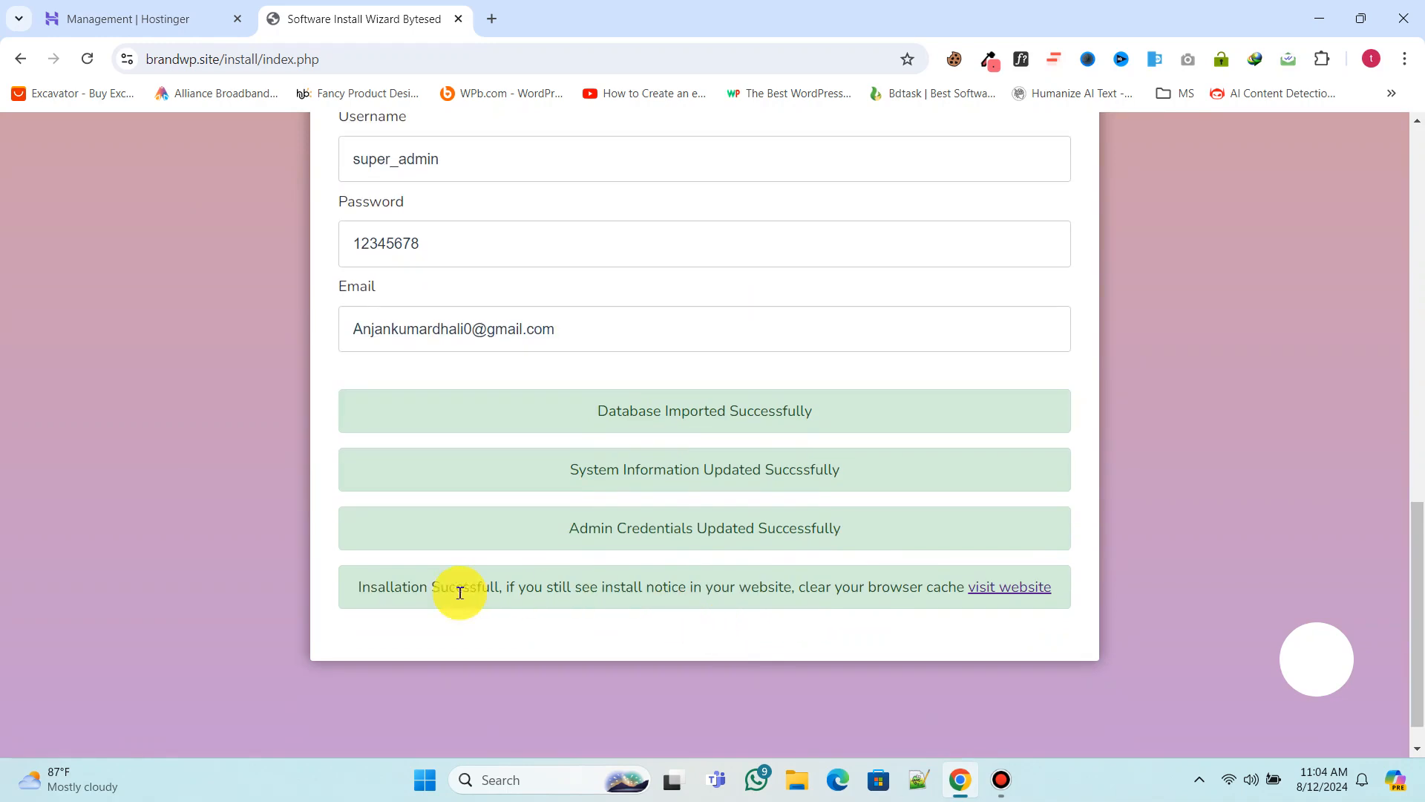
pyautogui.moveTo(1009, 591)
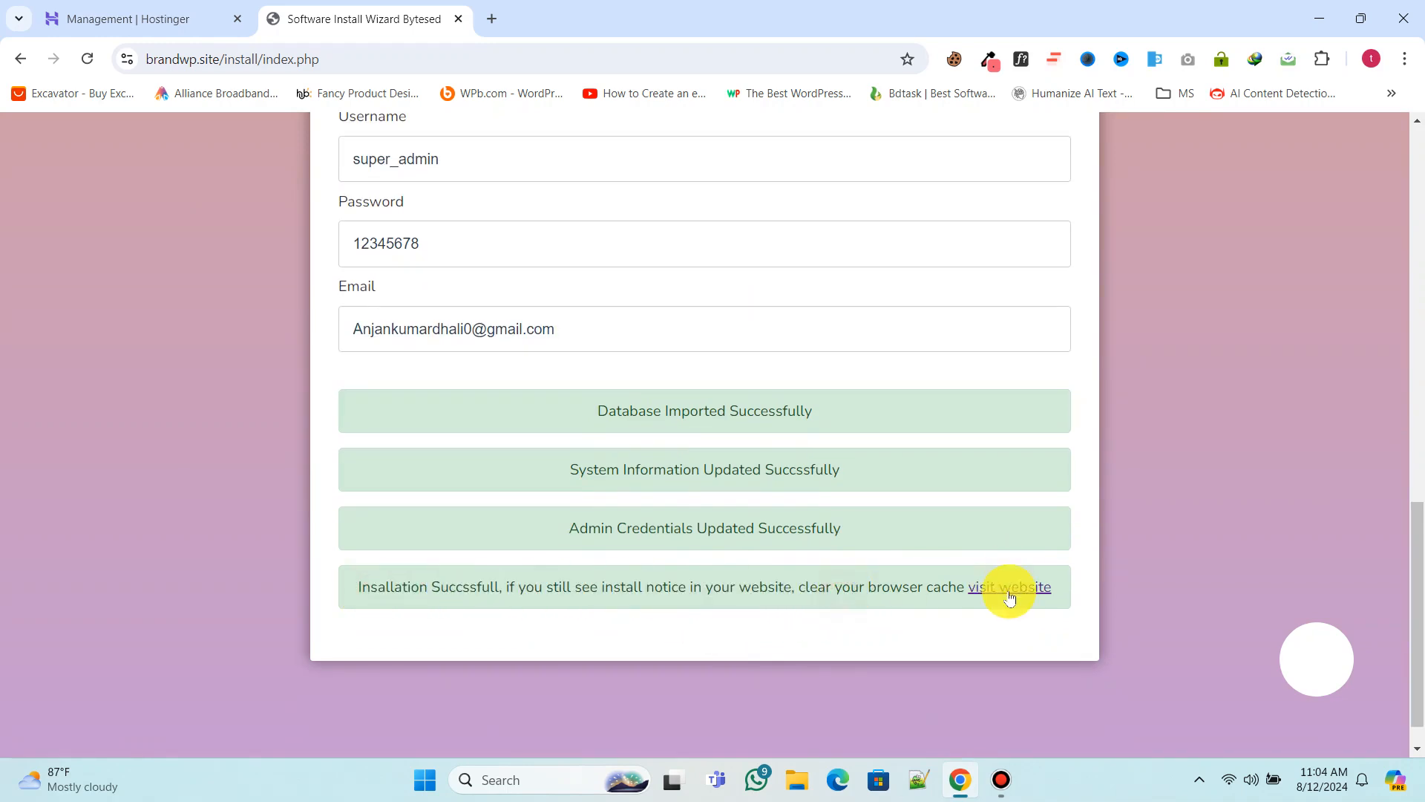
pyautogui.click(1009, 588)
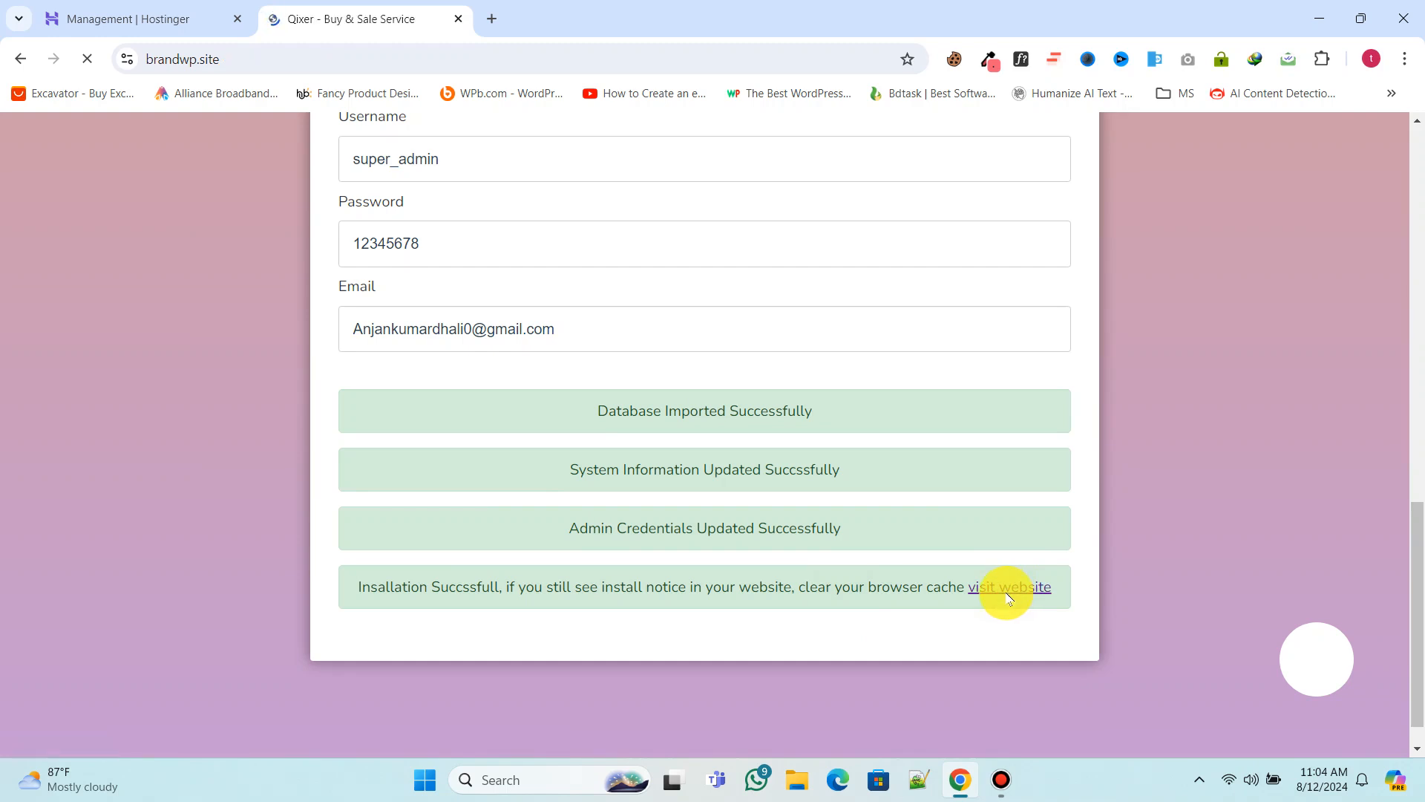
# Scroll the brandwp.site homepage from the hero section down to the footer and back up.
pyautogui.click(1010, 586)
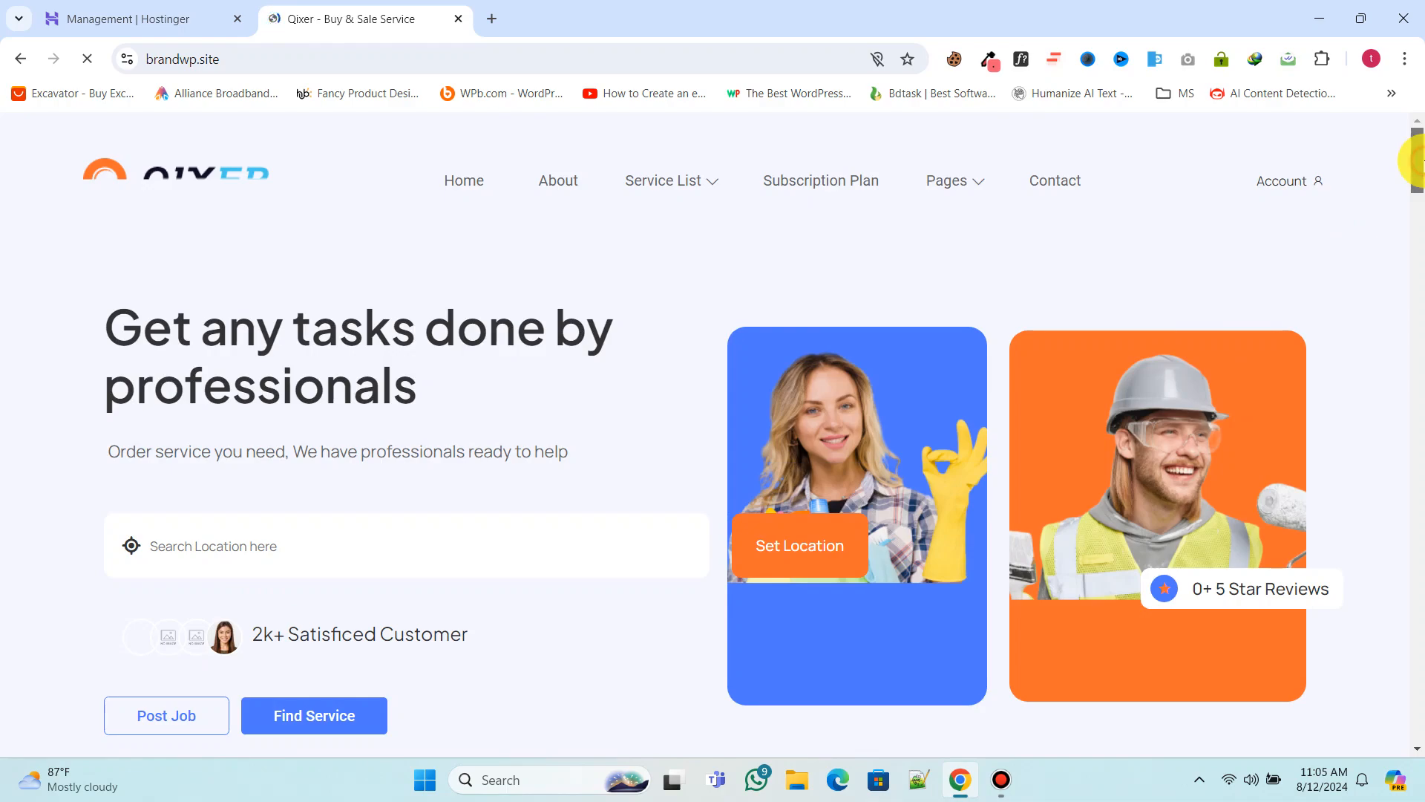
pyautogui.scroll(-3)
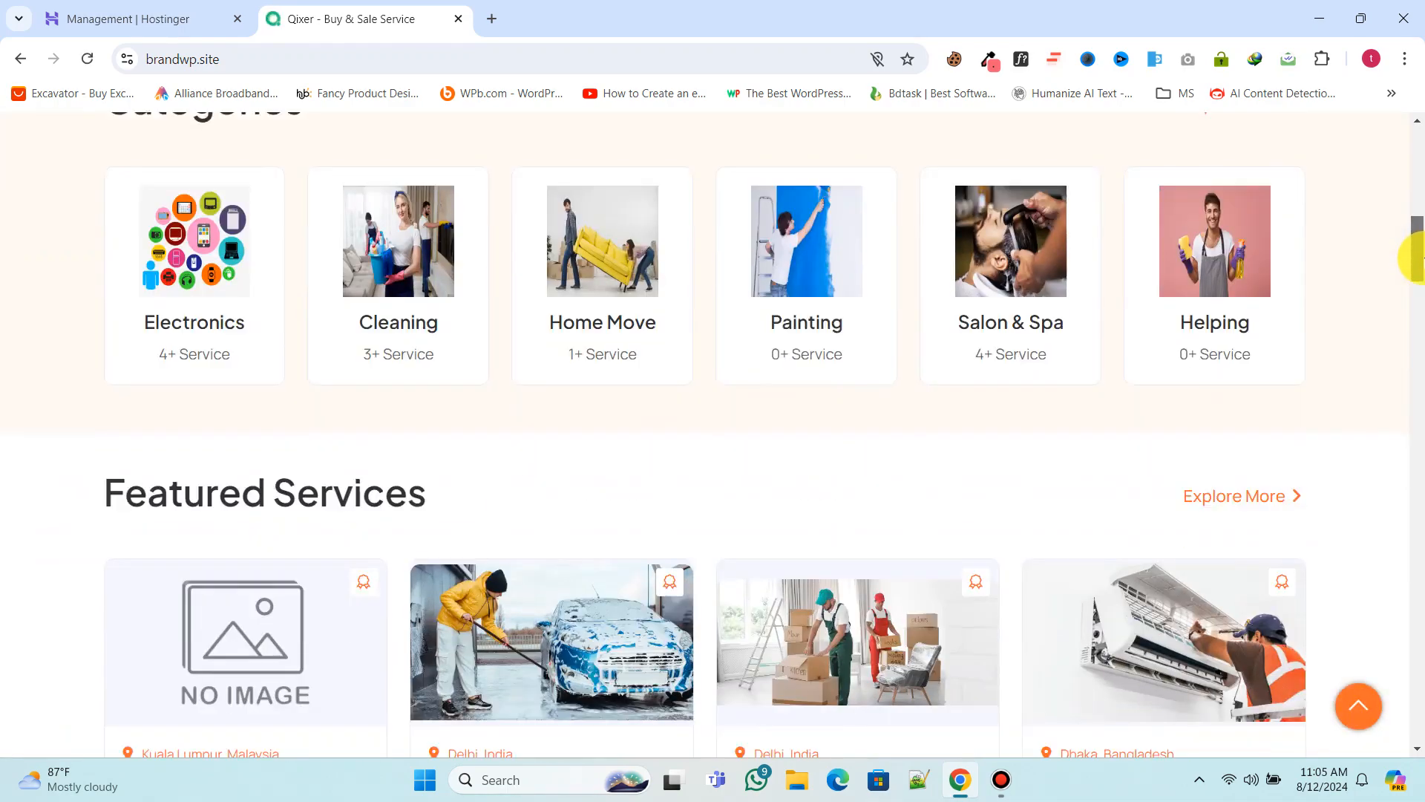
pyautogui.scroll(-3)
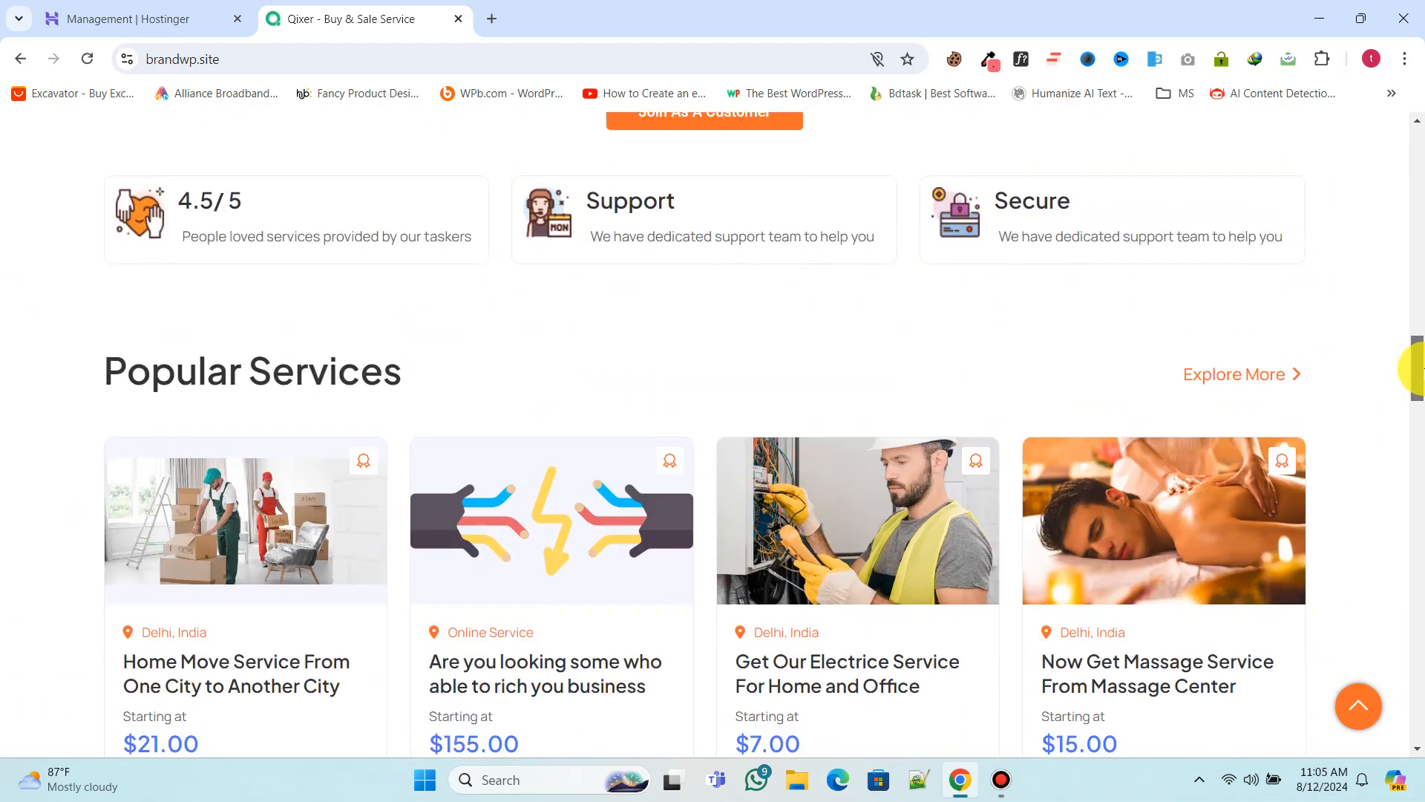
pyautogui.scroll(-3)
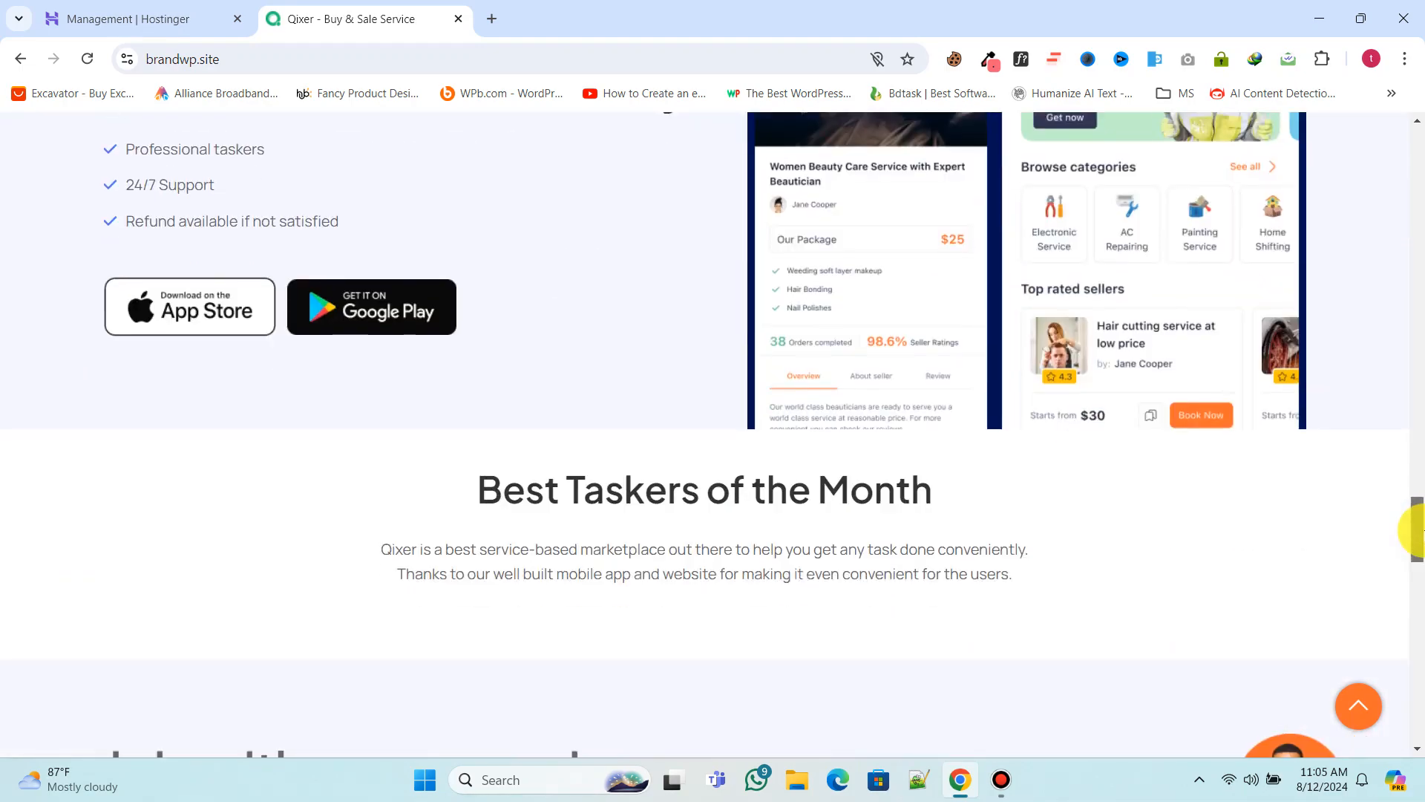
pyautogui.scroll(-3)
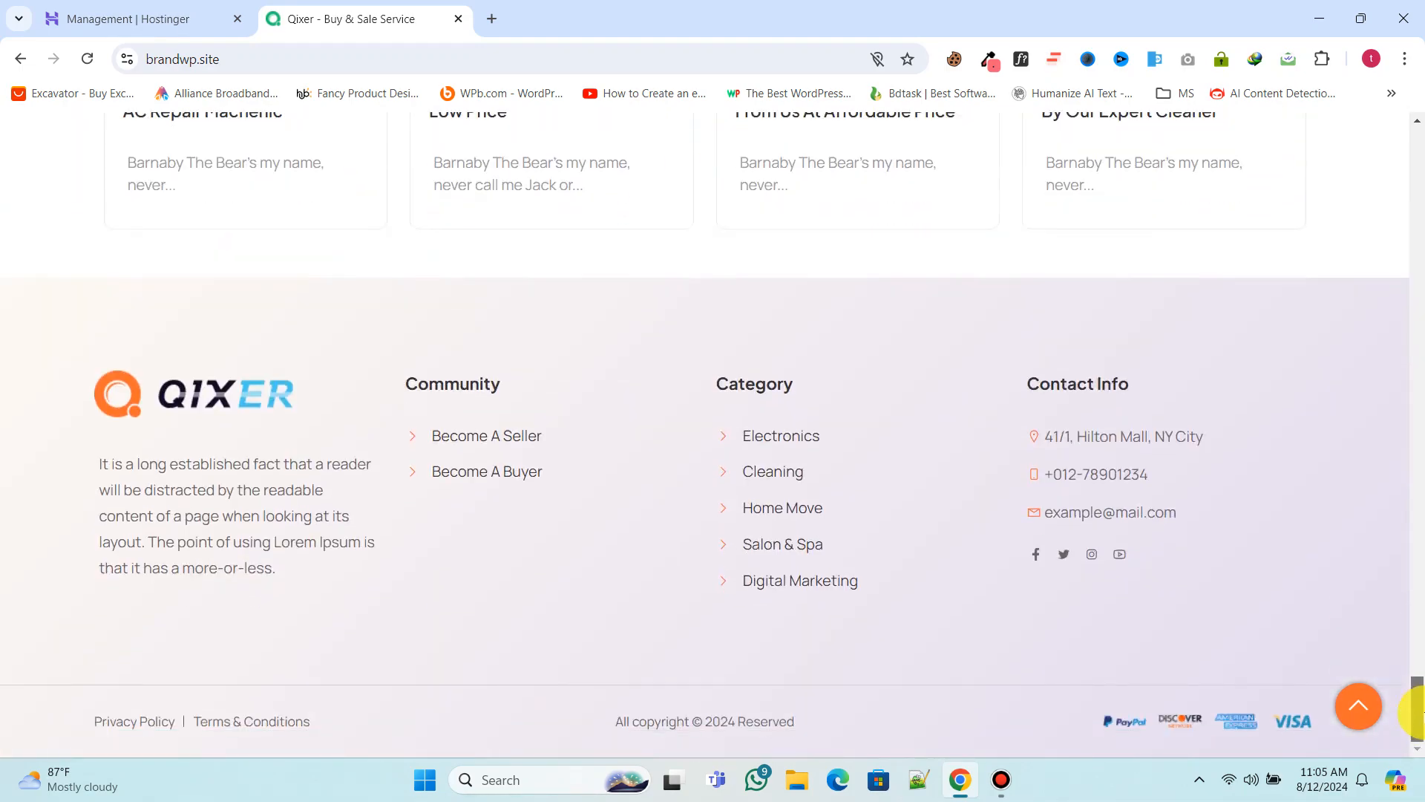
pyautogui.scroll(3)
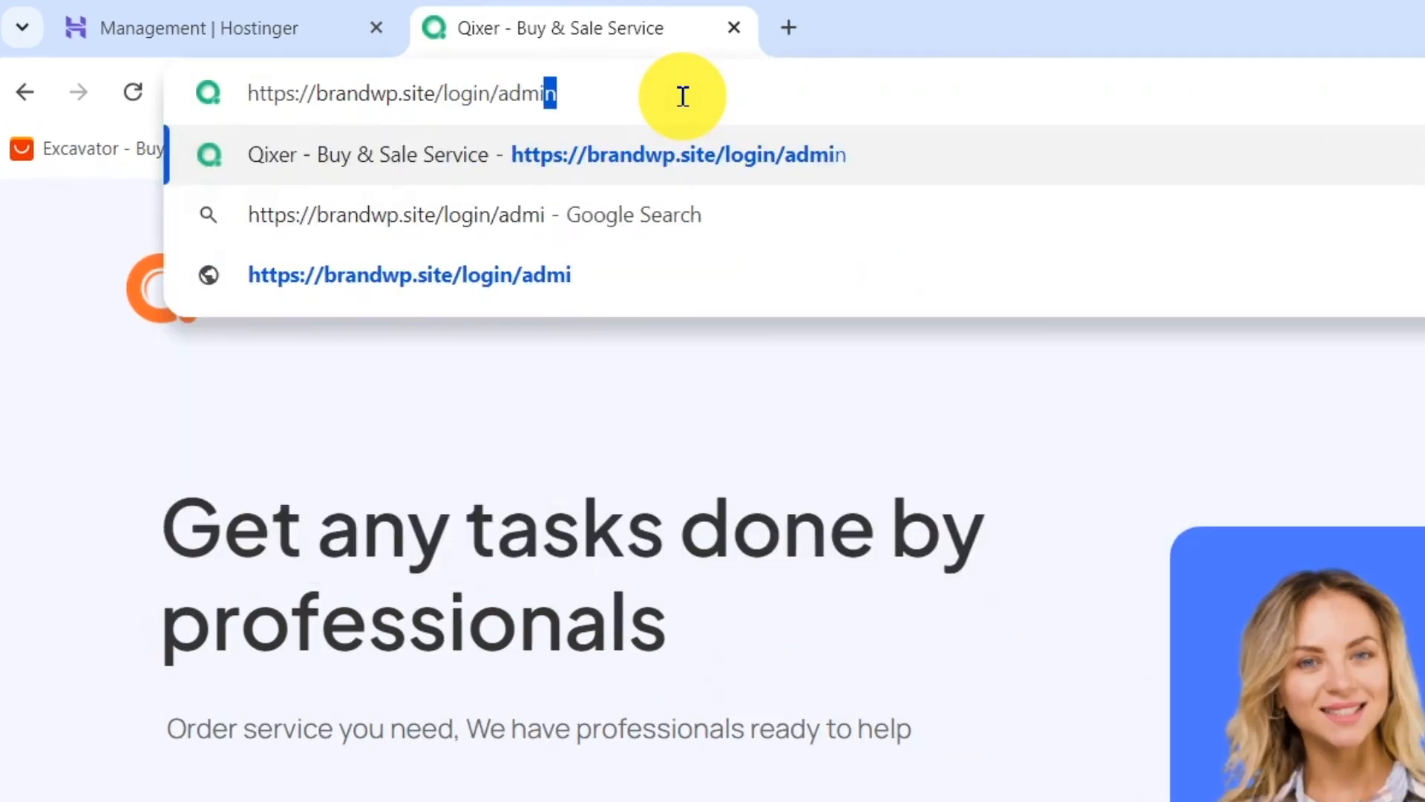
# Sign in at brandwp.site/login/admin as super_admin to reach the admin dashboard.
pyautogui.press('Enter')
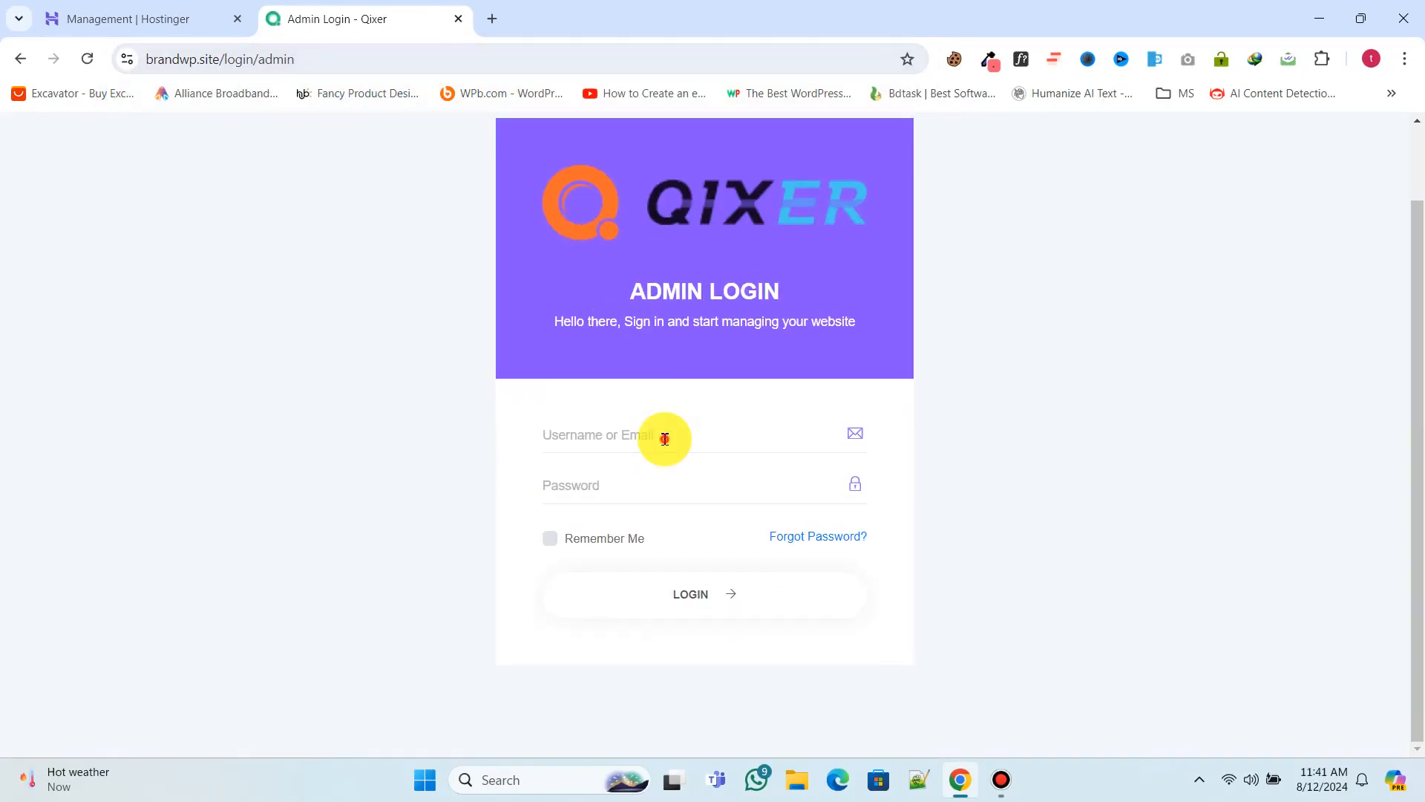
pyautogui.write('super_admin')
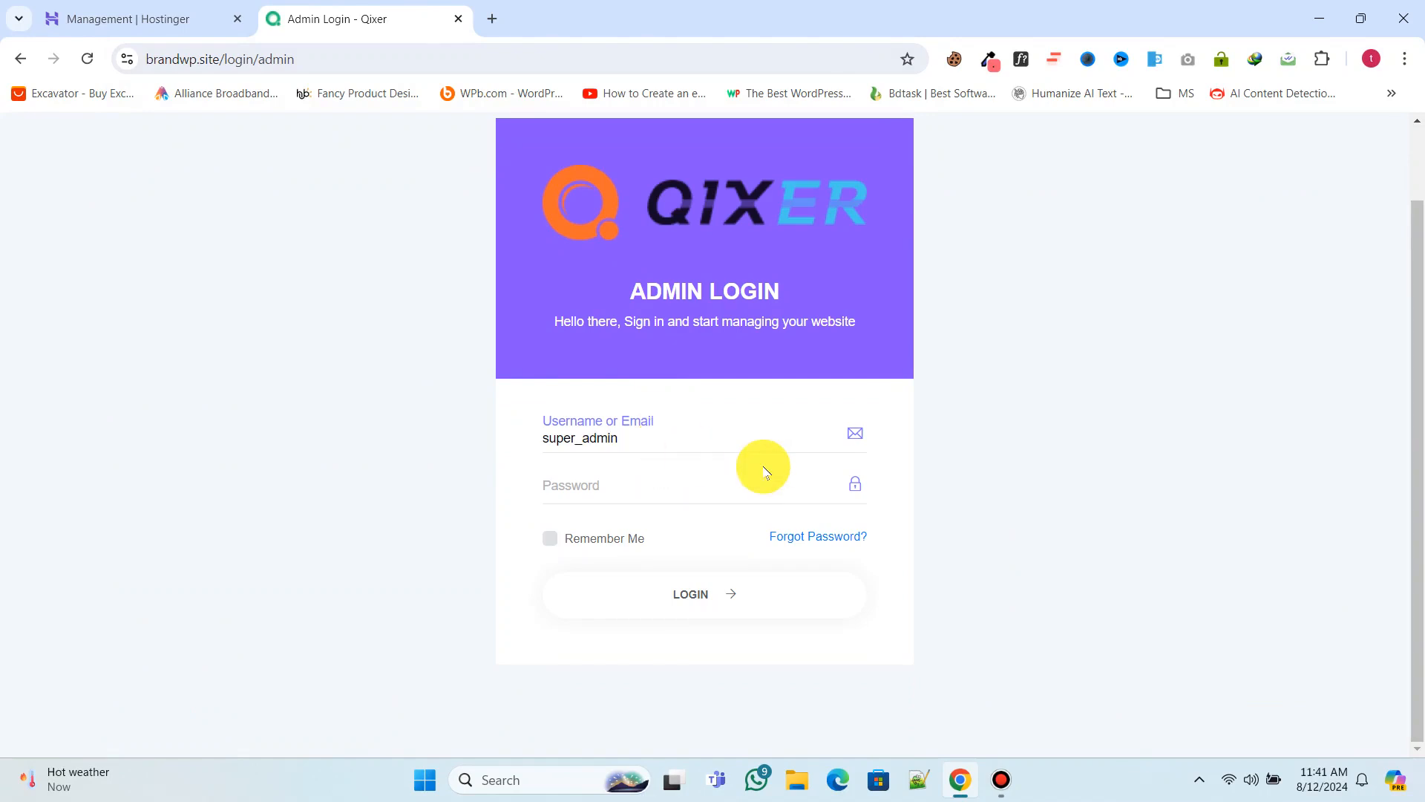
pyautogui.click(691, 594)
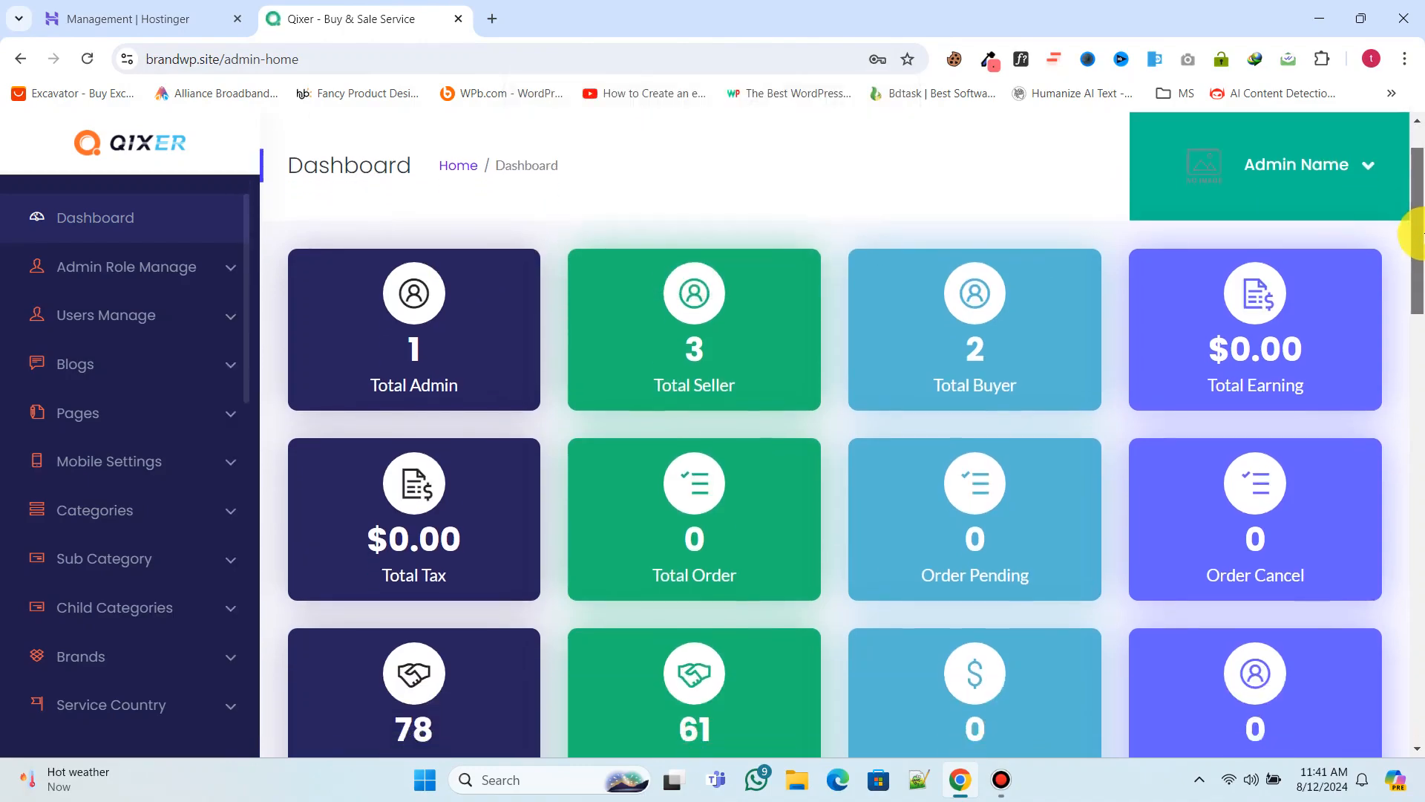
pyautogui.scroll(-3)
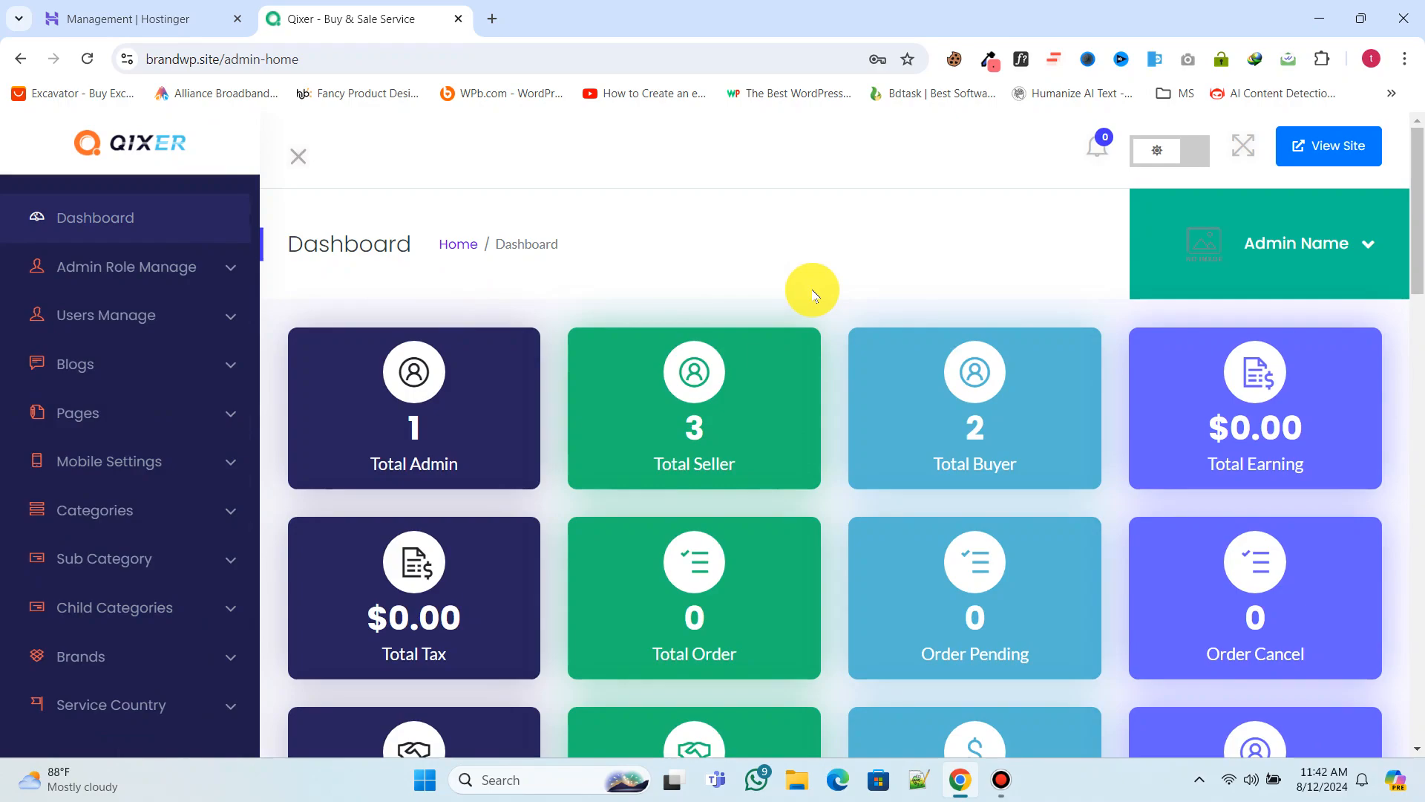
pyautogui.scroll(-3)
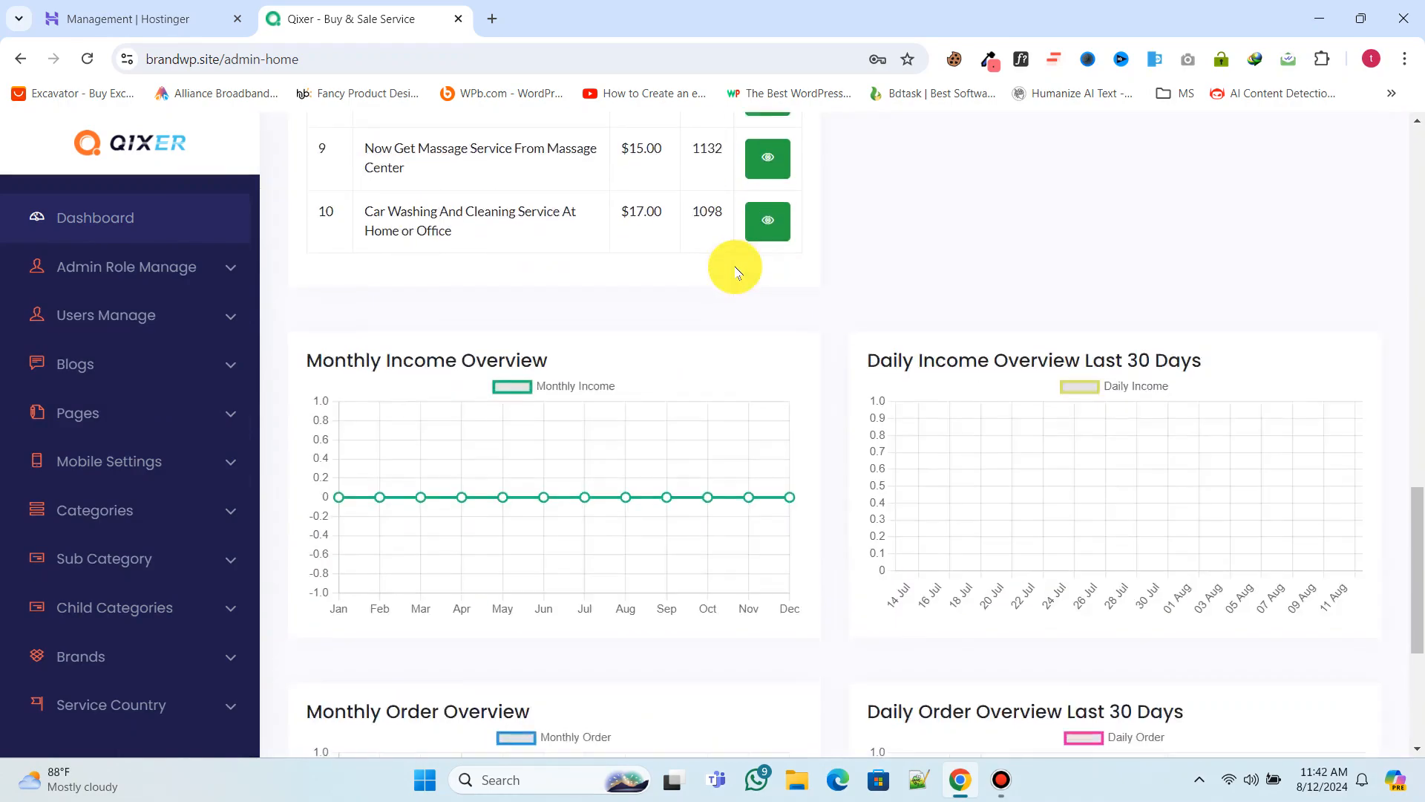